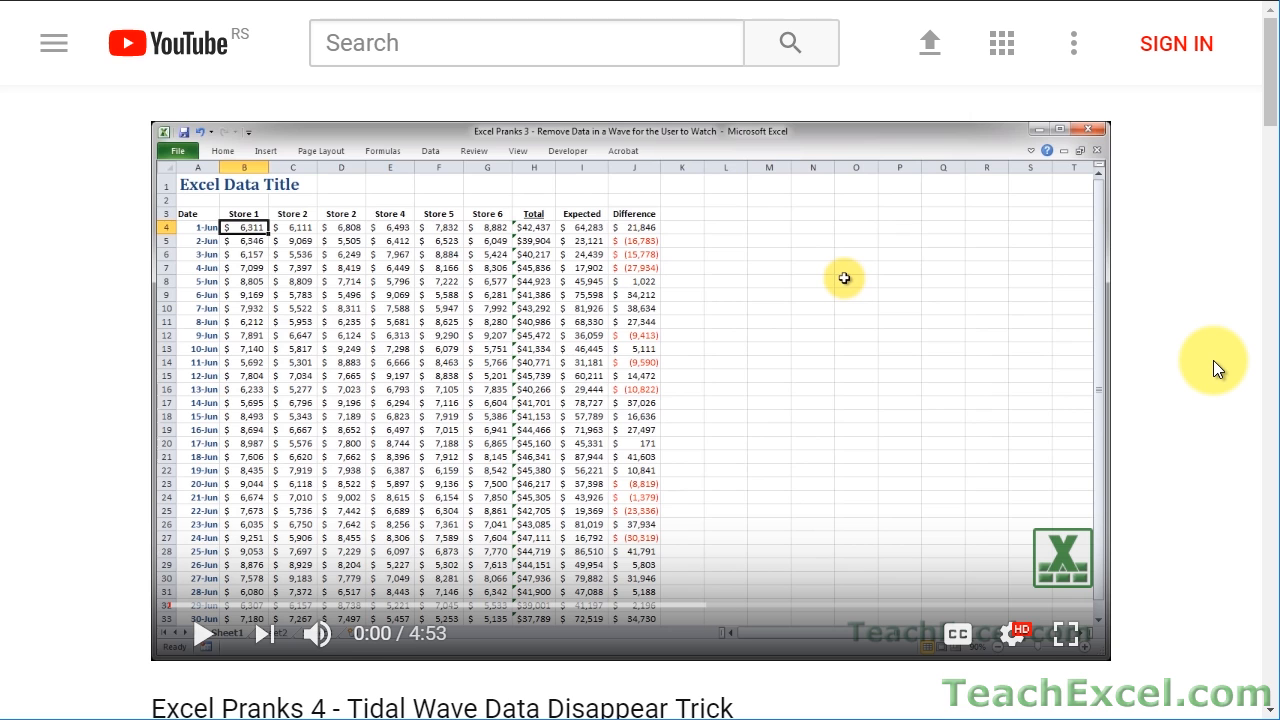
Like the Tidal Wave Data Disappear Trick video and subscribe to the TeachExcel channel.
scroll(down, 3)
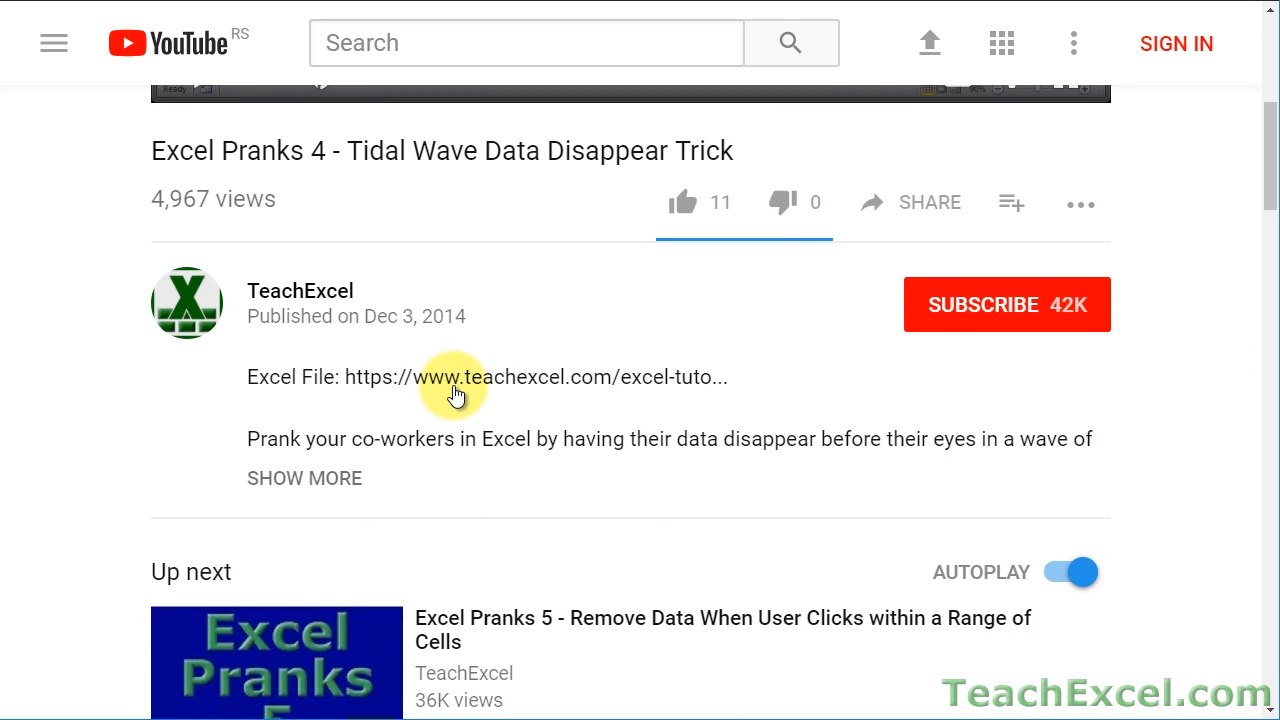
click(453, 377)
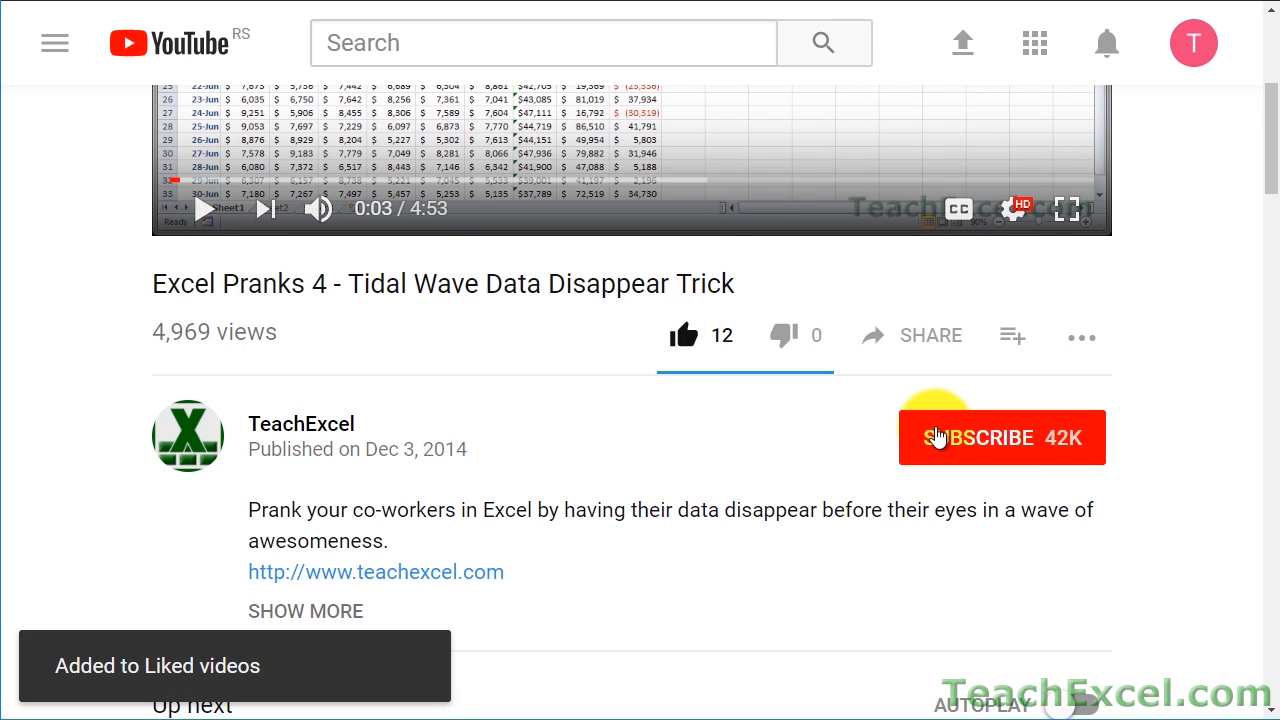
click(1001, 437)
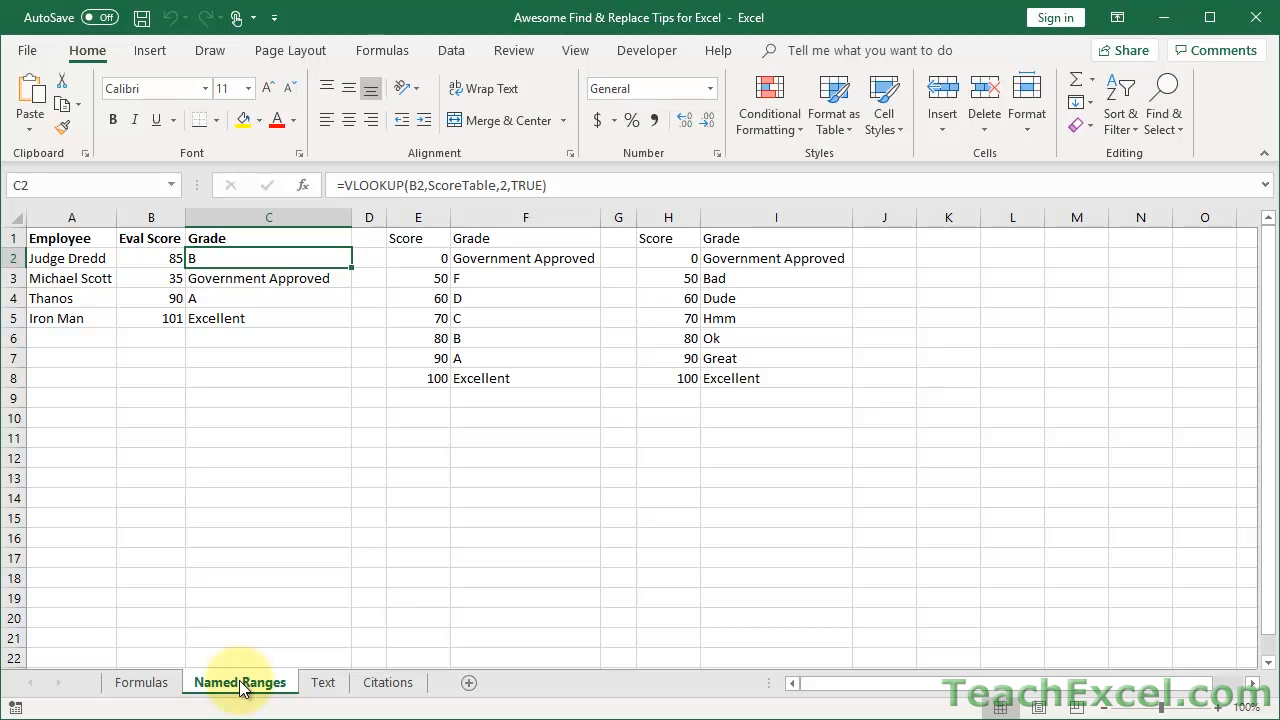
mouse_move(205, 693)
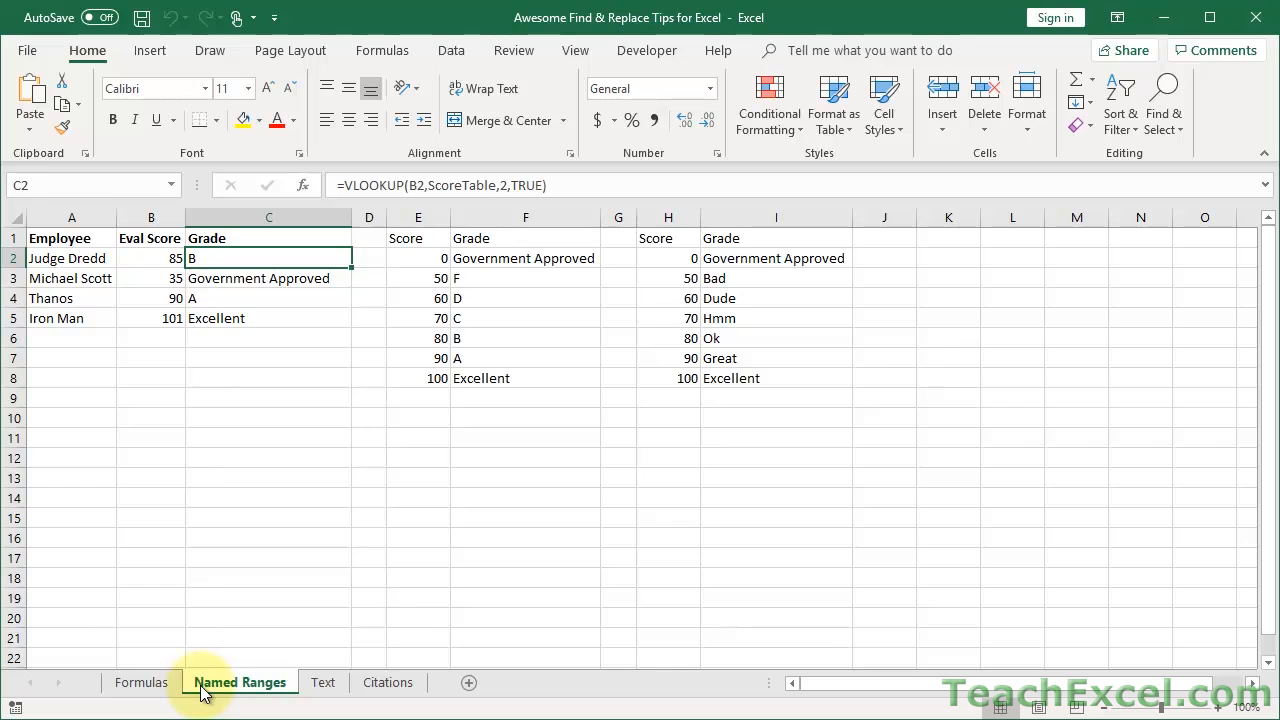
Go to the Formulas sheet and inspect the #VALUE! formula in B1.
click(141, 682)
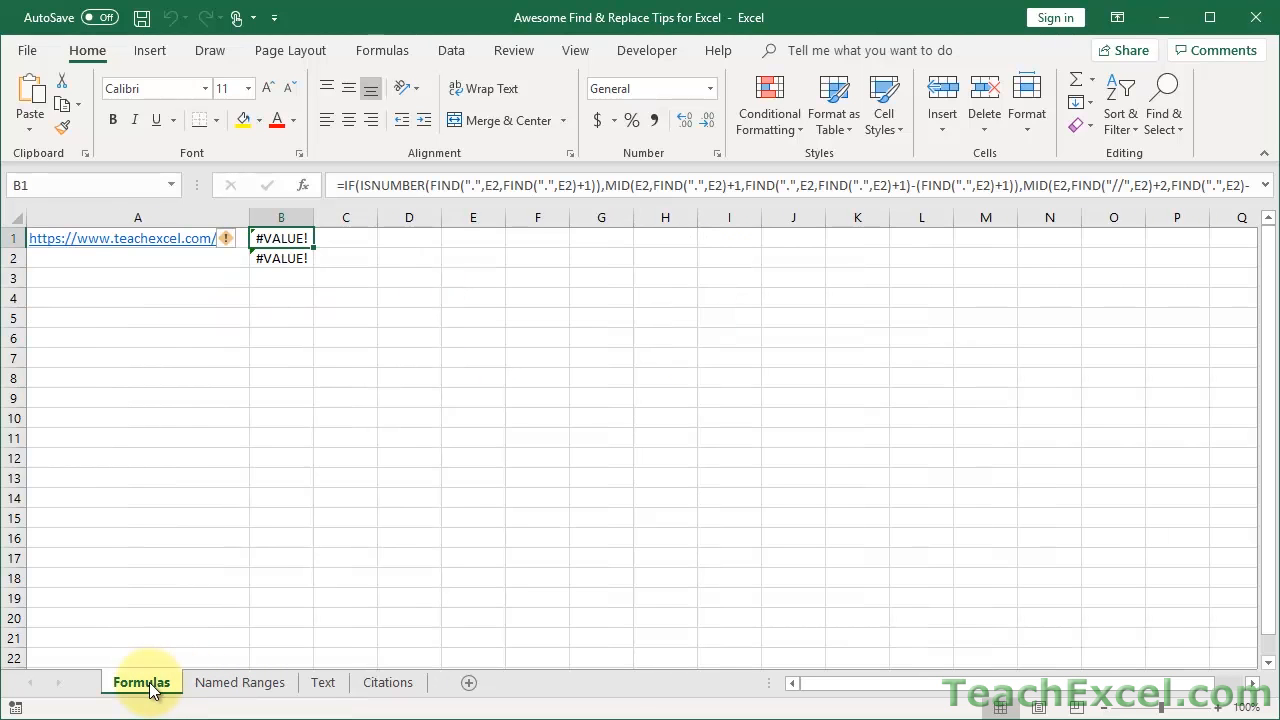
mouse_move(1213, 705)
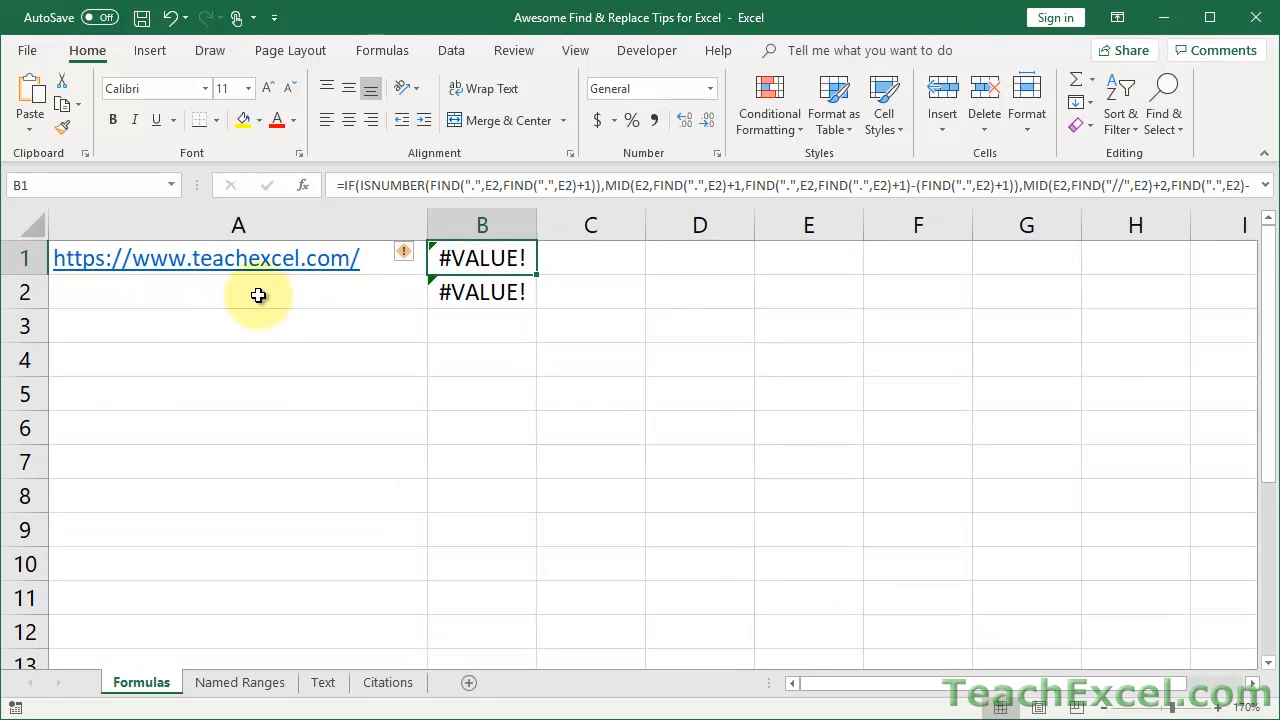
mouse_move(247, 288)
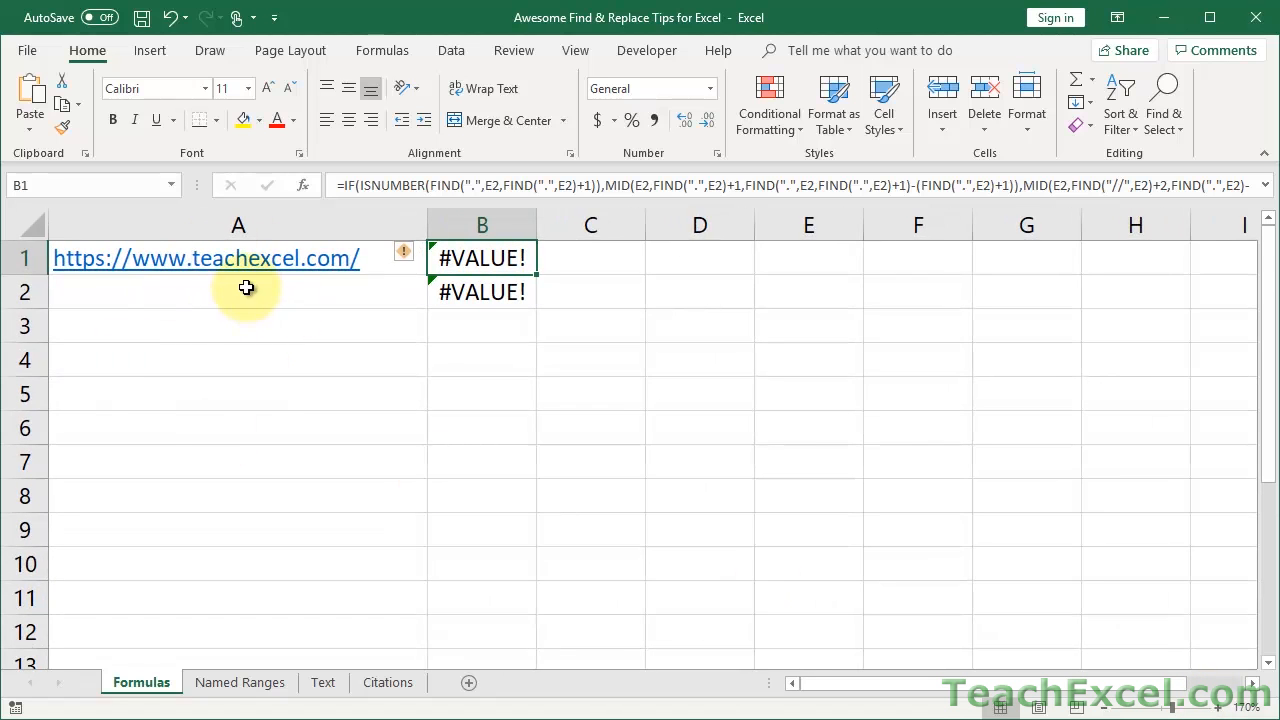
mouse_move(397, 275)
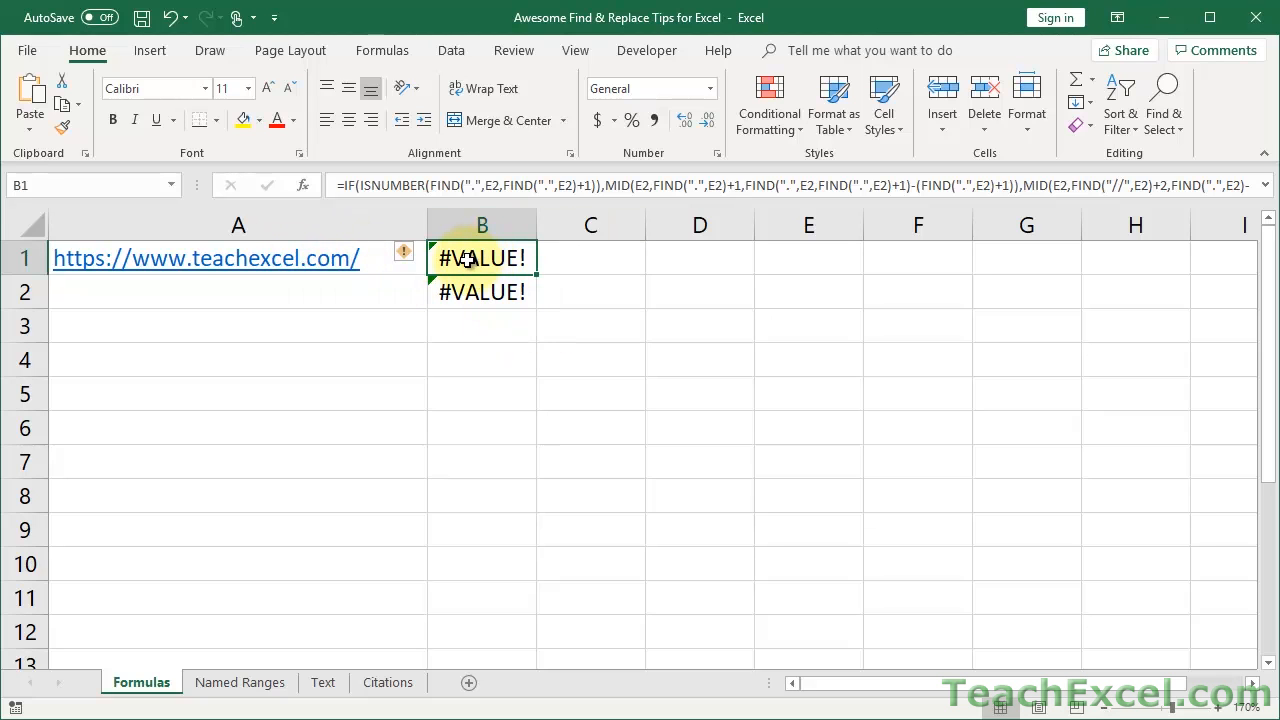
double_click(482, 258)
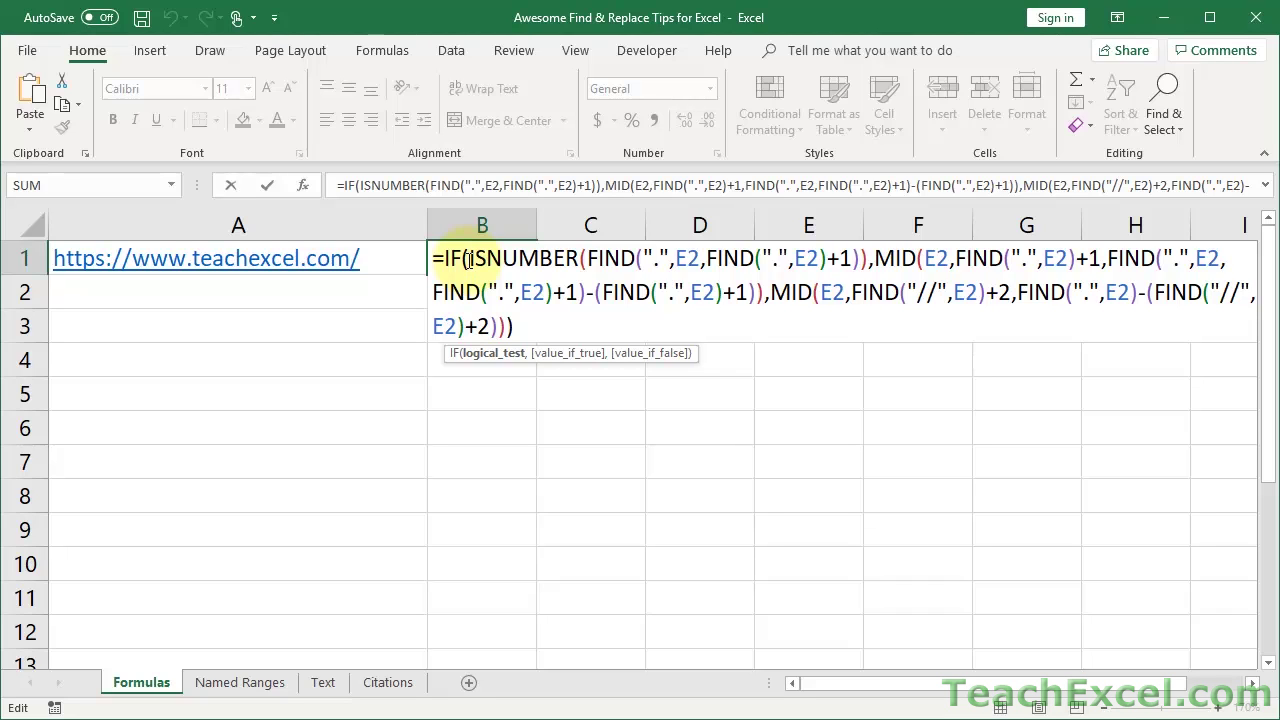
mouse_move(394, 289)
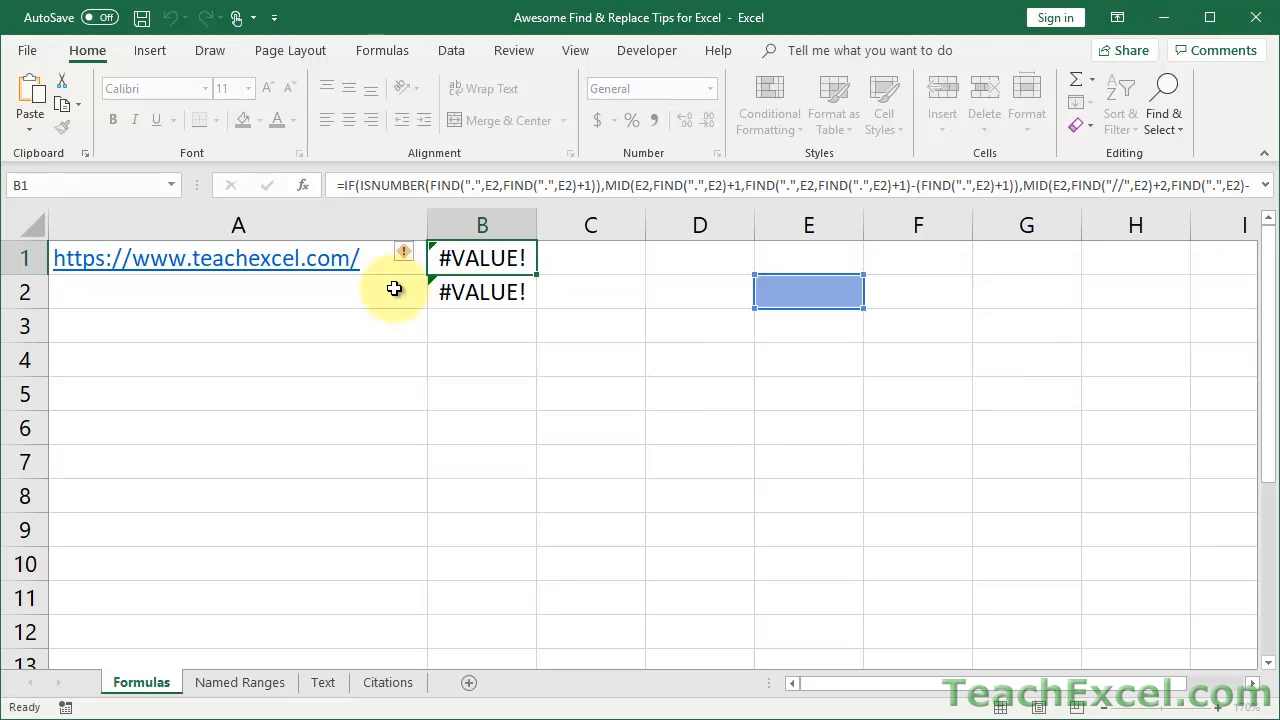
click(482, 258)
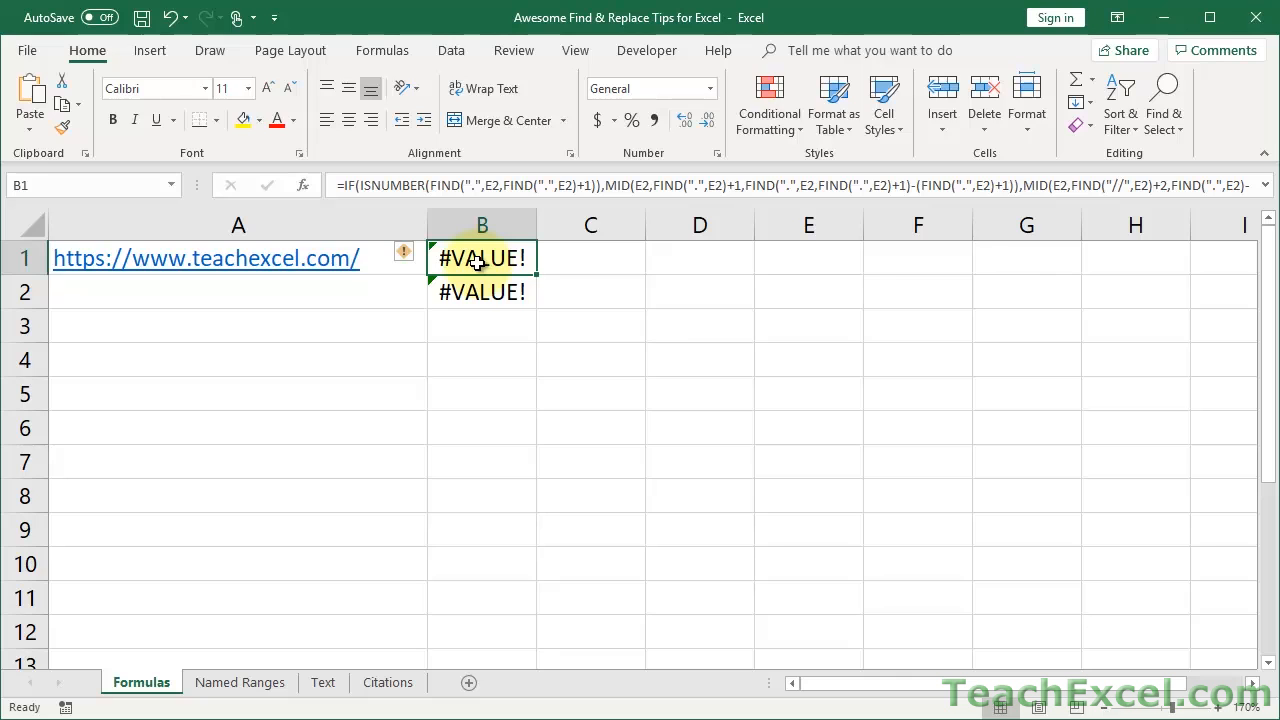
double_click(482, 258)
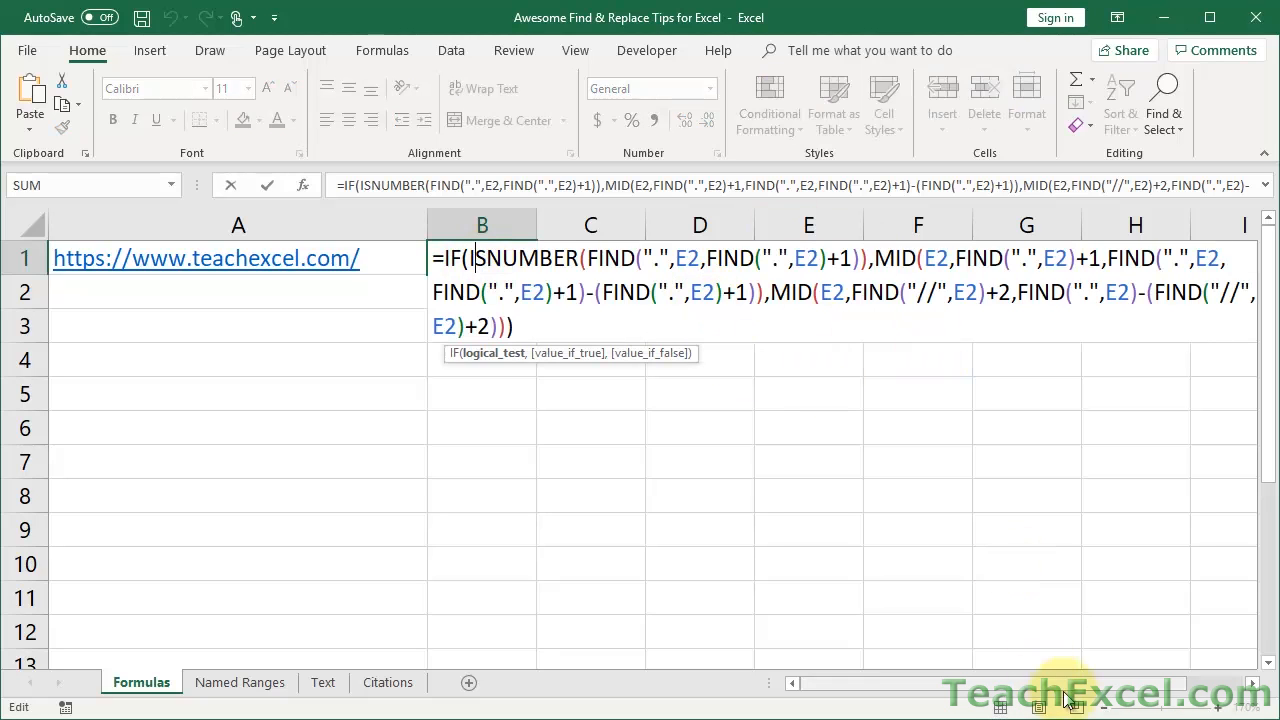
mouse_move(1105, 712)
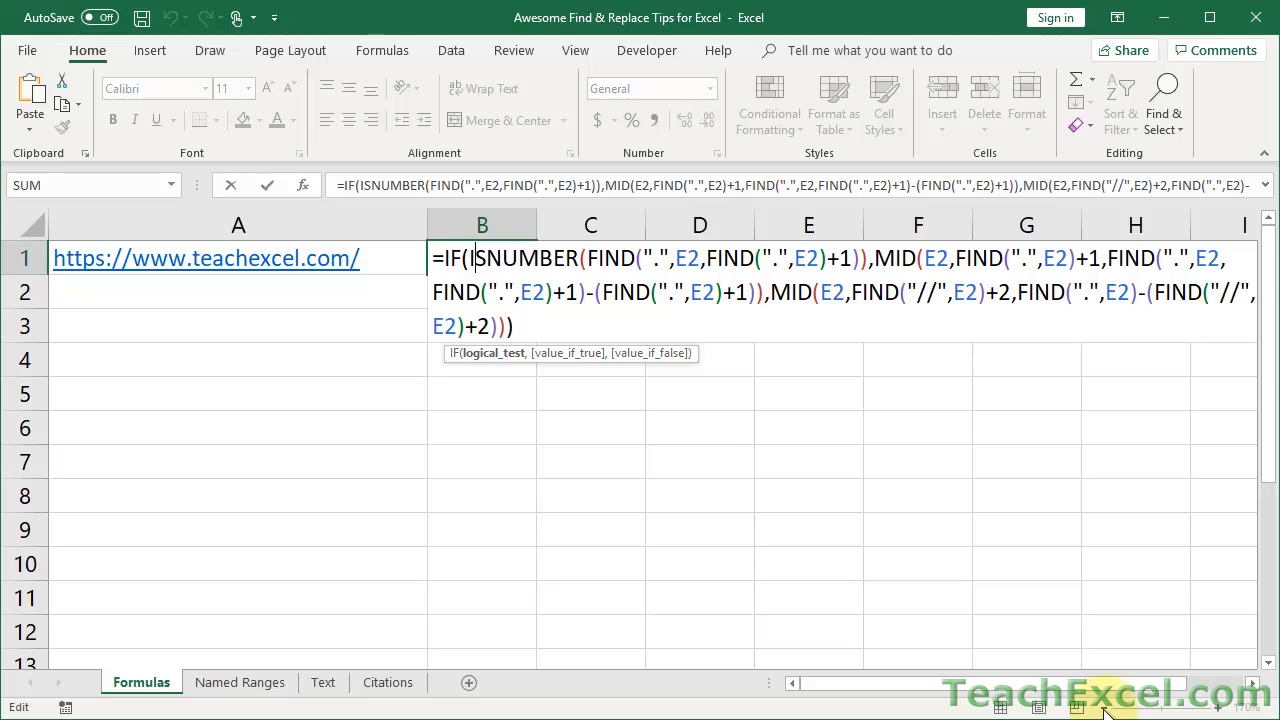
key(Return)
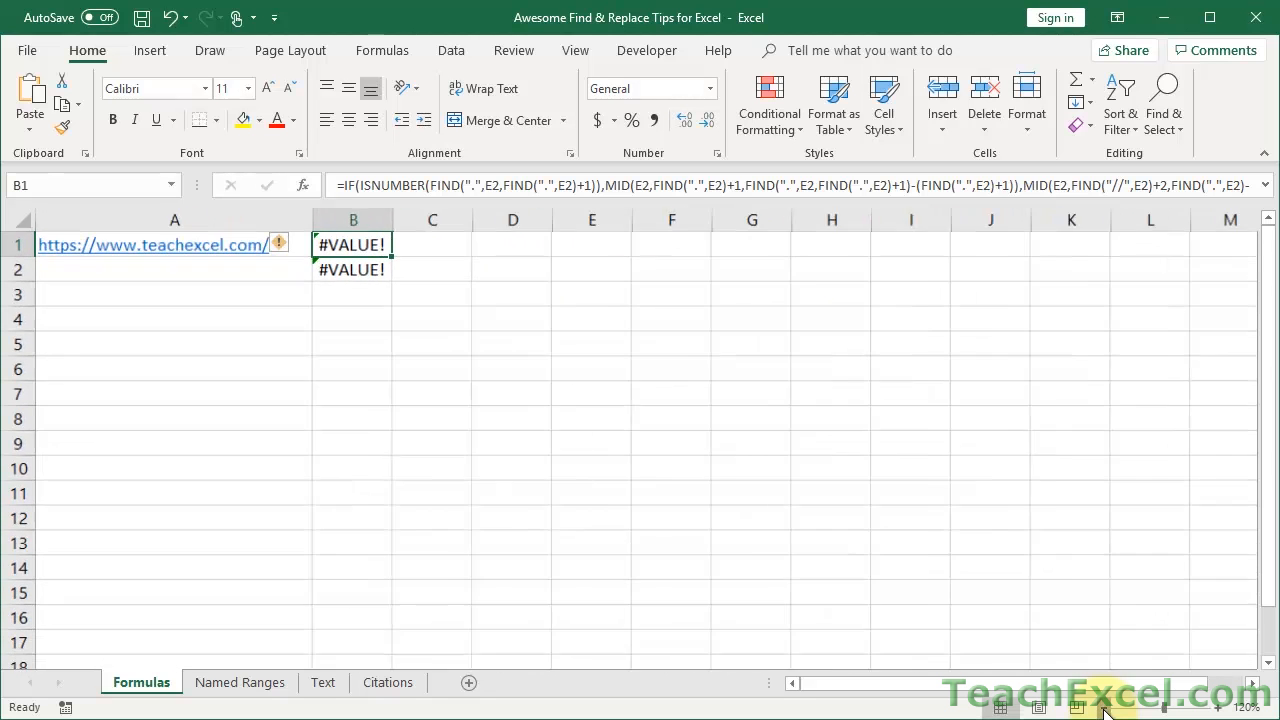
click(1207, 708)
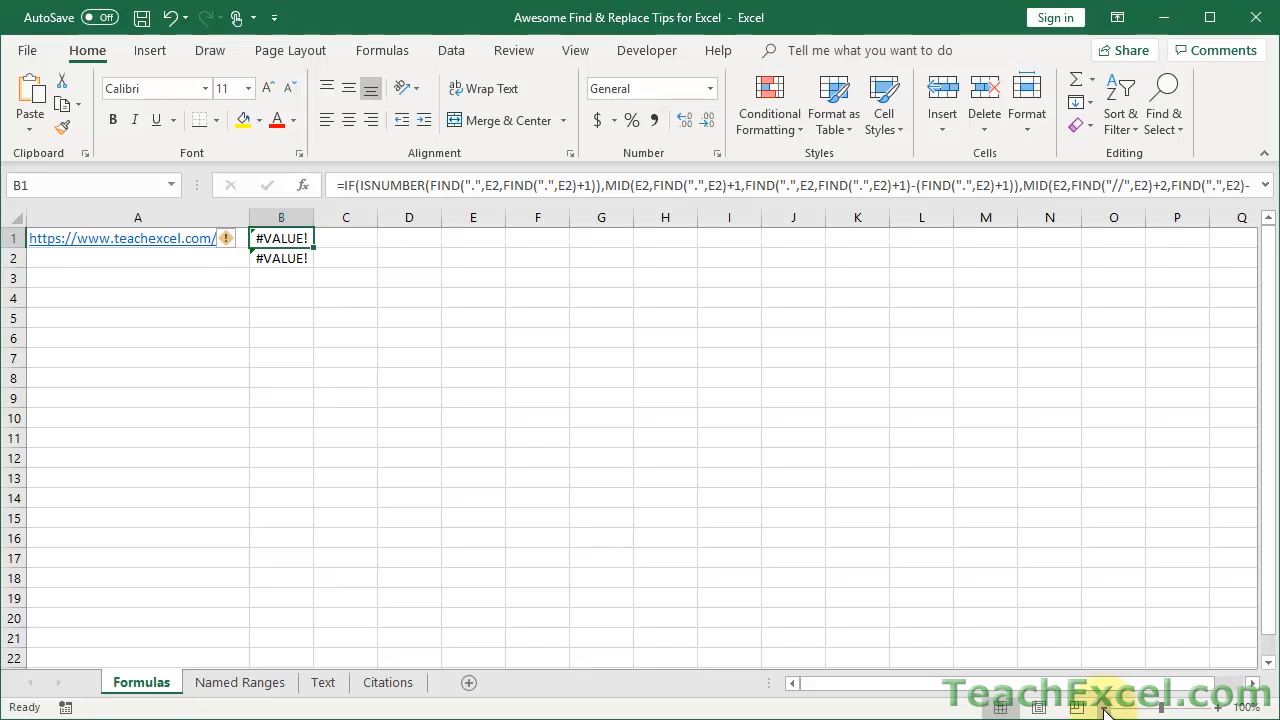
double_click(281, 238)
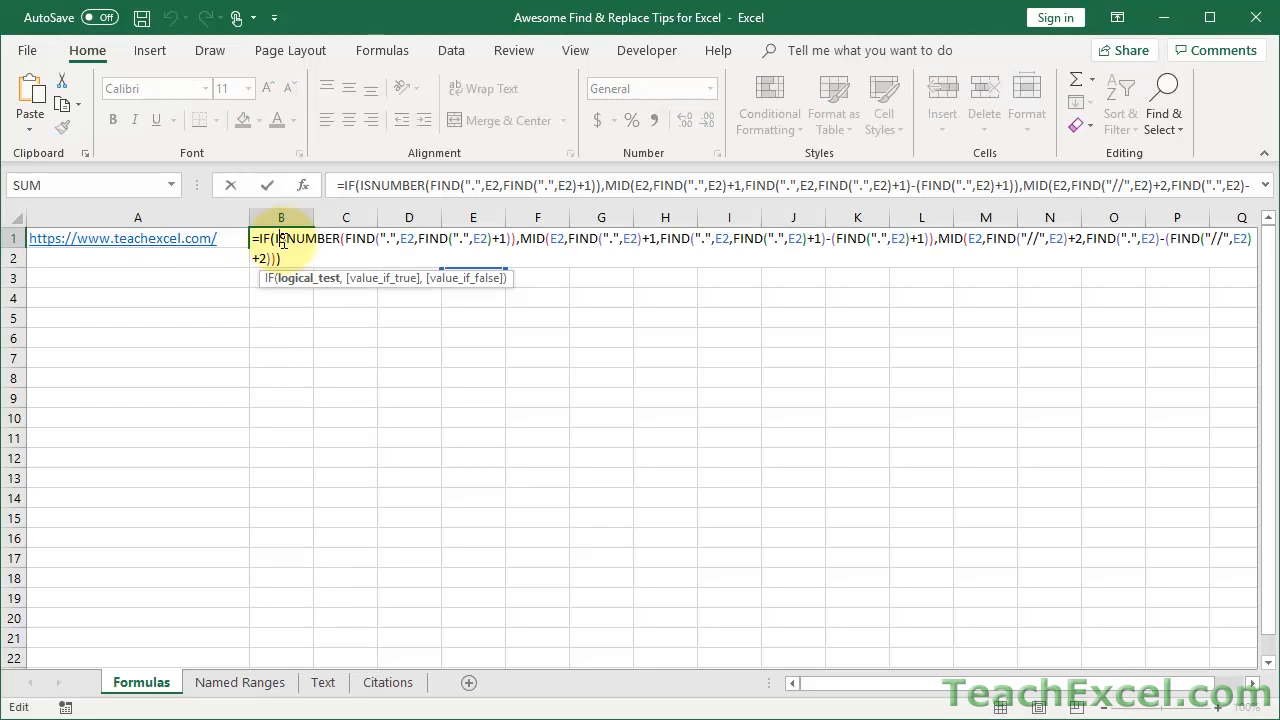
mouse_move(475, 270)
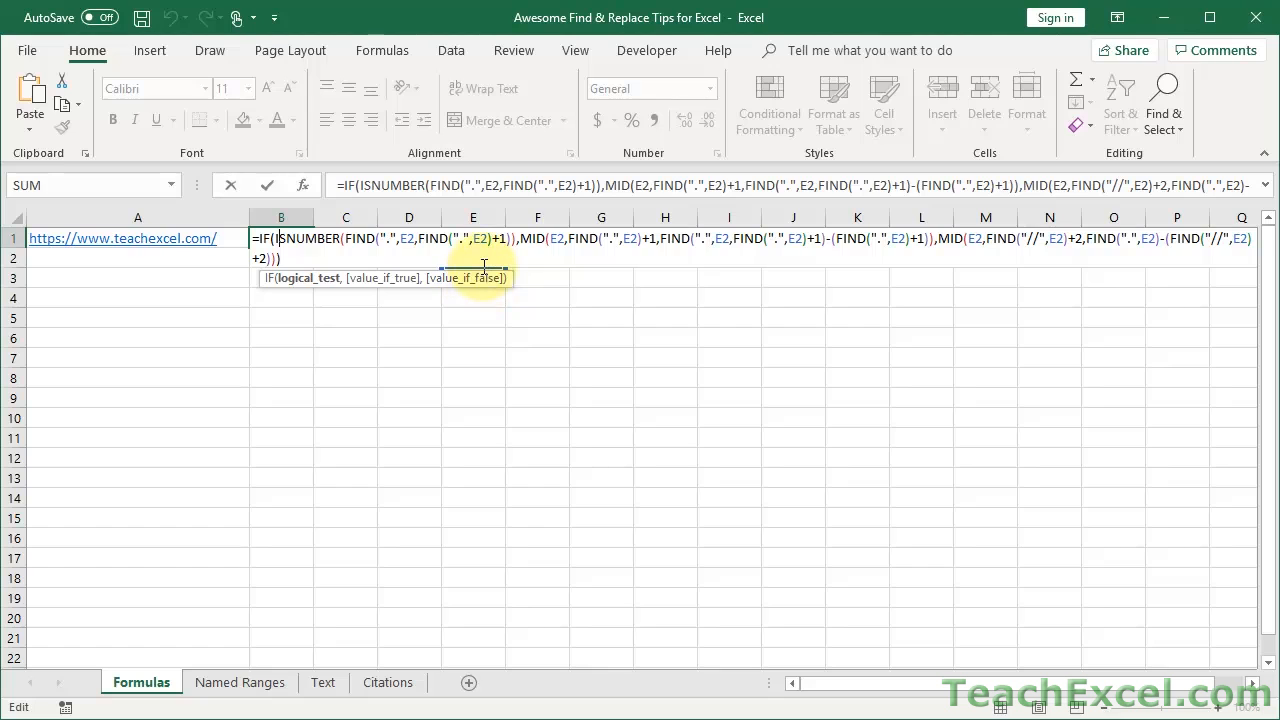
mouse_move(485, 272)
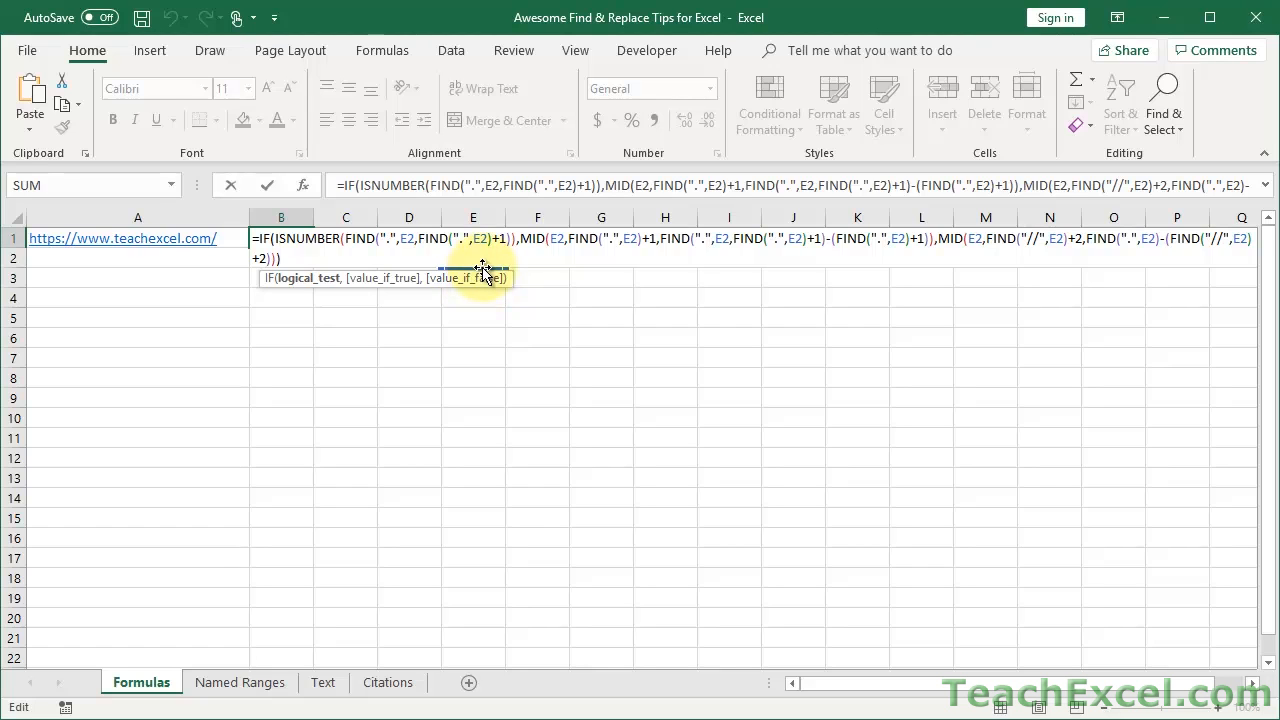
click(137, 258)
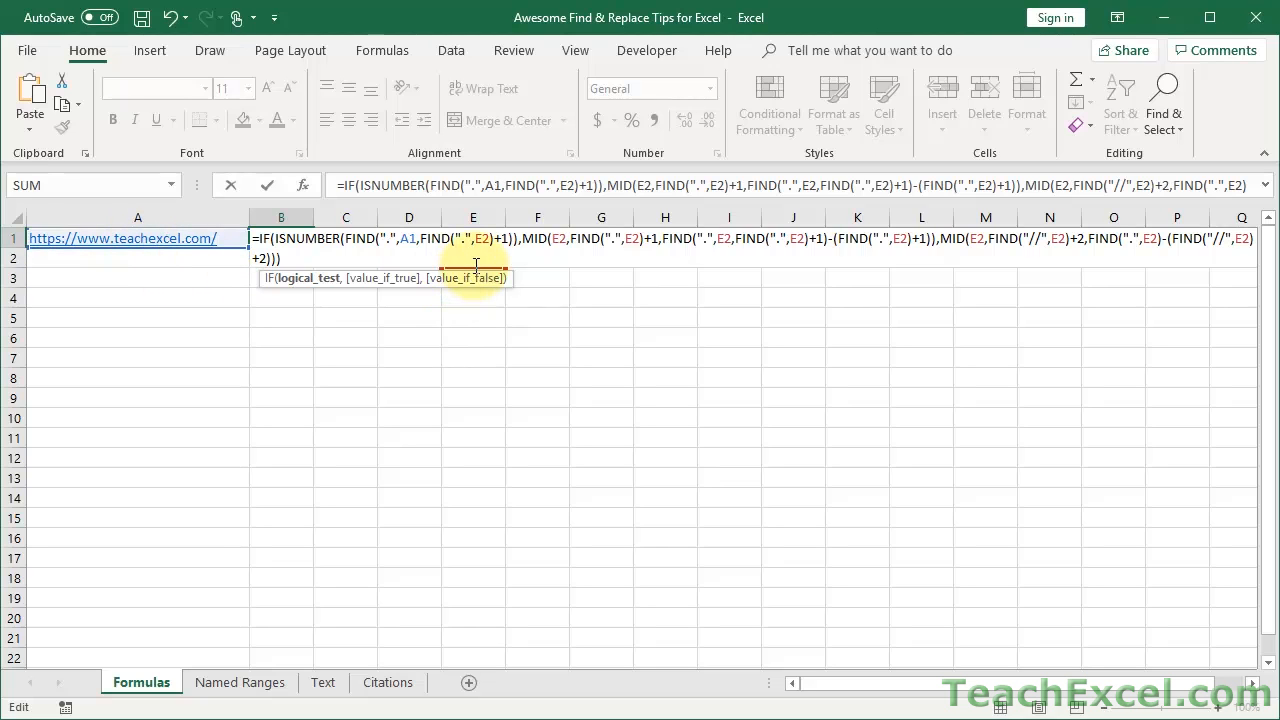
click(137, 238)
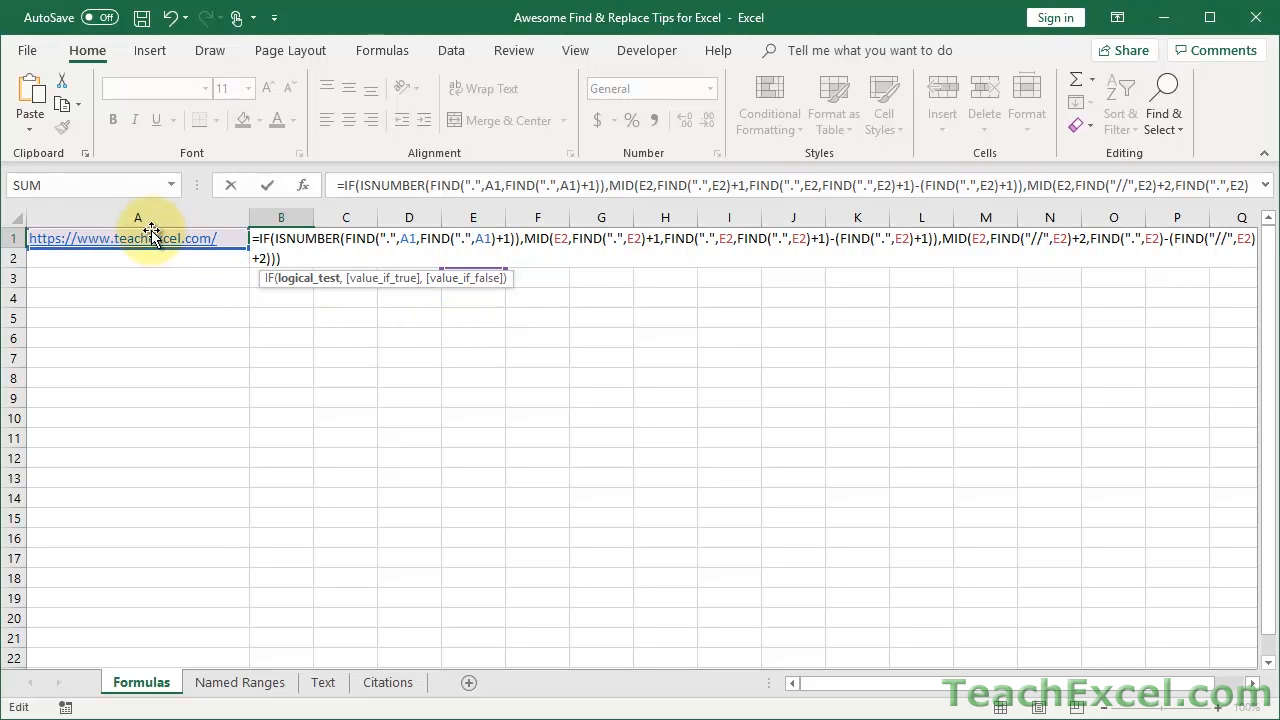
mouse_move(735, 308)
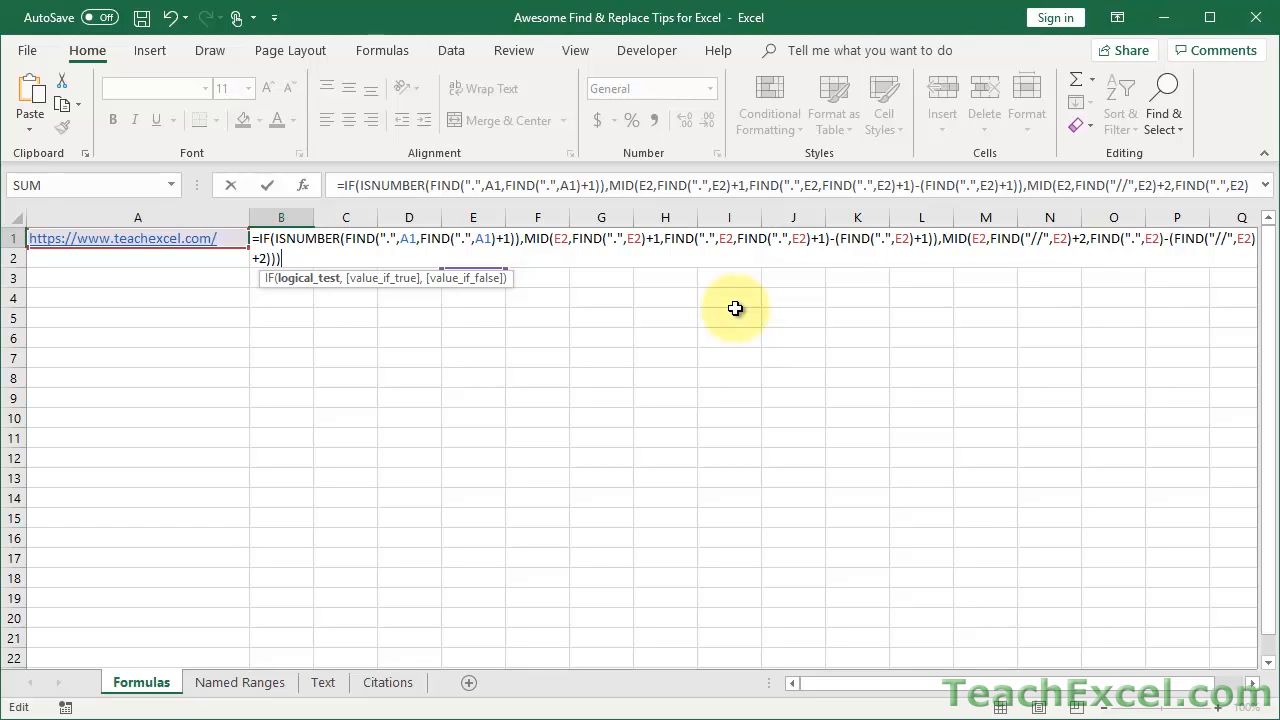
key(Return)
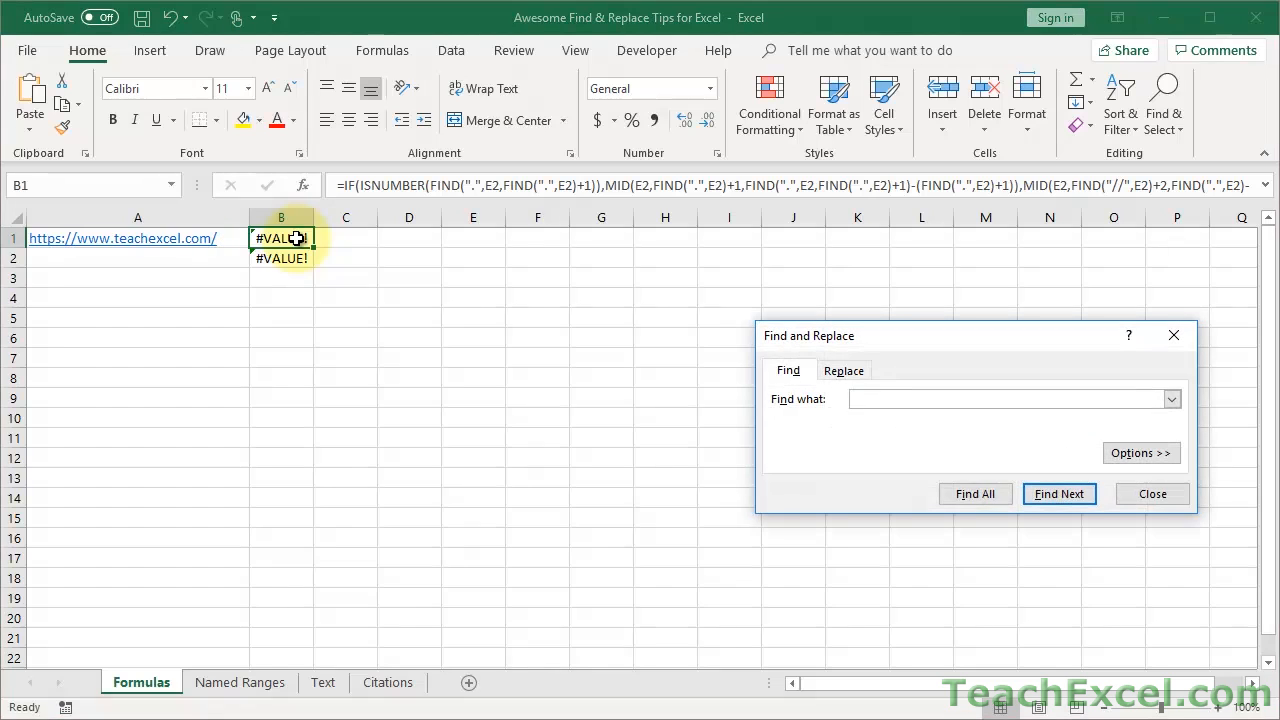
Replace the first E2 reference in the formula with A1 using Find and Replace.
click(1010, 399)
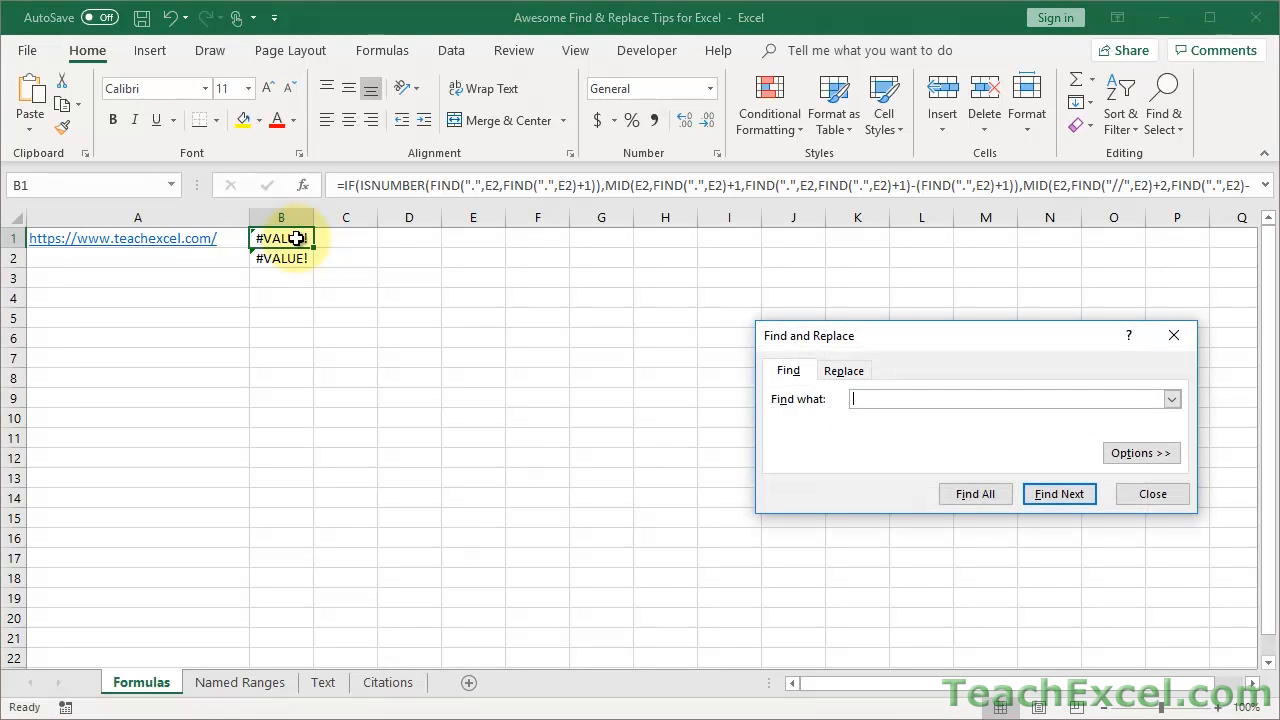
click(1152, 493)
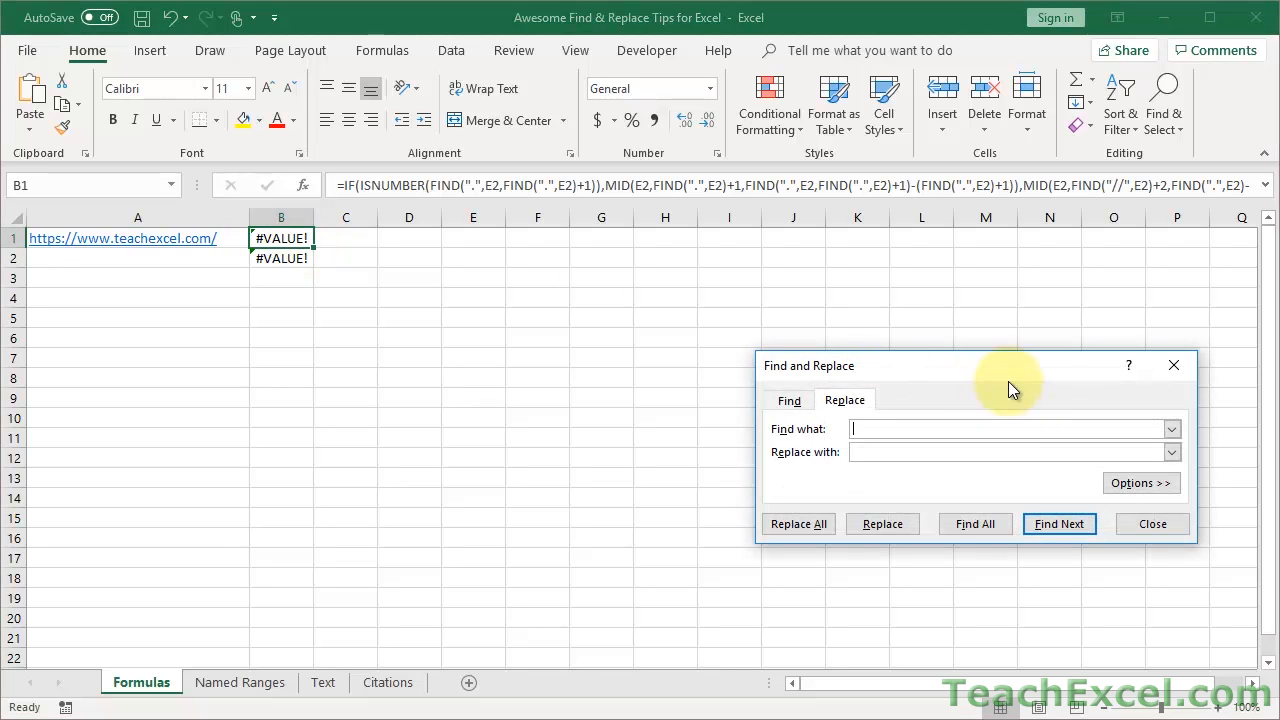
drag(970, 365, 591, 192)
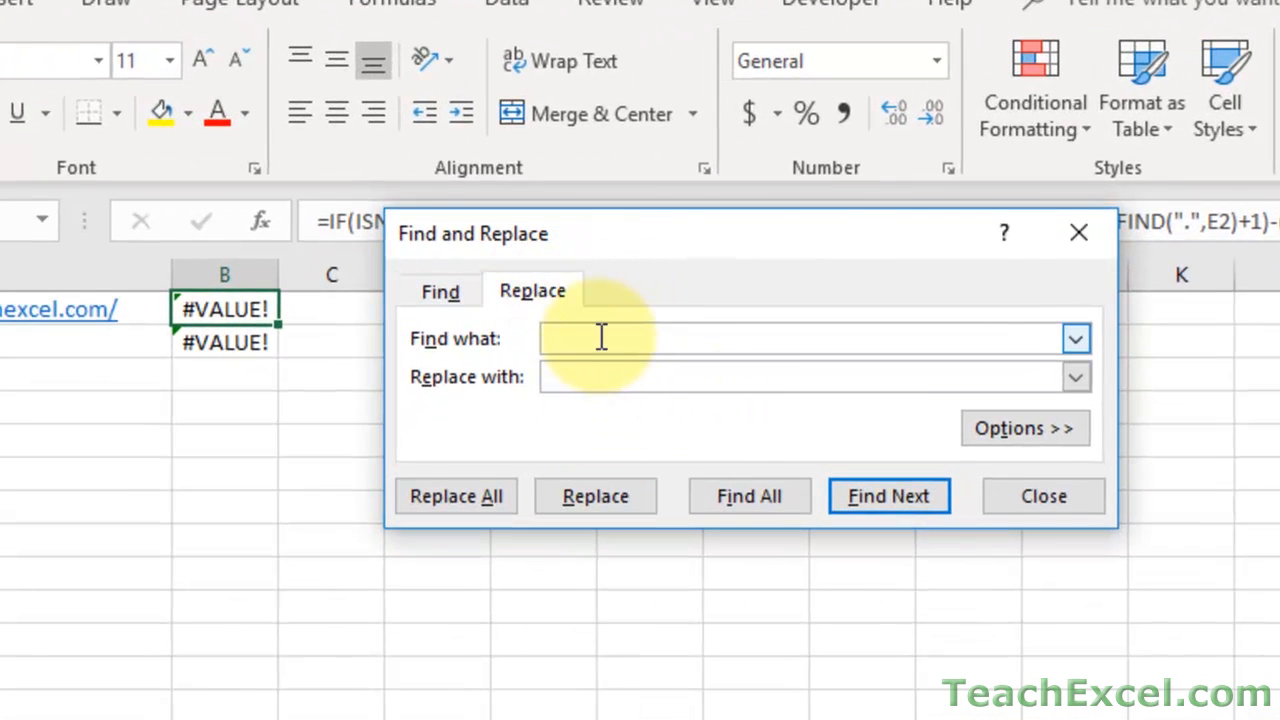
text(E)
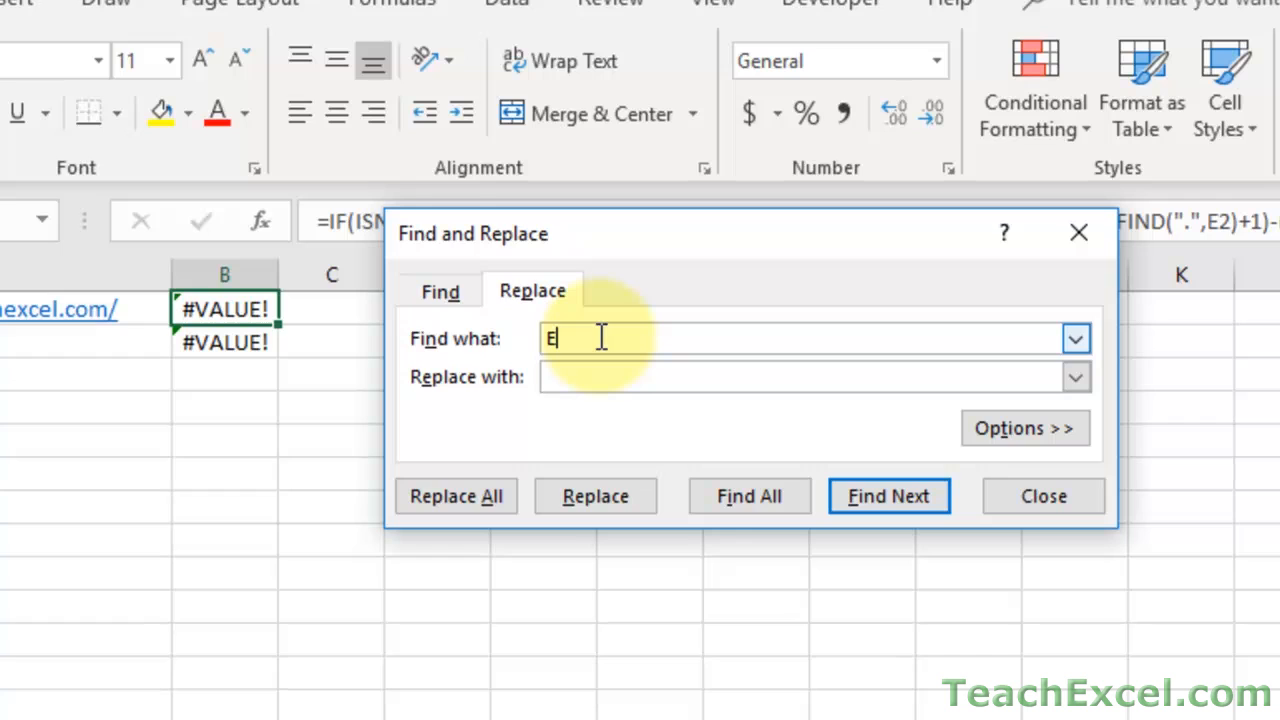
text(2)
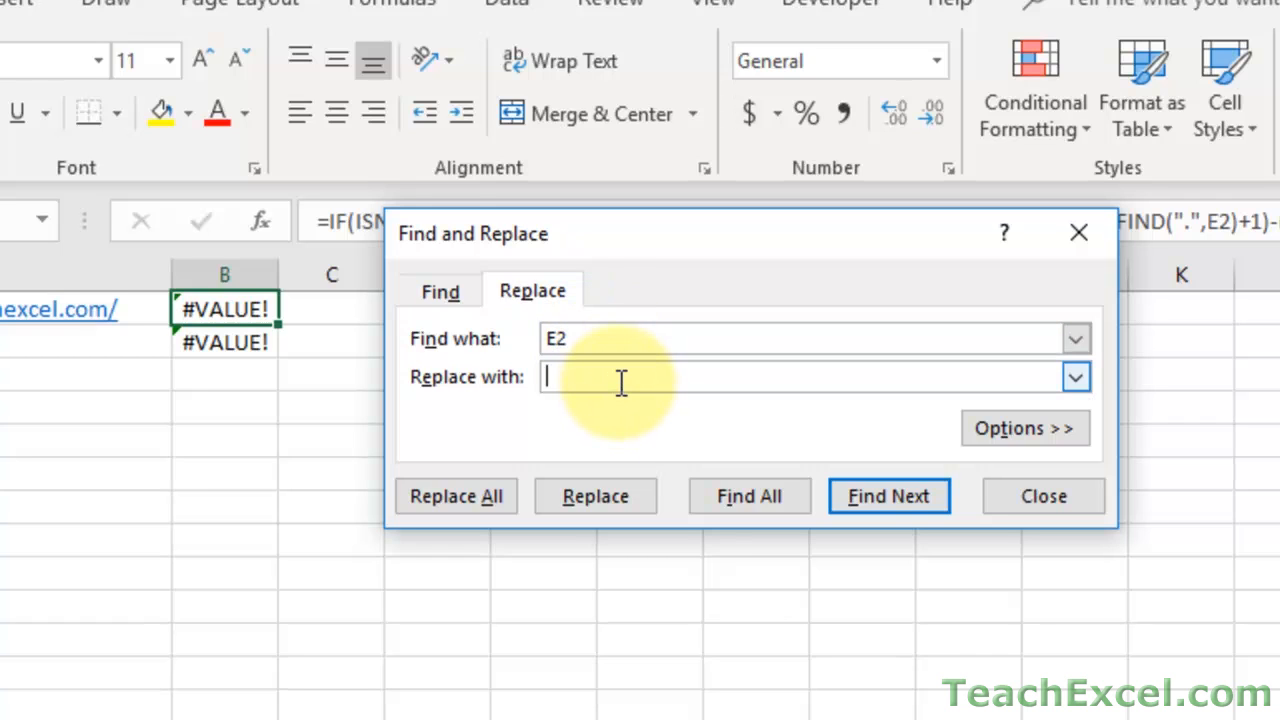
text(A1)
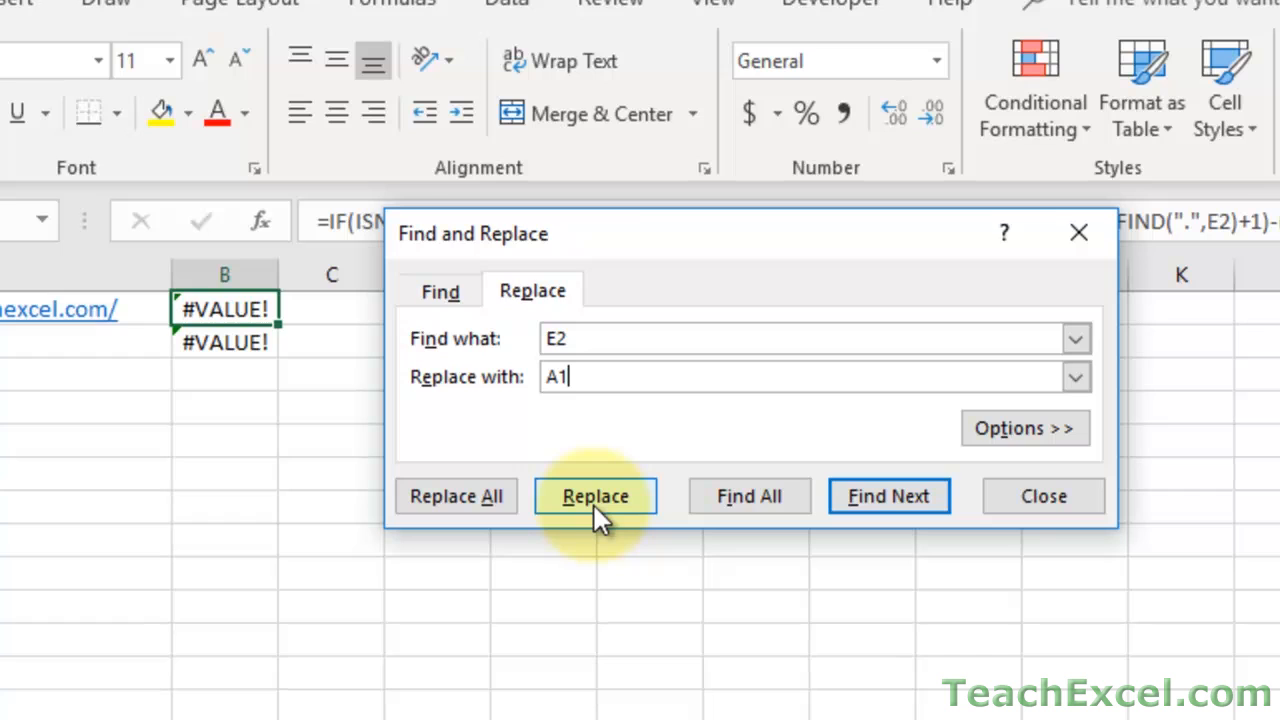
mouse_move(456, 480)
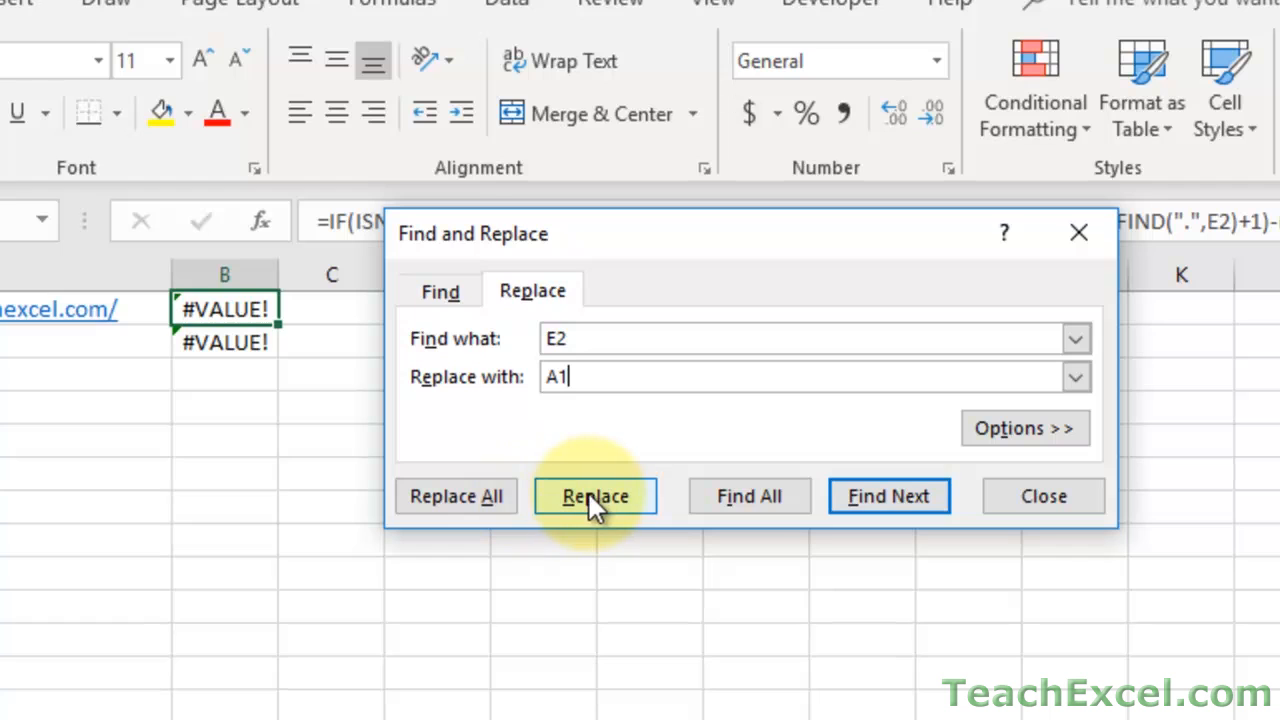
click(595, 496)
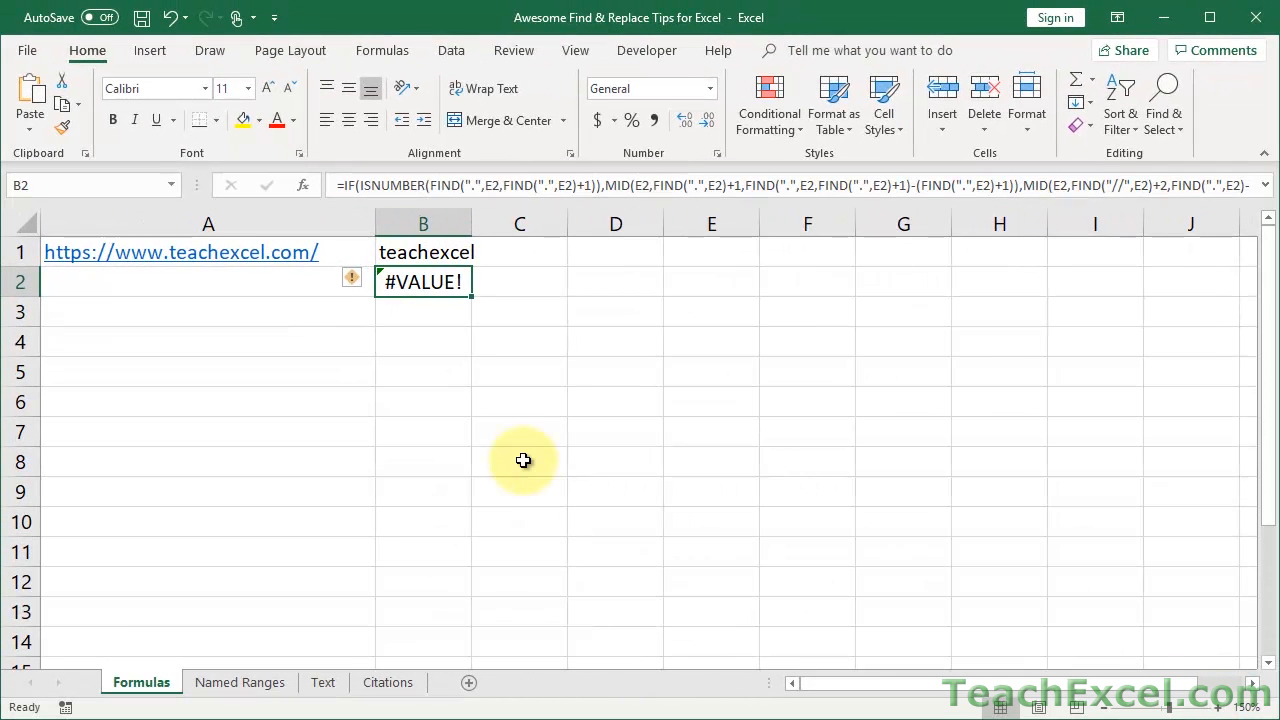
mouse_move(433, 317)
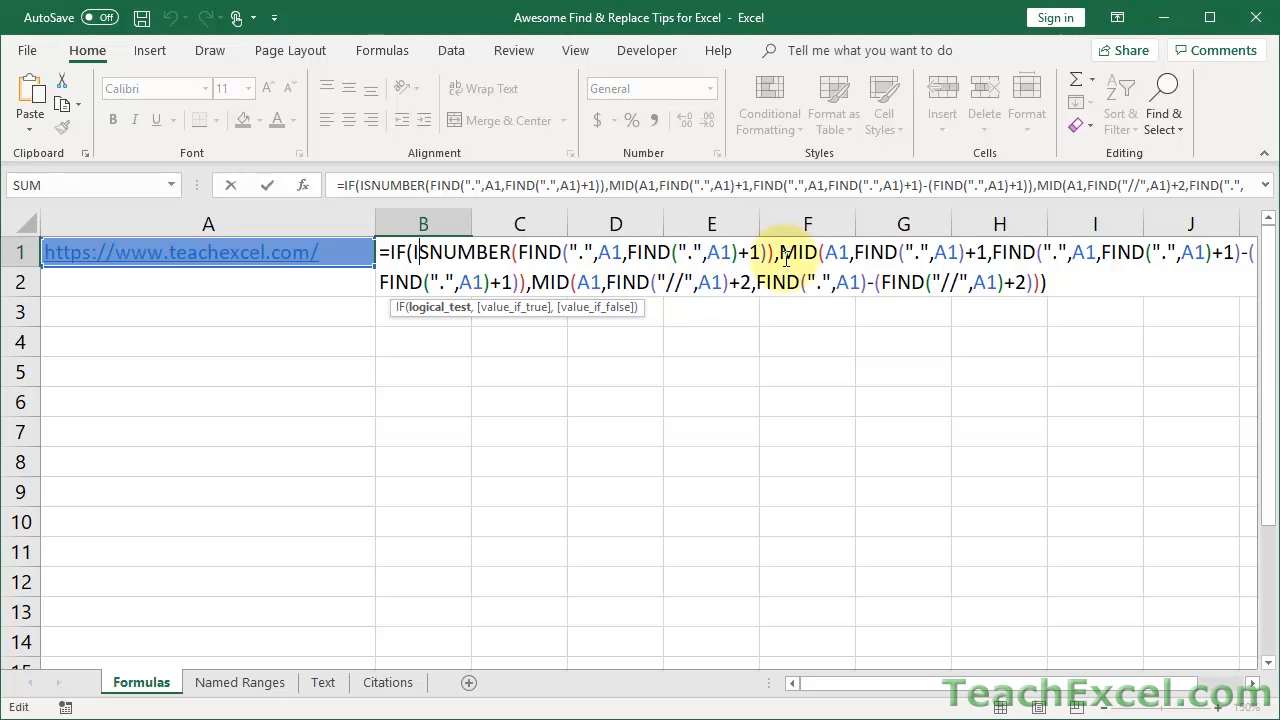
Confirm B1's domain-extraction formula, widen column B, and select the #VALUE! cell B2.
key(Return)
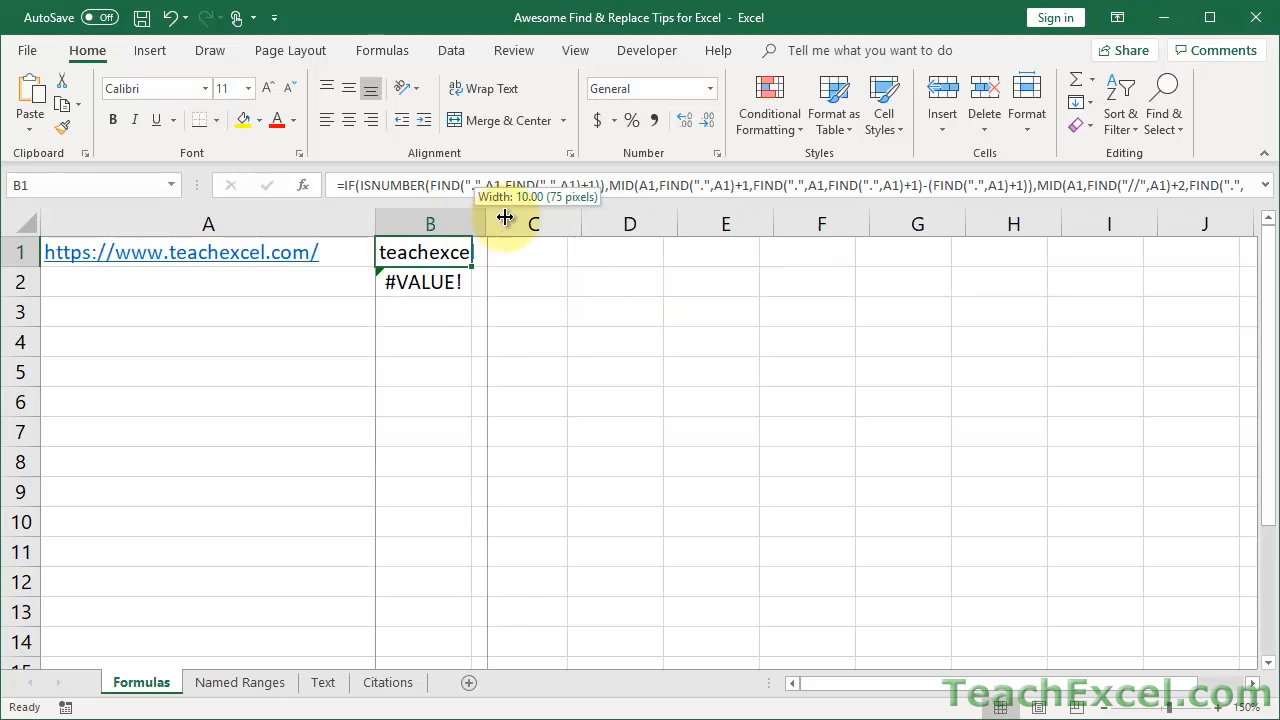
drag(487, 222, 515, 222)
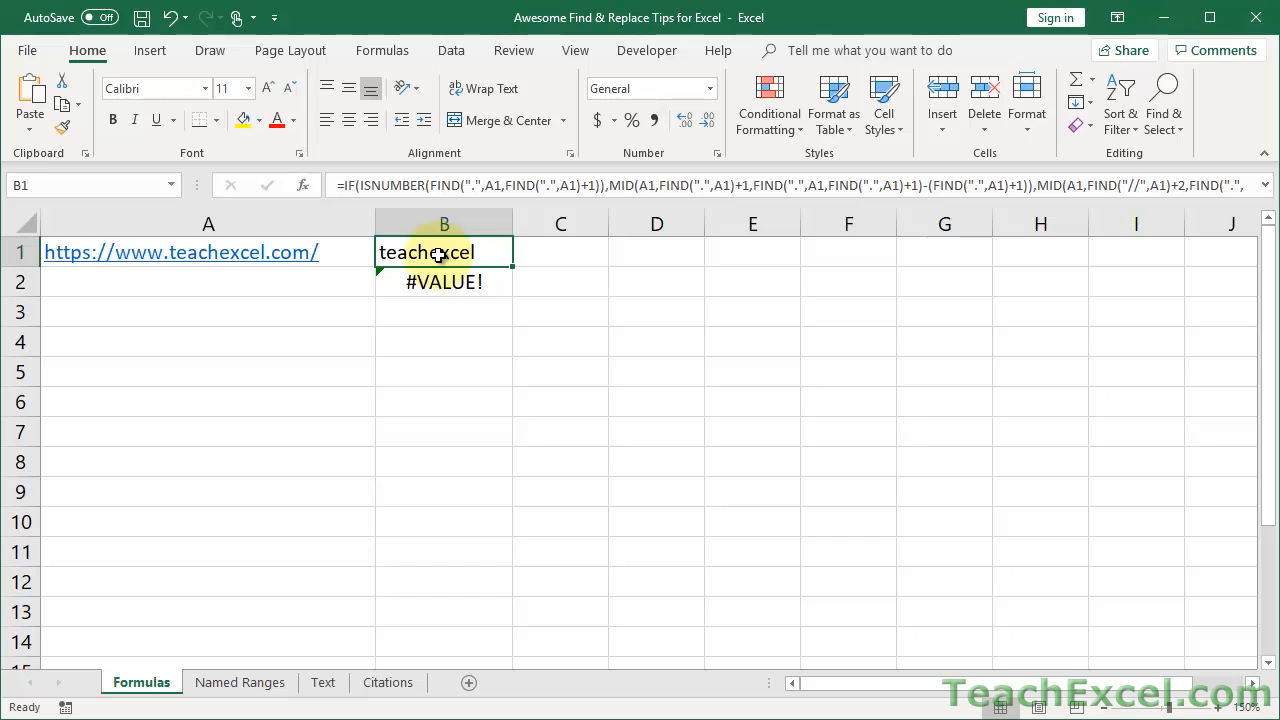
click(397, 278)
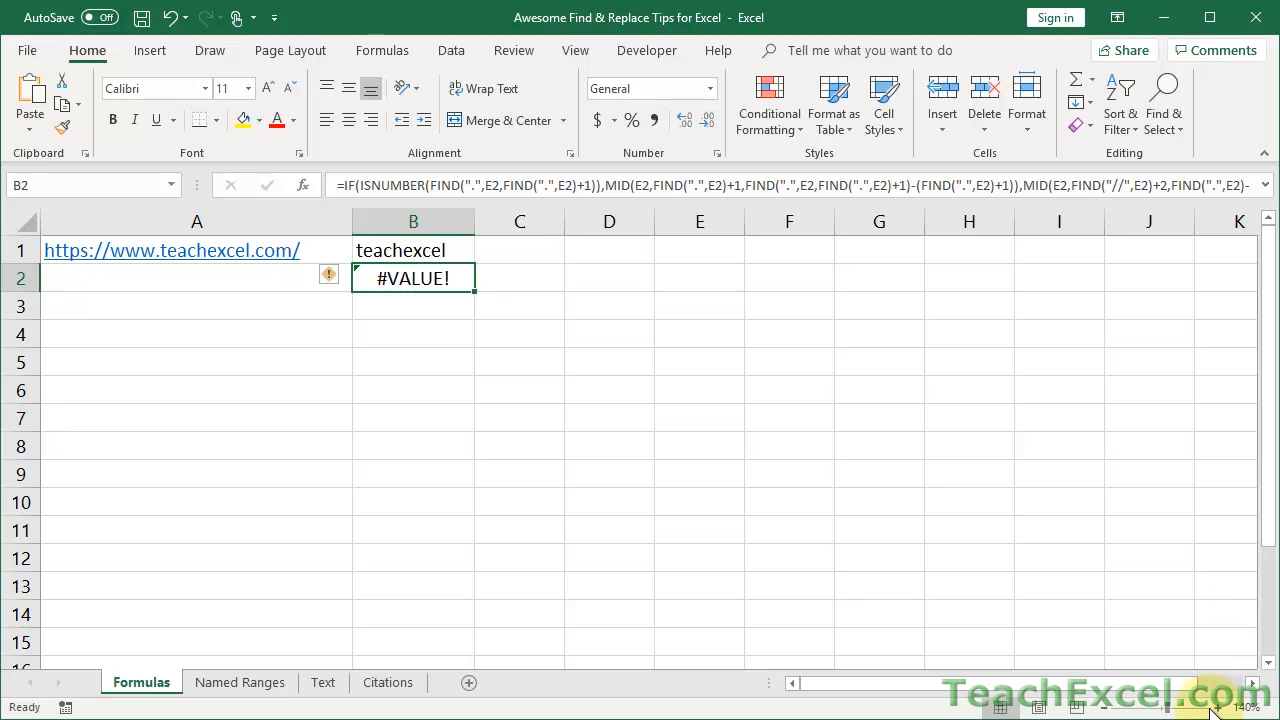
click(470, 254)
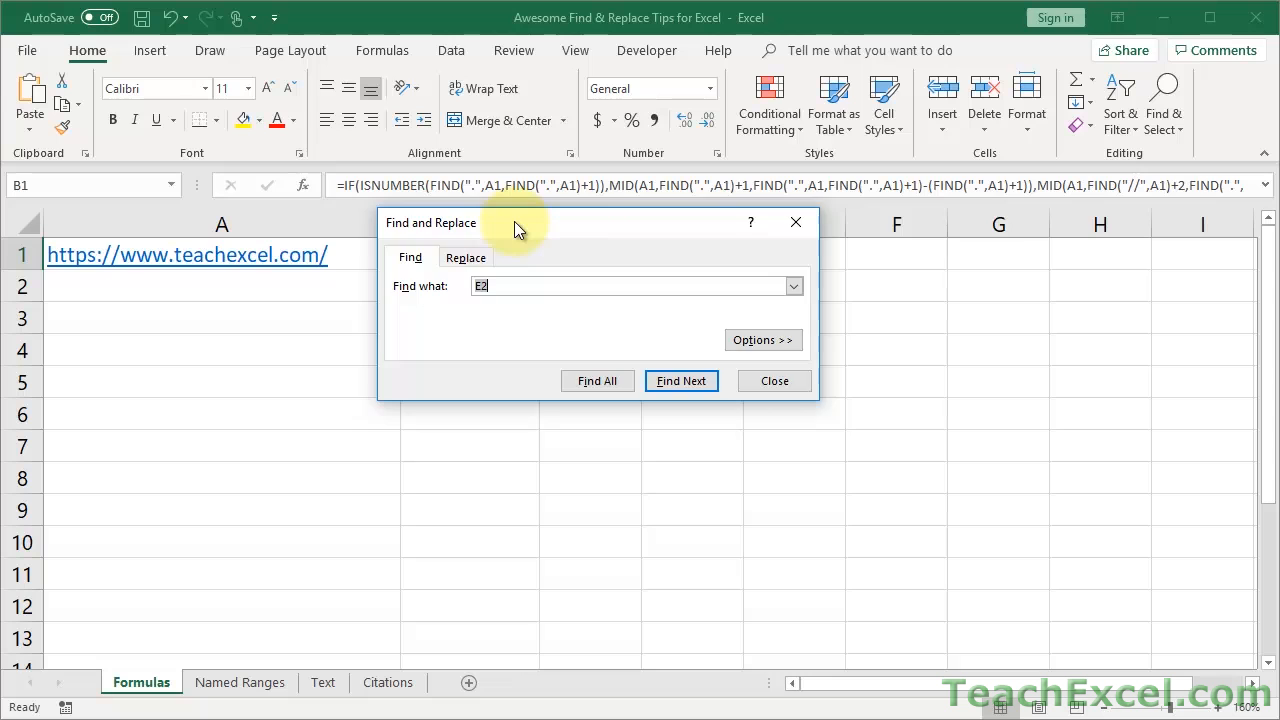
click(465, 257)
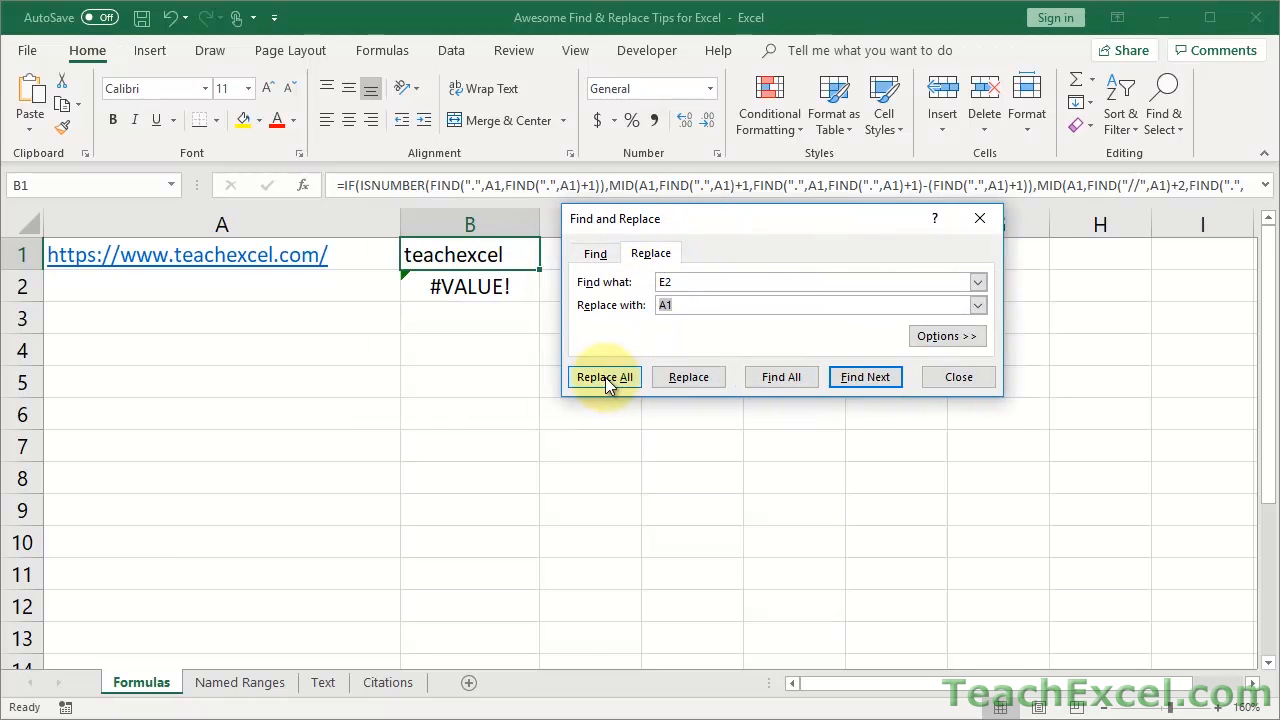
click(604, 377)
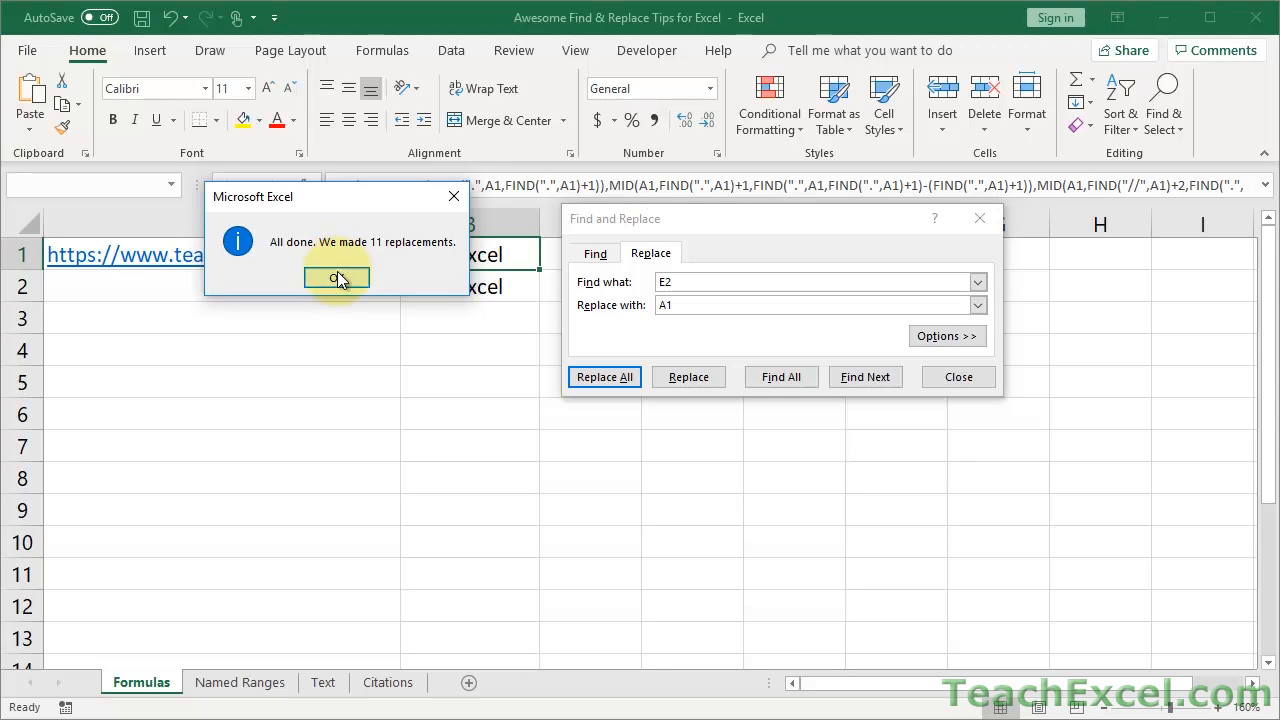
click(337, 277)
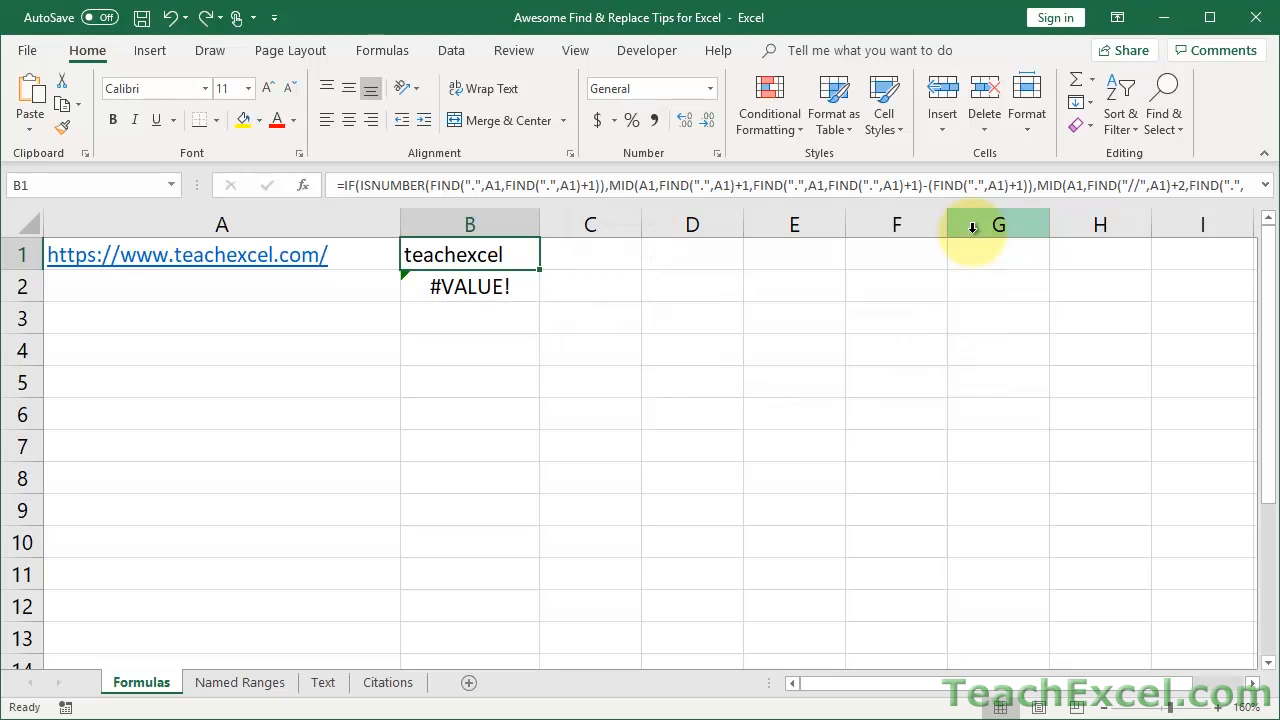
mouse_move(631, 380)
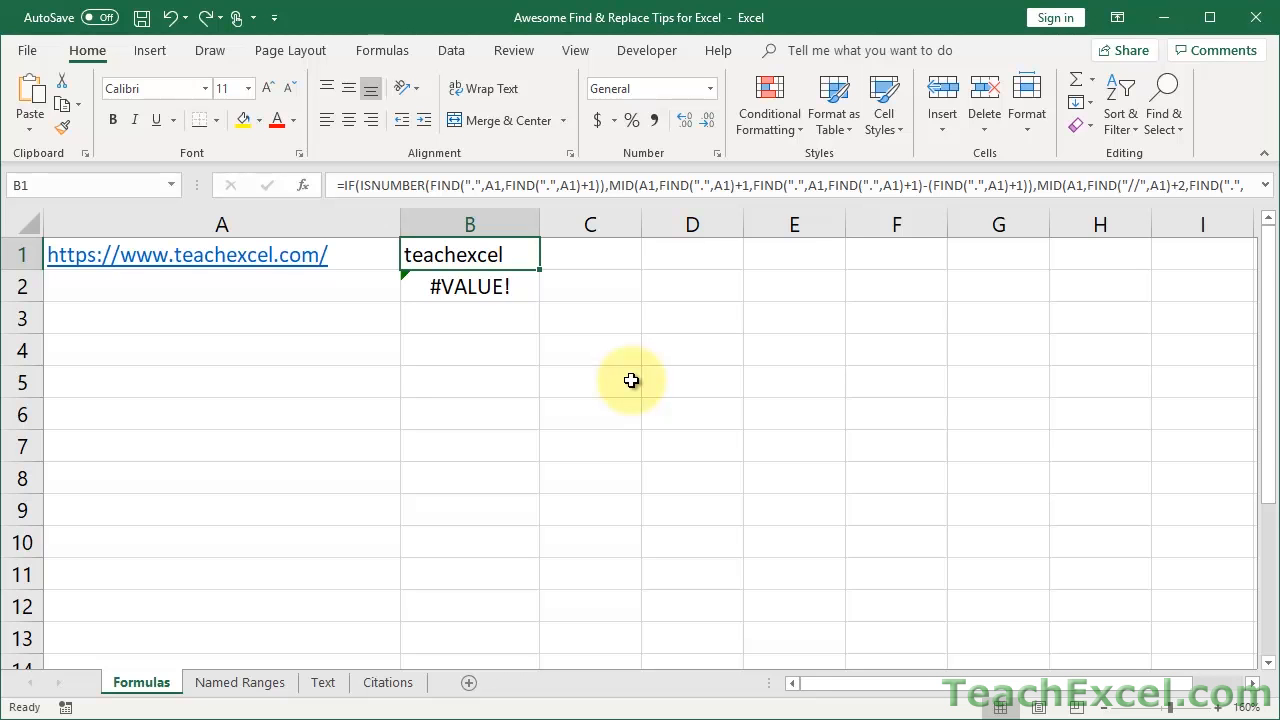
key(ctrl+f)
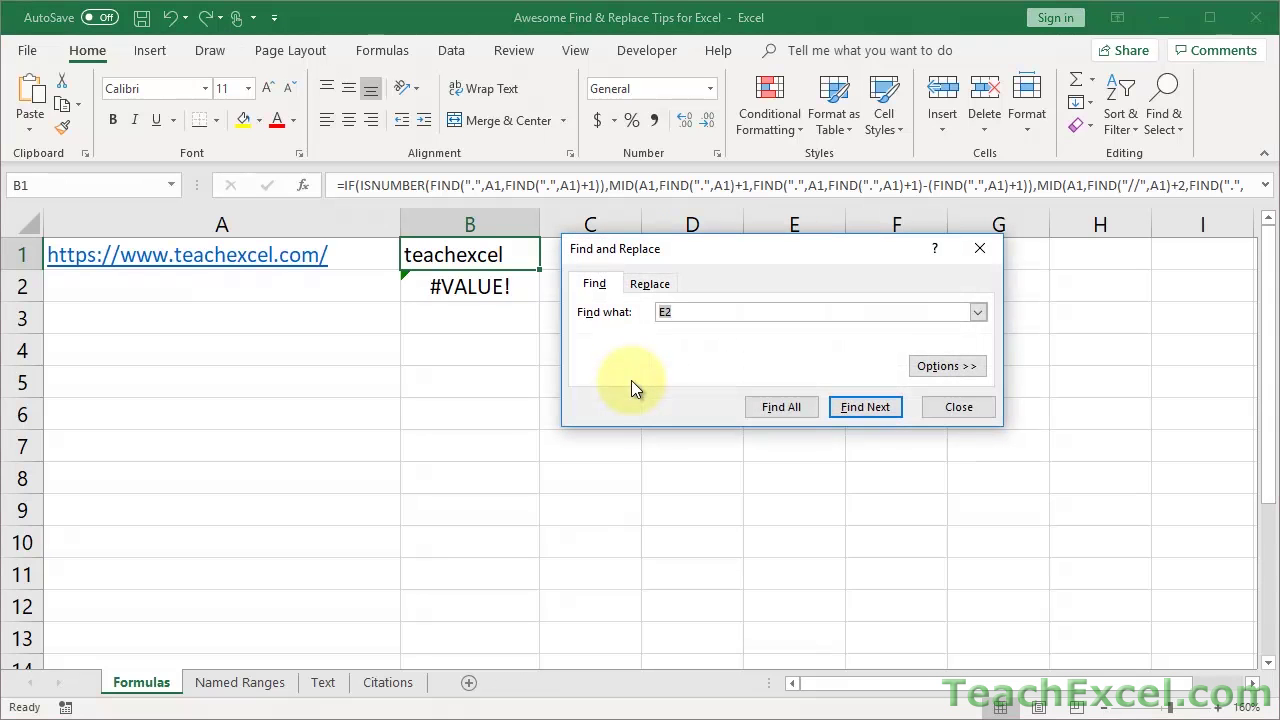
click(650, 283)
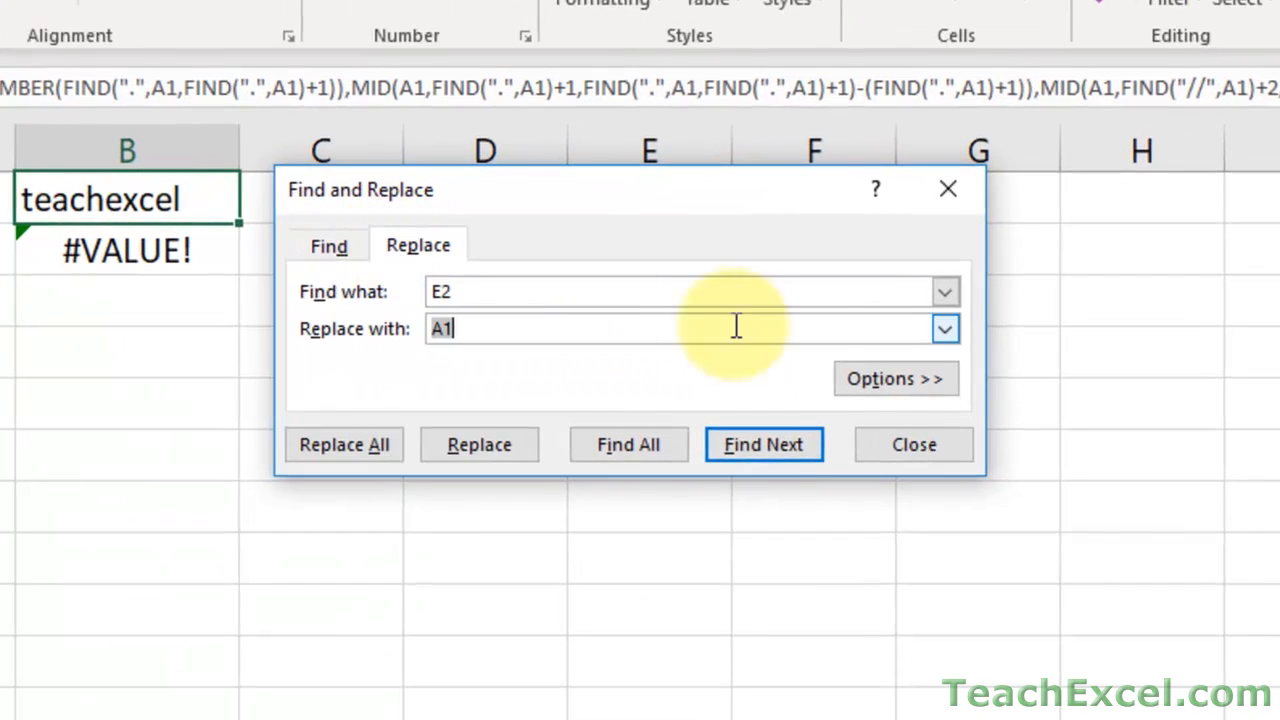
click(895, 378)
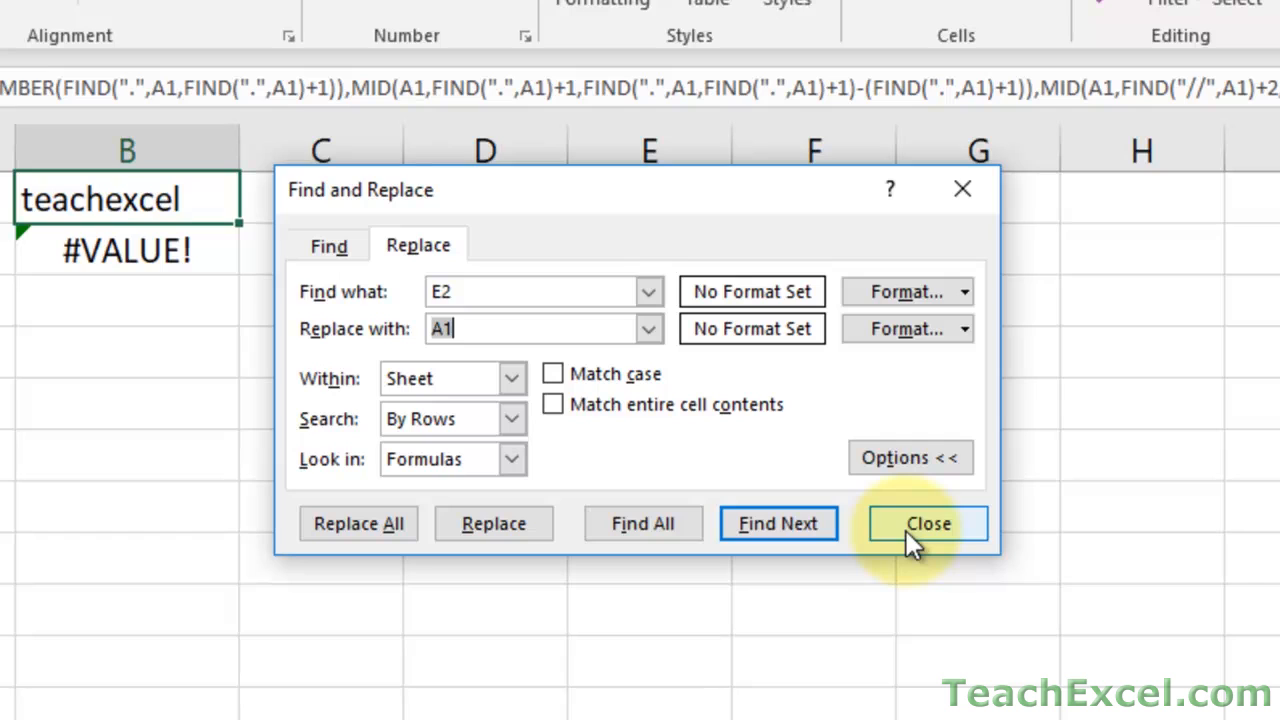
mouse_move(583, 385)
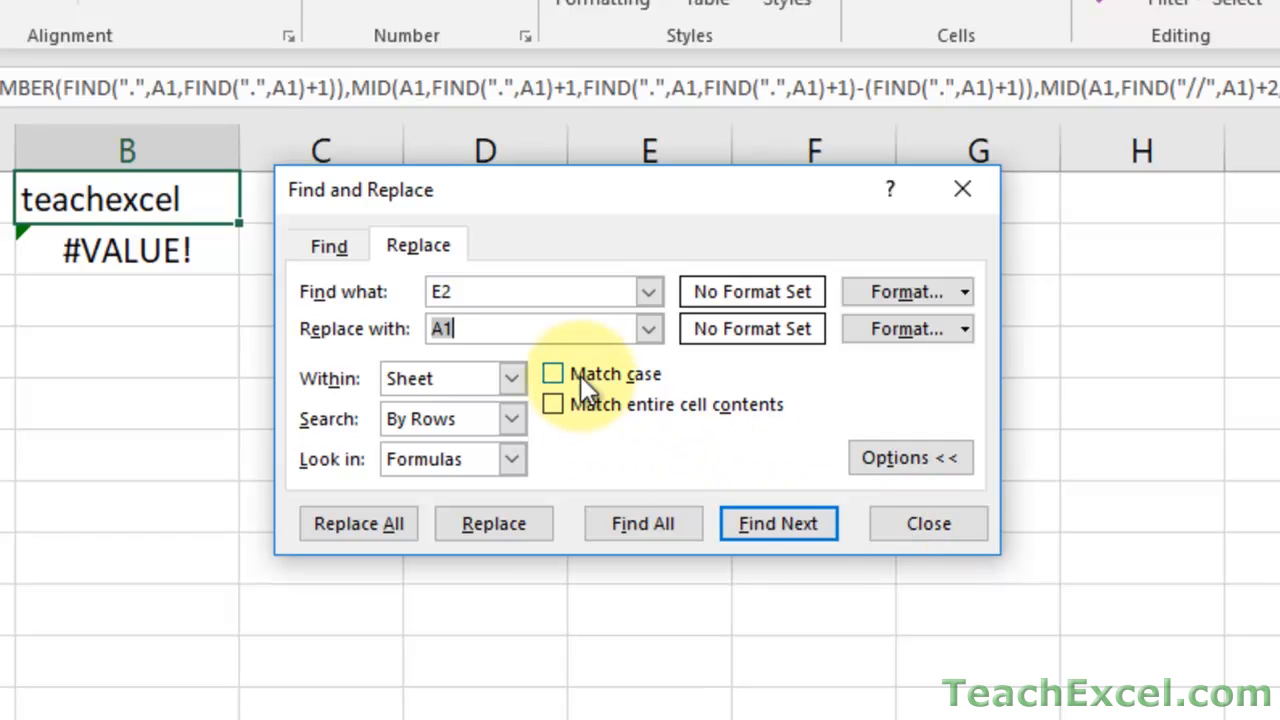
mouse_move(638, 475)
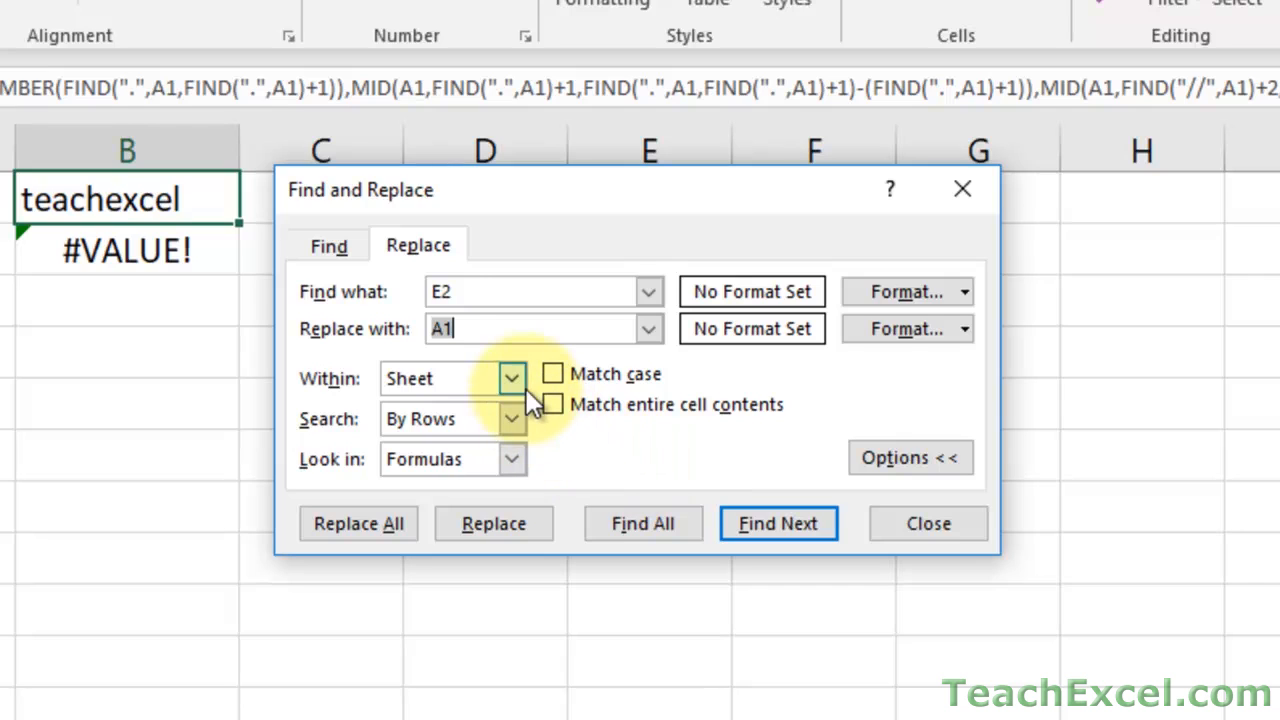
click(511, 378)
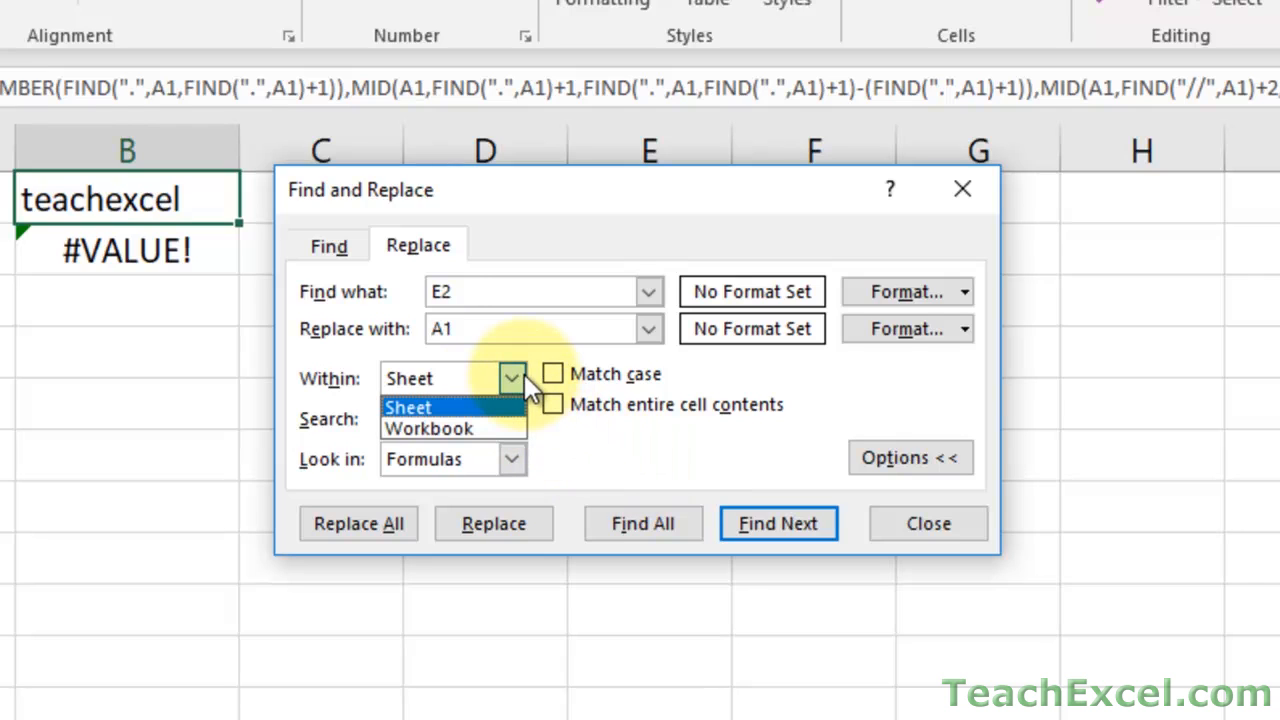
mouse_move(430, 407)
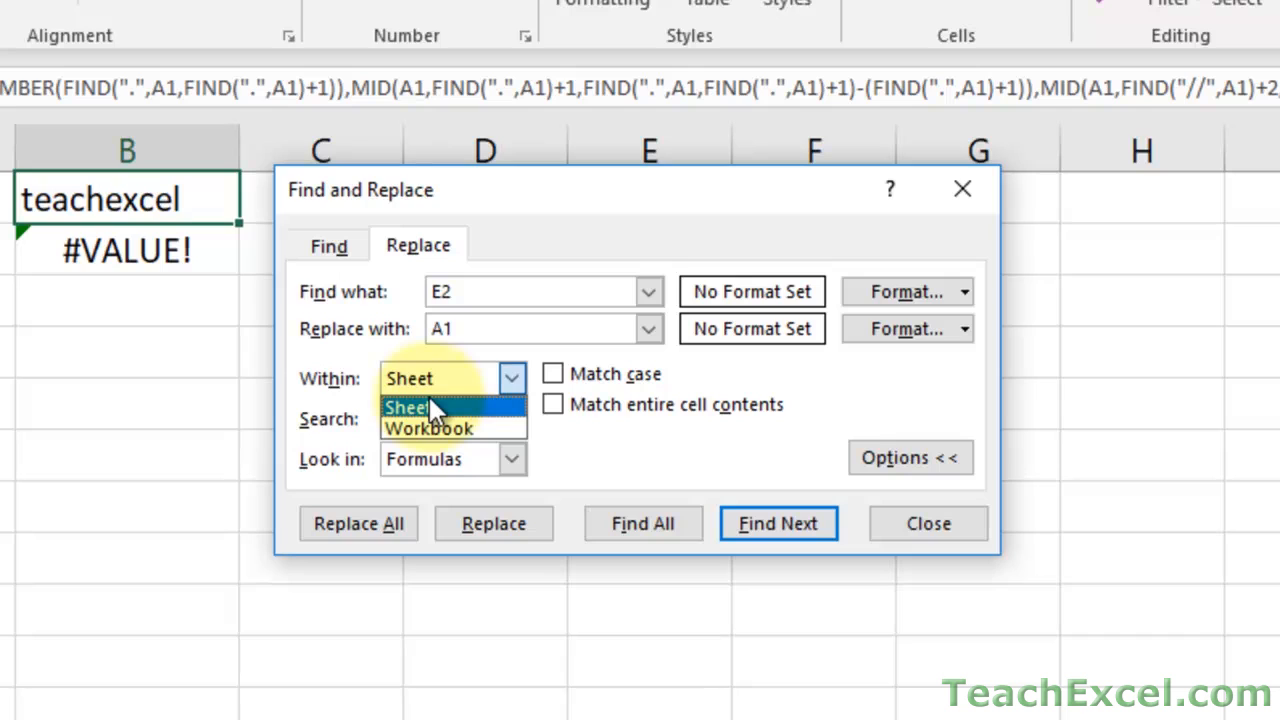
mouse_move(428, 428)
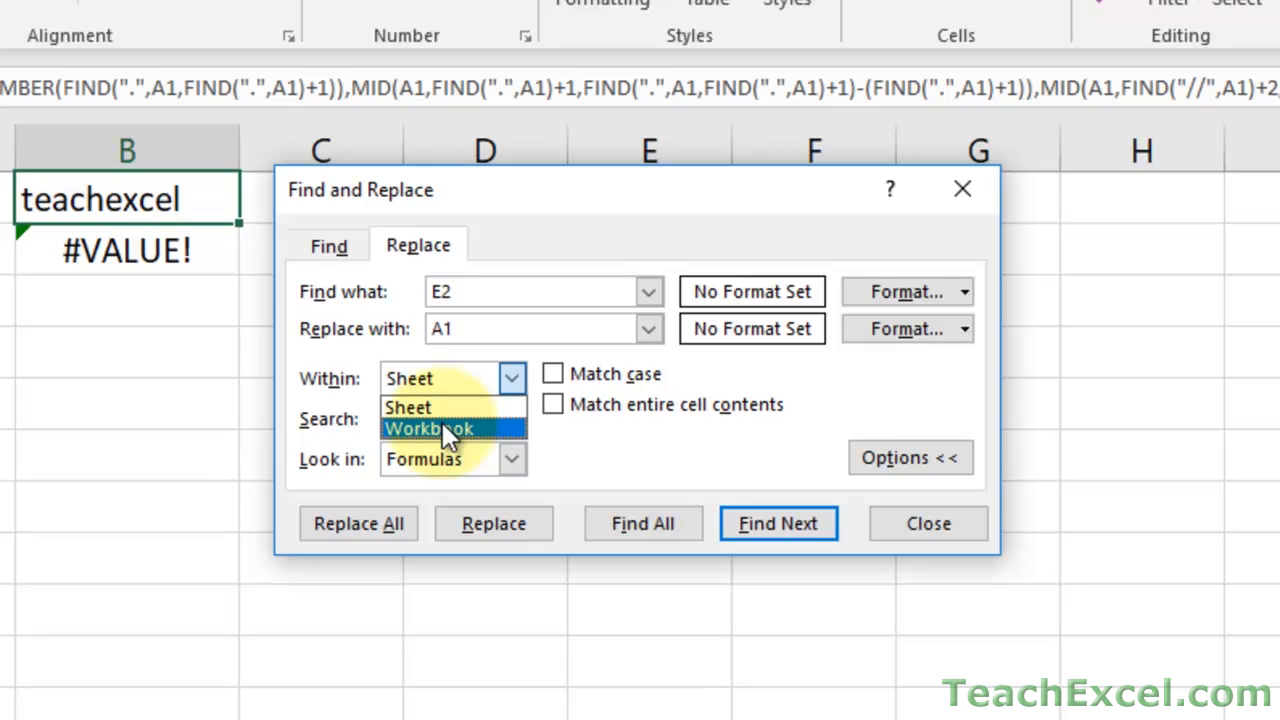
click(926, 523)
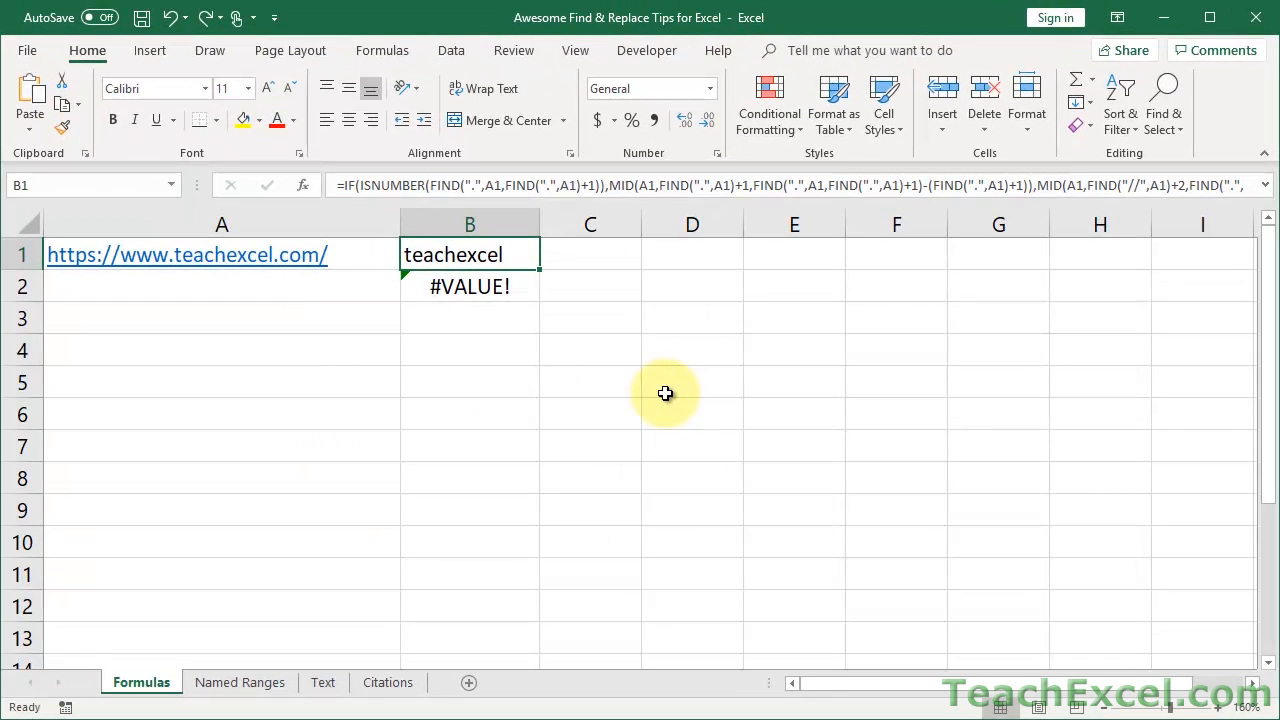
mouse_move(239, 682)
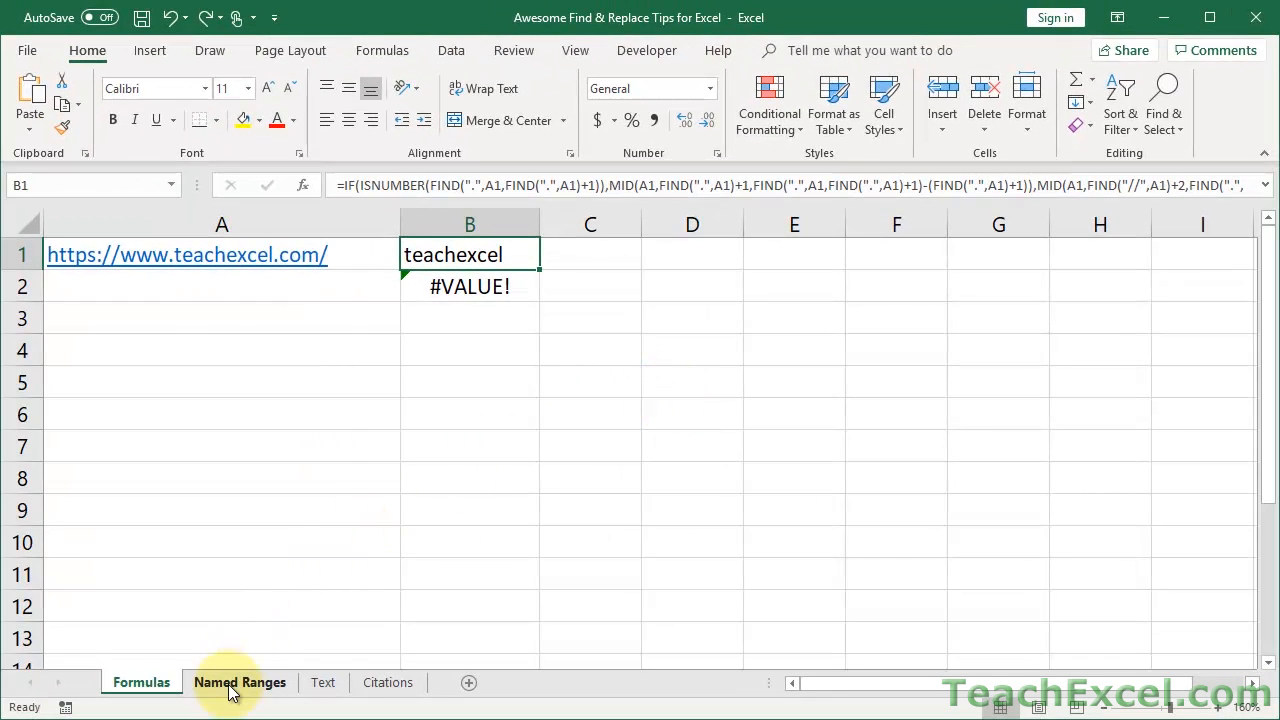
On the Named Ranges sheet, select the score table E2:F8 and jump to ScoreTableV2.
click(239, 682)
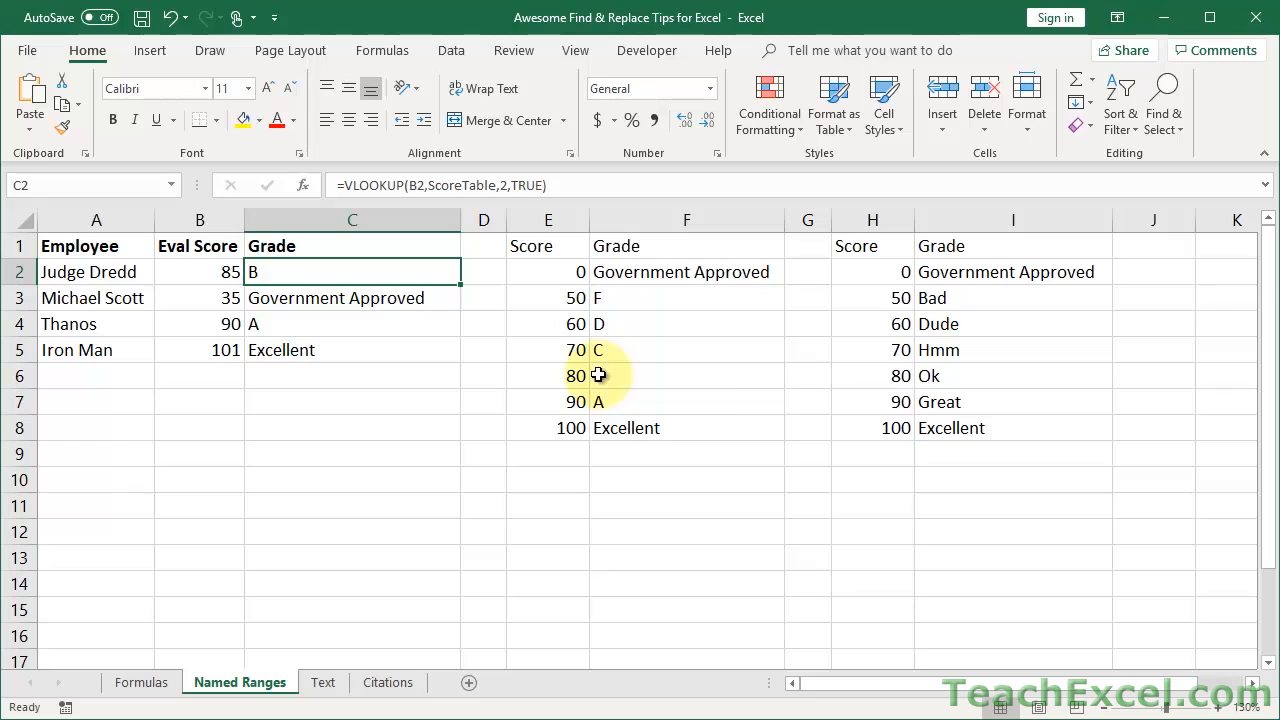
click(548, 271)
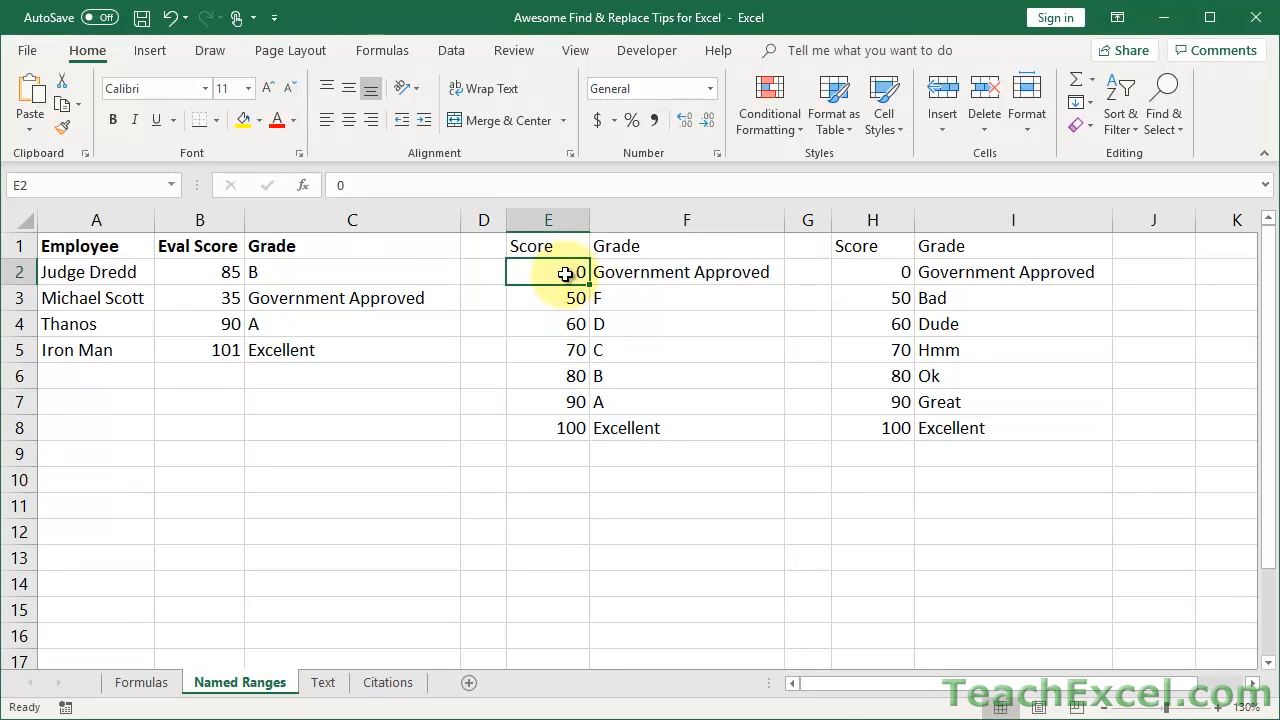
drag(547, 271, 686, 427)
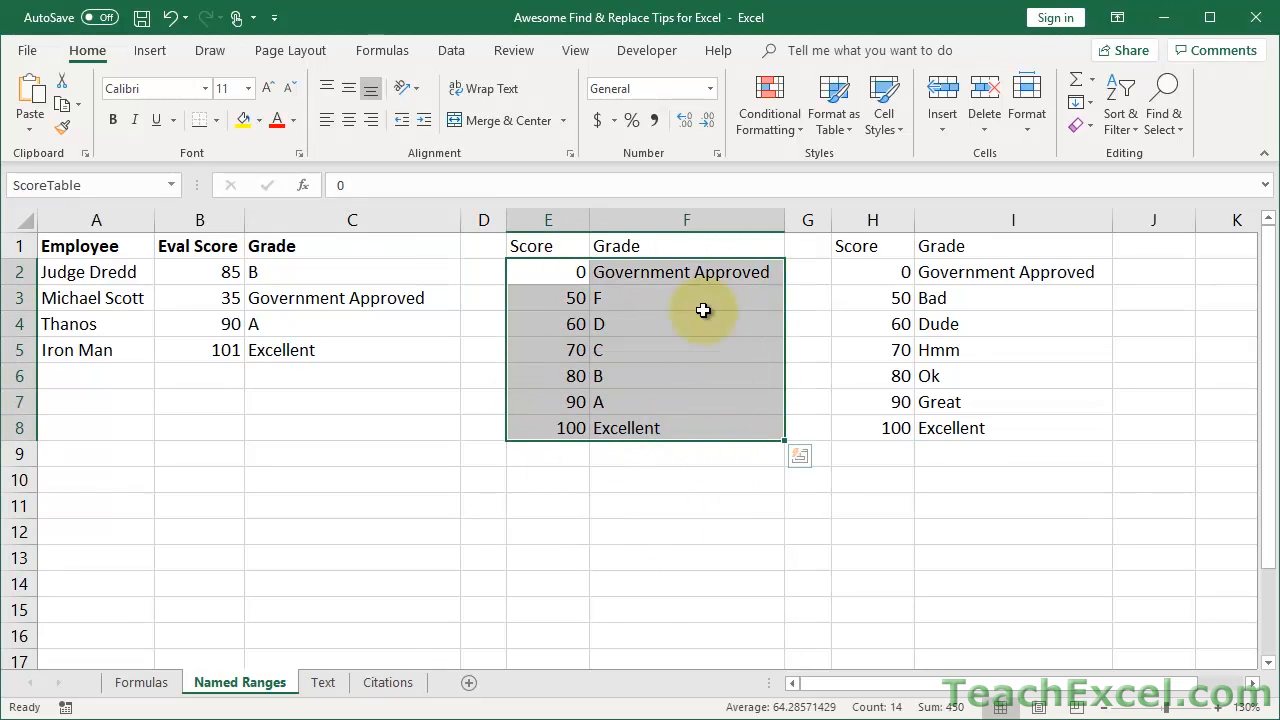
mouse_move(124, 212)
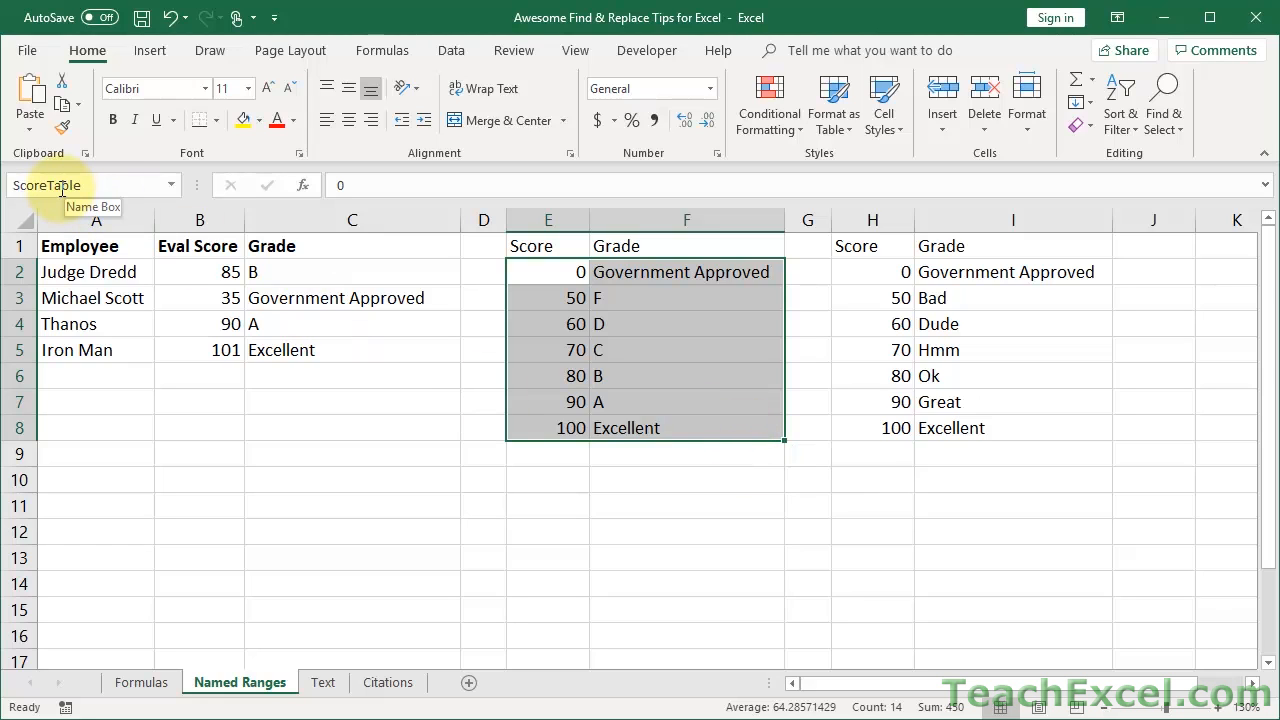
click(882, 271)
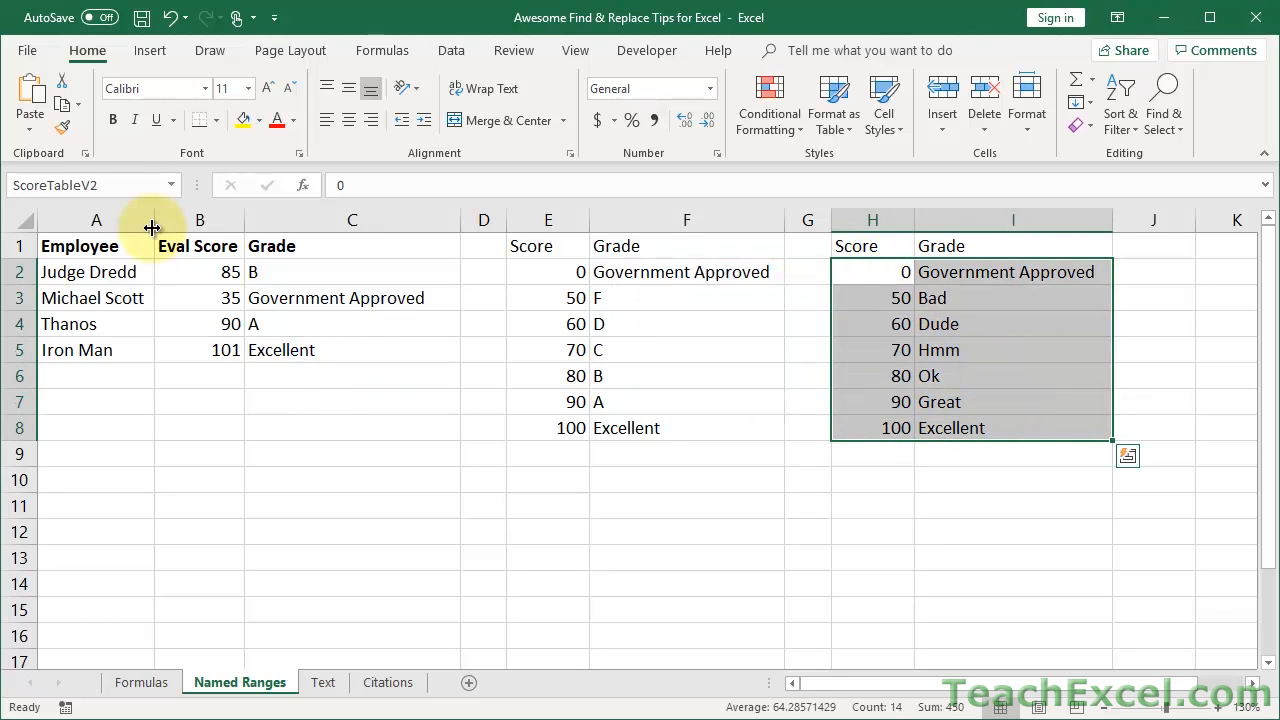
mouse_move(663, 428)
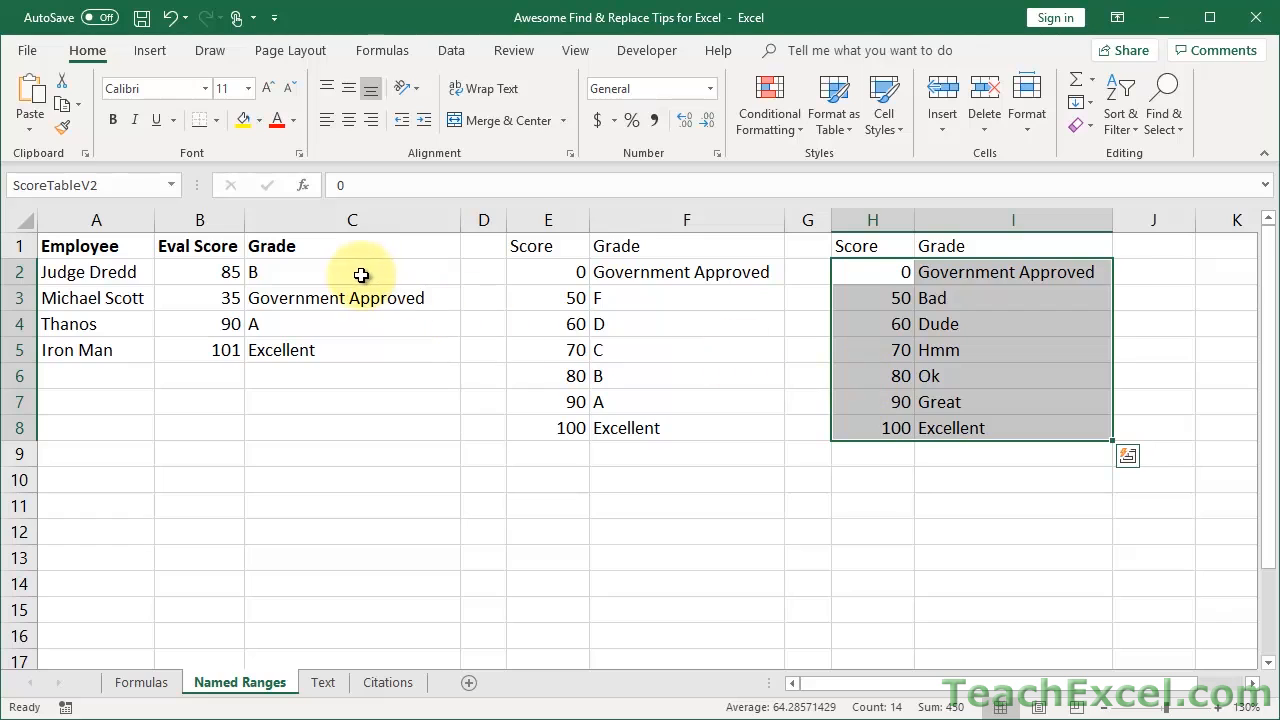
Inspect C2's VLOOKUP formula and select the grades in C2:C5 for replacing.
click(352, 271)
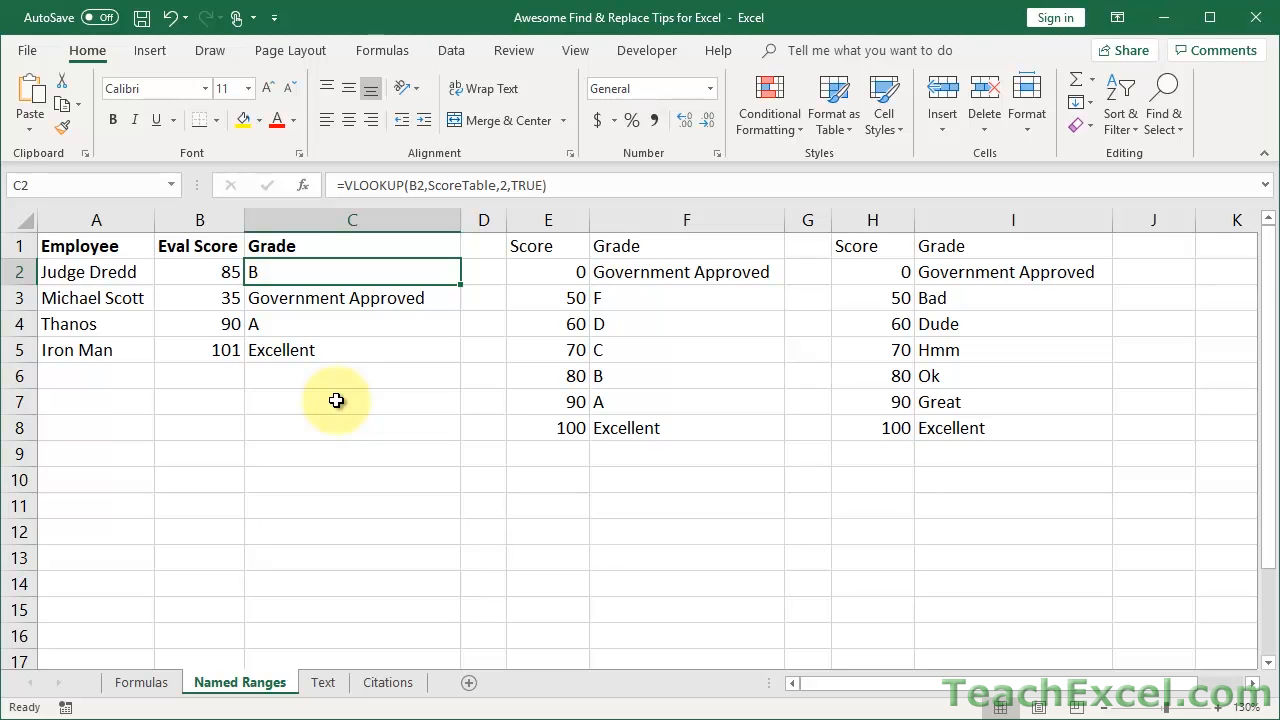
double_click(352, 271)
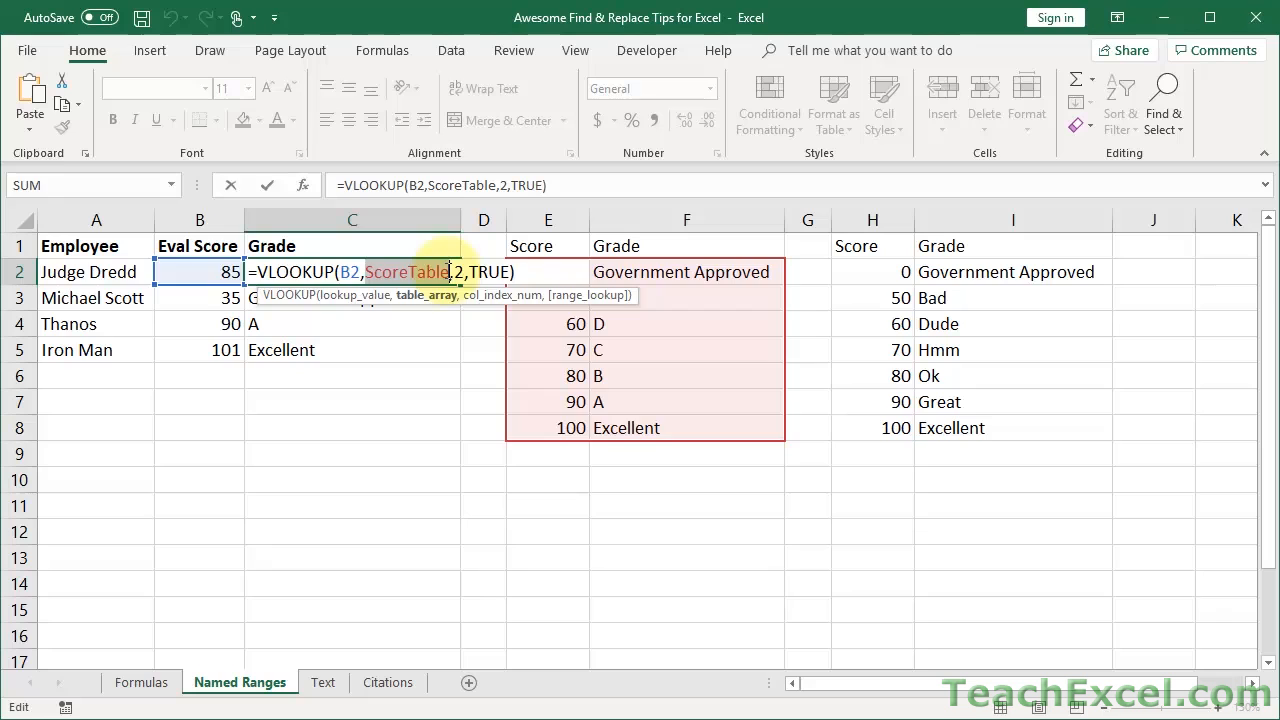
key(Return)
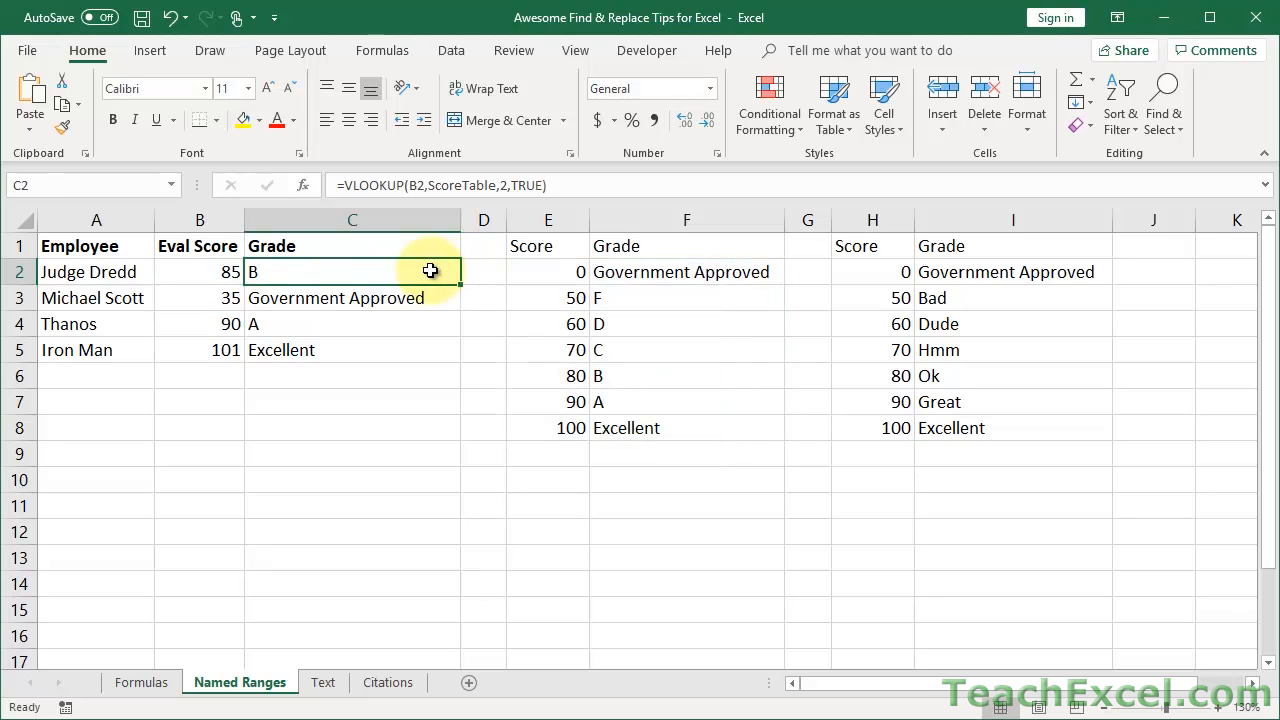
drag(352, 271, 352, 349)
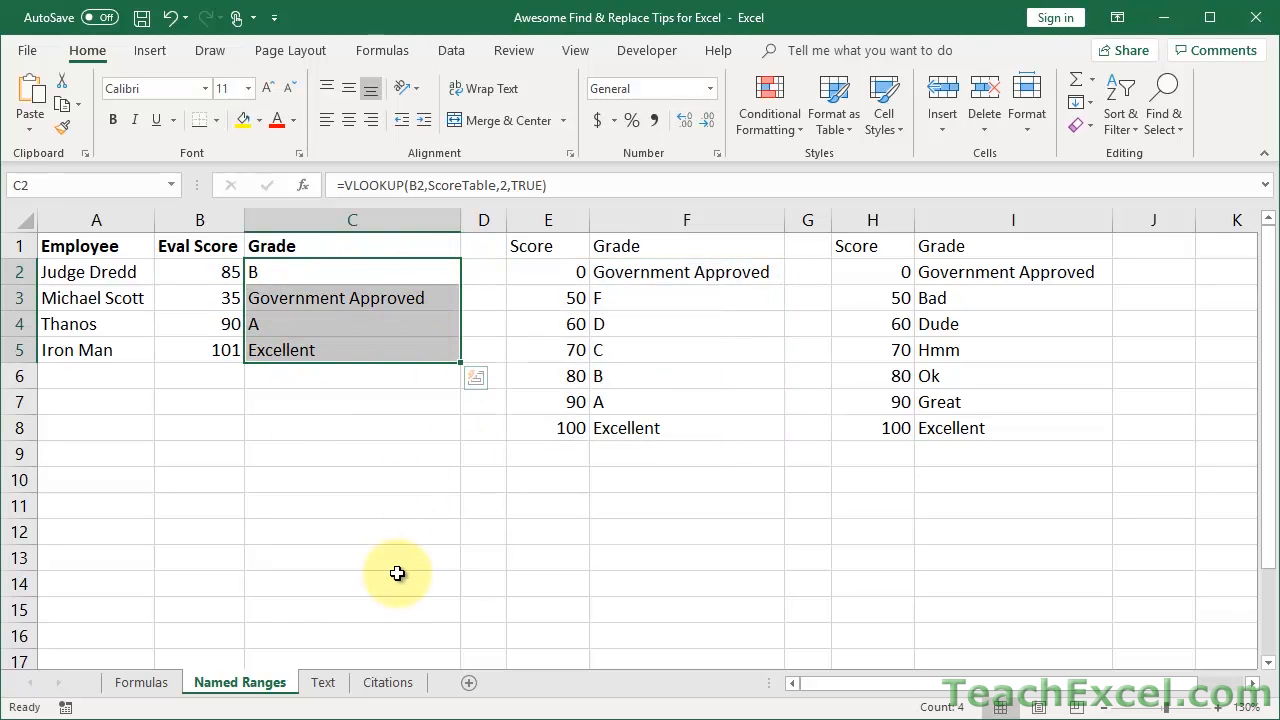
key(ctrl+h)
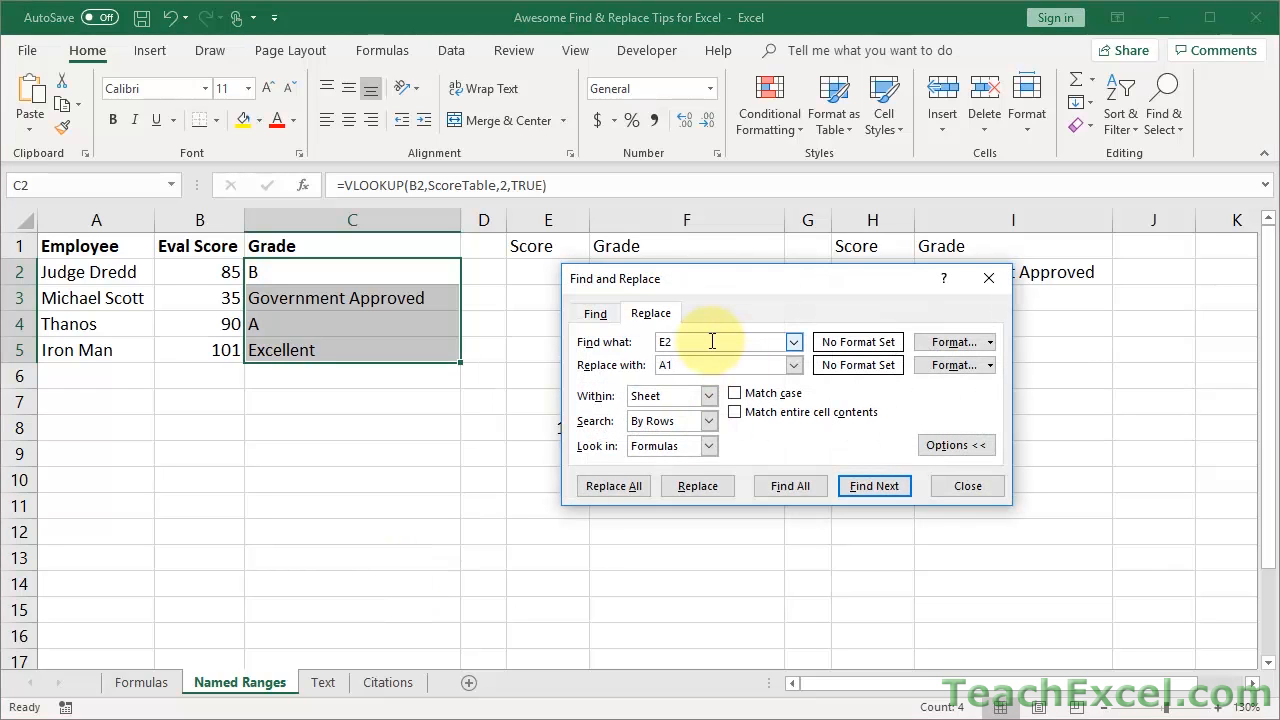
Replace all ScoreTable references with ScoreTableV2 in the grade formulas, then move to the Text sheet.
text(ScoreTable)
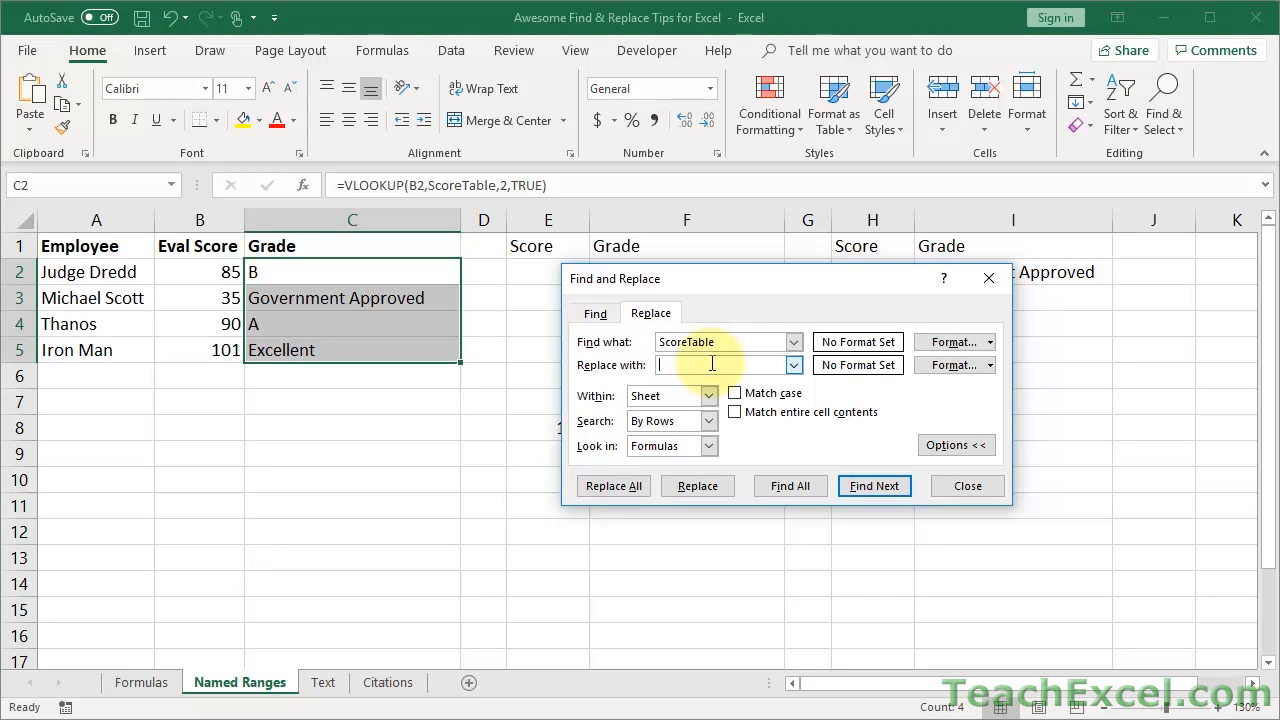
text(ScoreTableV)
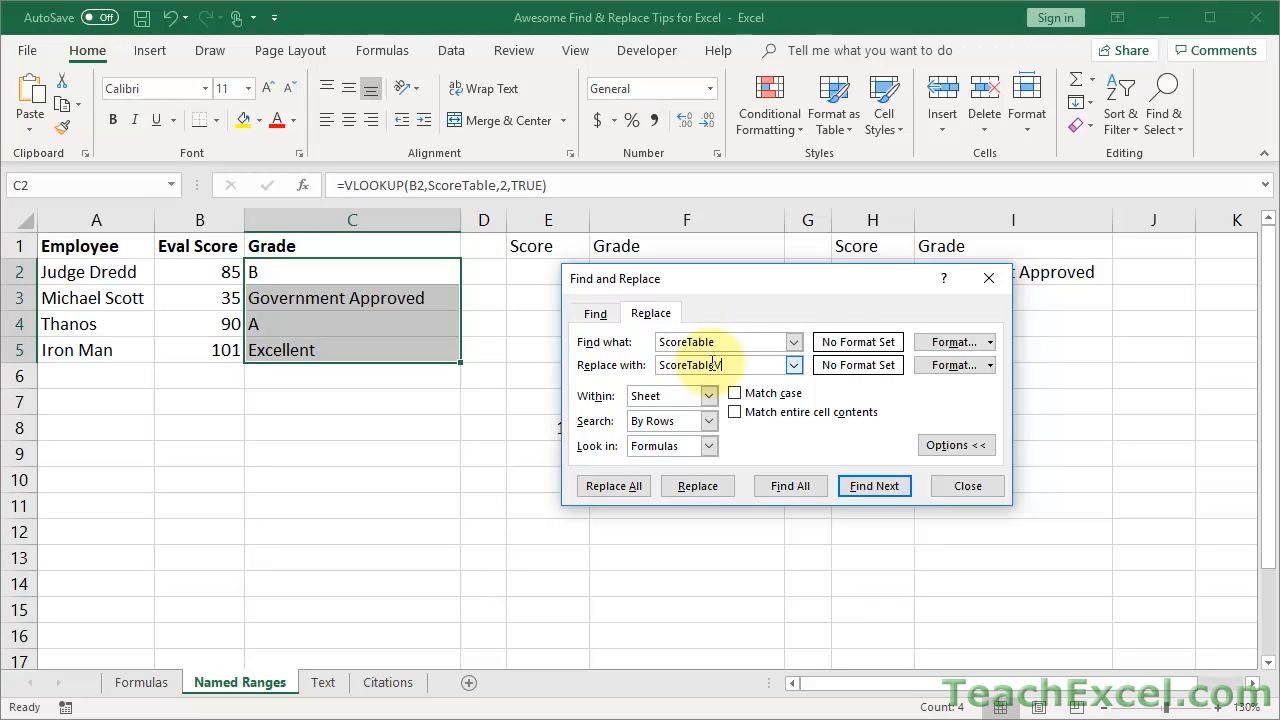
text(2)
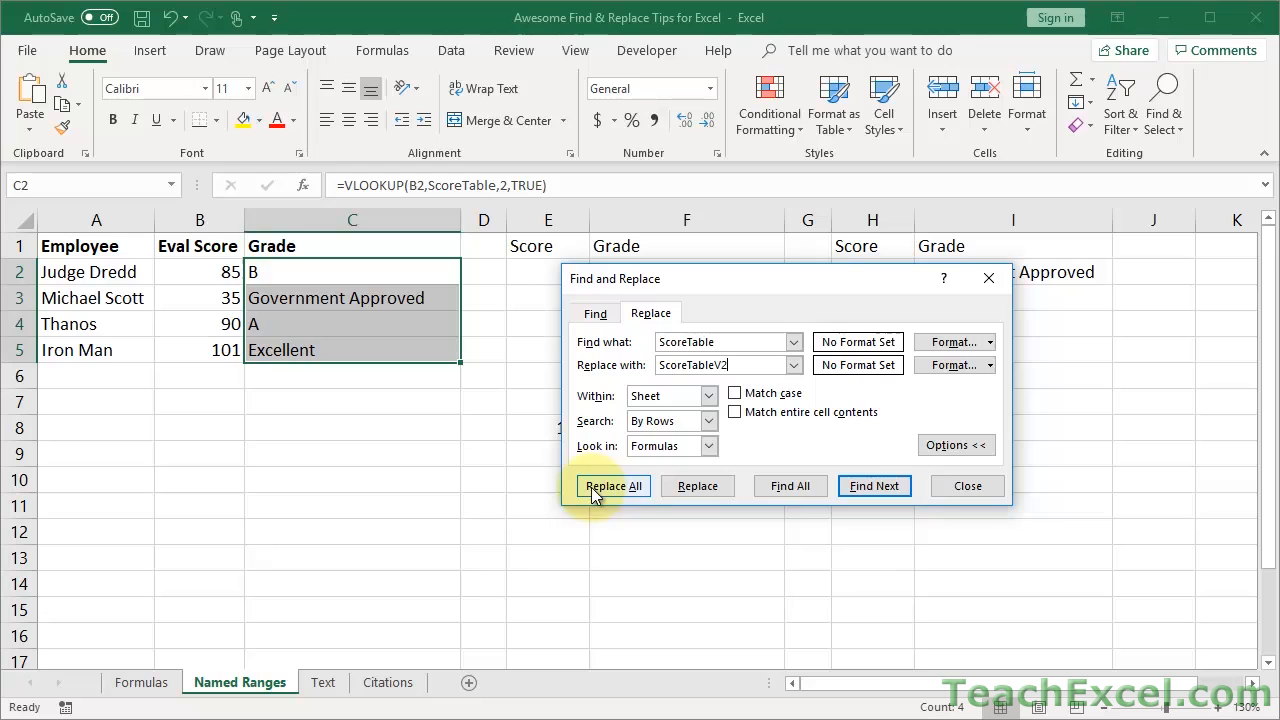
click(613, 485)
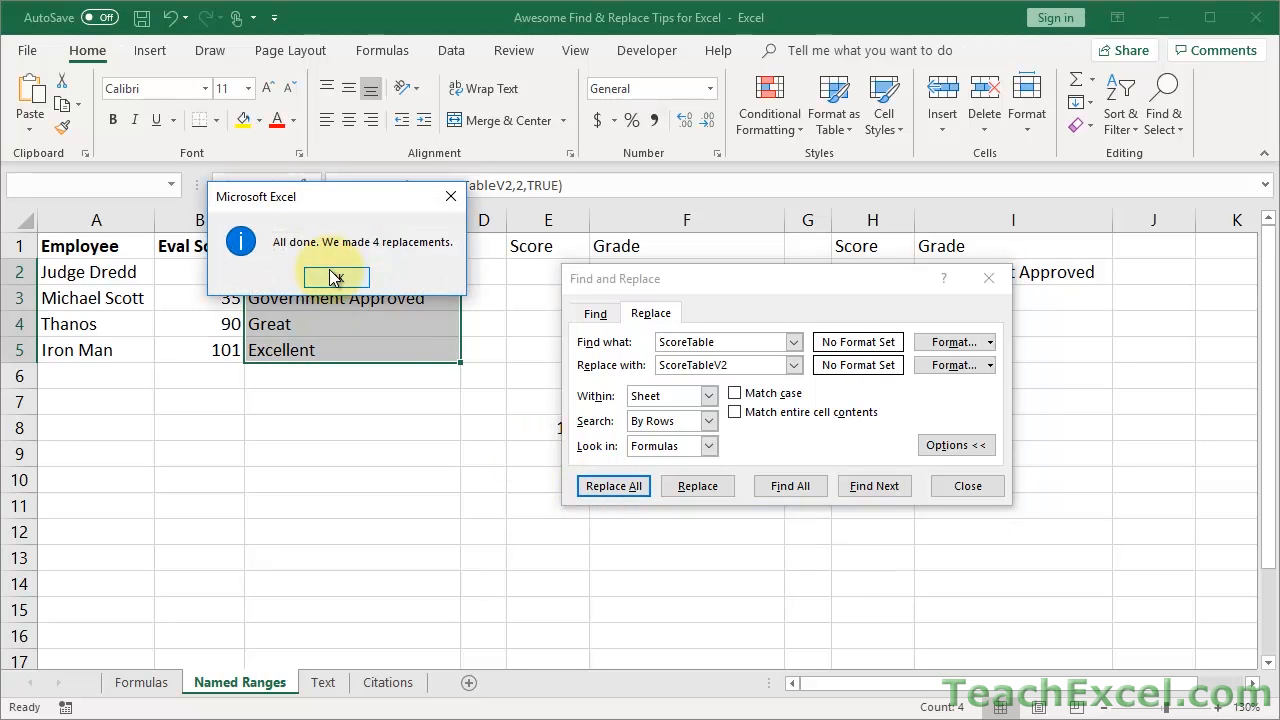
click(334, 277)
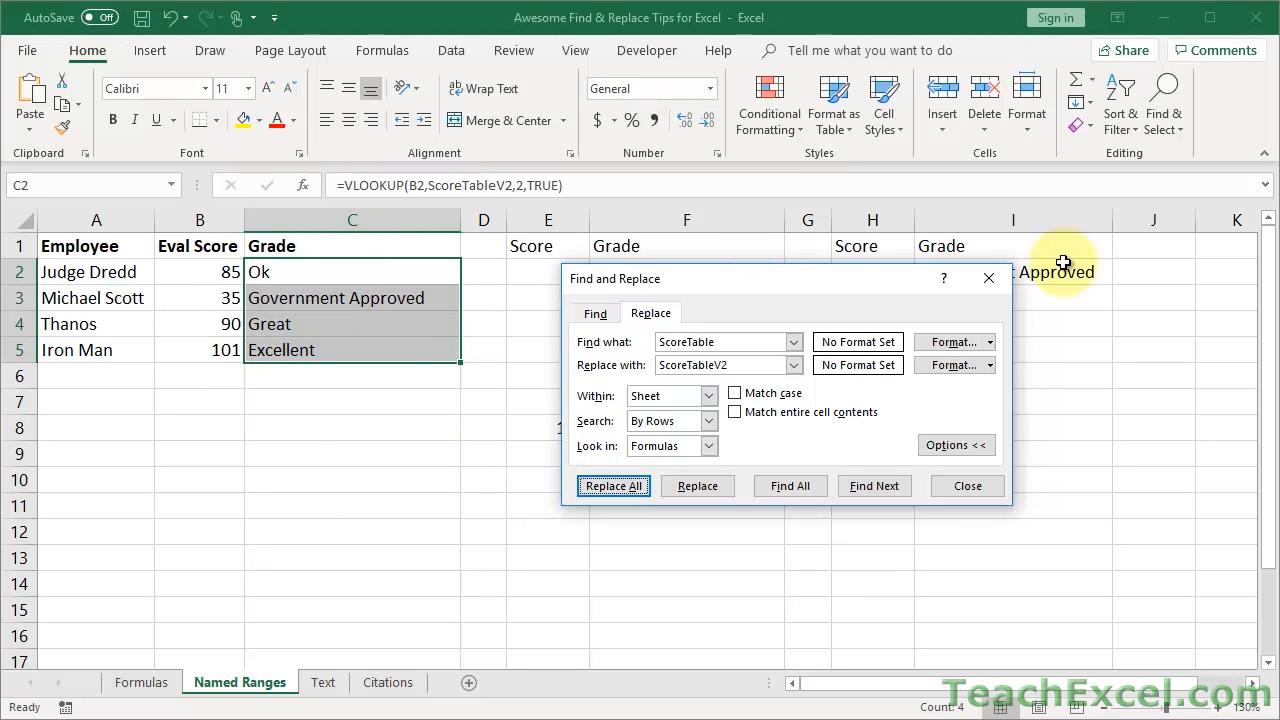
click(966, 485)
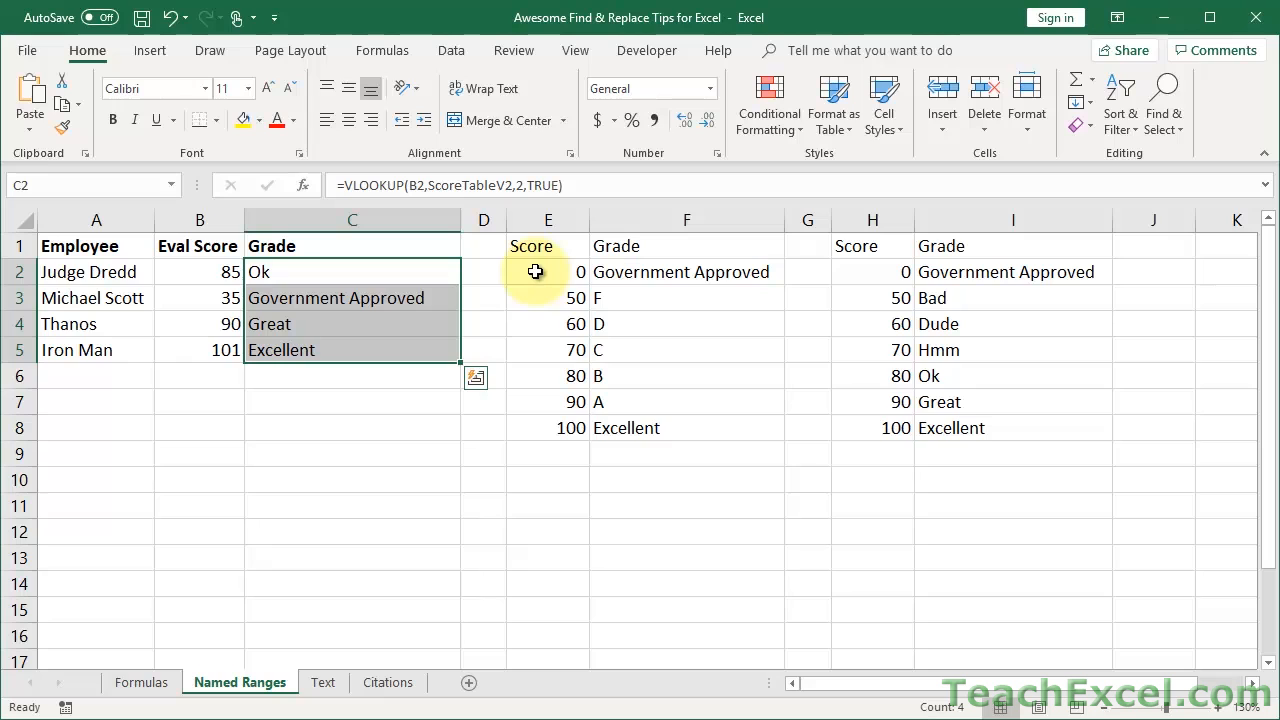
click(308, 271)
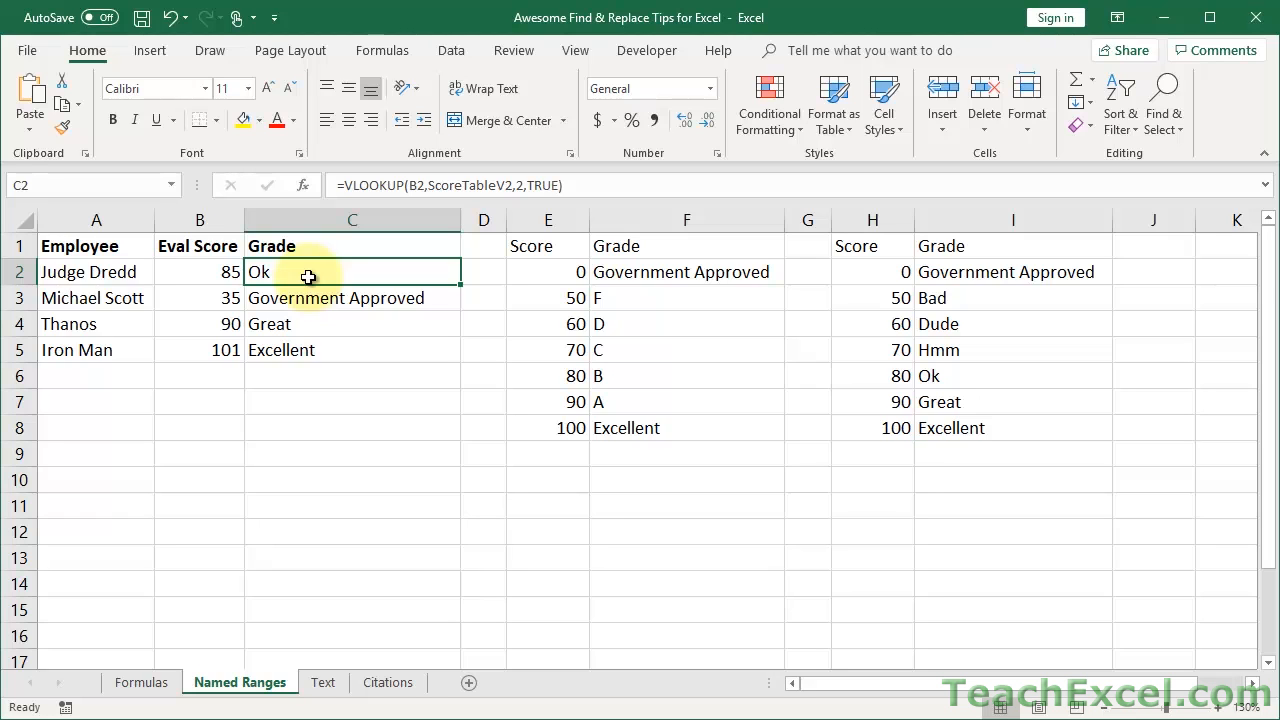
click(322, 682)
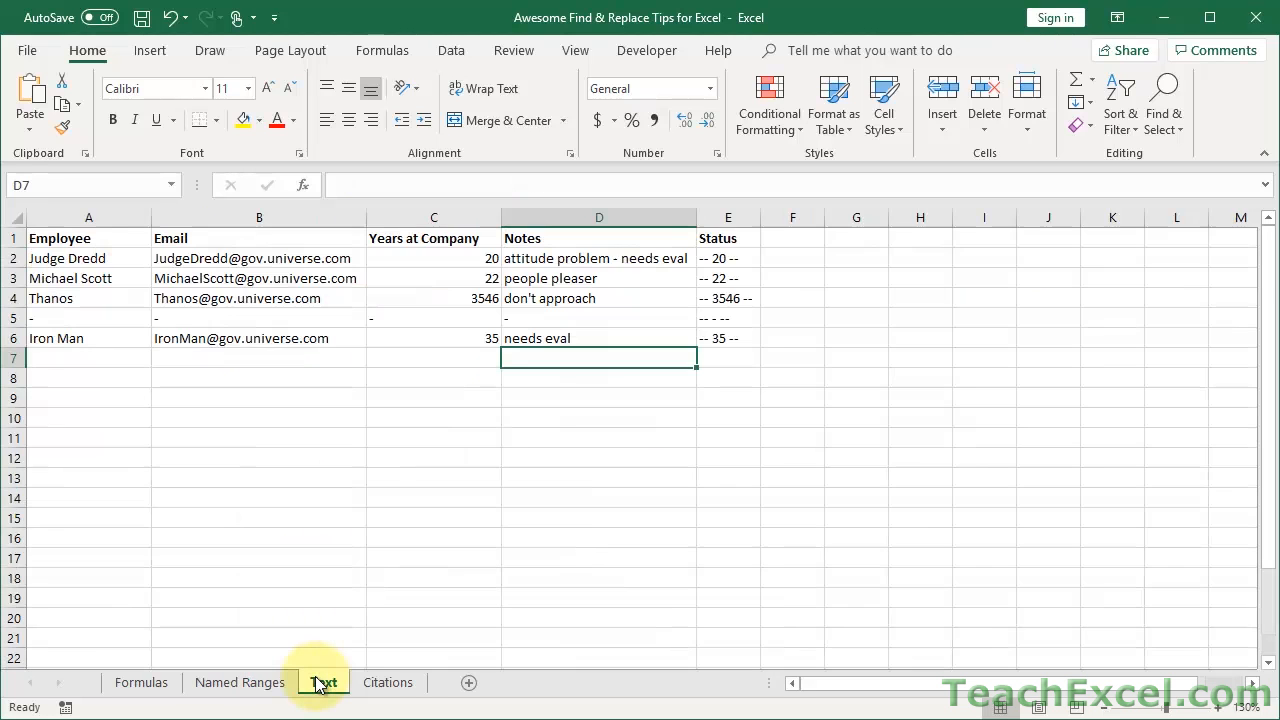
On the Text sheet, inspect the 'needs eval' note and its word eval.
click(322, 682)
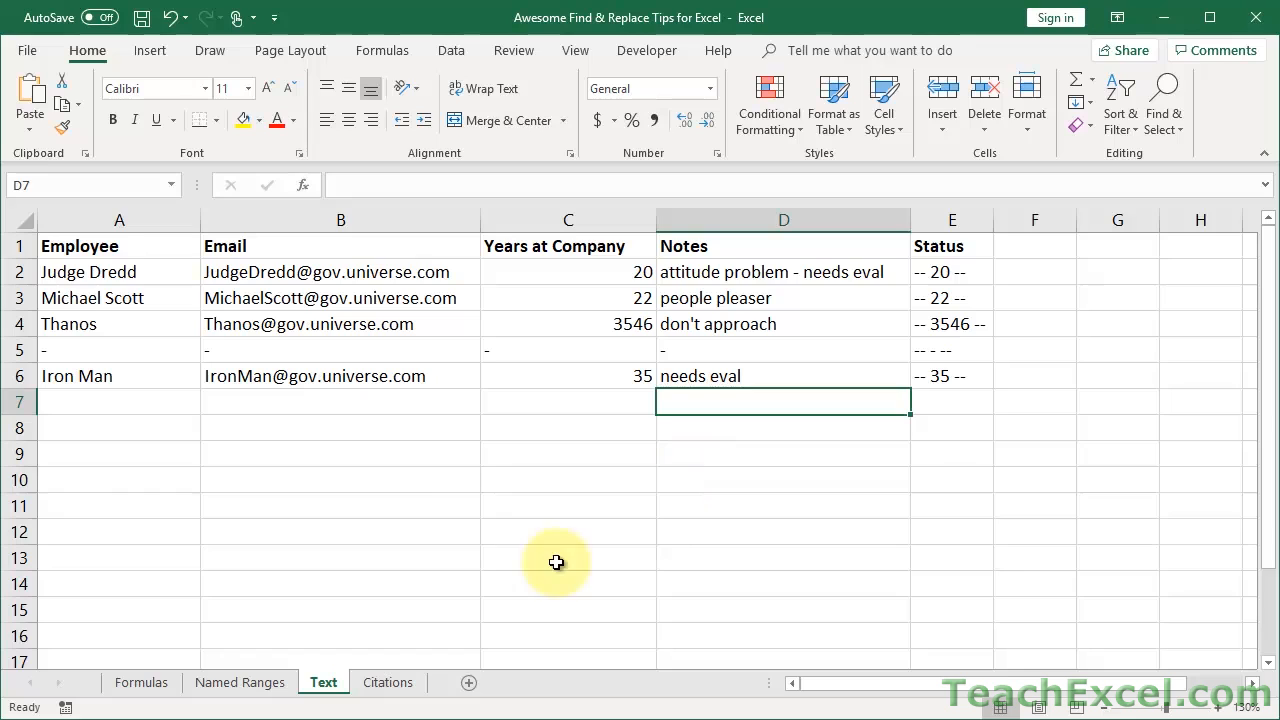
mouse_move(477, 476)
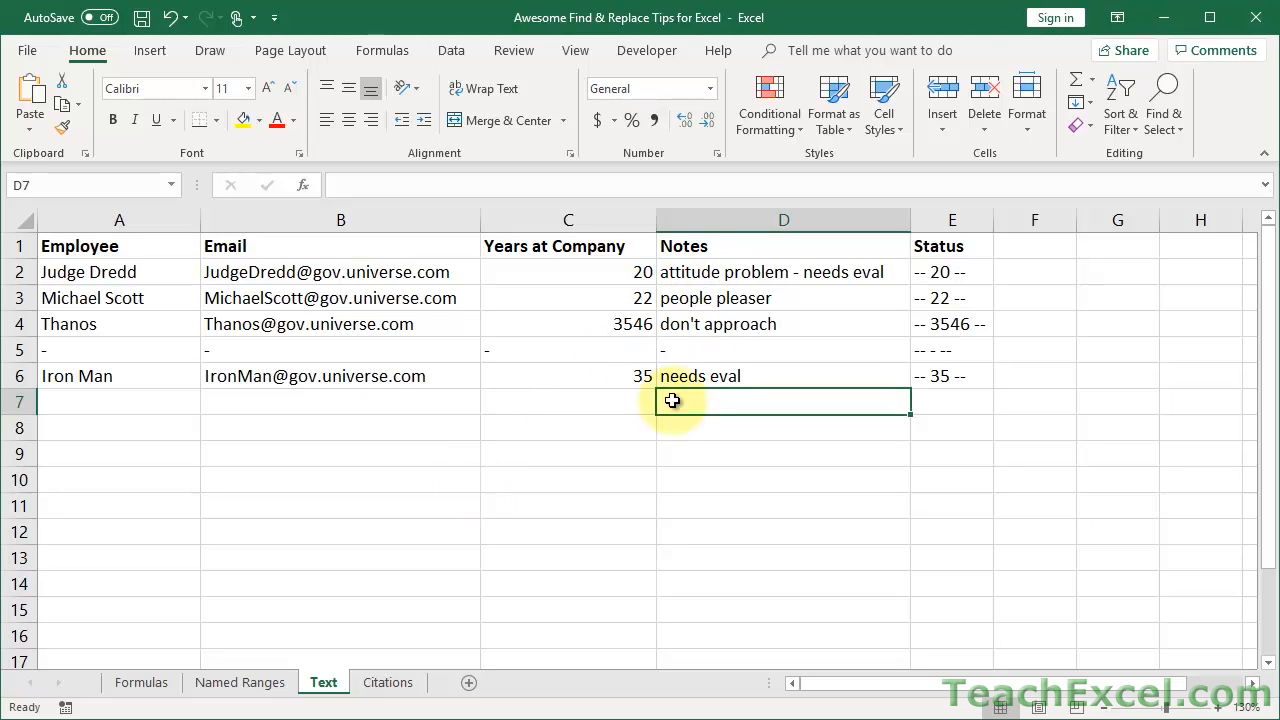
mouse_move(753, 345)
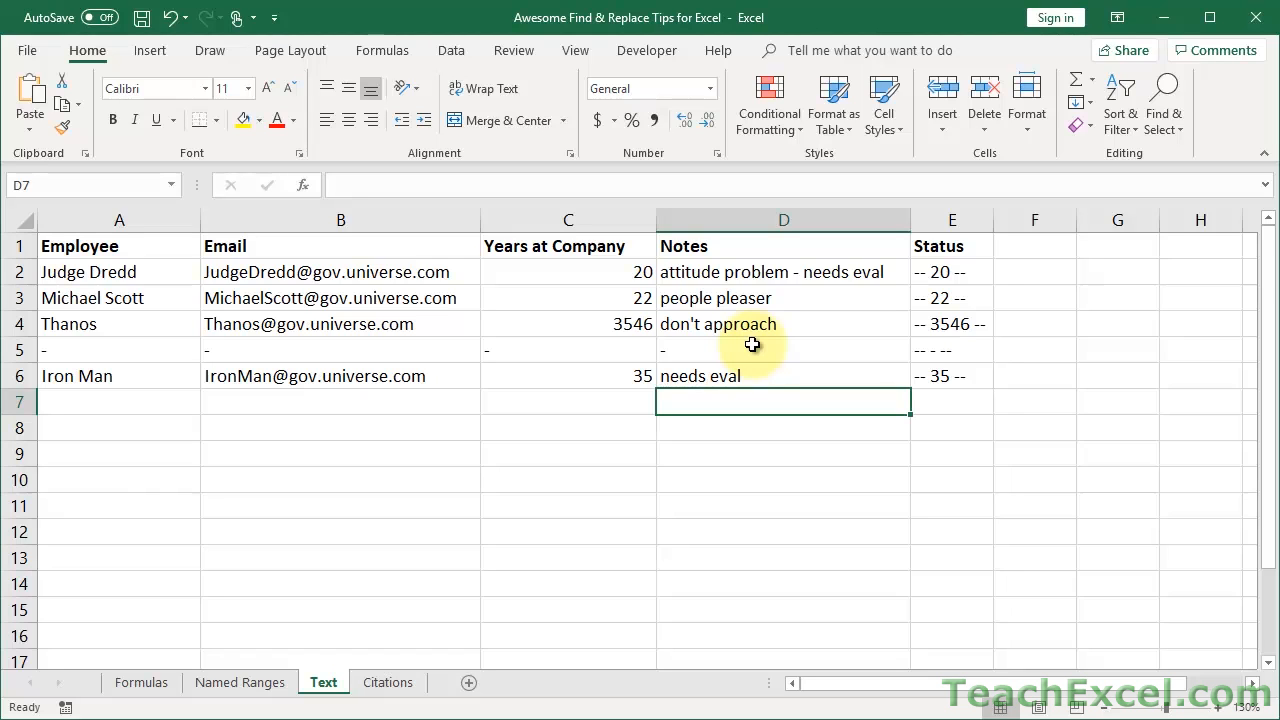
double_click(700, 376)
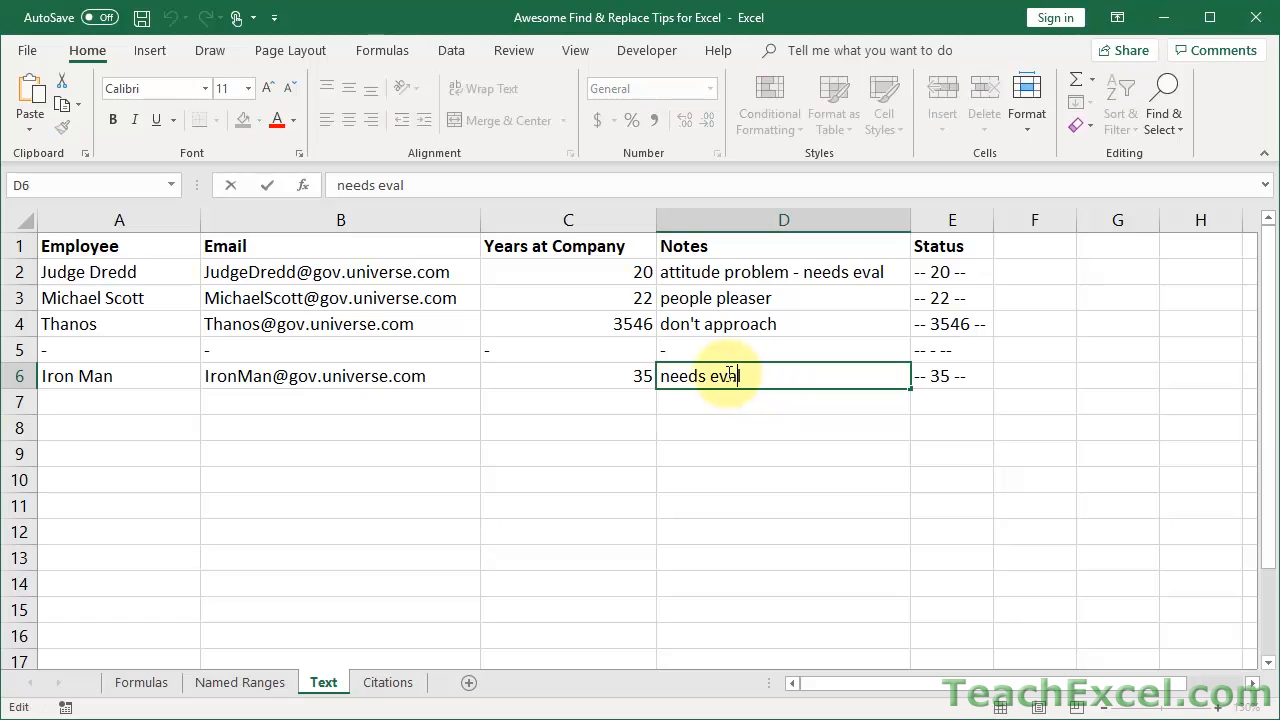
double_click(703, 375)
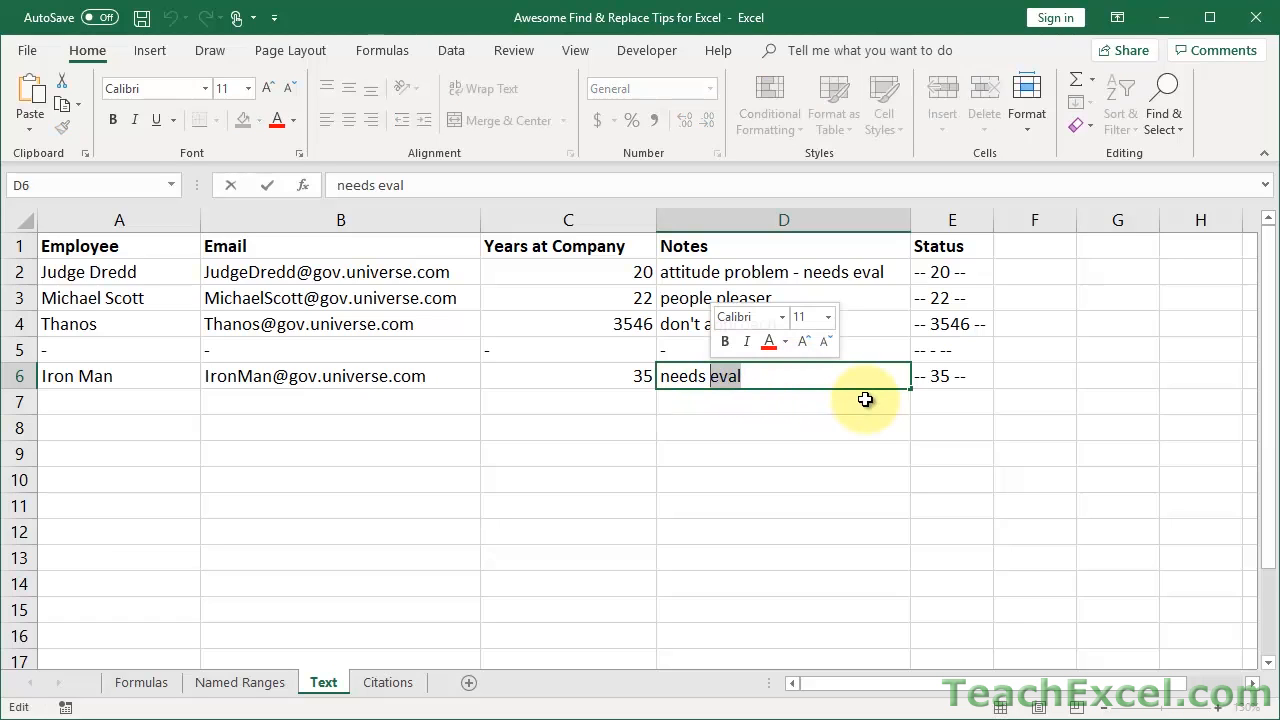
click(532, 323)
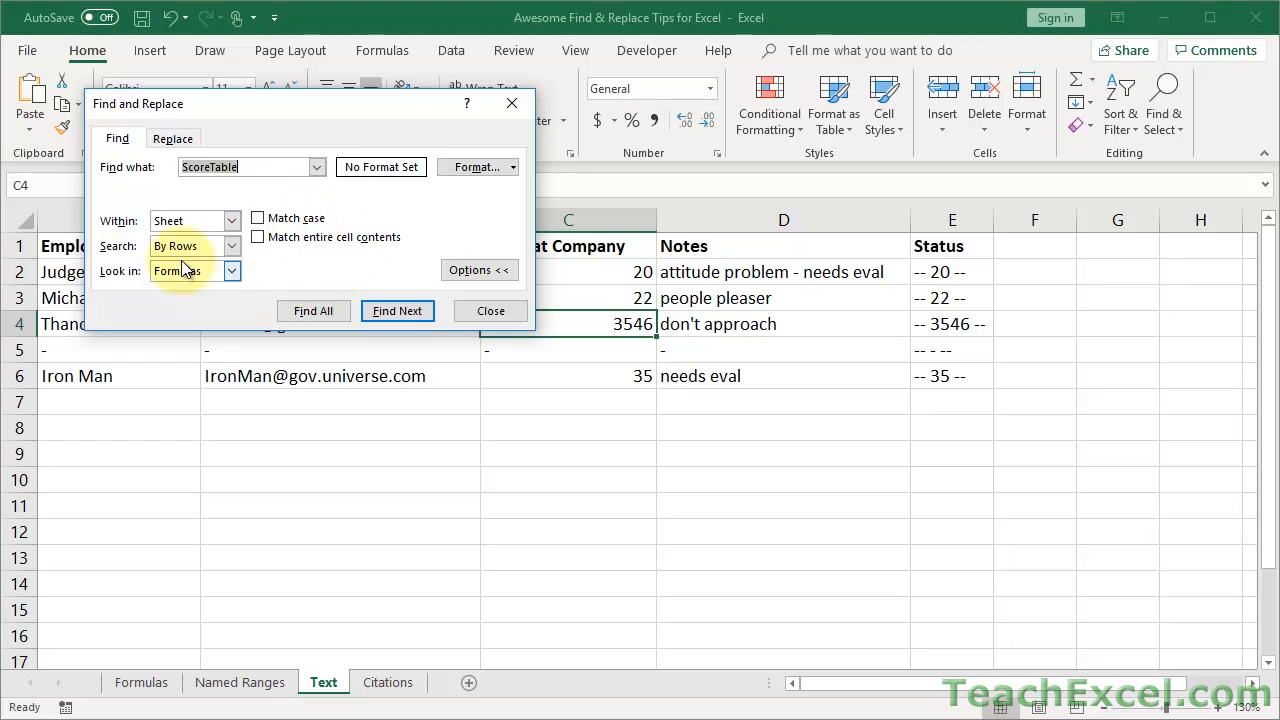
Search for eval within formulas, jump to the next match, and list all matches.
text(ev)
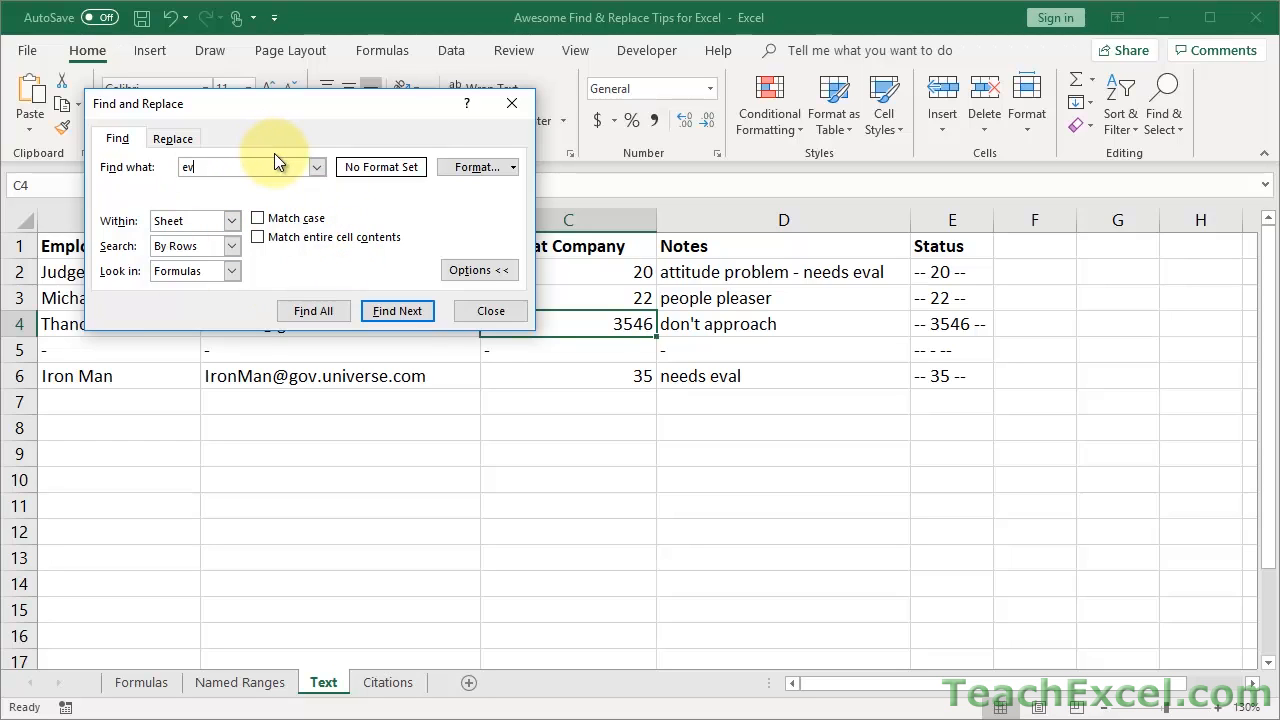
text(al)
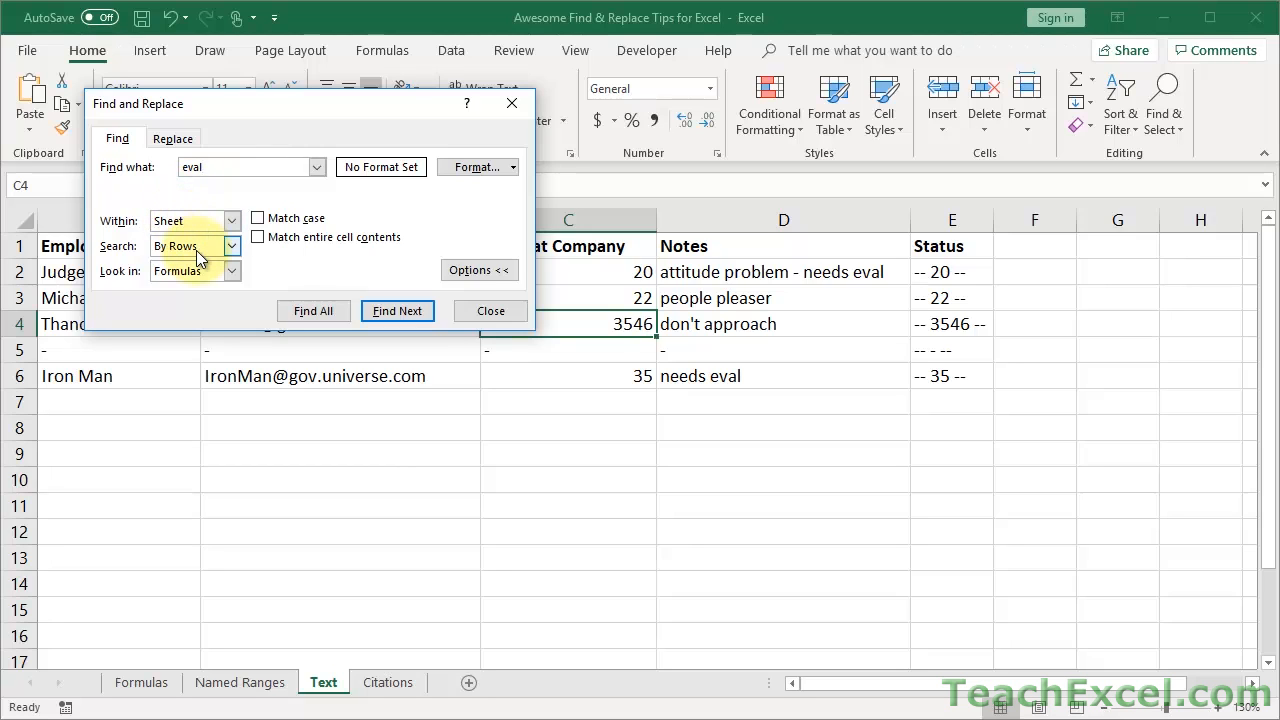
click(232, 246)
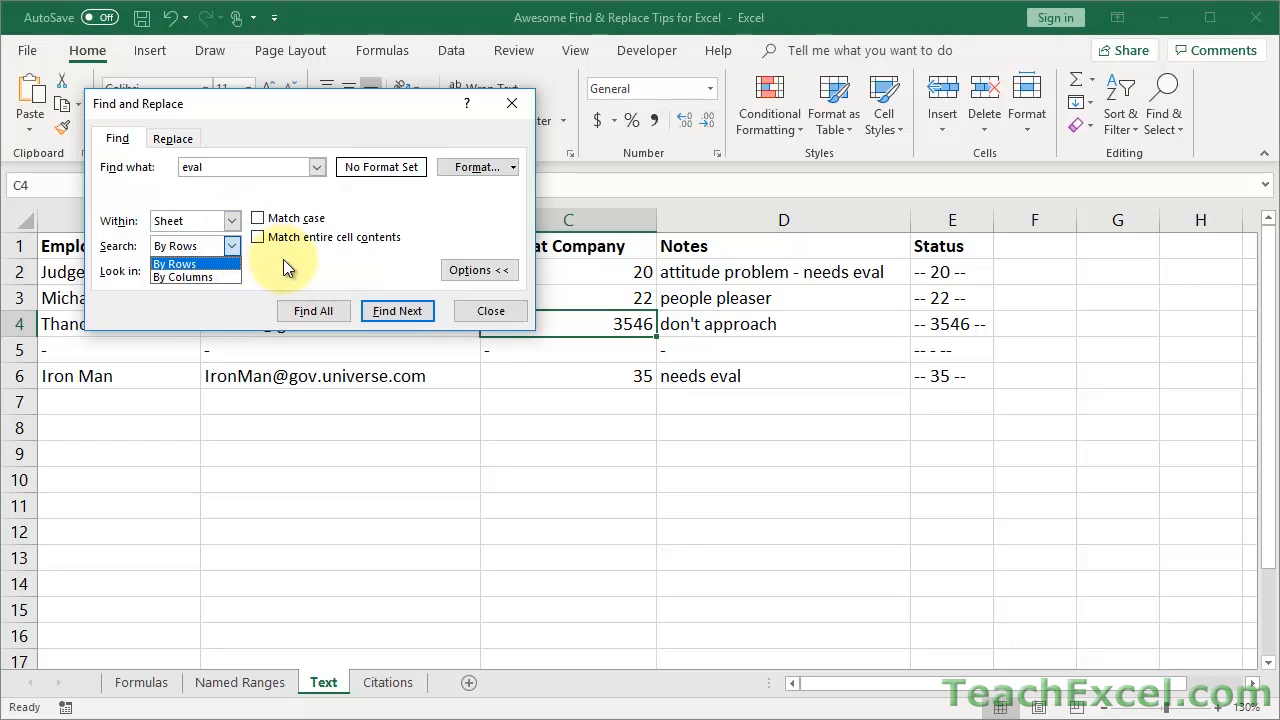
click(231, 271)
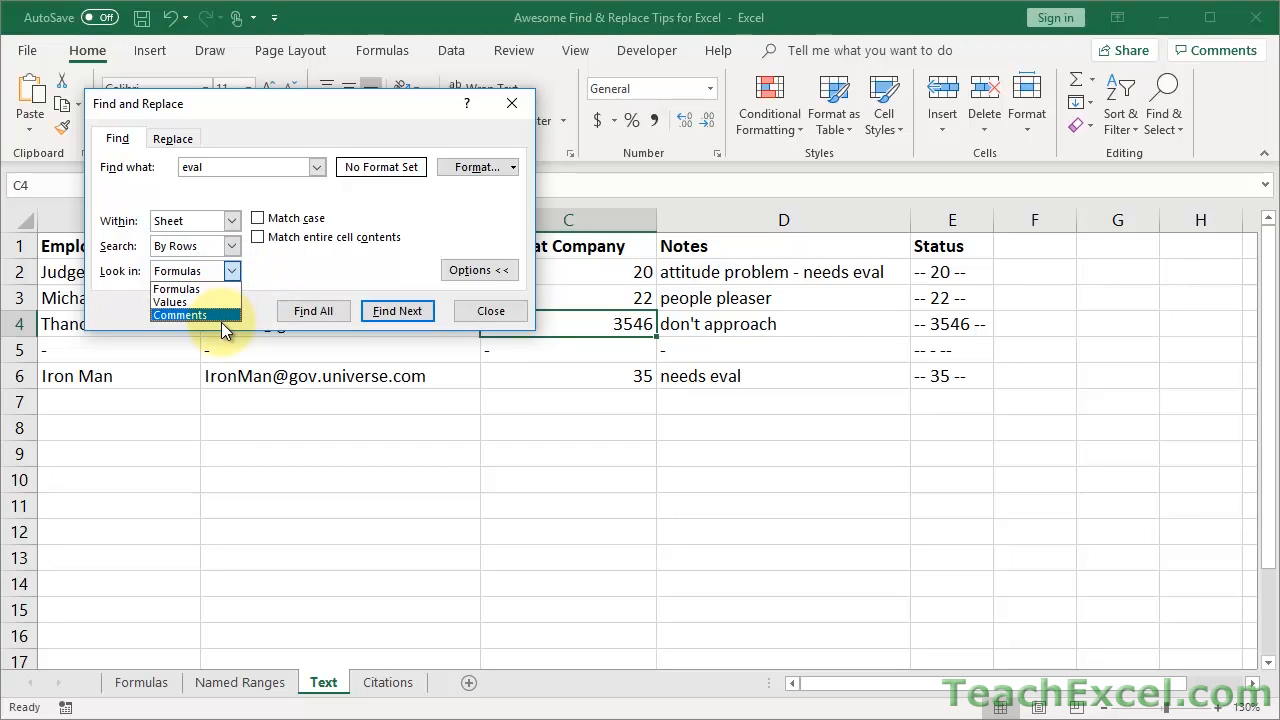
click(177, 270)
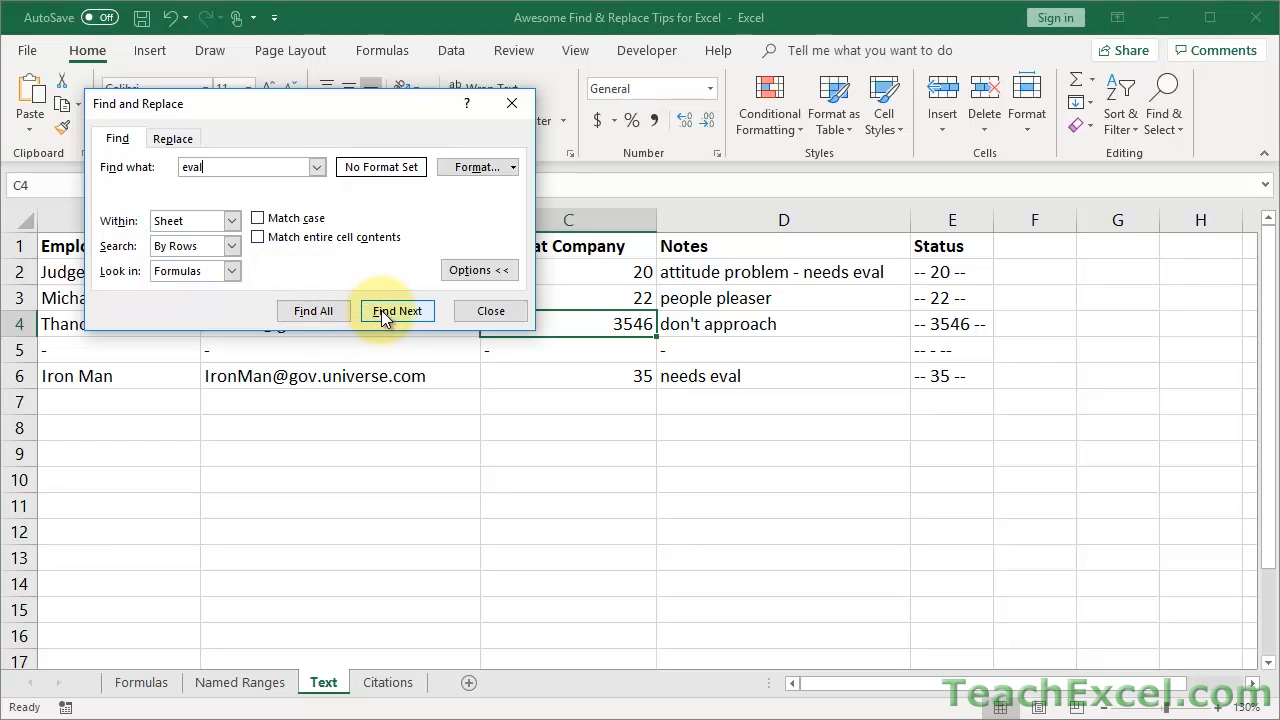
click(397, 311)
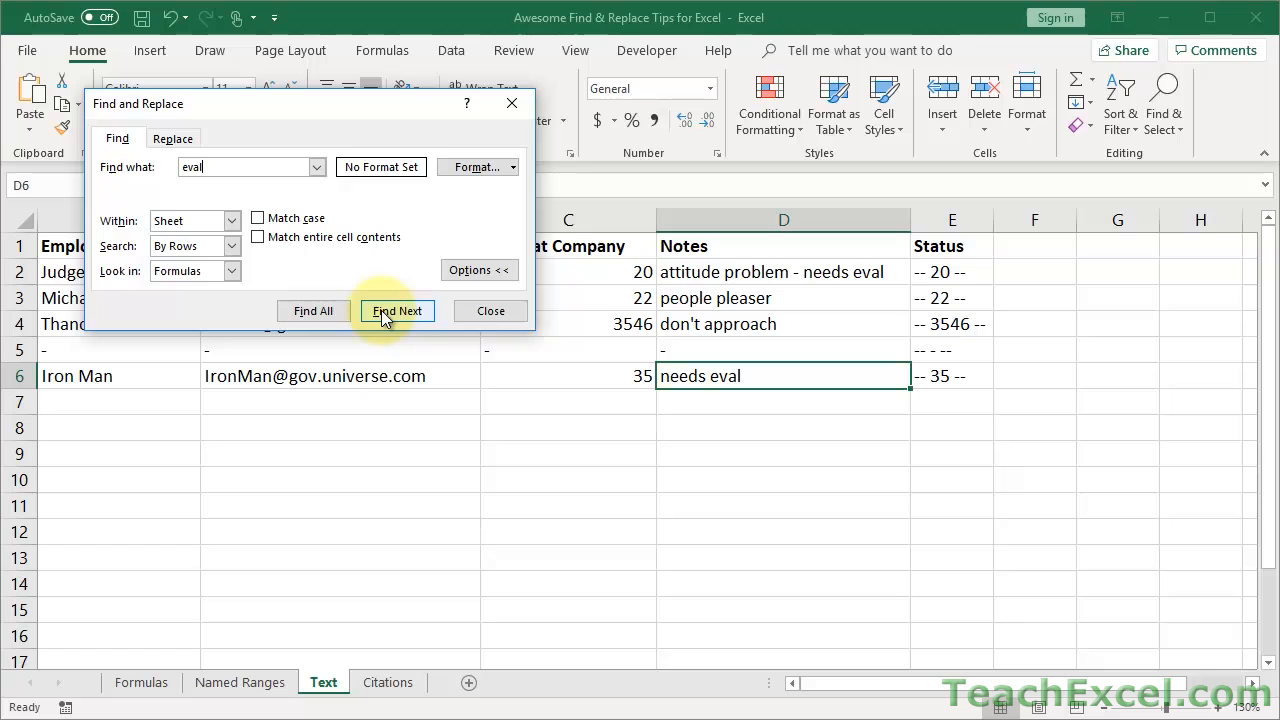
click(313, 311)
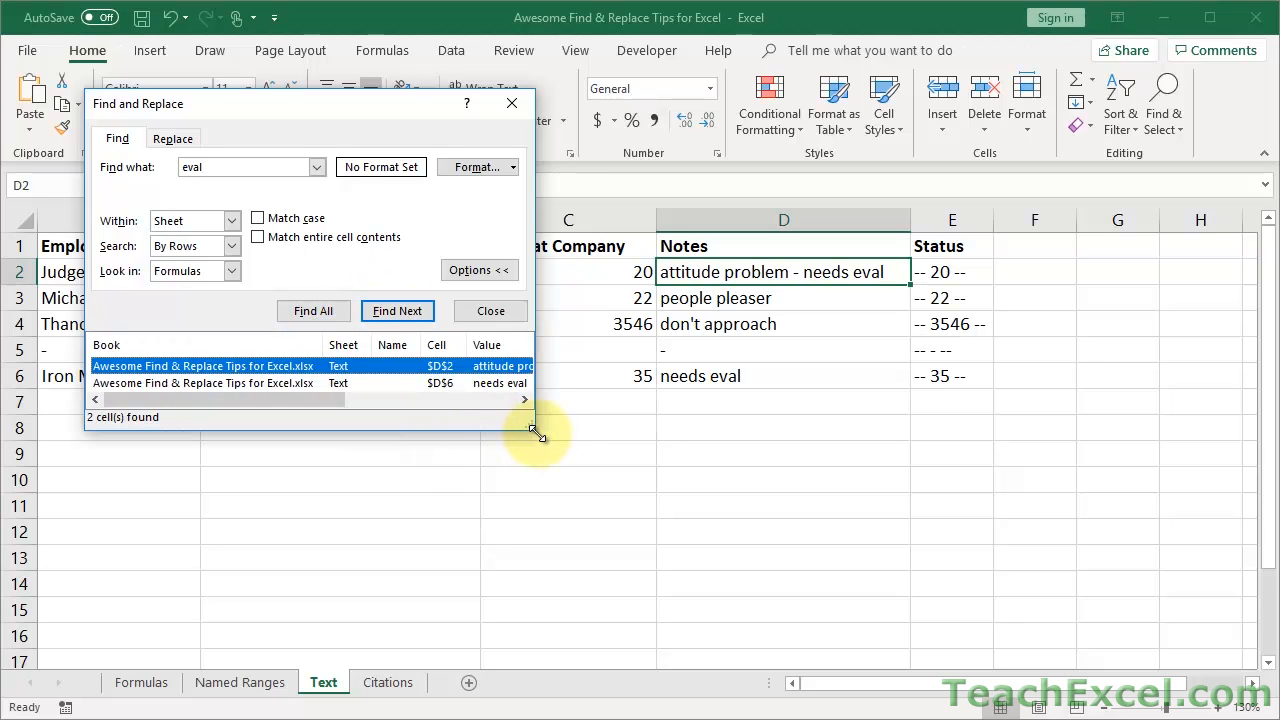
Enlarge the results list, go to the needs eval note in D6, and close the panel.
drag(537, 432, 686, 490)
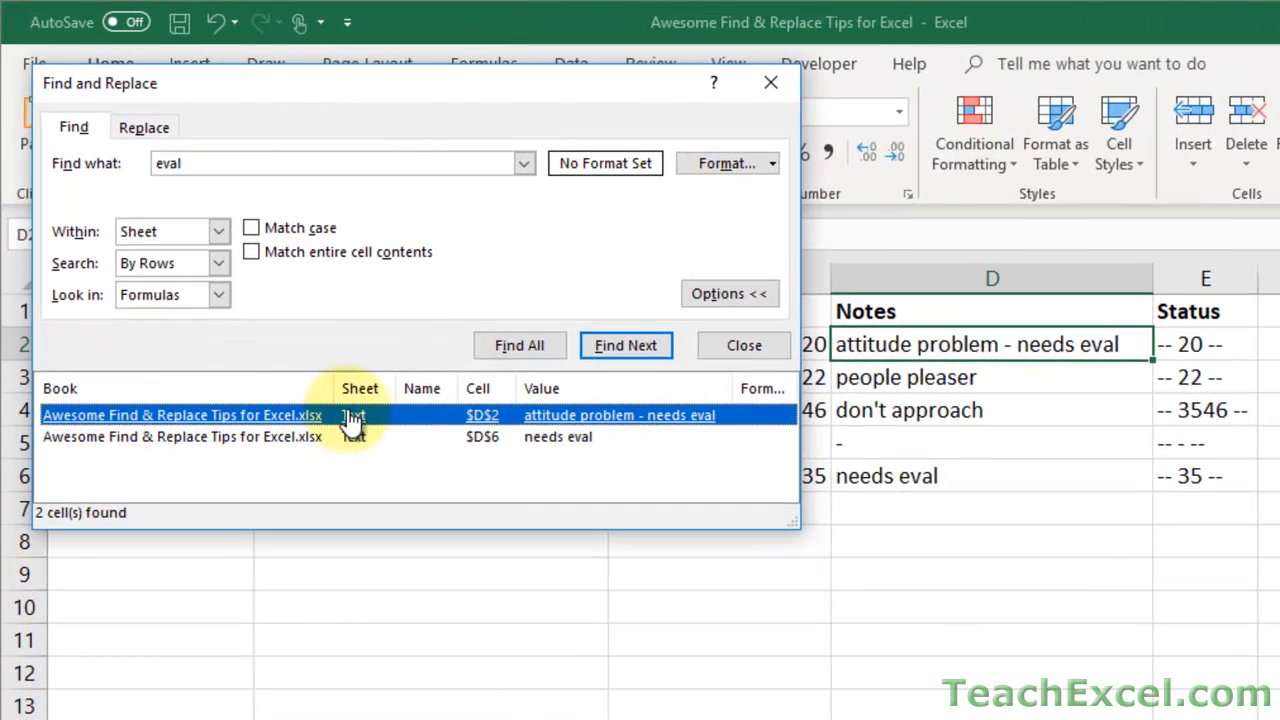
mouse_move(640, 418)
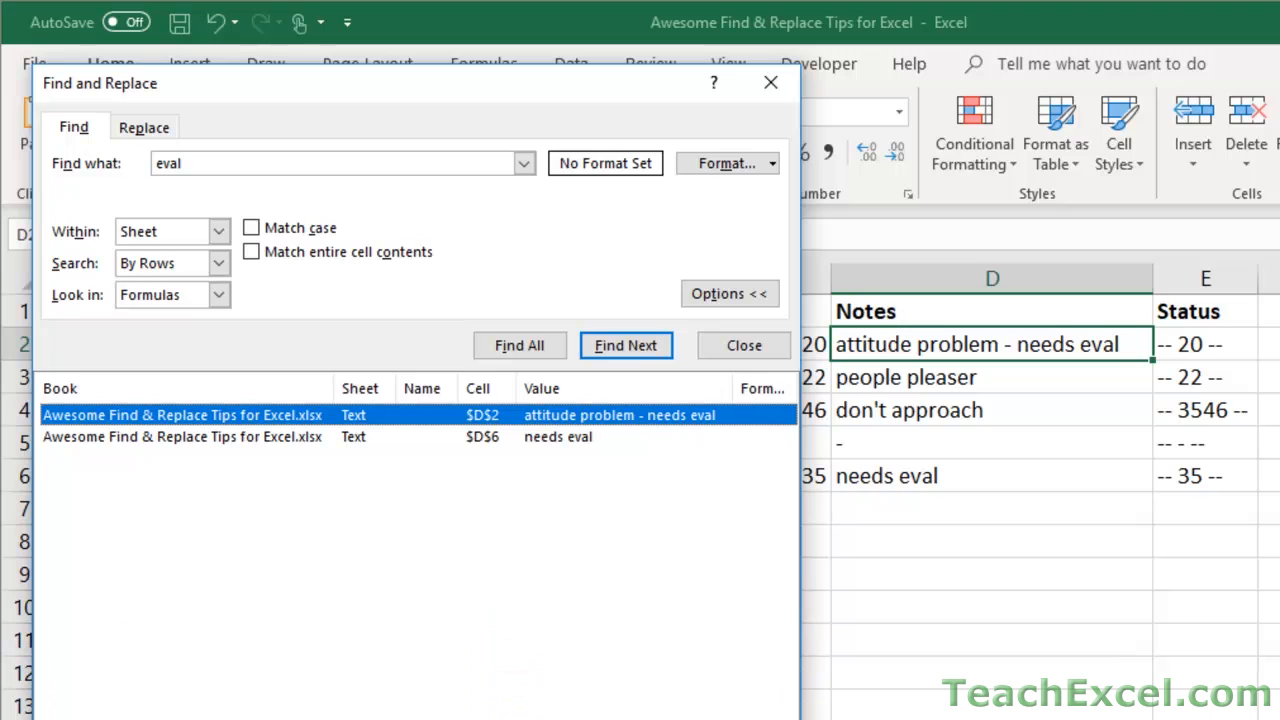
mouse_move(585, 415)
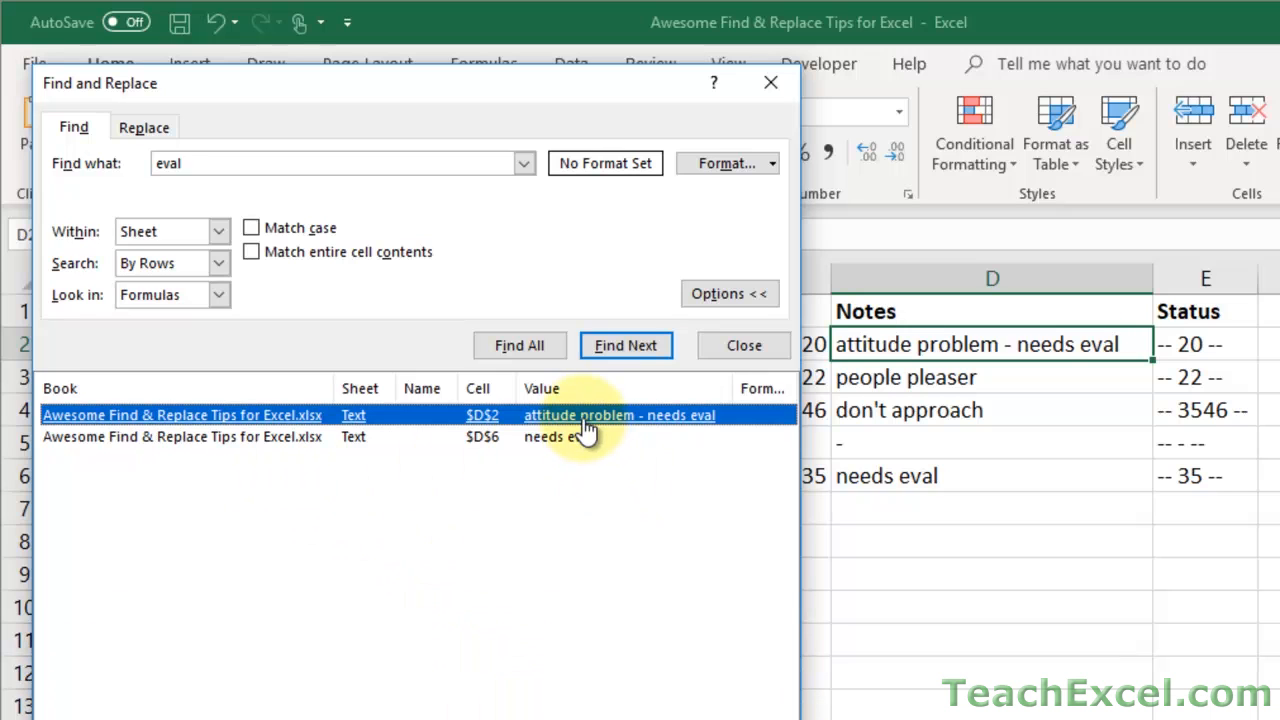
click(625, 345)
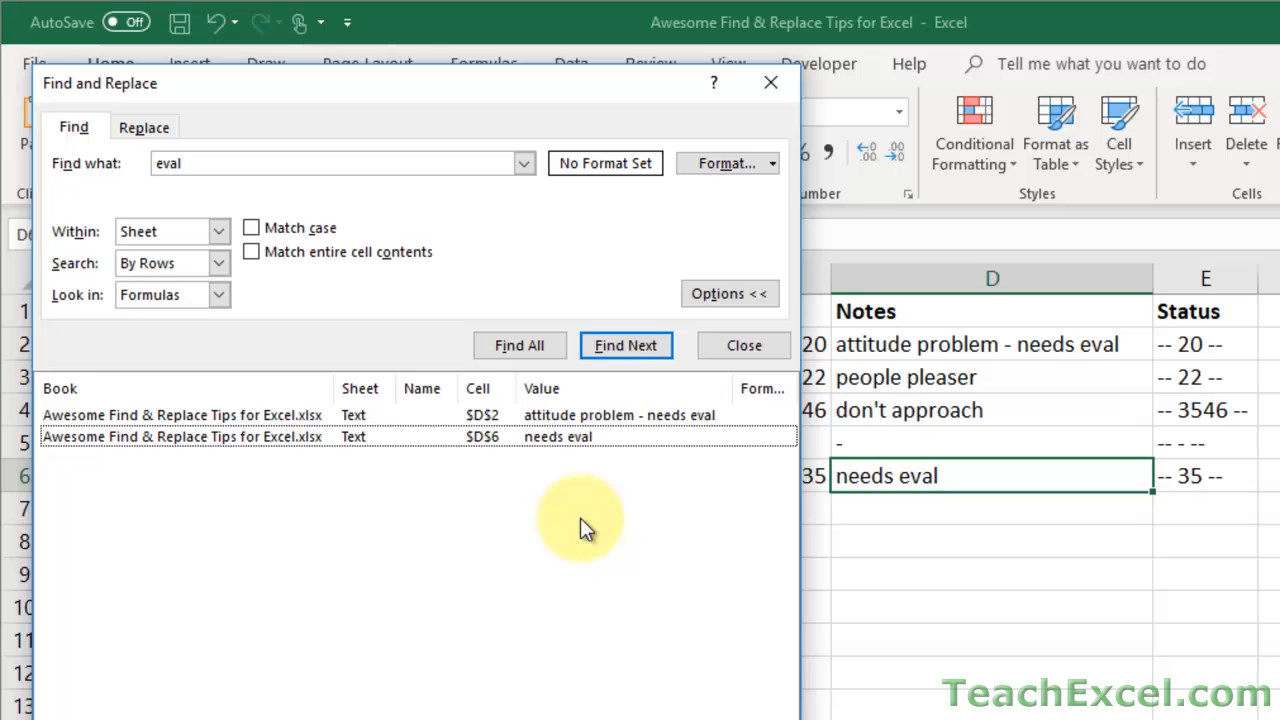
mouse_move(587, 683)
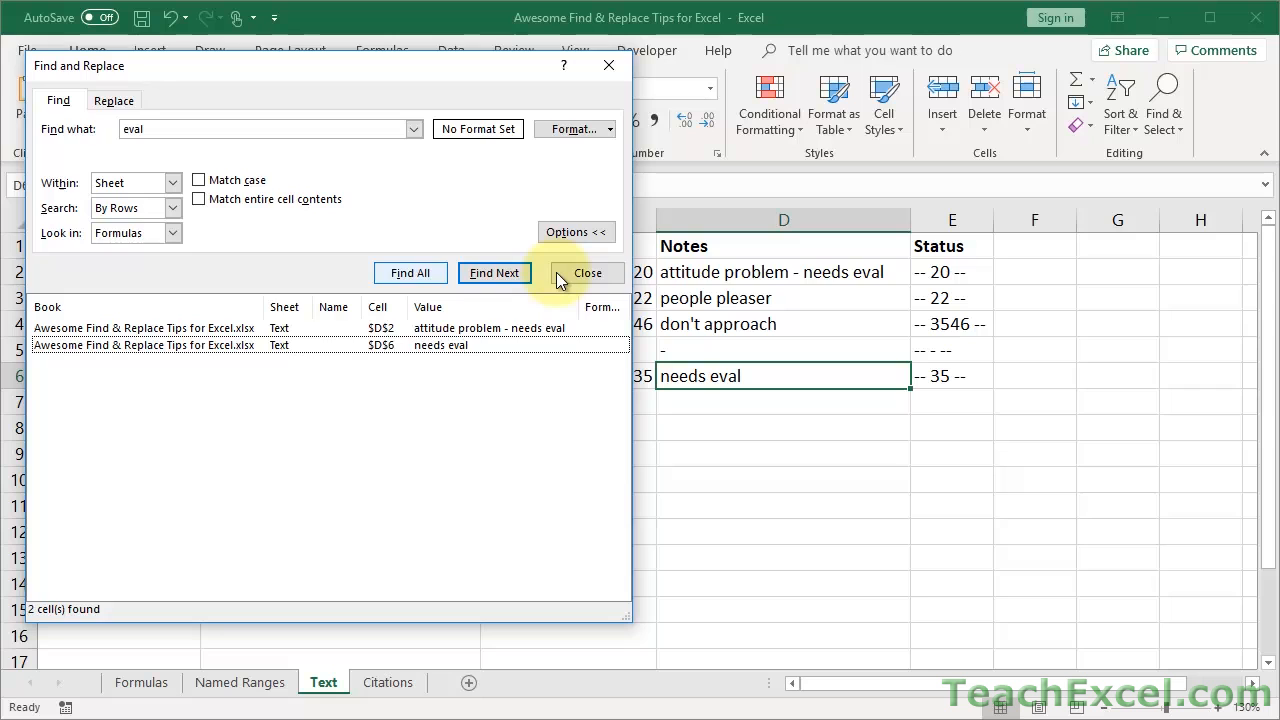
click(587, 272)
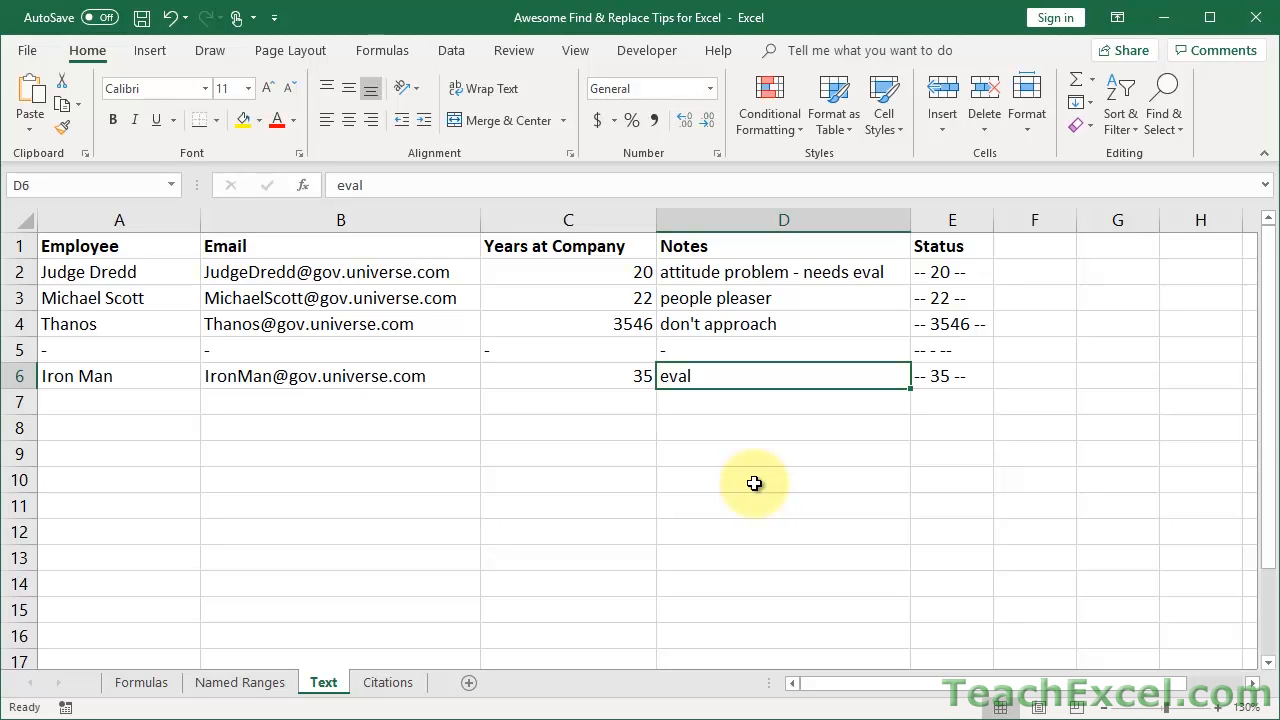
mouse_move(696, 462)
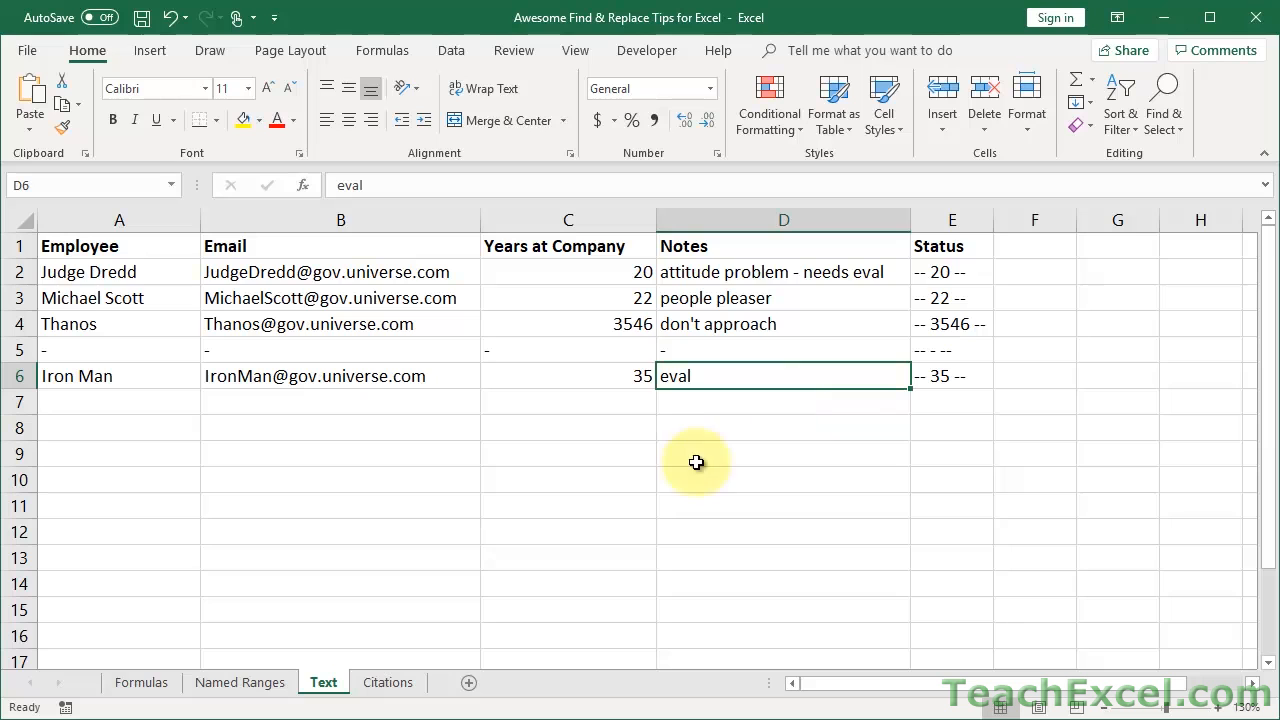
mouse_move(481, 332)
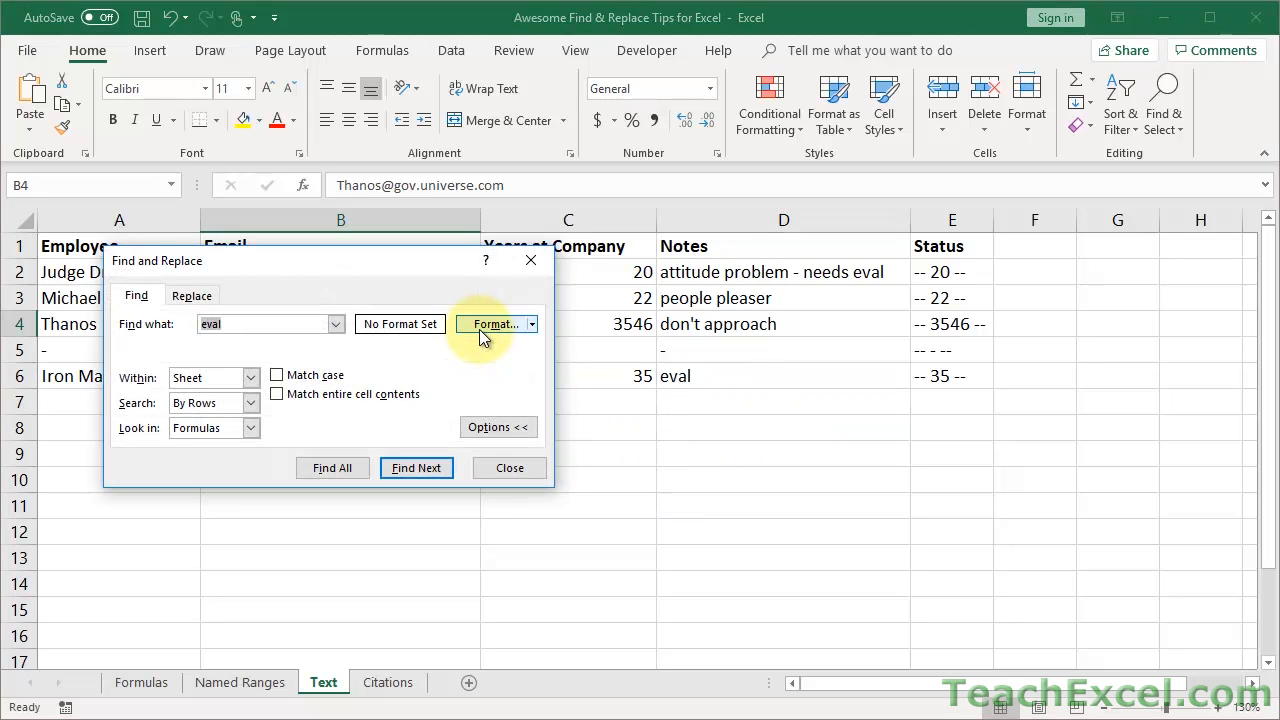
Turn on whole-cell matching and find all cells containing exactly eval.
click(497, 427)
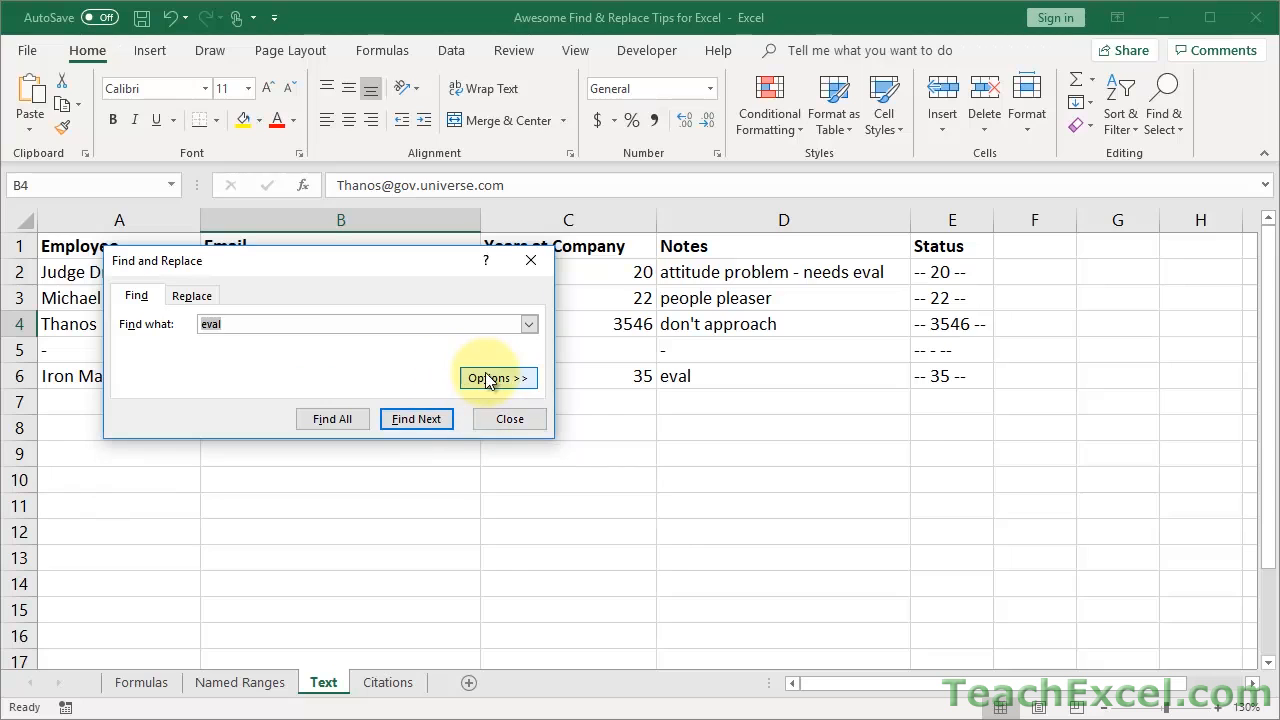
click(497, 377)
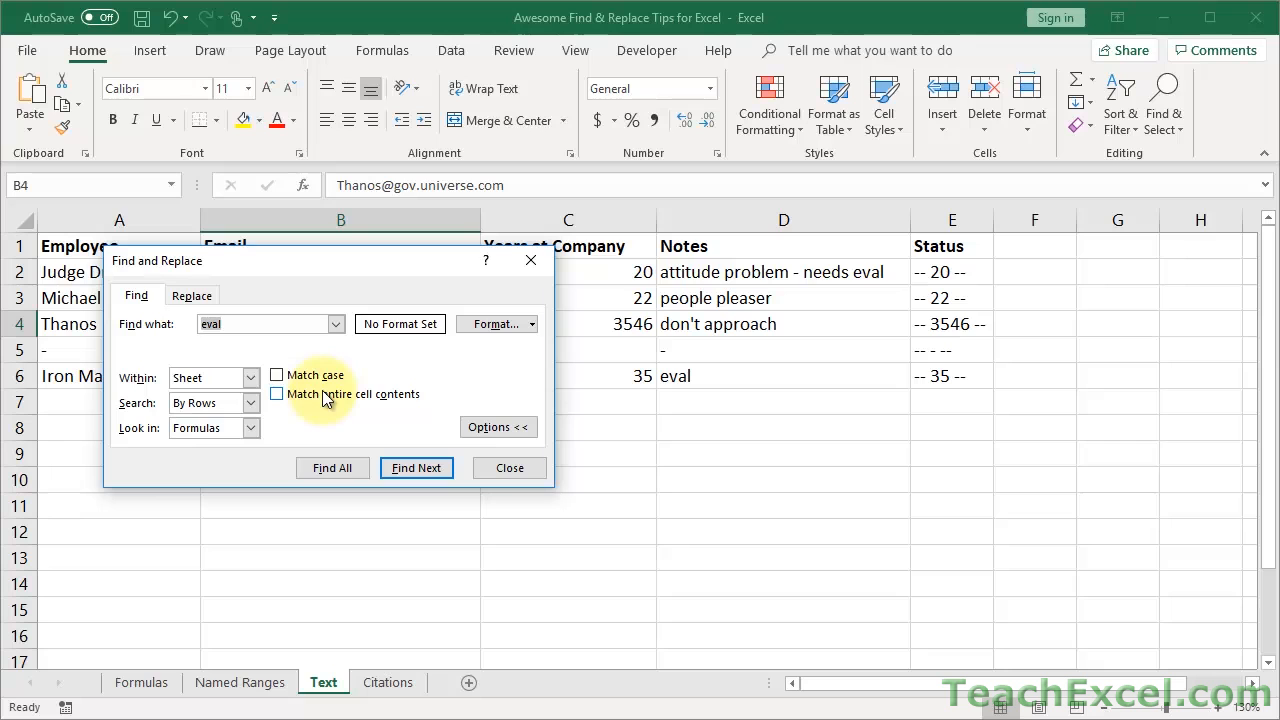
click(277, 393)
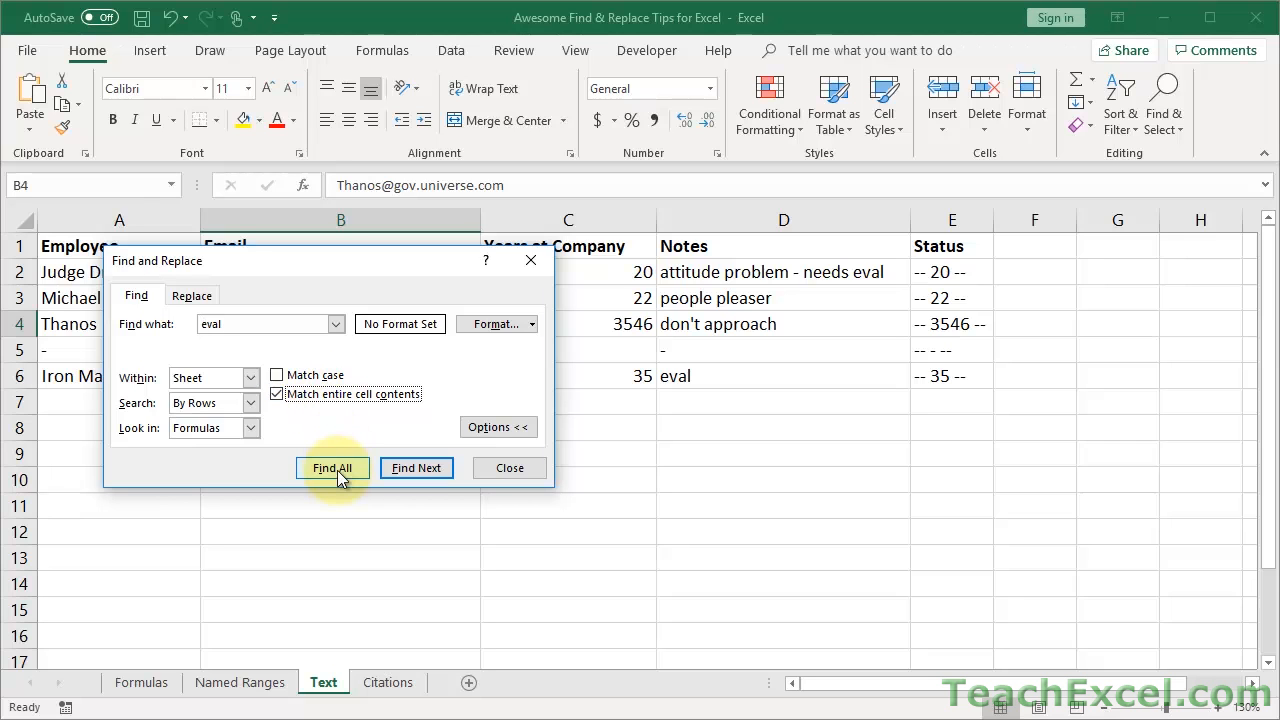
click(332, 467)
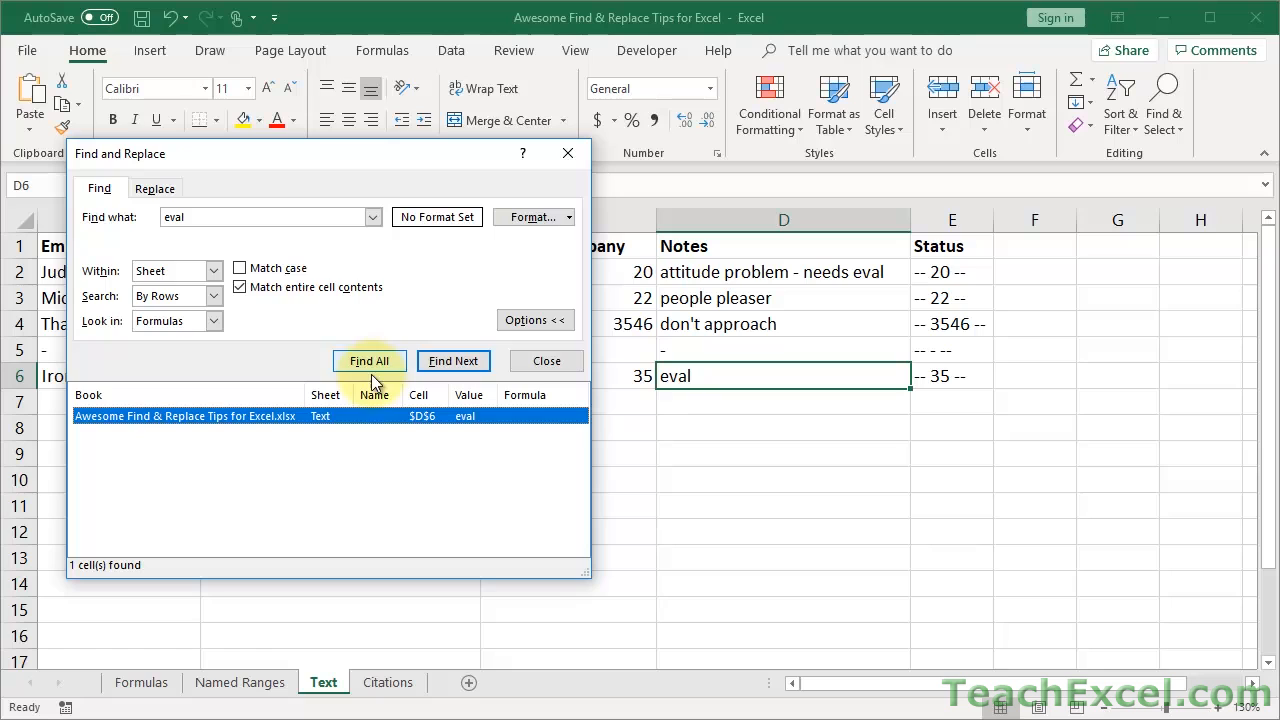
mouse_move(414, 304)
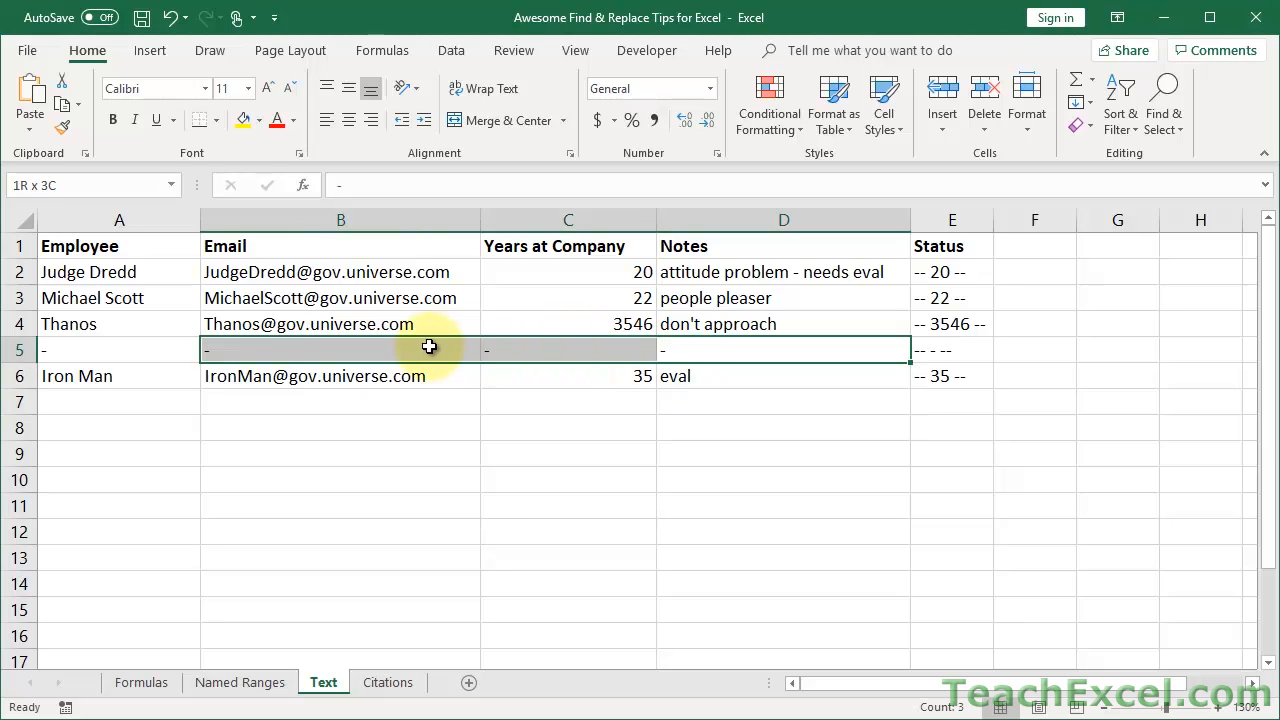
Select the dash cells in row 5 and find every cell that is exactly '-'.
click(119, 349)
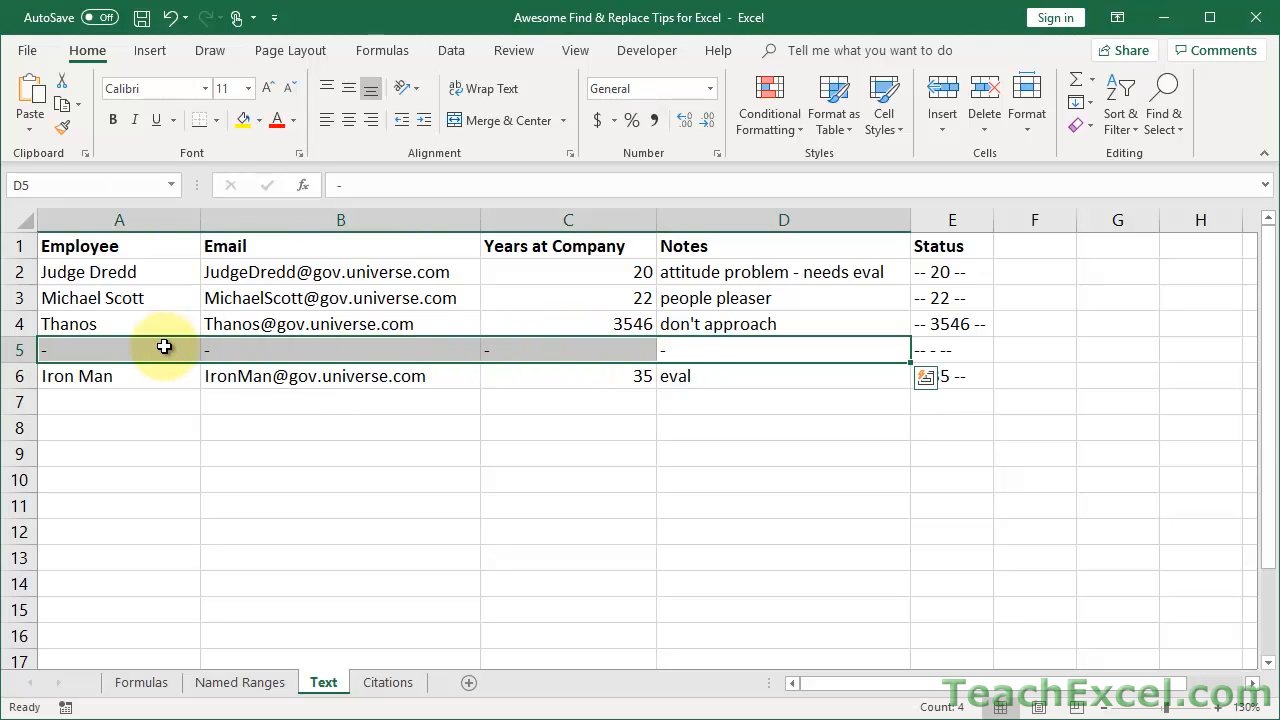
click(341, 349)
text(-)
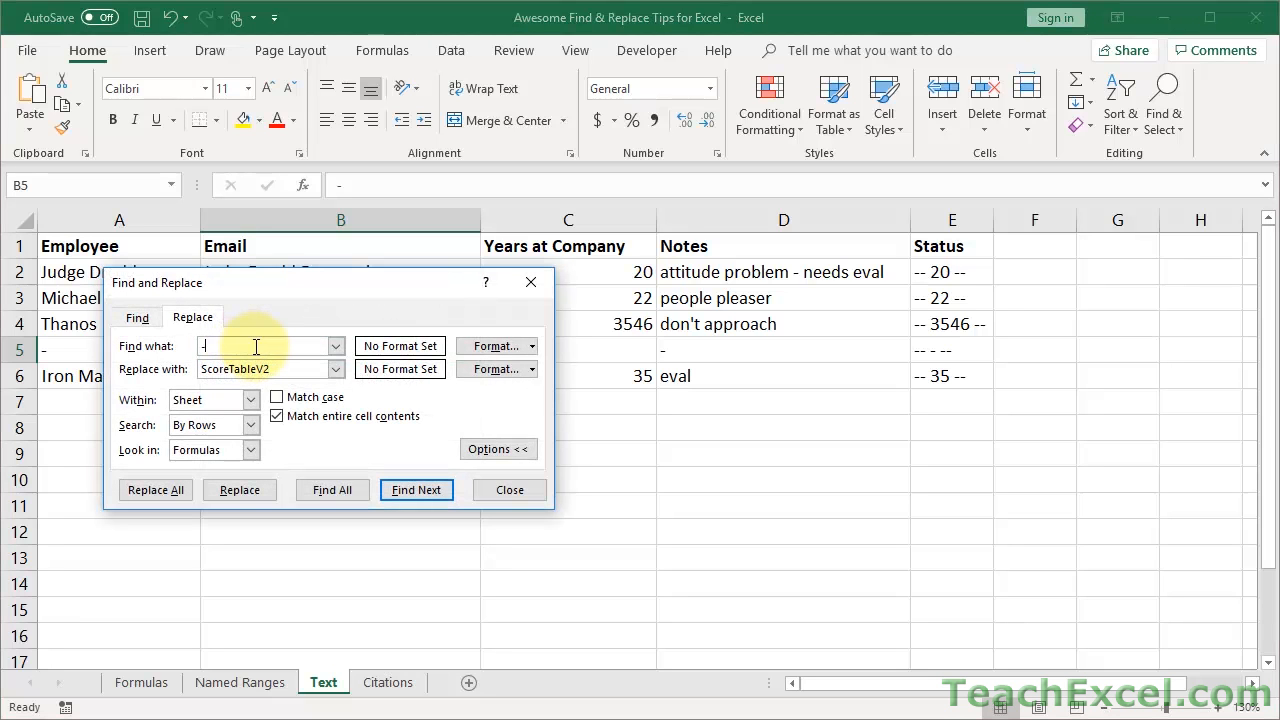
click(265, 369)
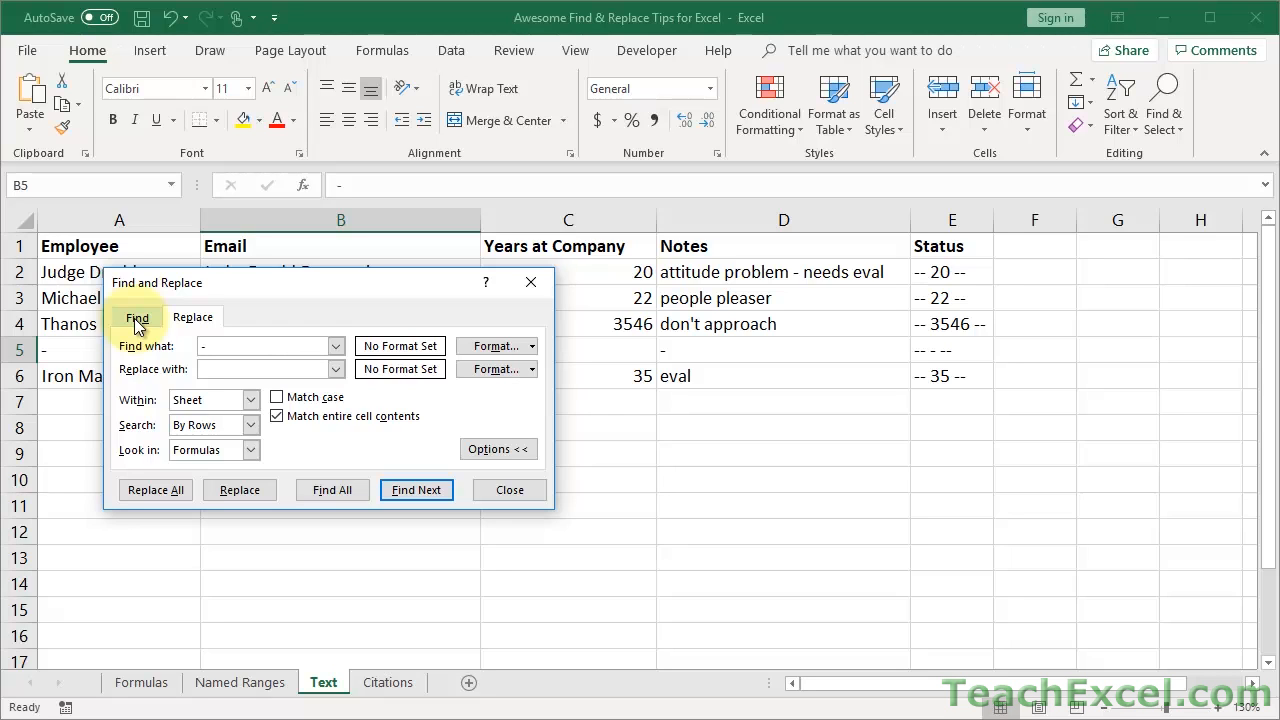
click(136, 317)
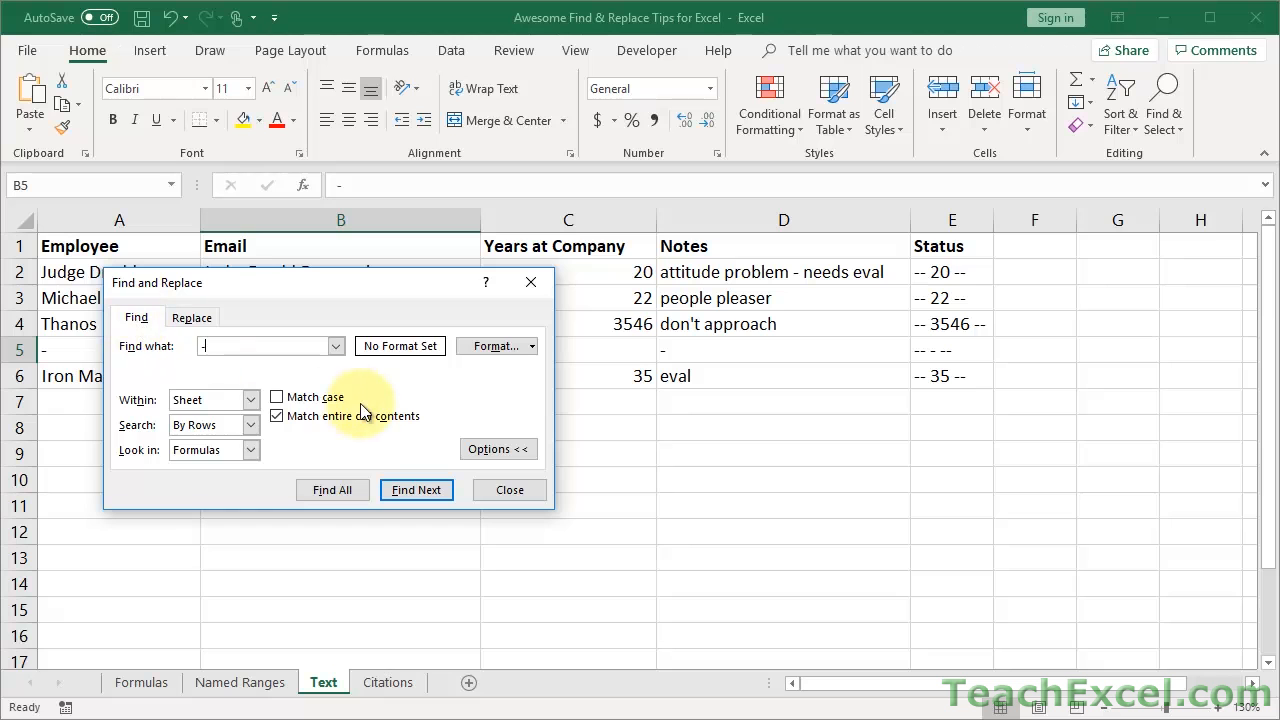
click(332, 490)
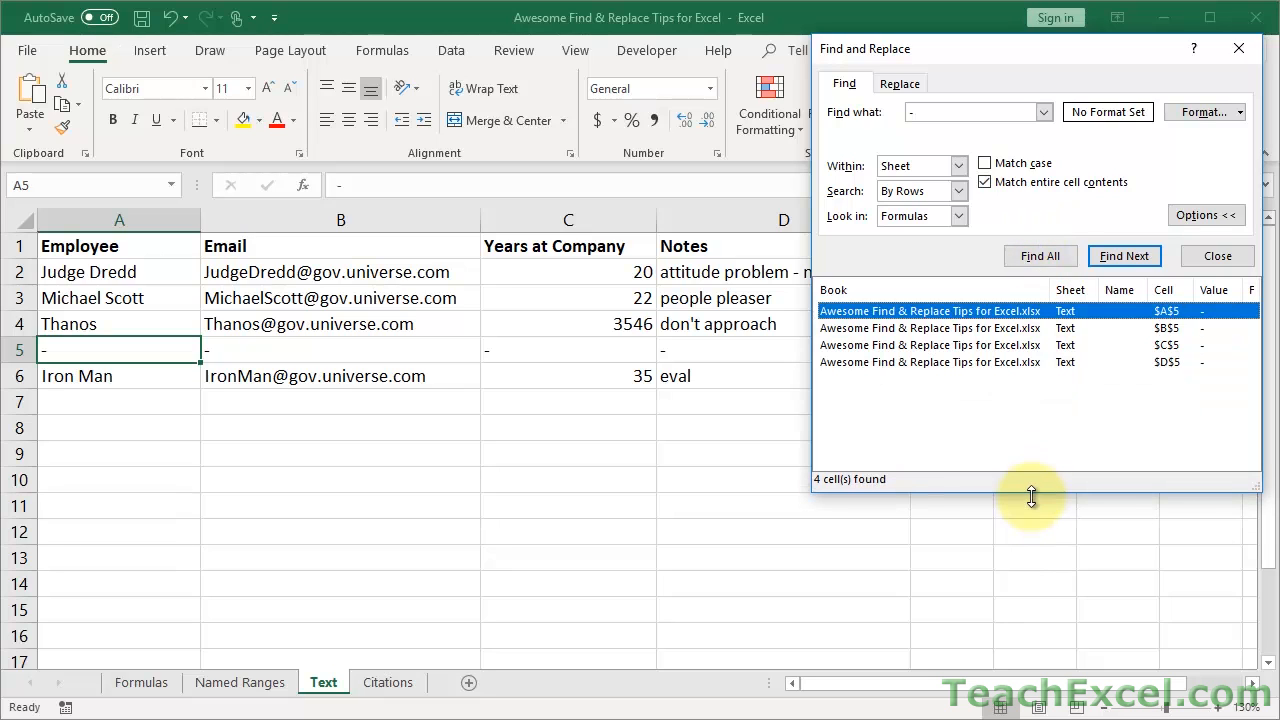
Replace the lone dash cells in A5:D5 with nothing.
click(928, 328)
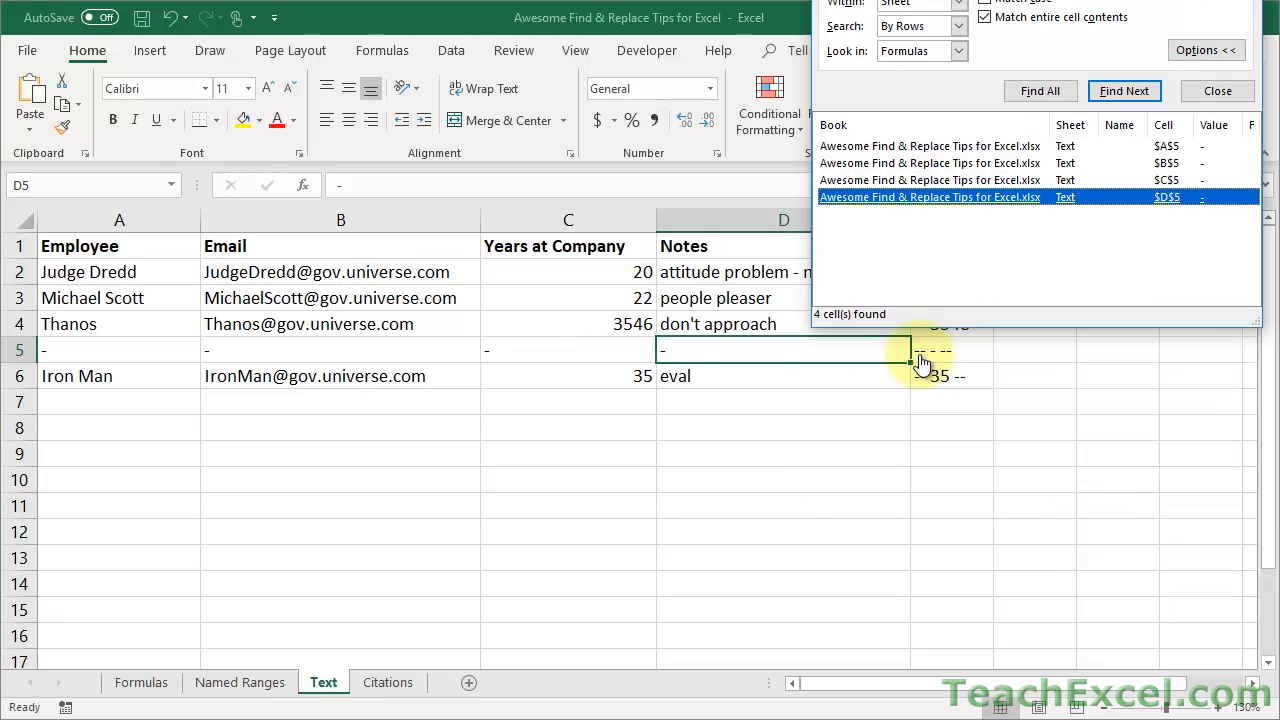
click(929, 180)
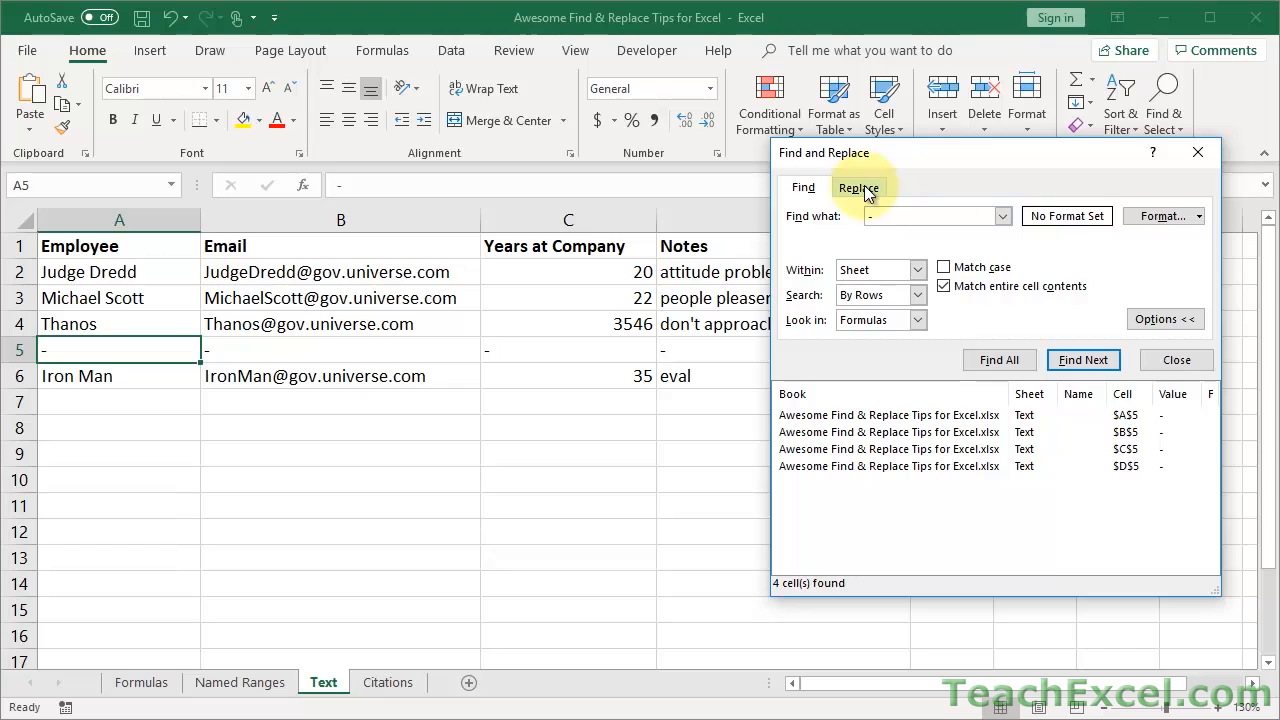
click(858, 187)
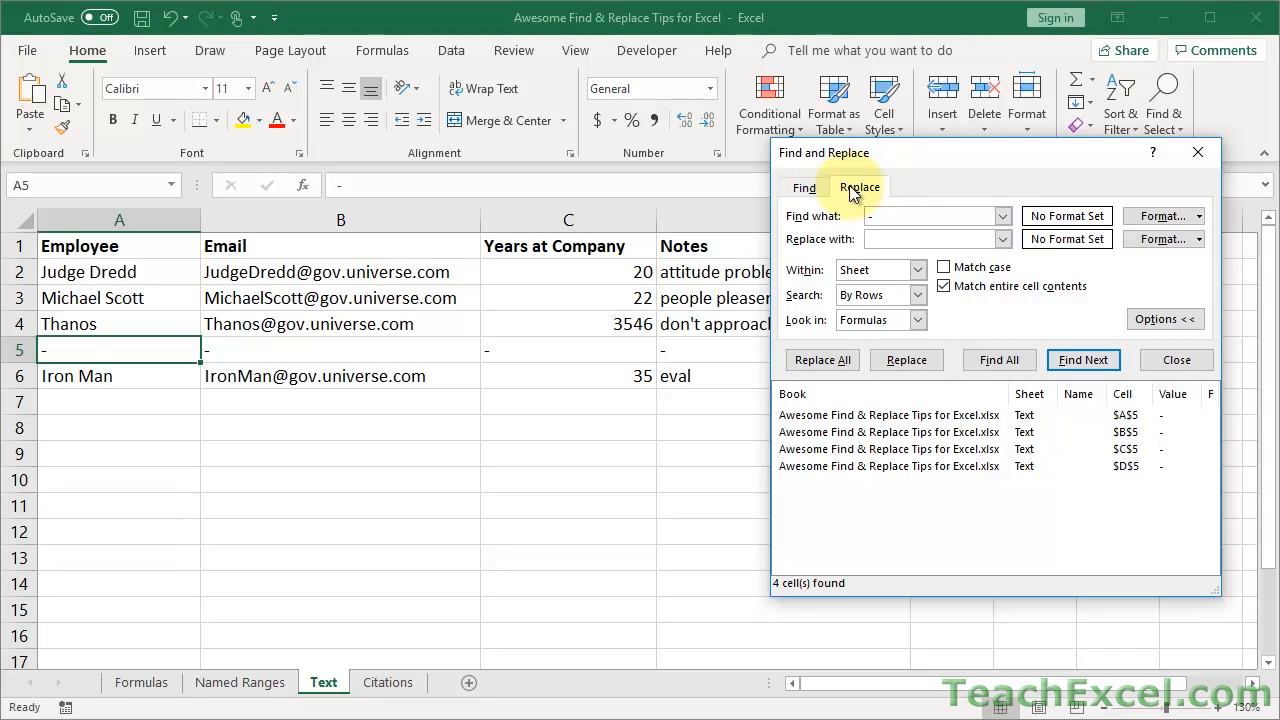
mouse_move(822, 368)
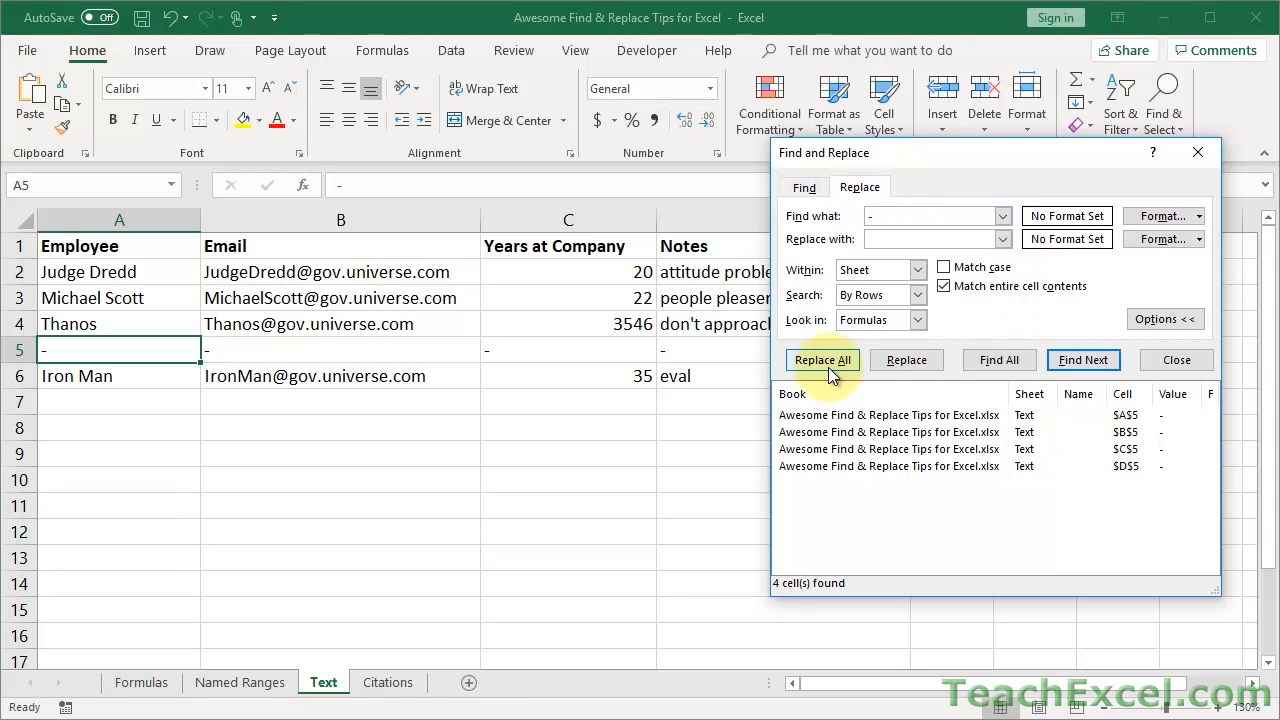
mouse_move(821, 365)
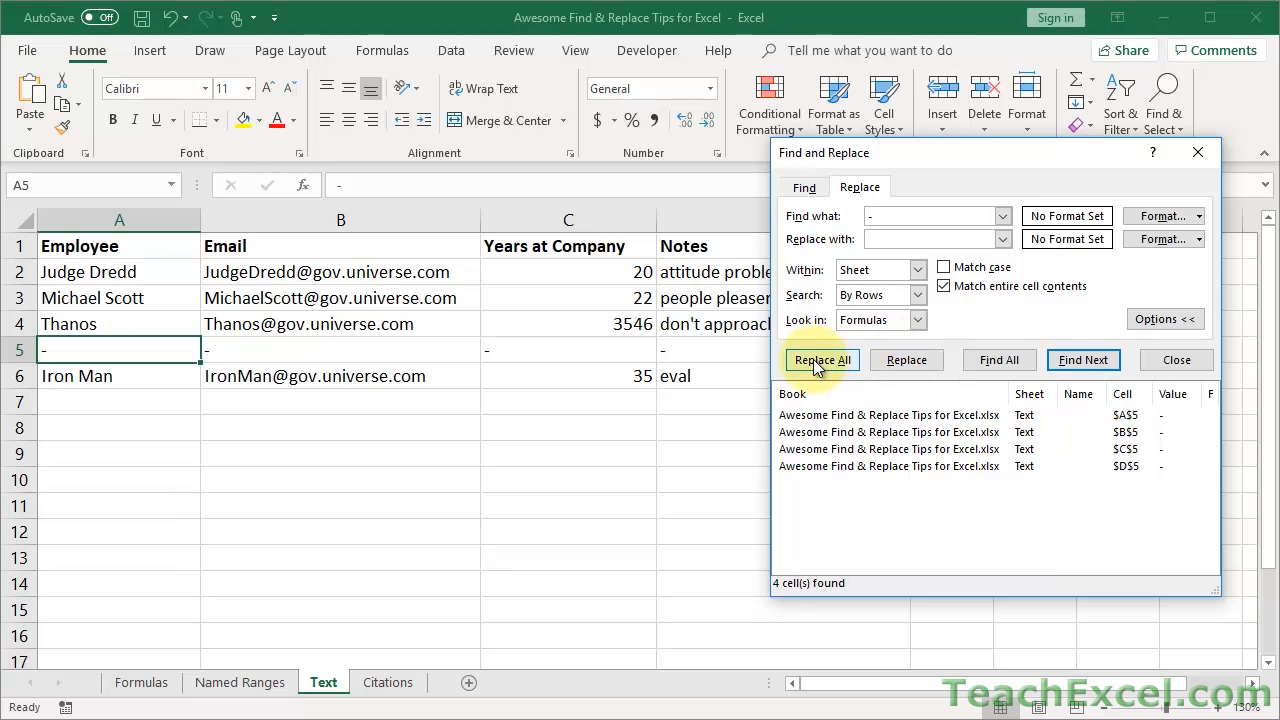
click(822, 359)
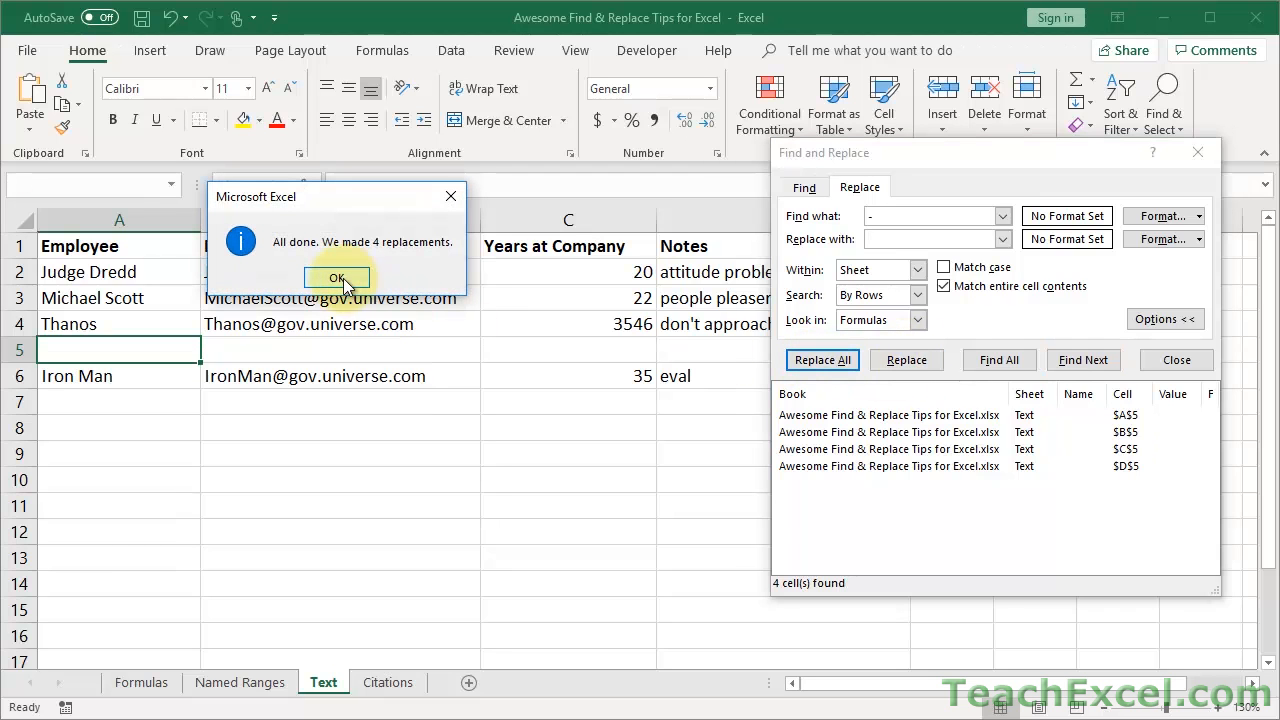
click(337, 277)
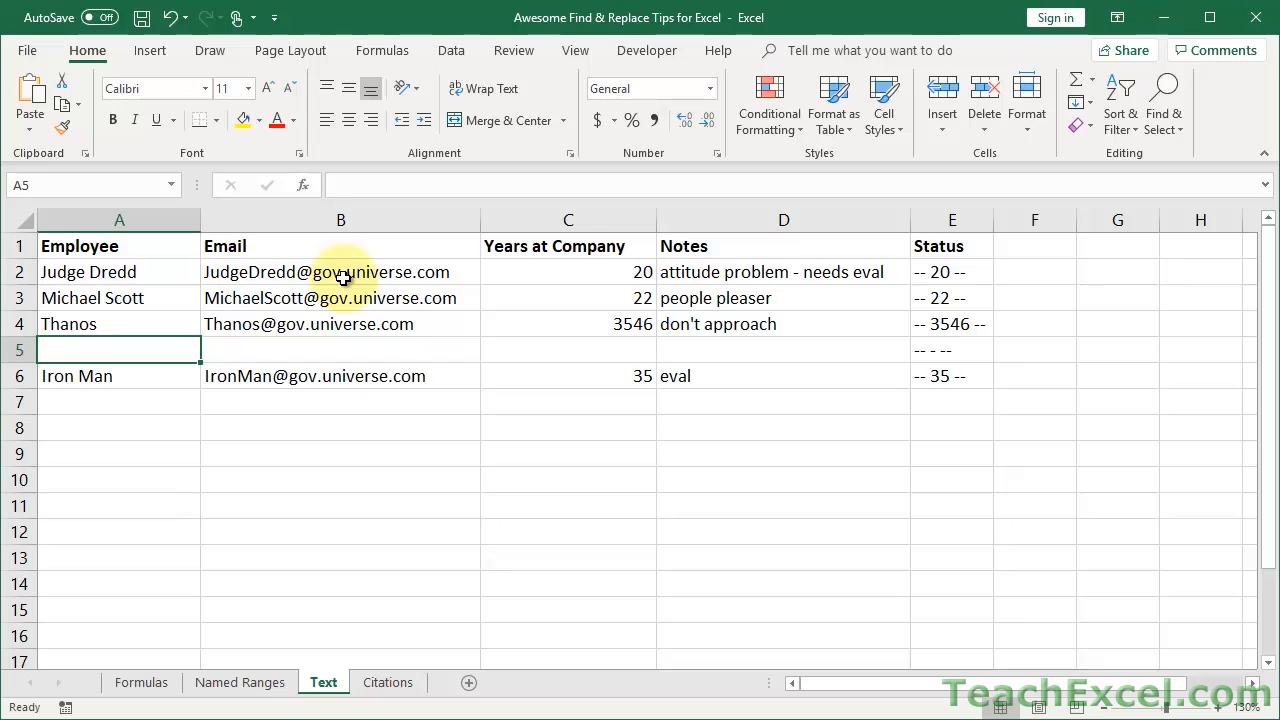
mouse_move(398, 318)
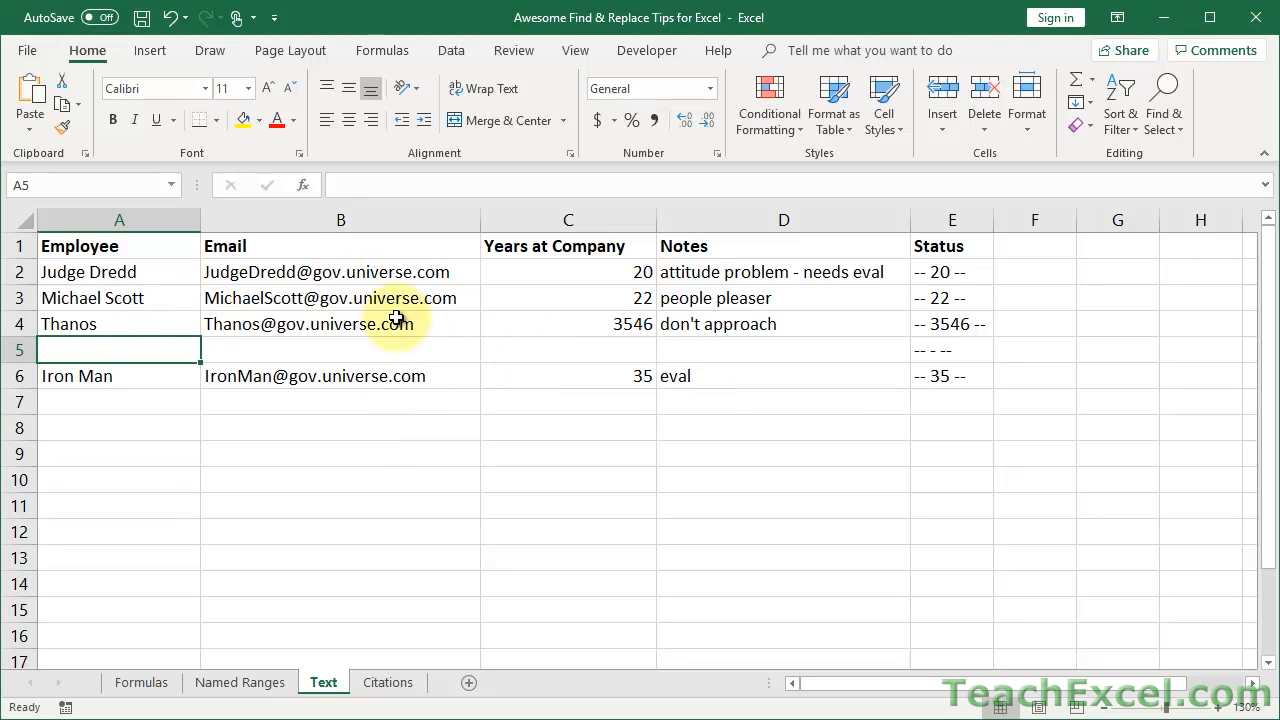
mouse_move(598, 345)
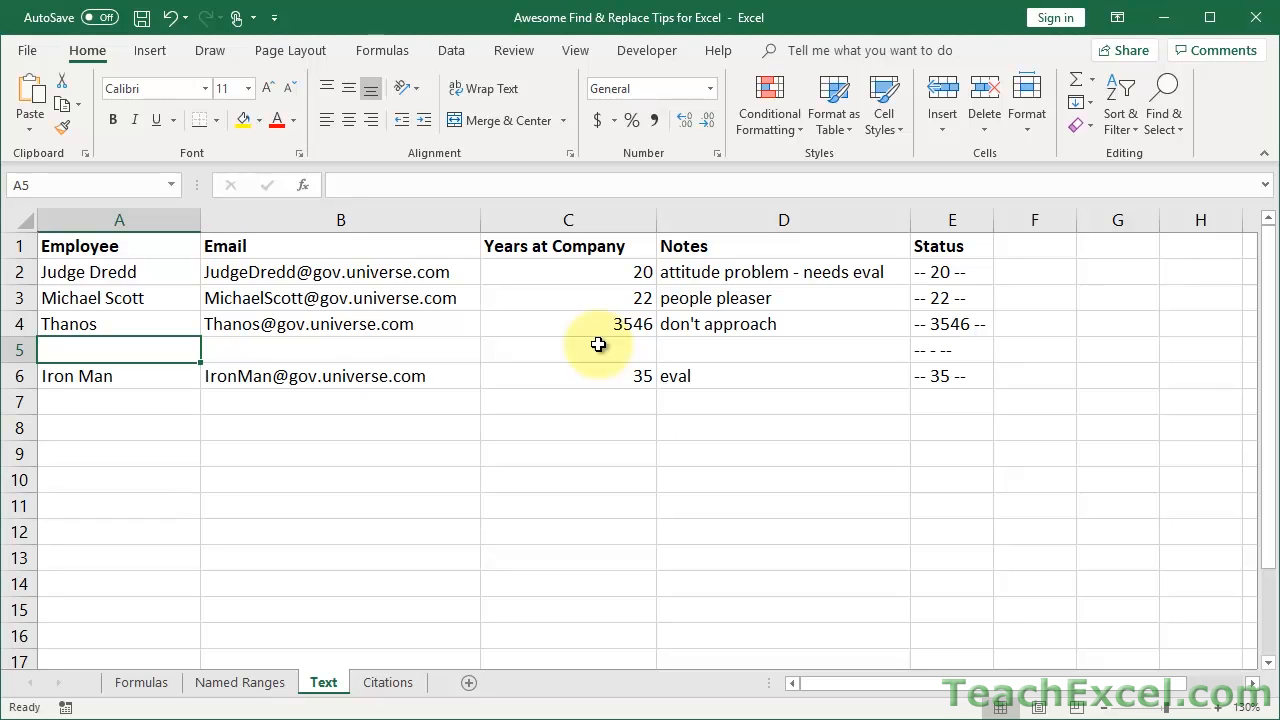
Clear the leftover dashes in E5, then review cells A5, D2 and D6.
click(951, 349)
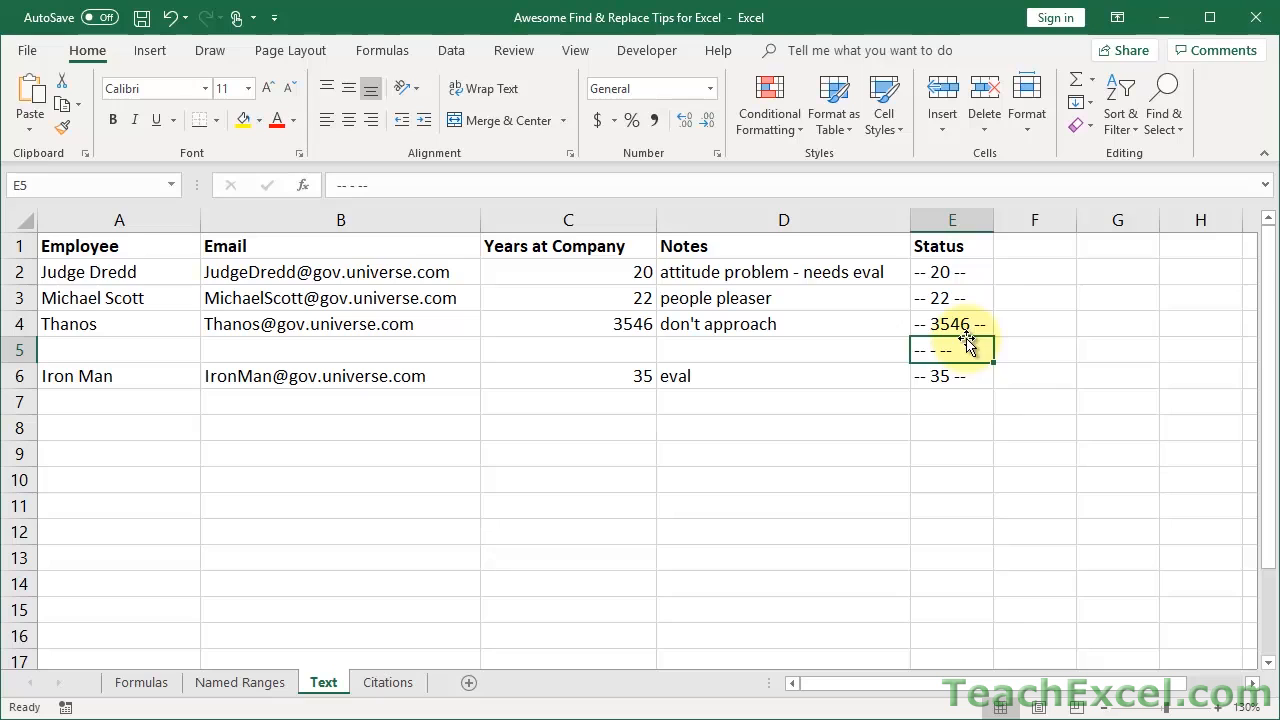
mouse_move(838, 447)
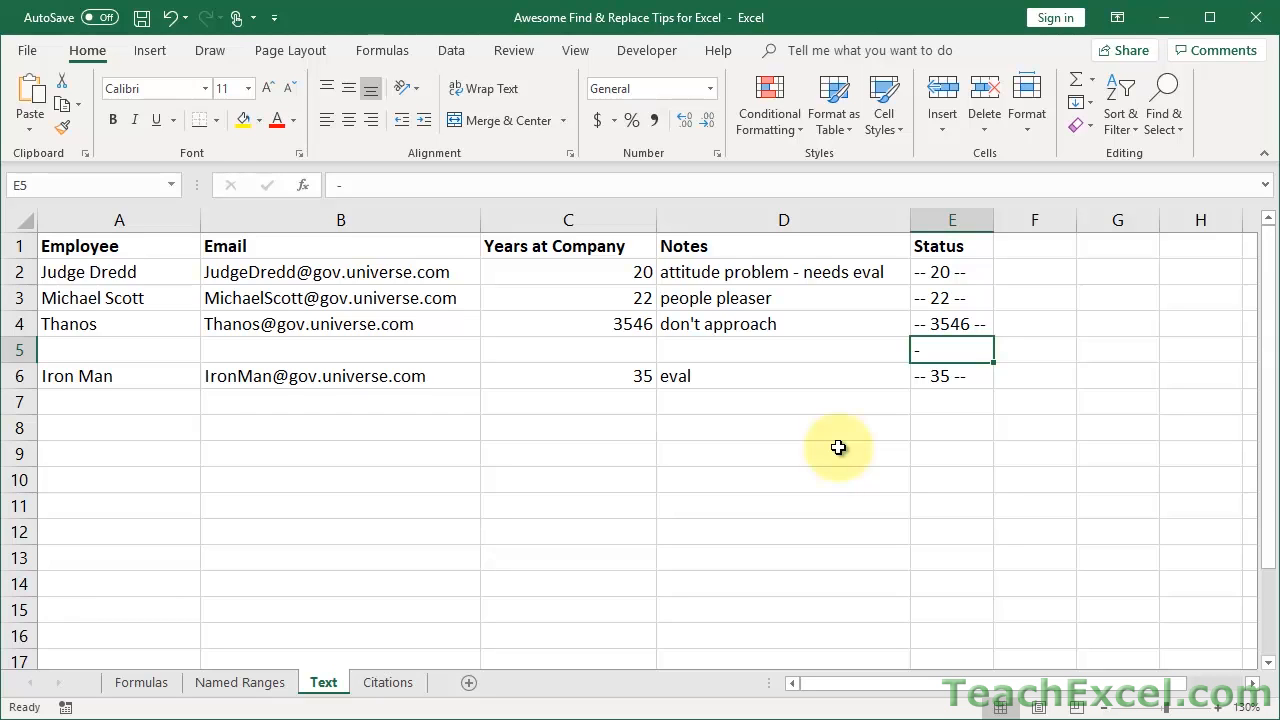
key(Delete)
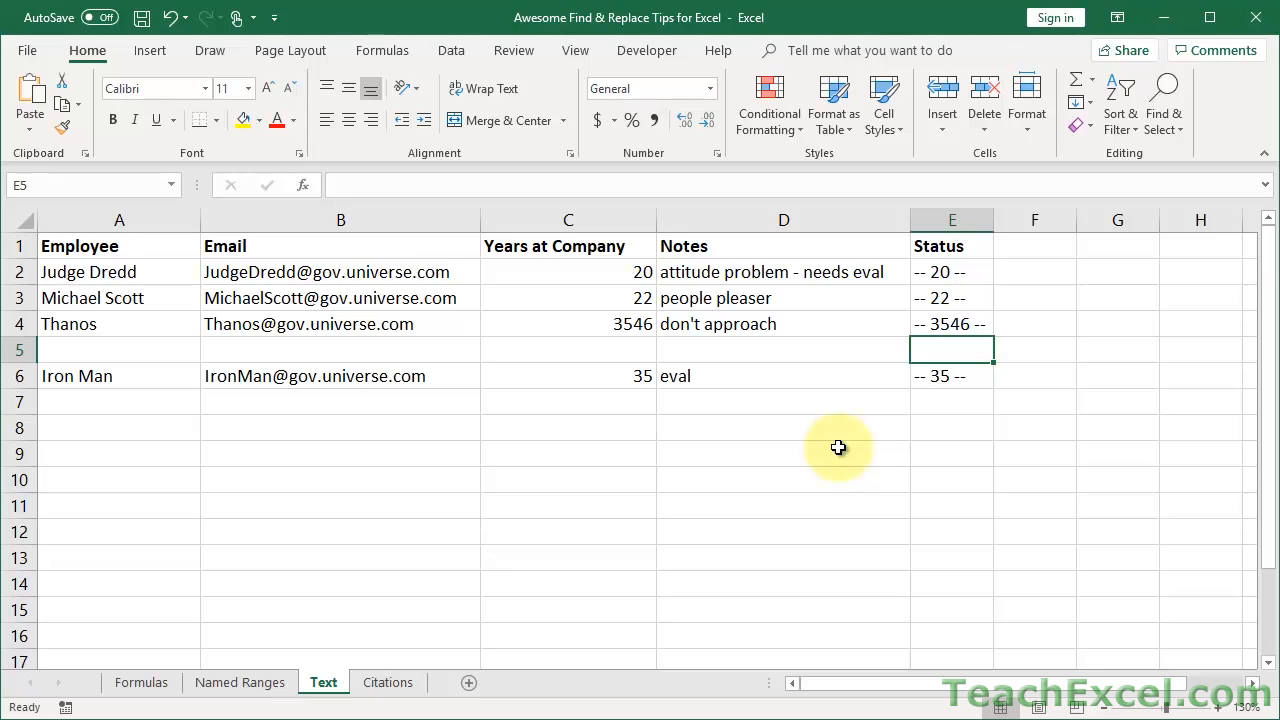
mouse_move(253, 313)
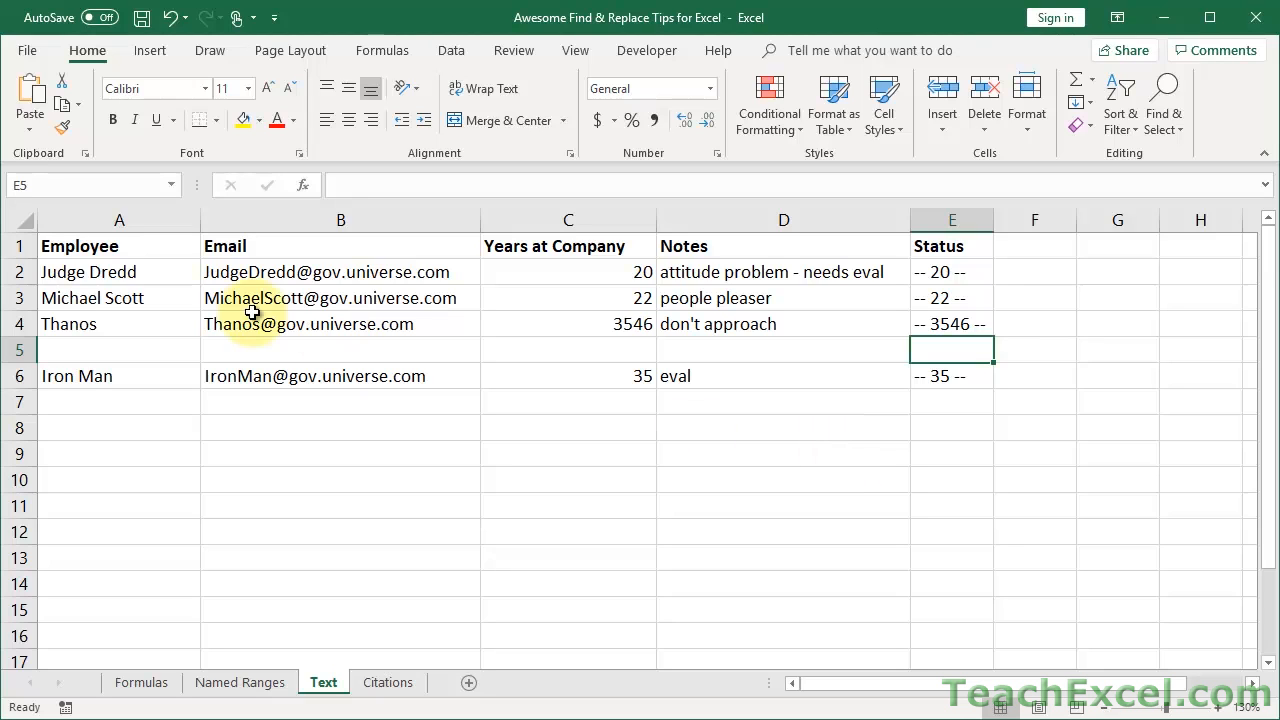
click(119, 349)
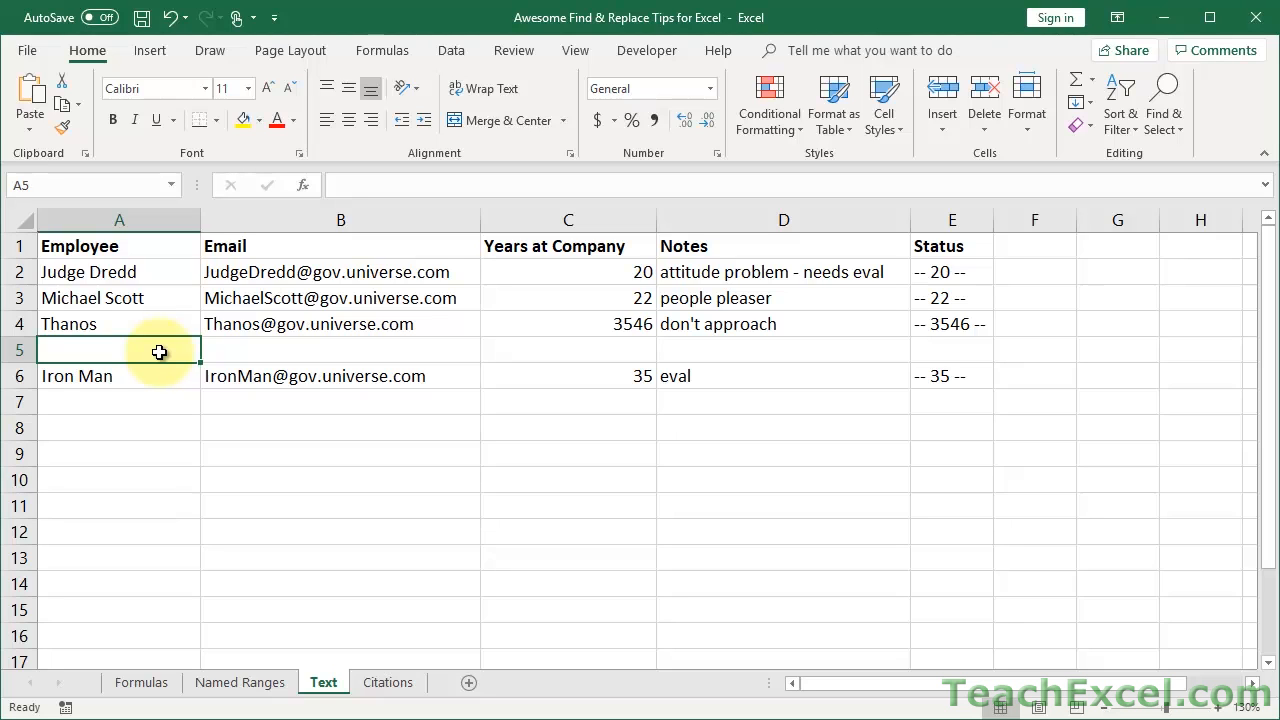
click(783, 271)
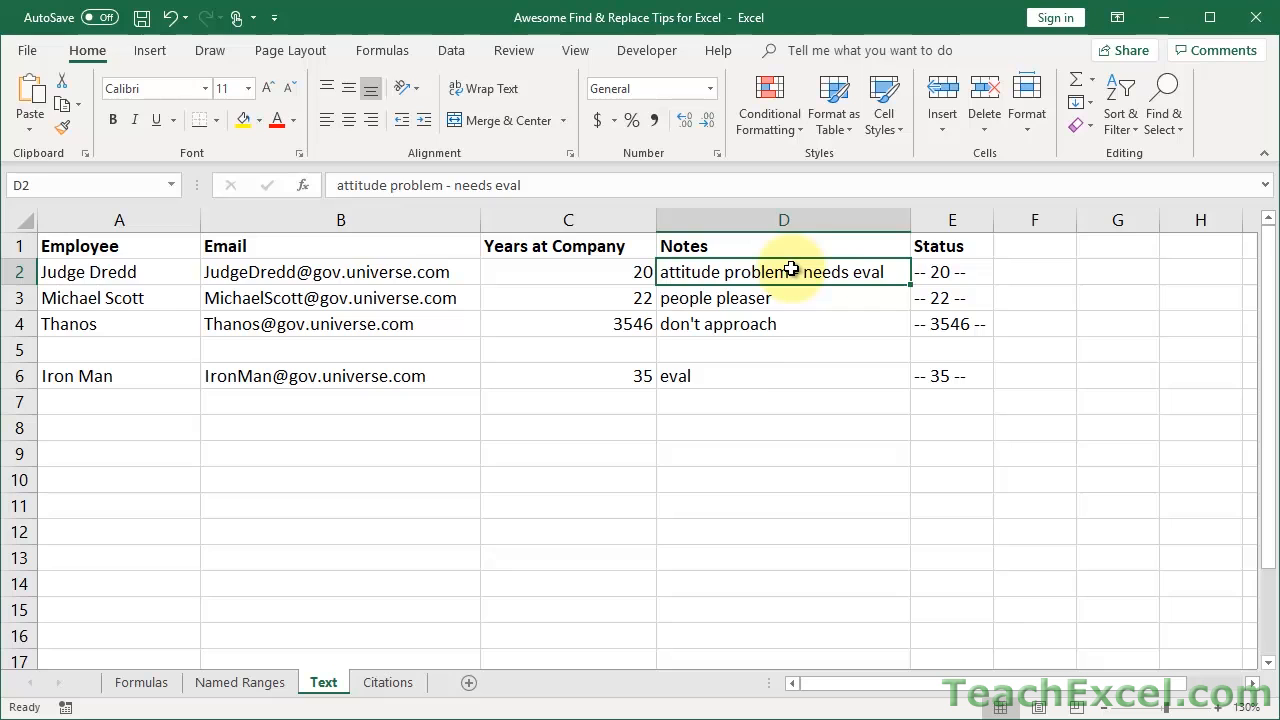
click(783, 375)
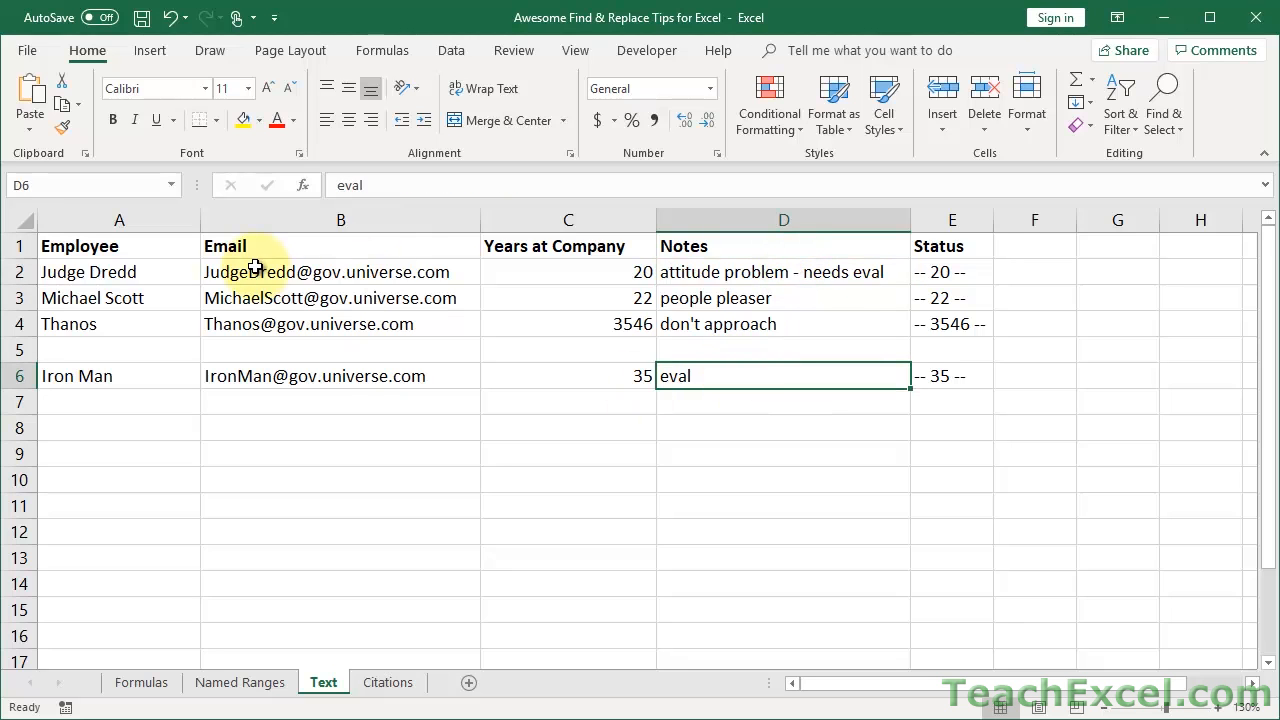
key(ctrl+f)
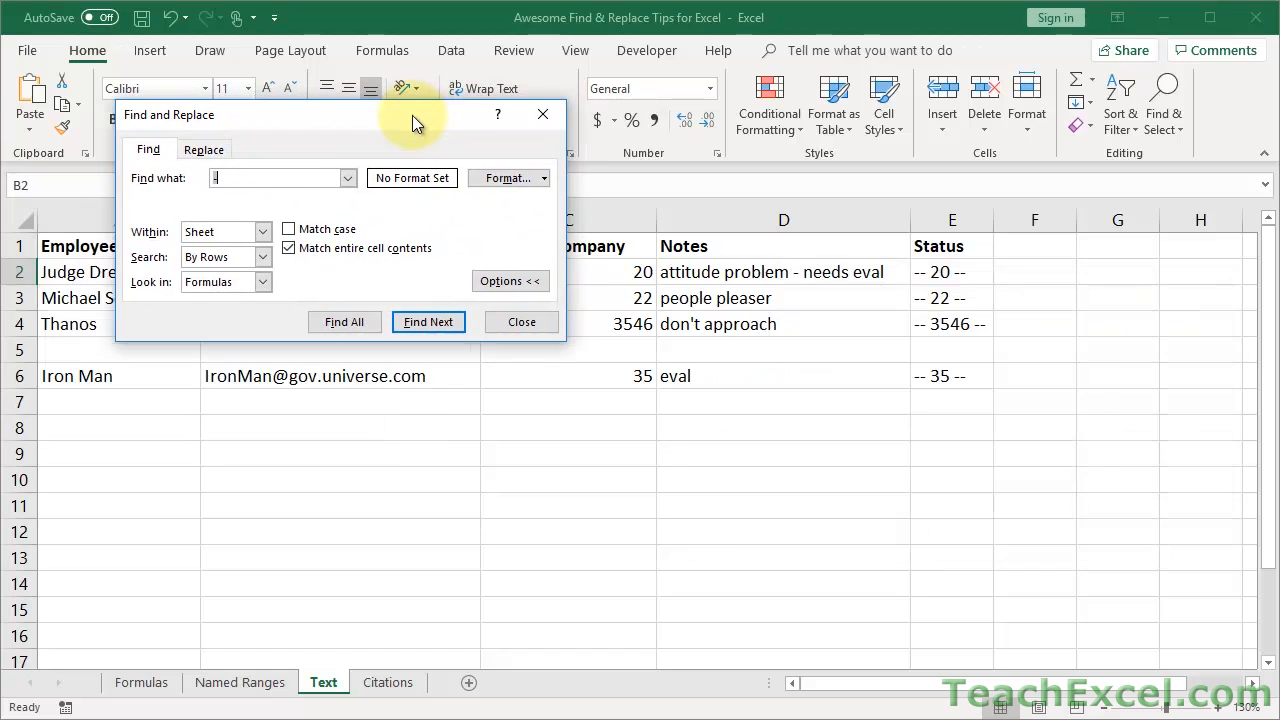
Find all cells containing 'eval' without whole-cell matching, listing D2 and D6.
text(eval)
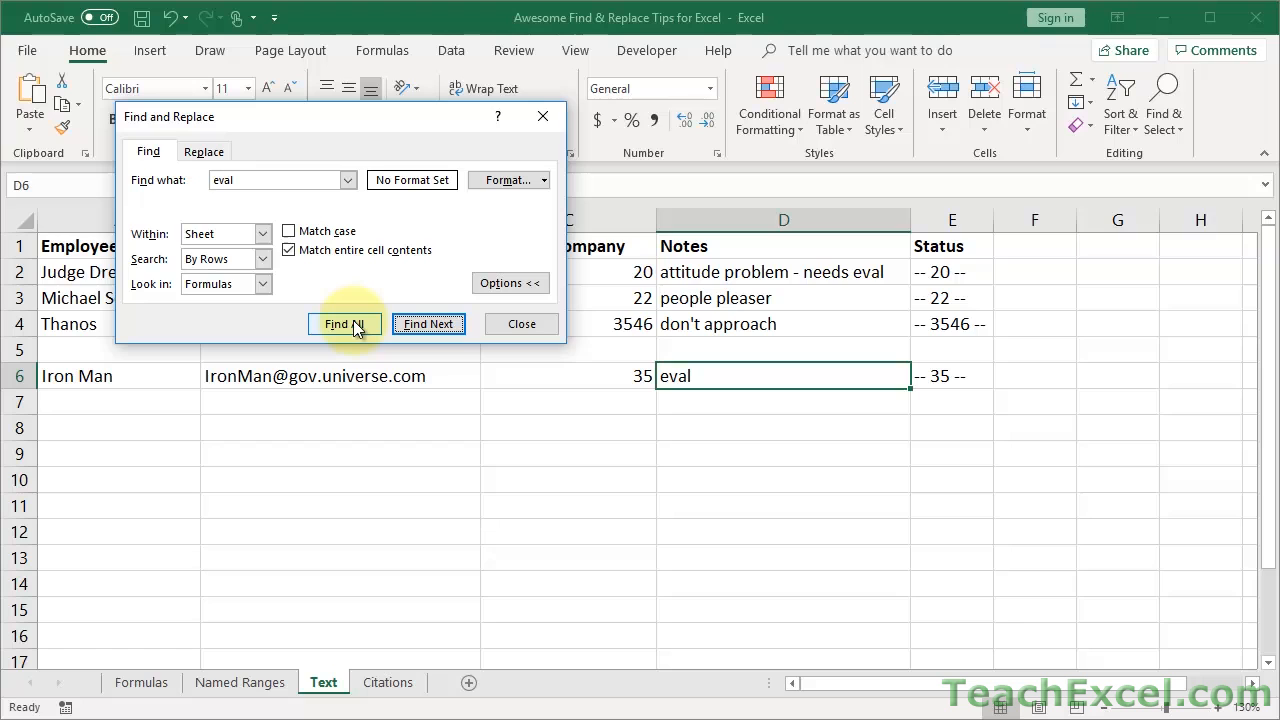
click(344, 323)
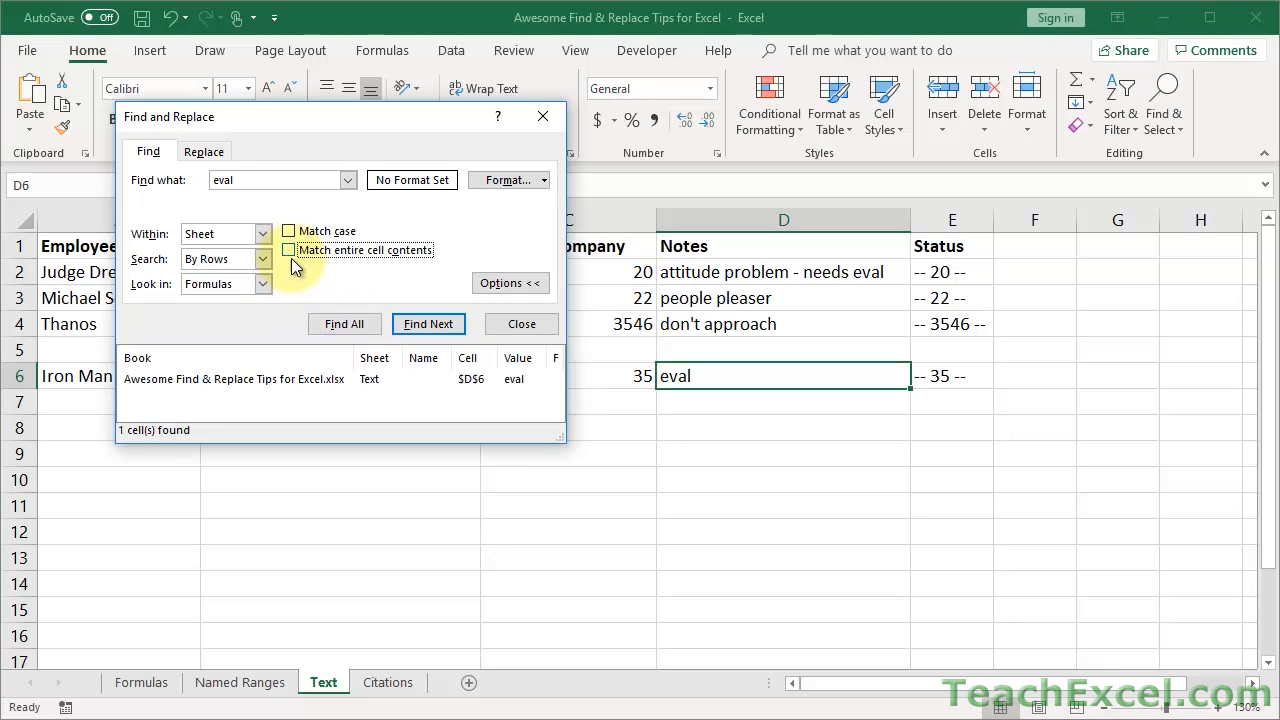
click(344, 323)
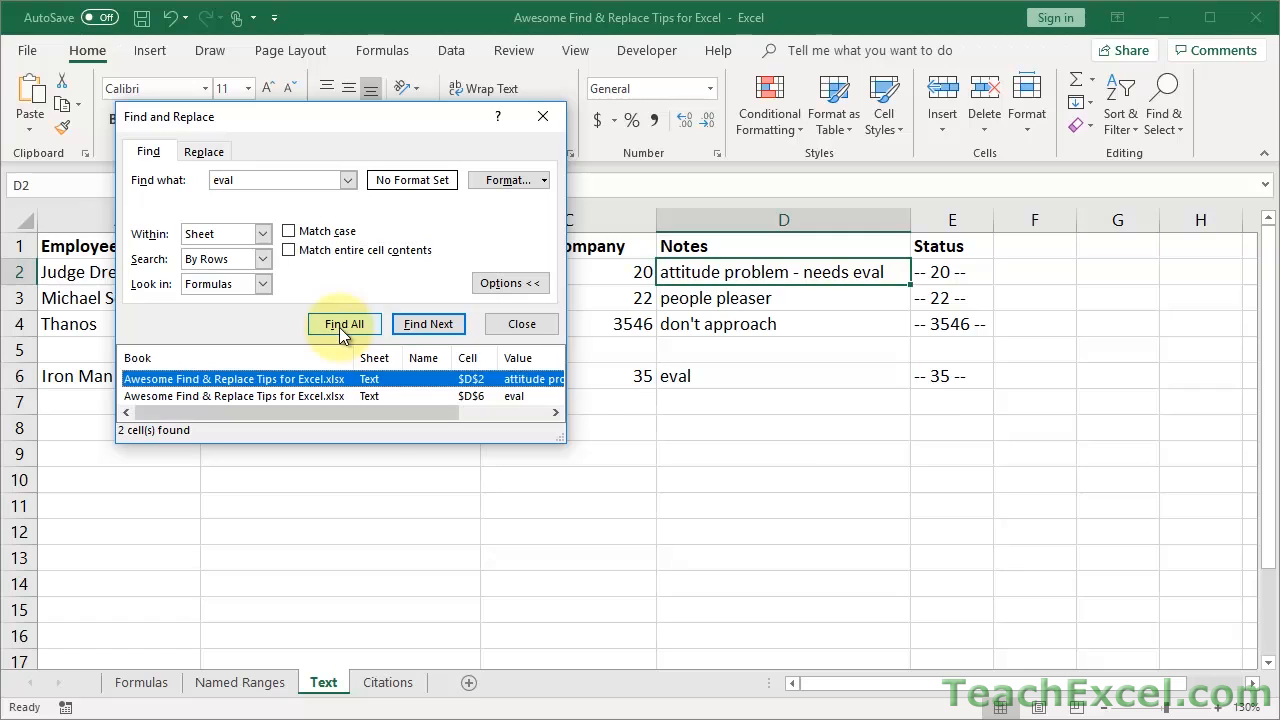
click(204, 151)
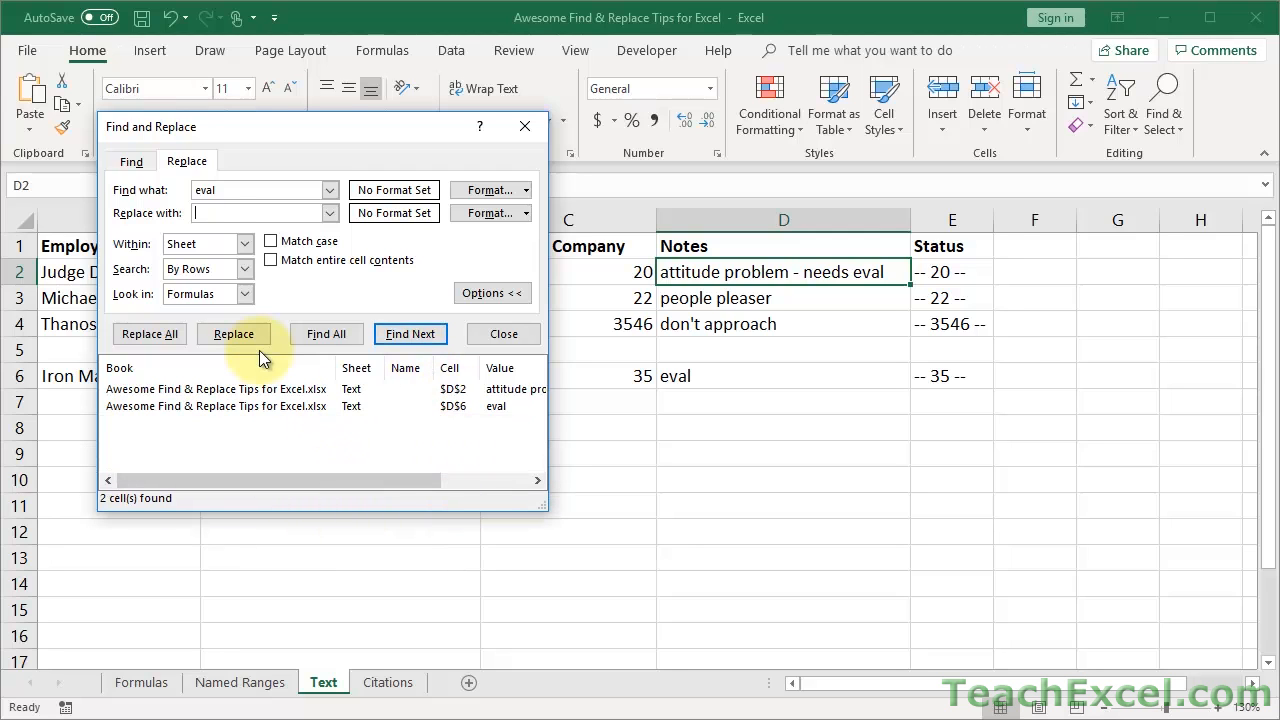
click(258, 212)
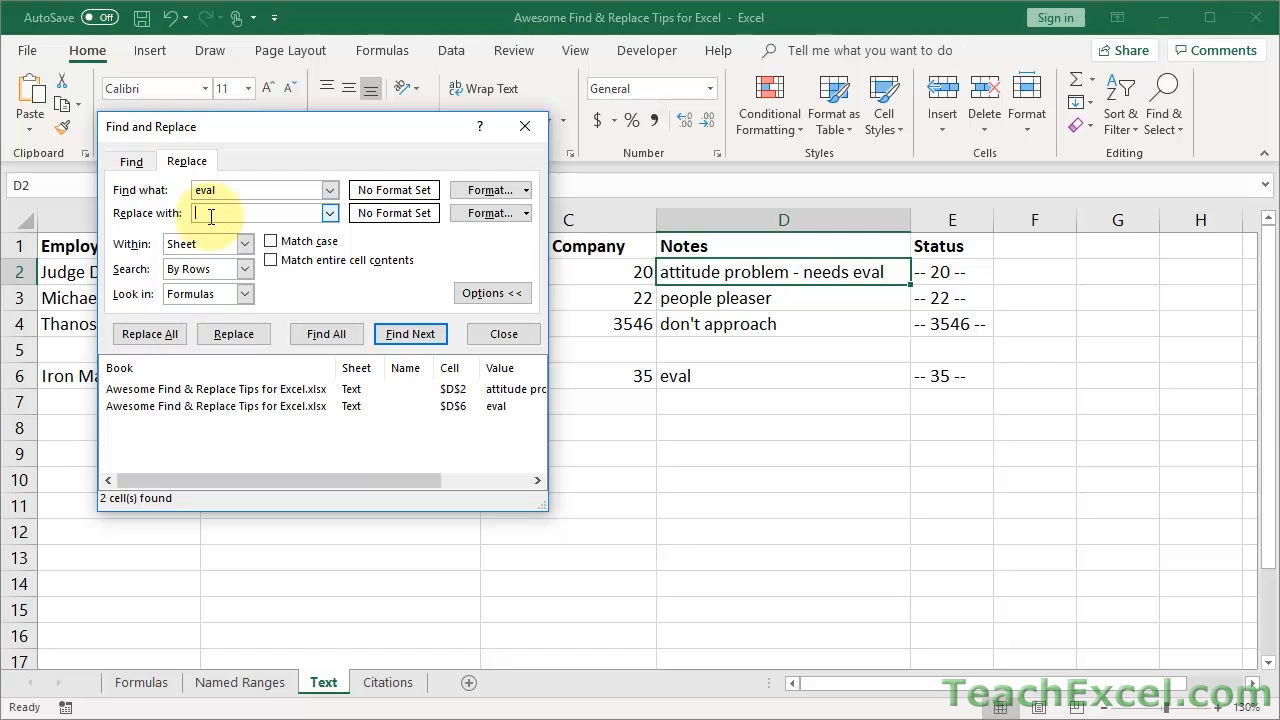
mouse_move(458, 252)
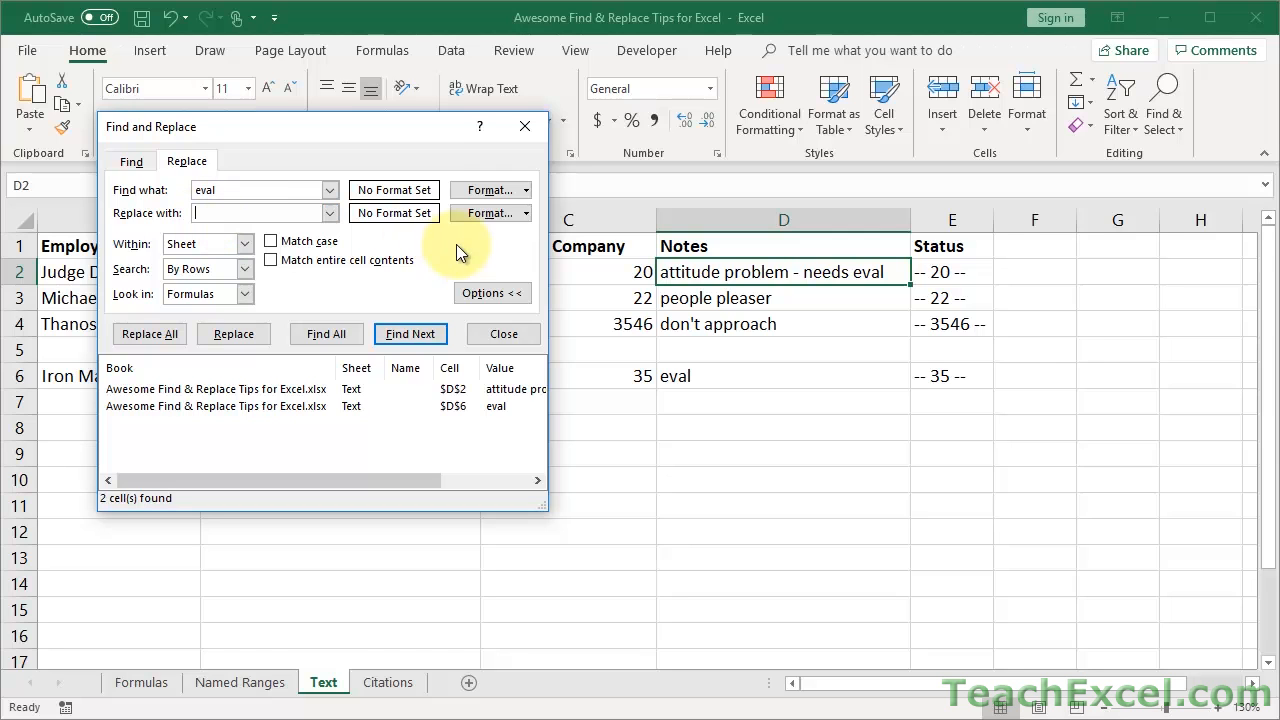
Set a red fill replacement format and Replace All on the eval matches.
click(489, 213)
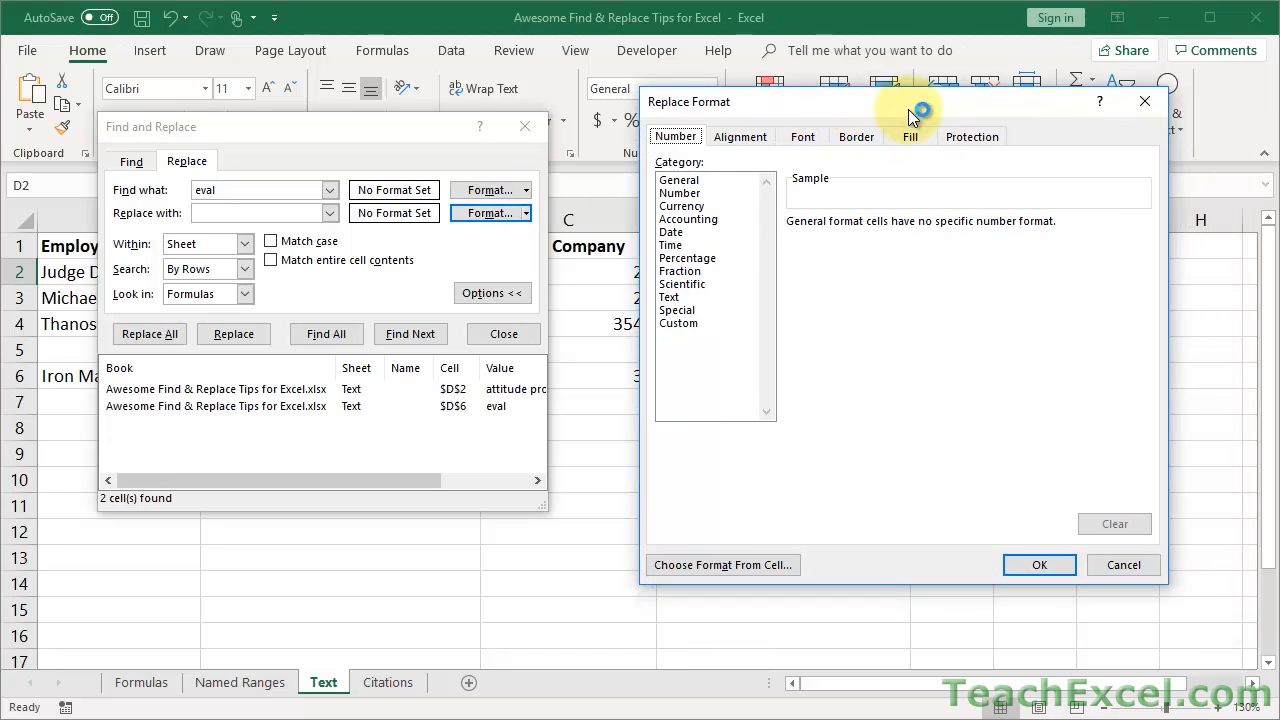
click(910, 136)
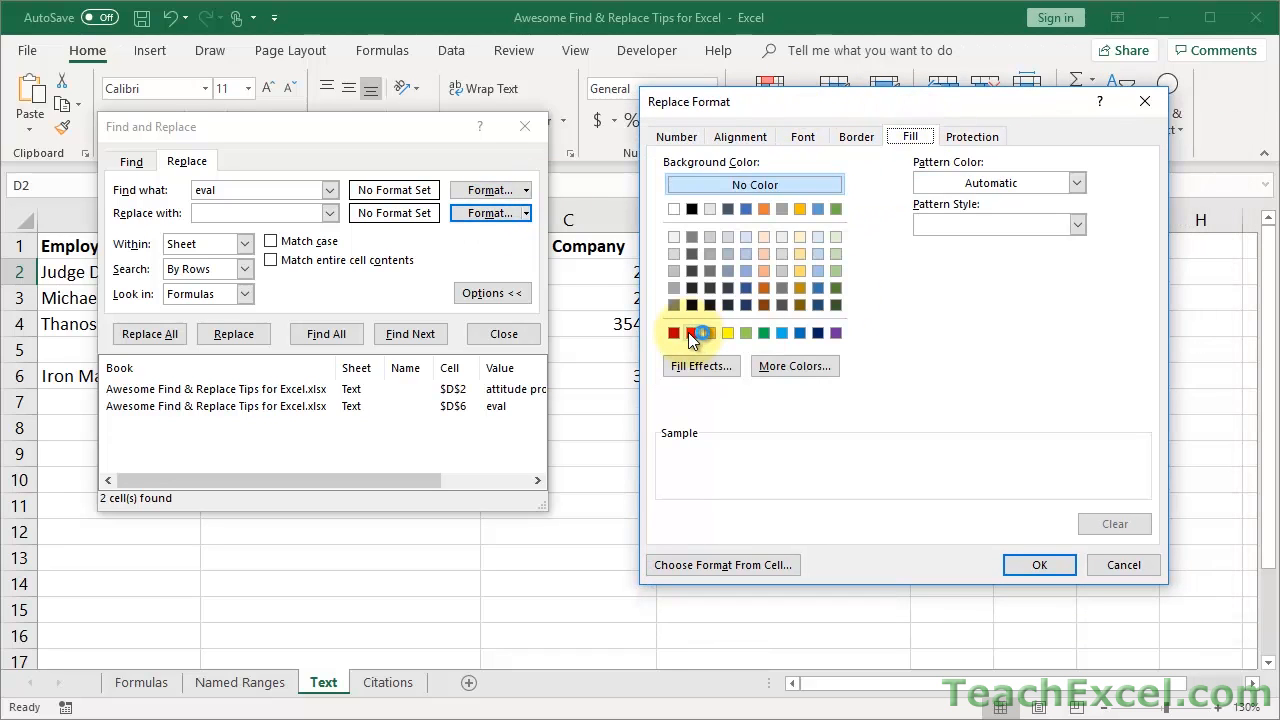
click(674, 333)
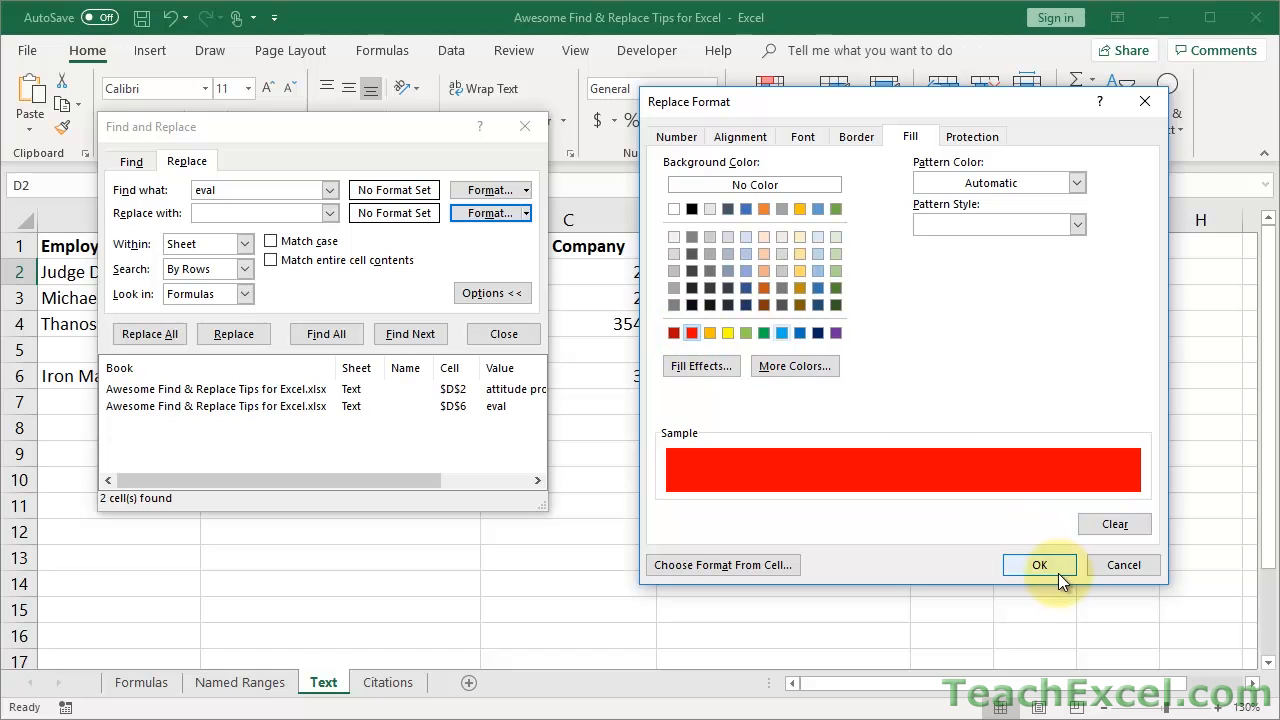
click(1039, 565)
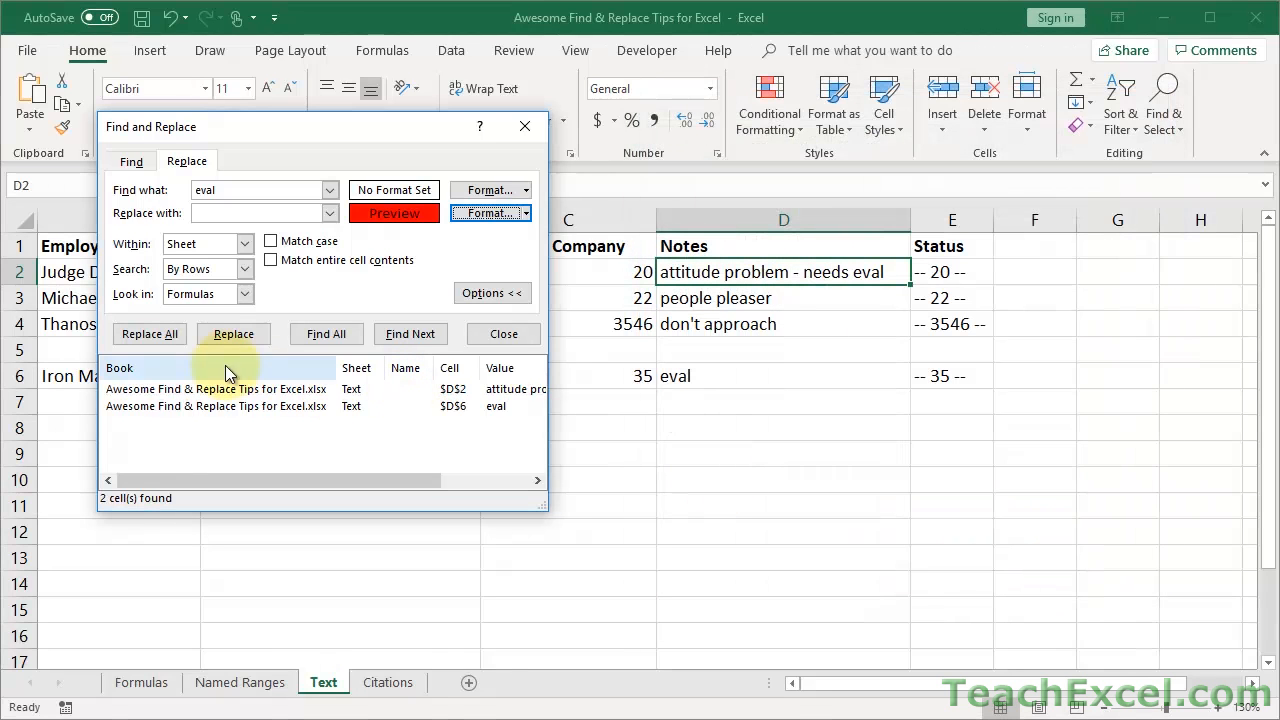
mouse_move(149, 333)
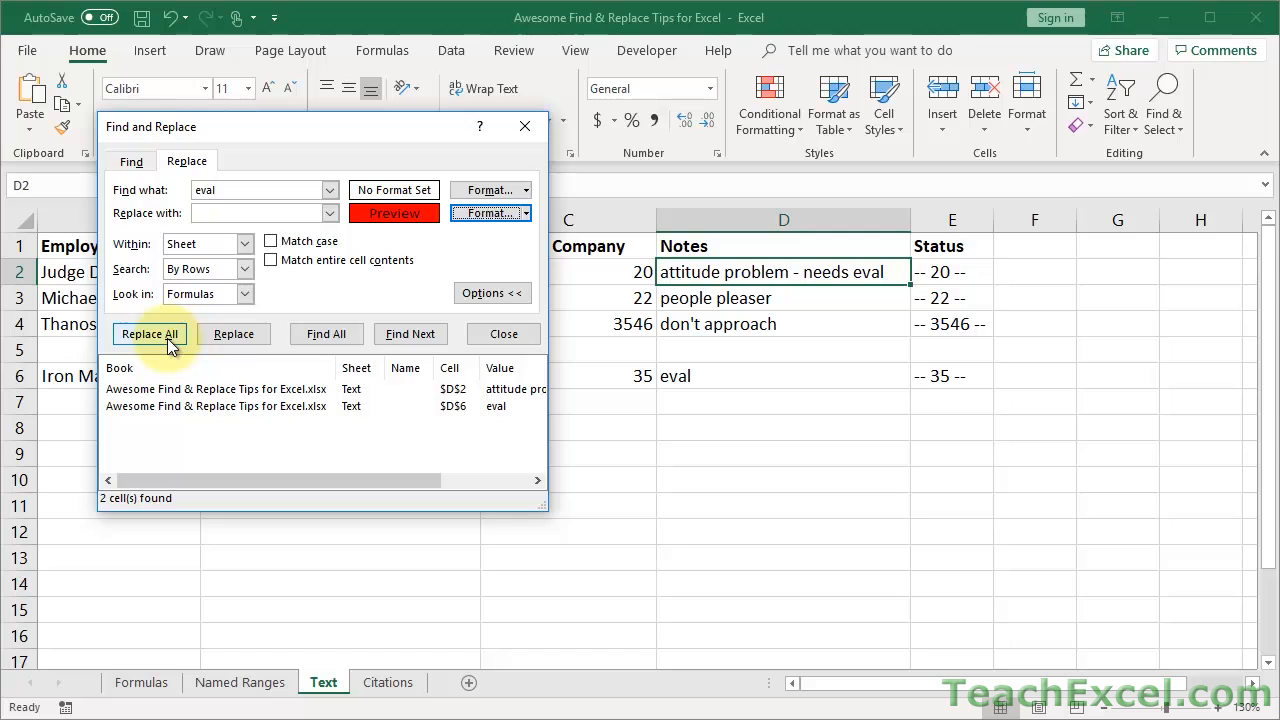
click(149, 333)
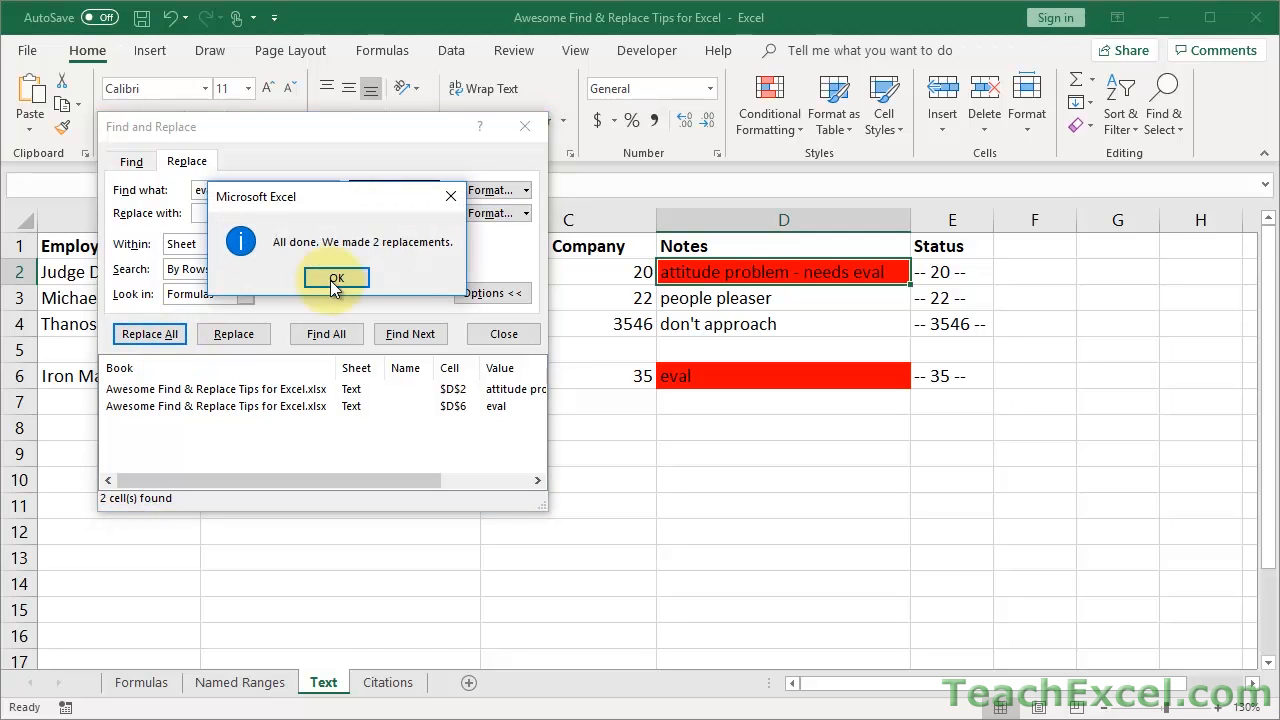
click(336, 277)
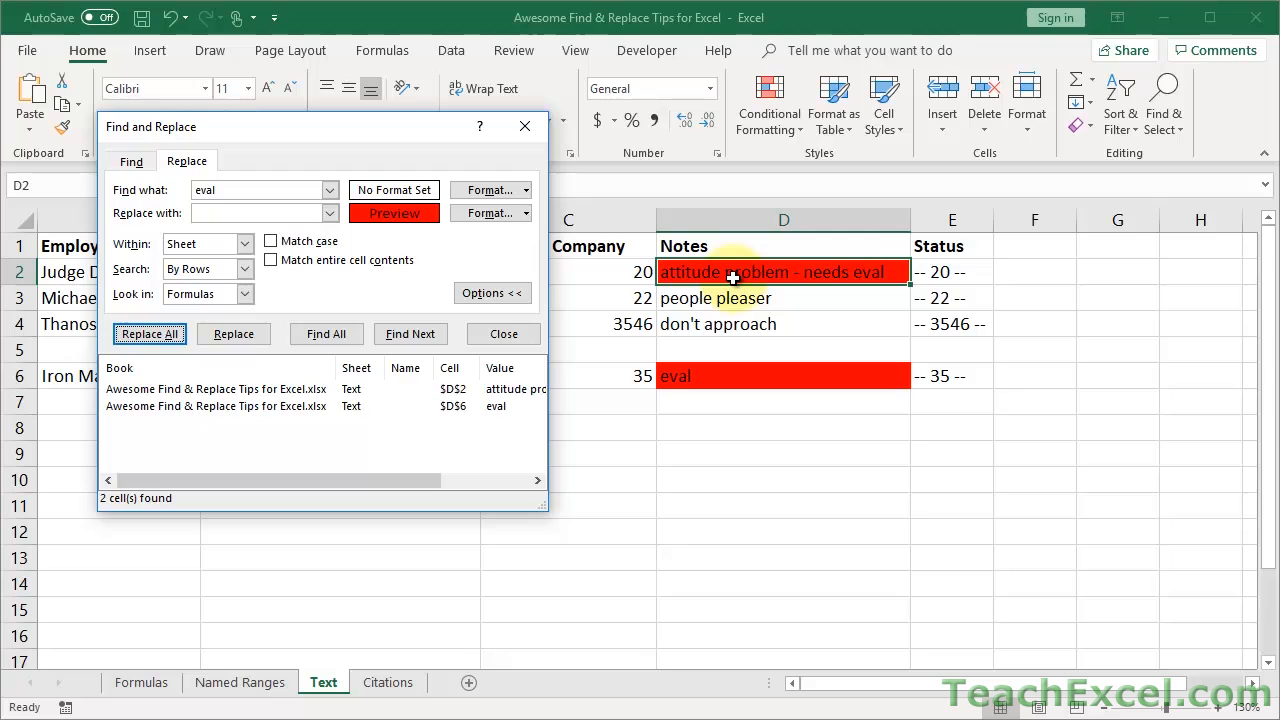
mouse_move(828, 273)
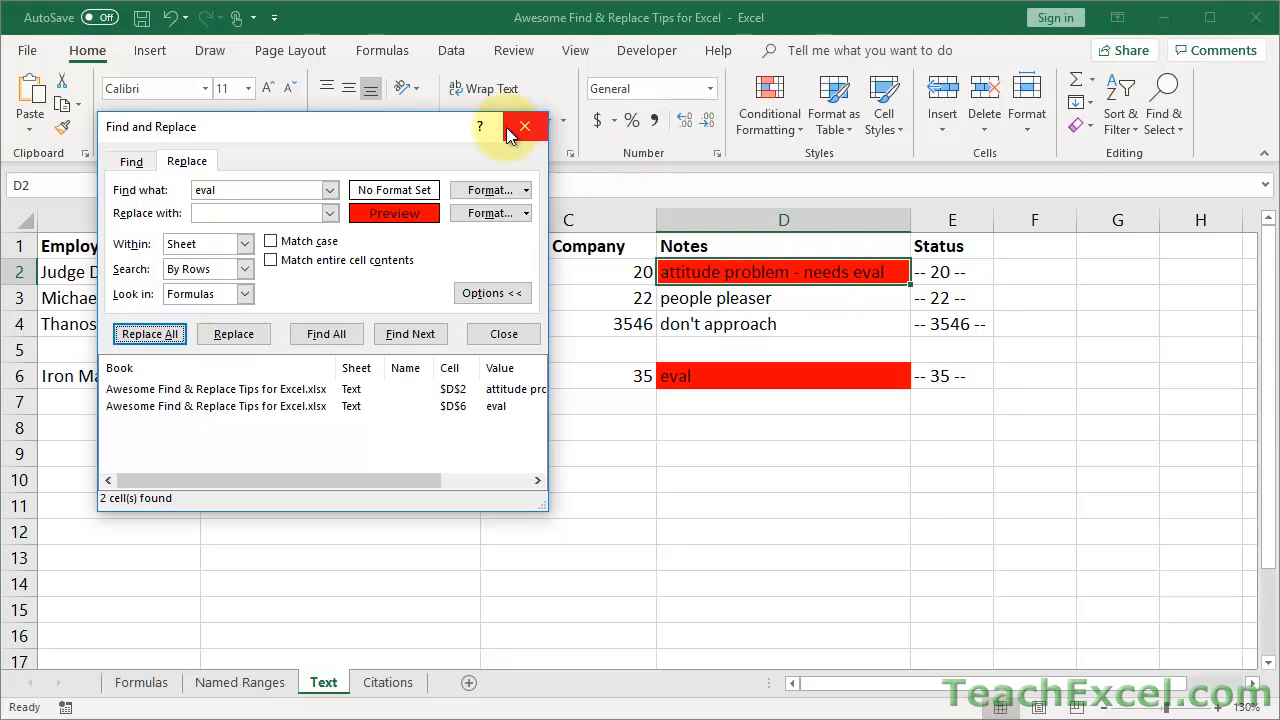
Turn on table filters and filter the Notes column by red cell colour.
click(524, 126)
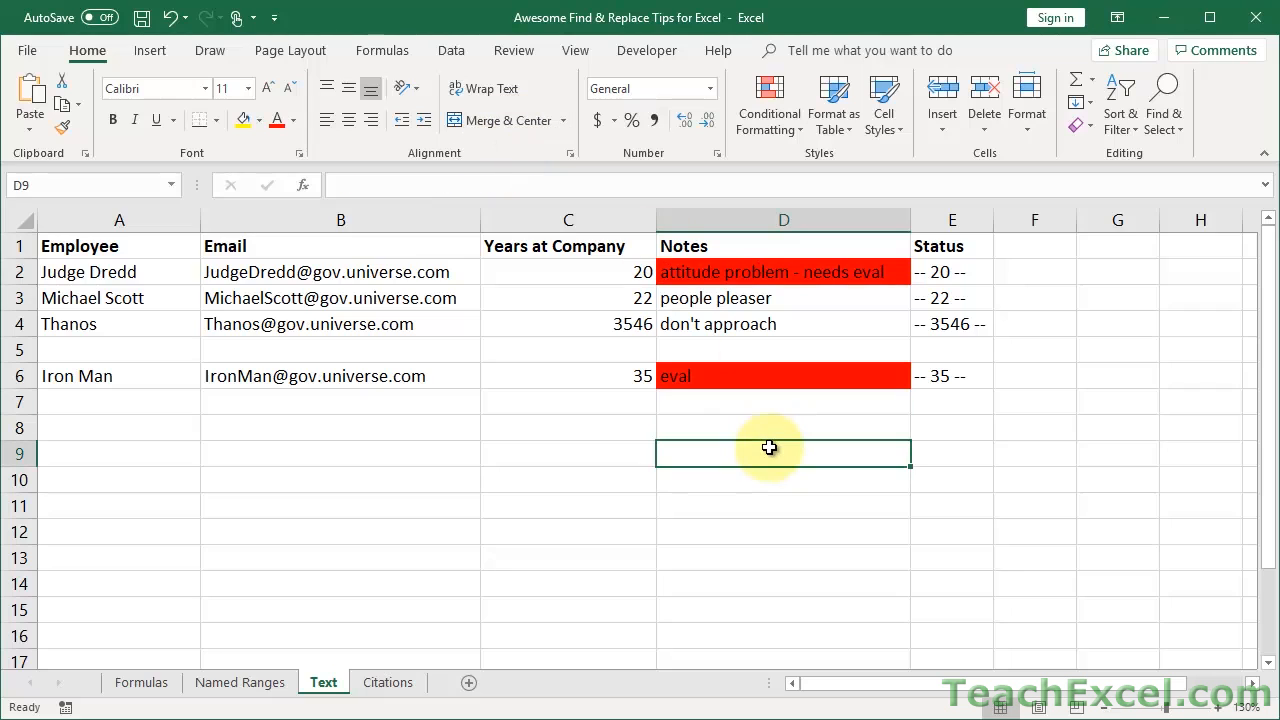
mouse_move(751, 387)
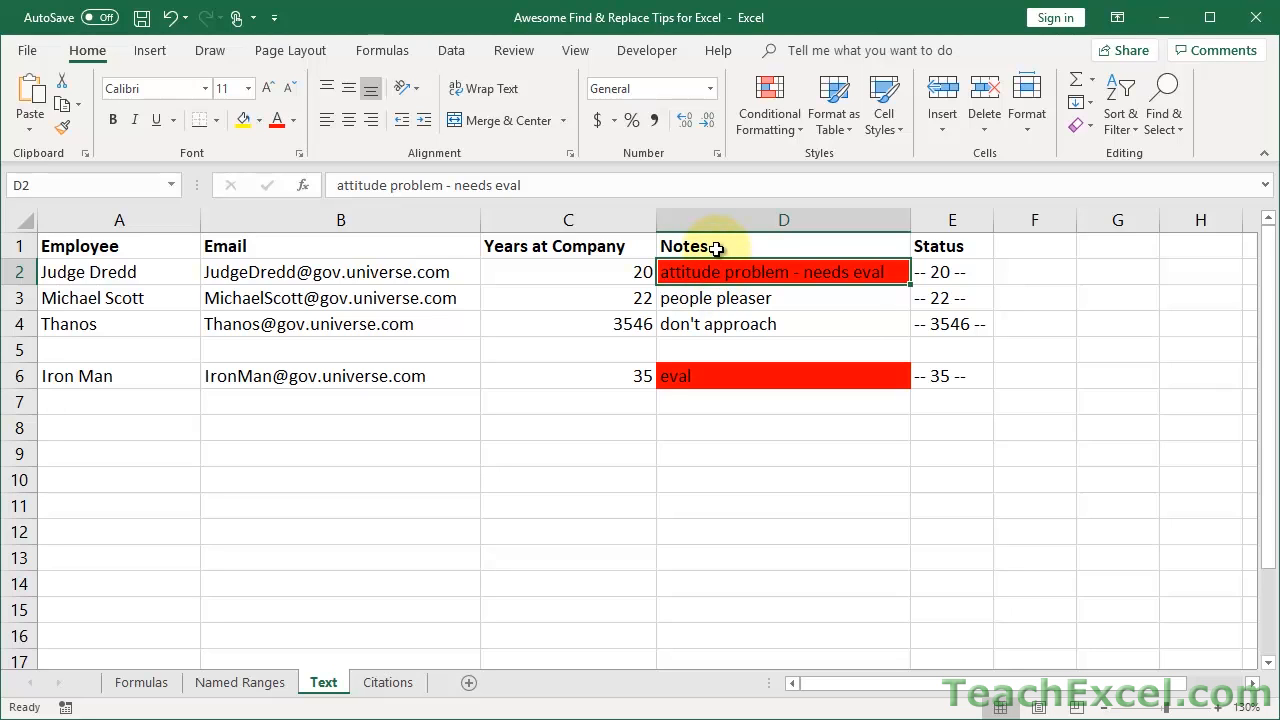
click(451, 50)
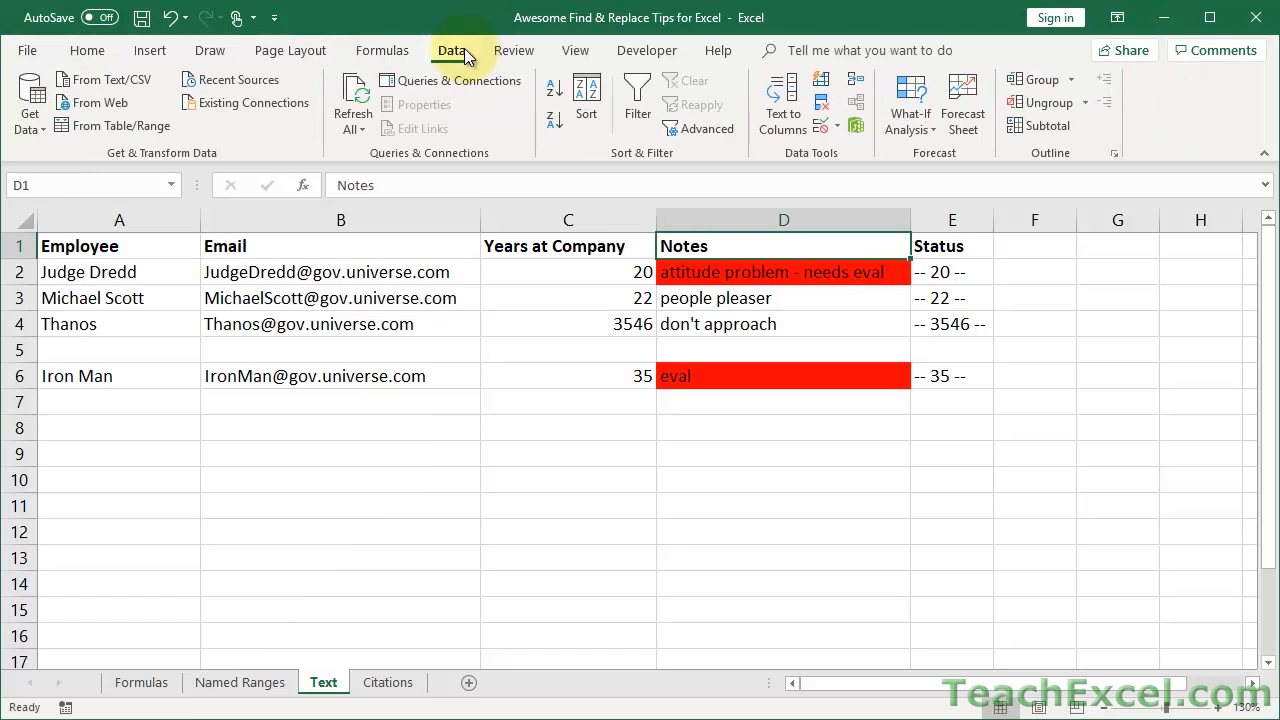
click(637, 103)
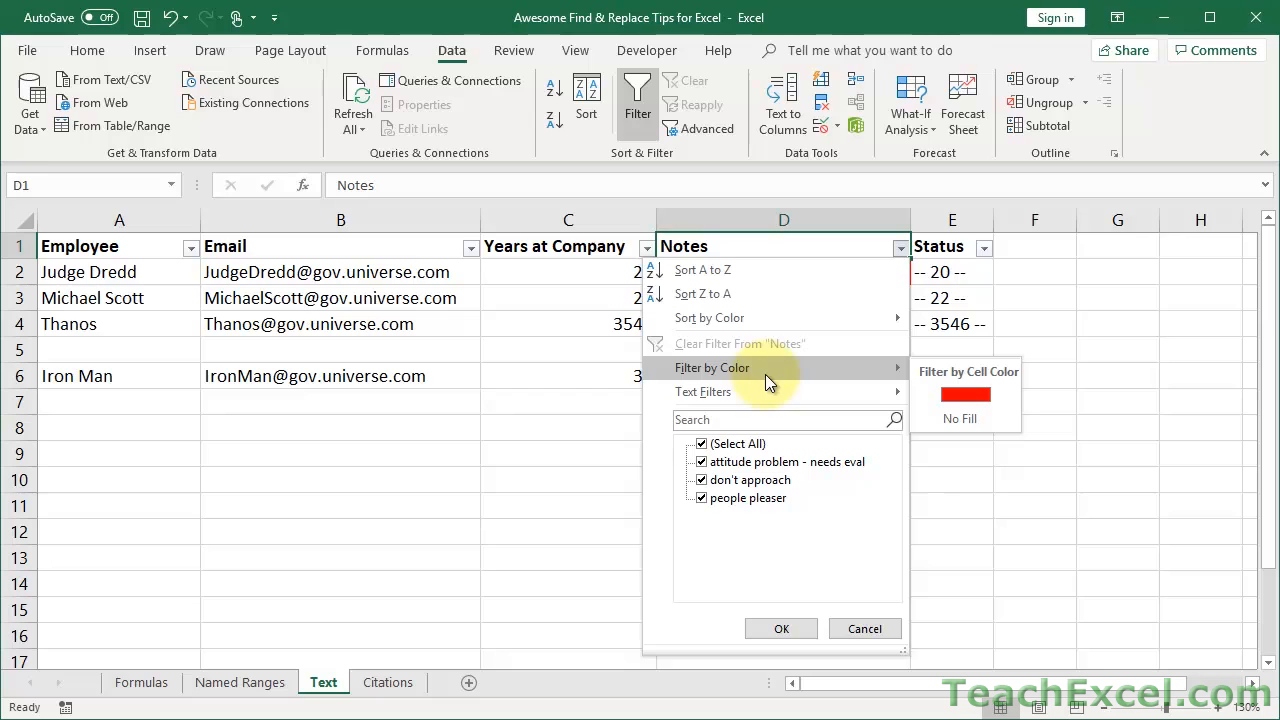
click(964, 394)
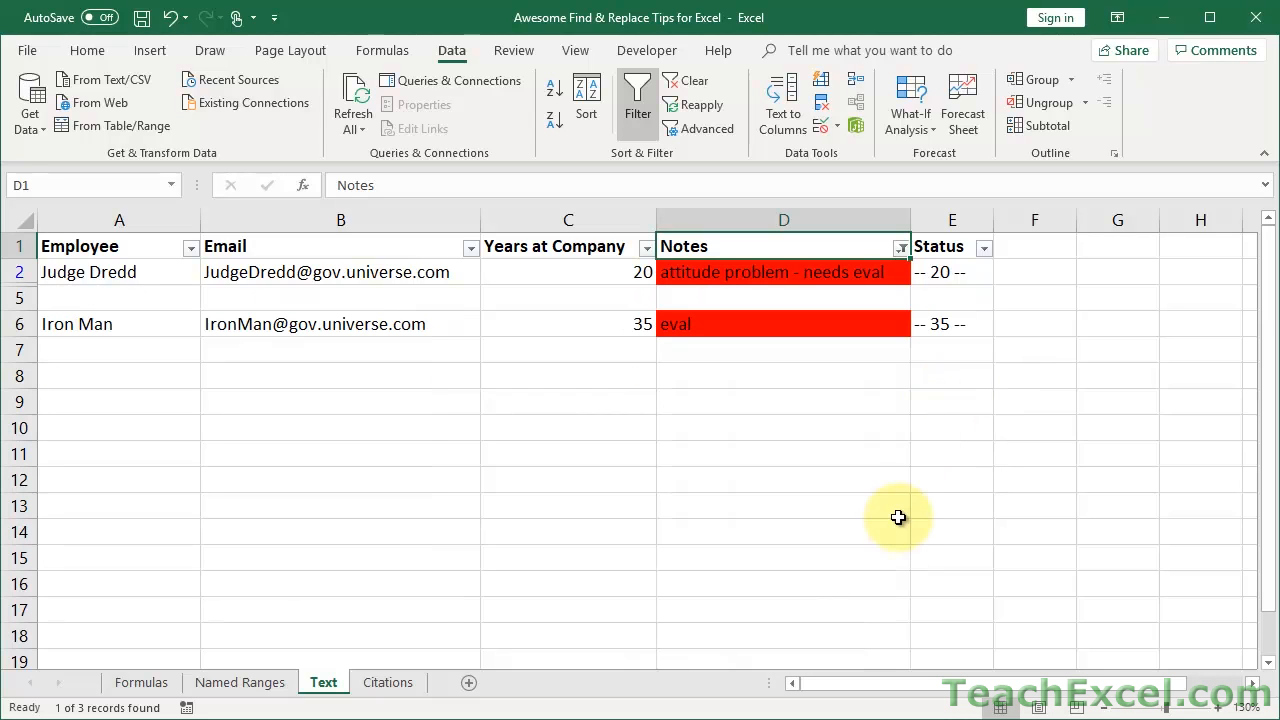
click(783, 297)
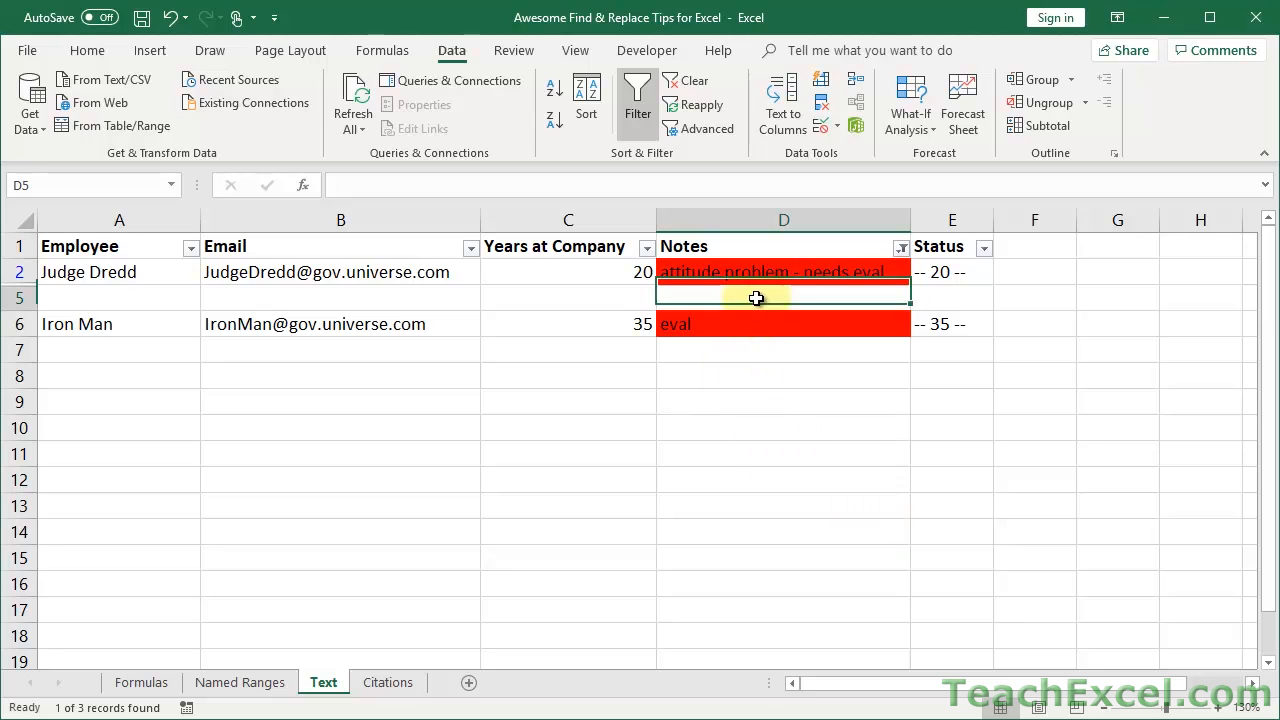
mouse_move(740, 368)
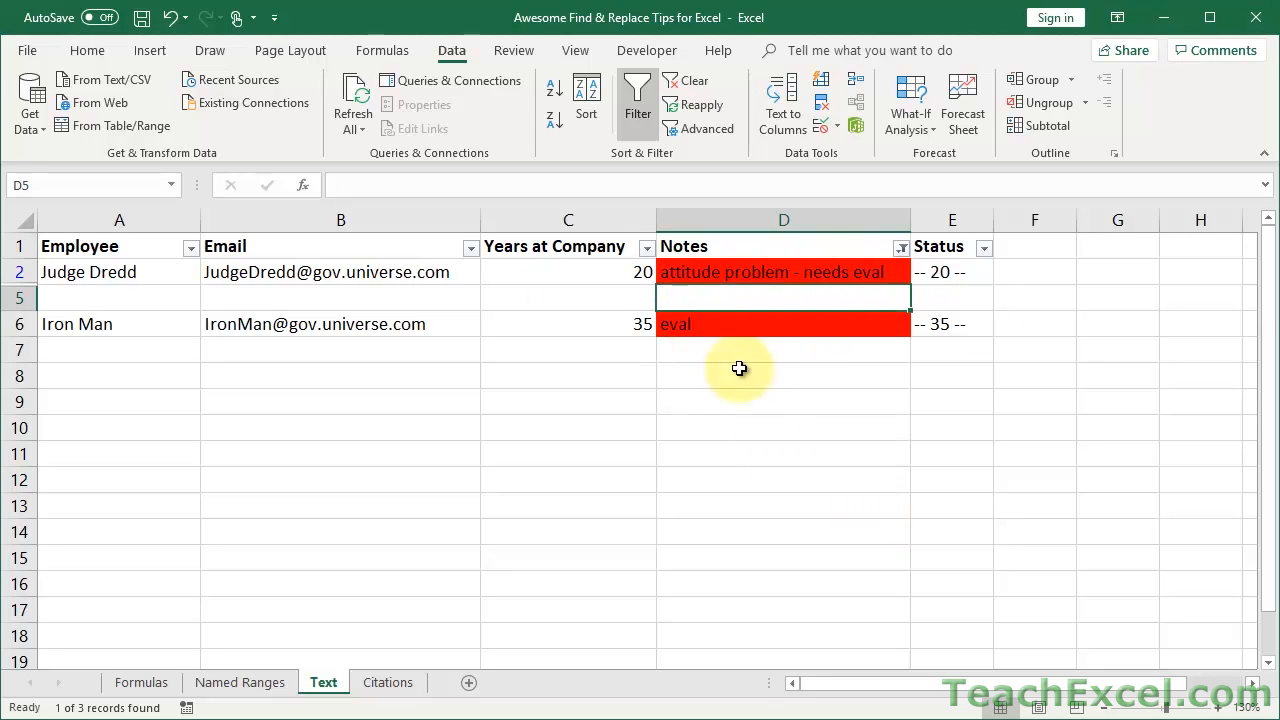
mouse_move(756, 384)
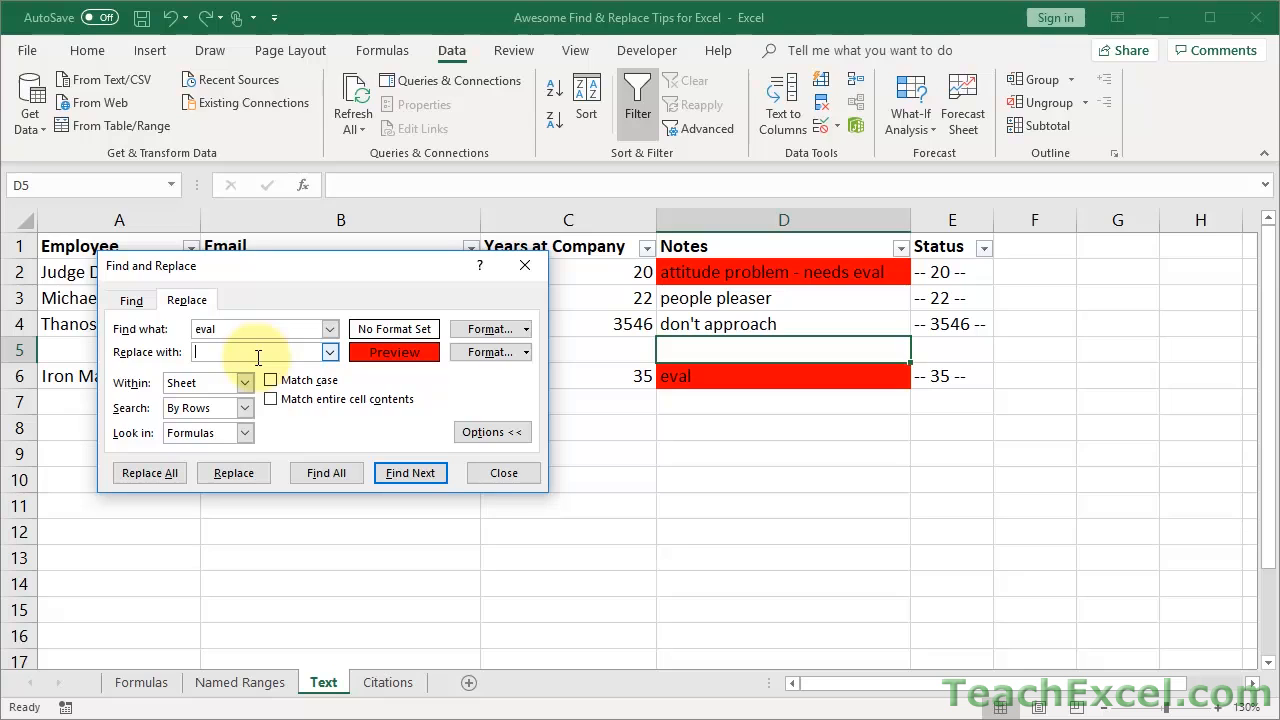
Replace 'eval' with 'assdf' in both red notes, D2 and D6.
text(assdf)
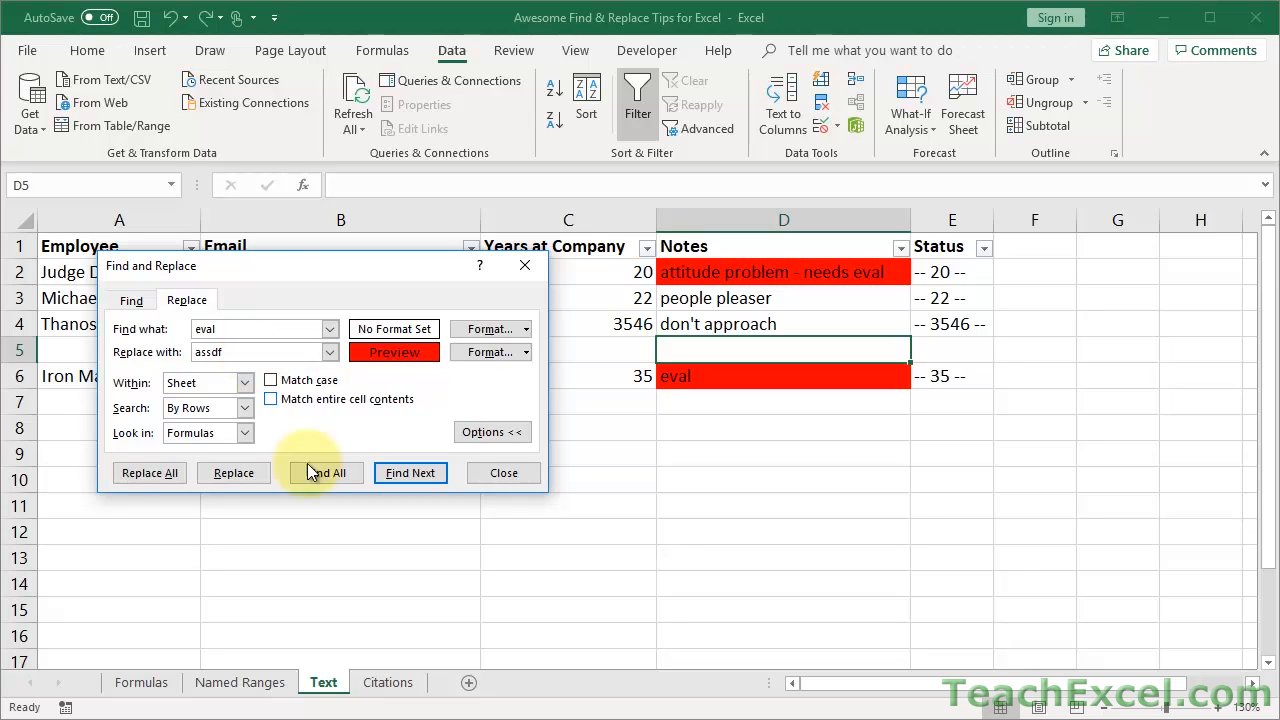
click(149, 472)
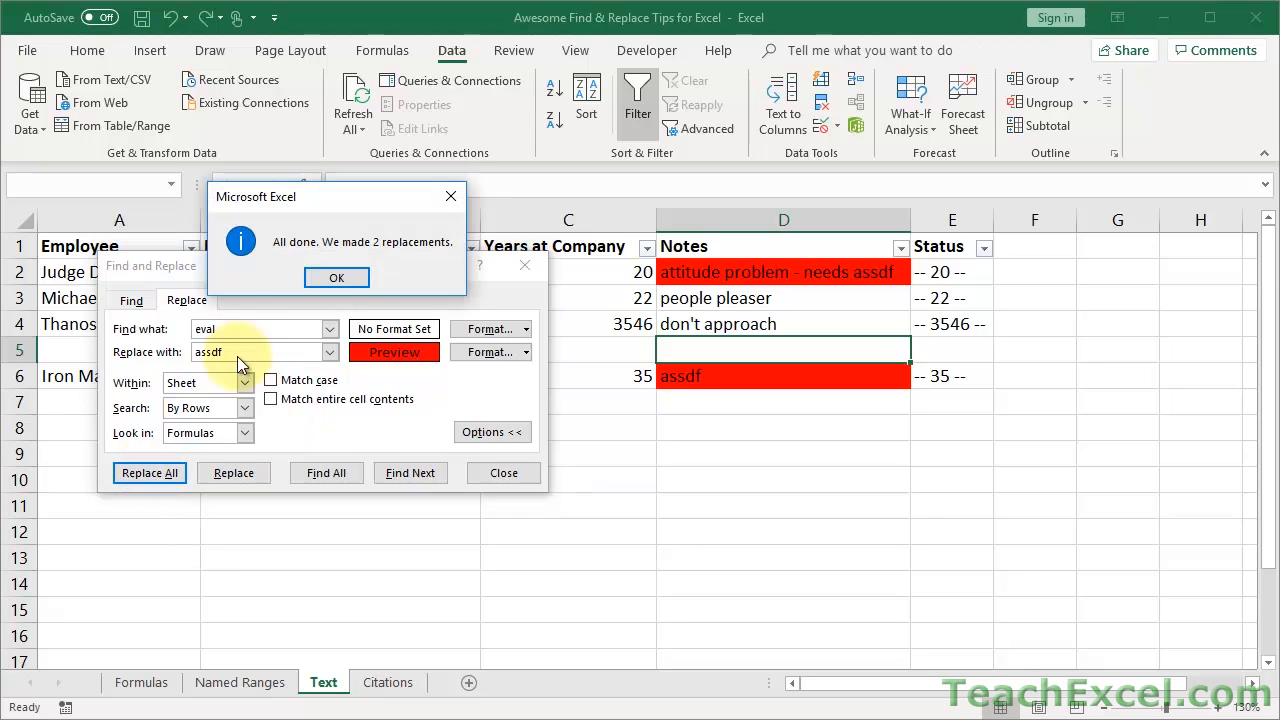
click(336, 277)
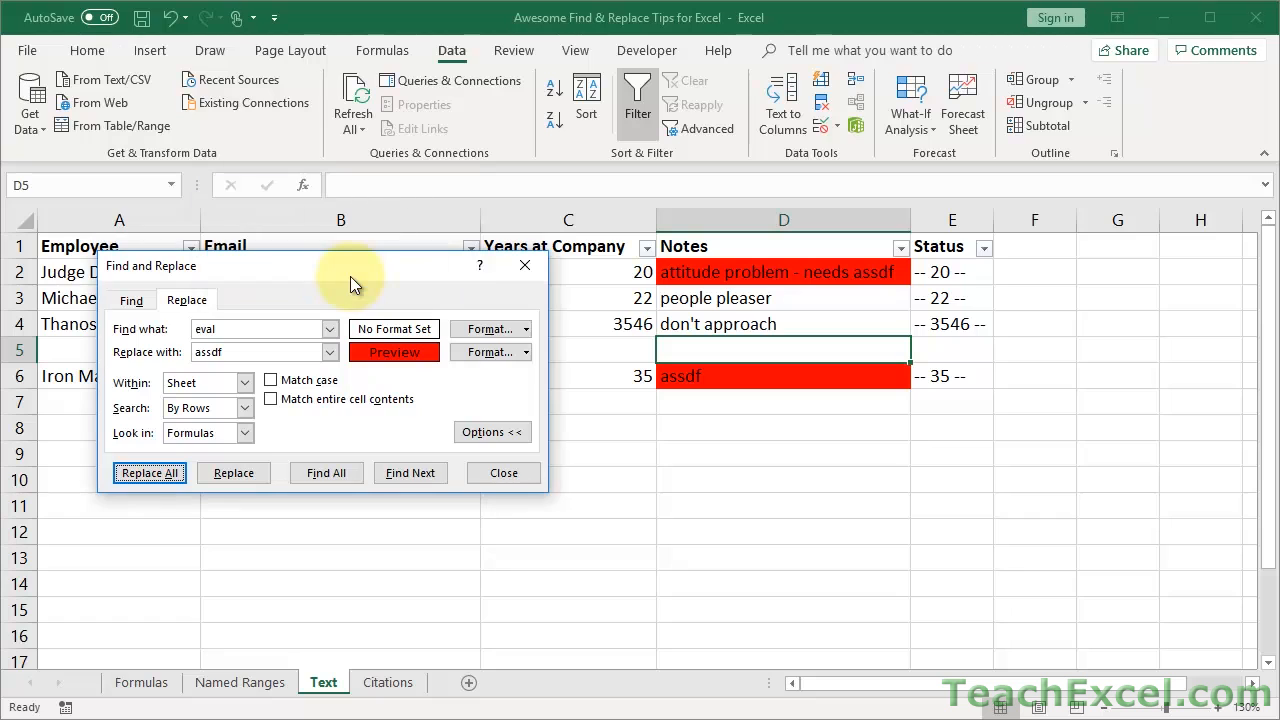
mouse_move(688, 350)
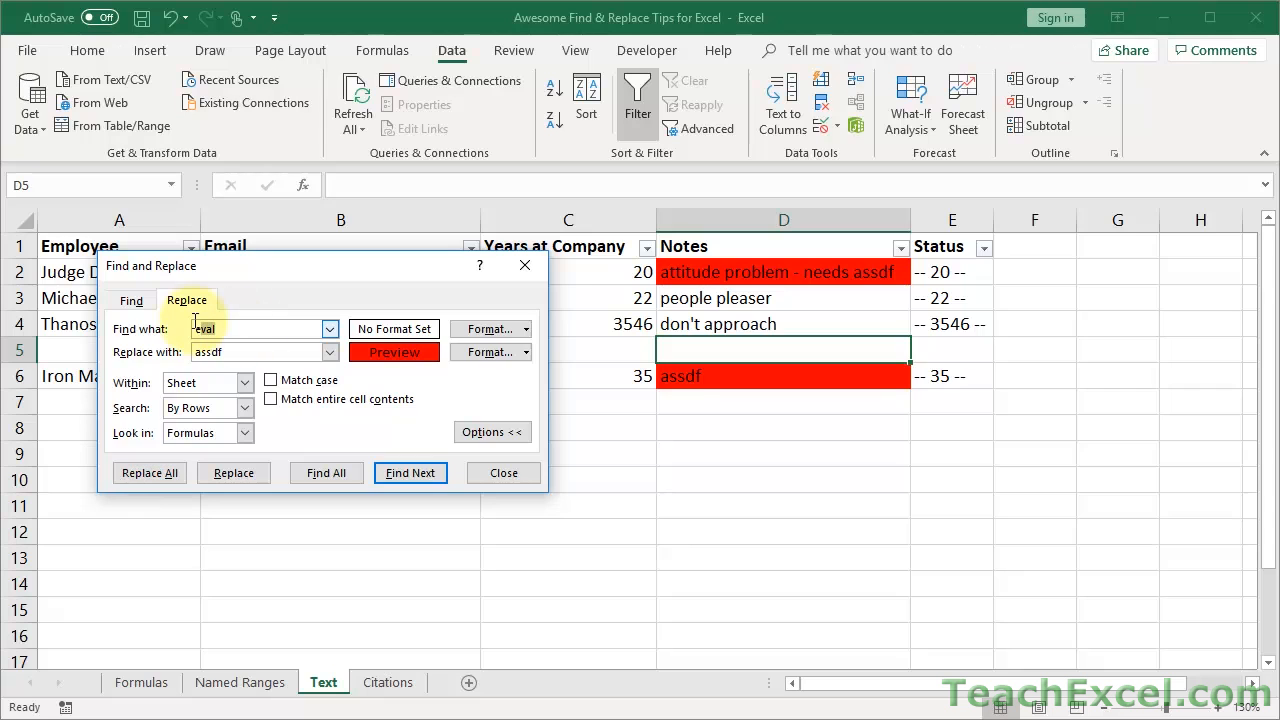
mouse_move(555, 420)
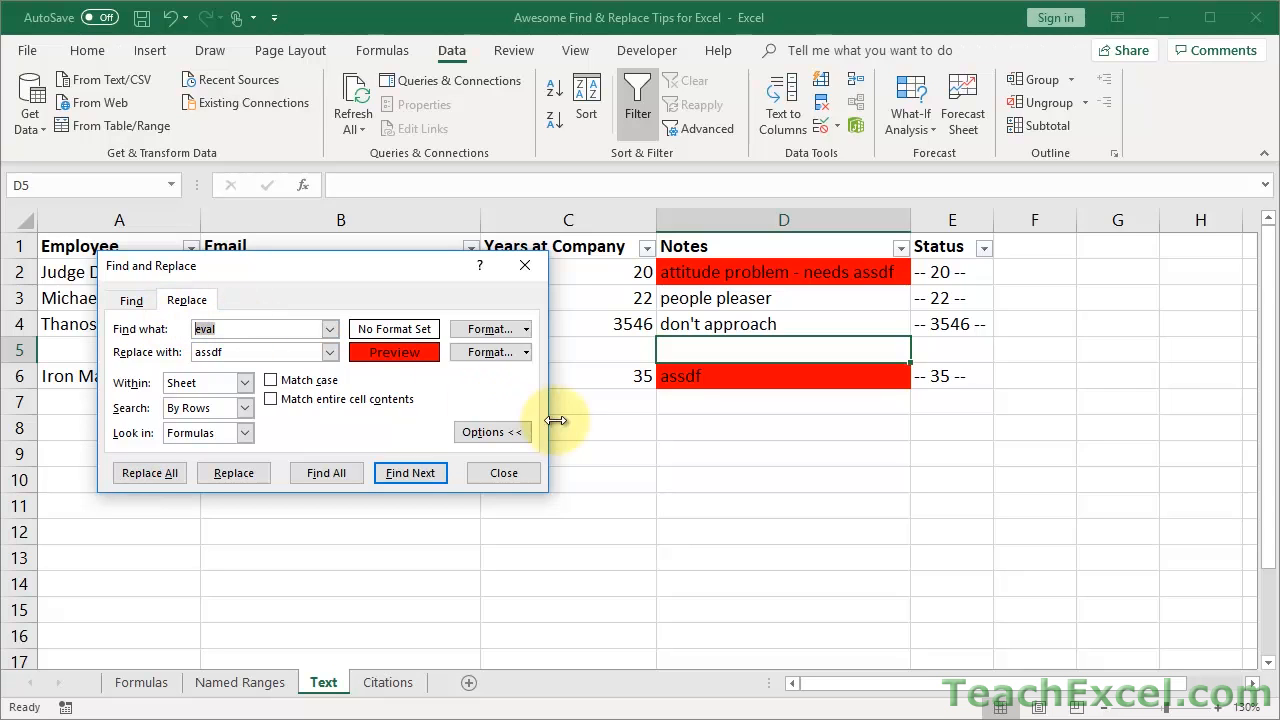
Close the Find and Replace window.
click(503, 472)
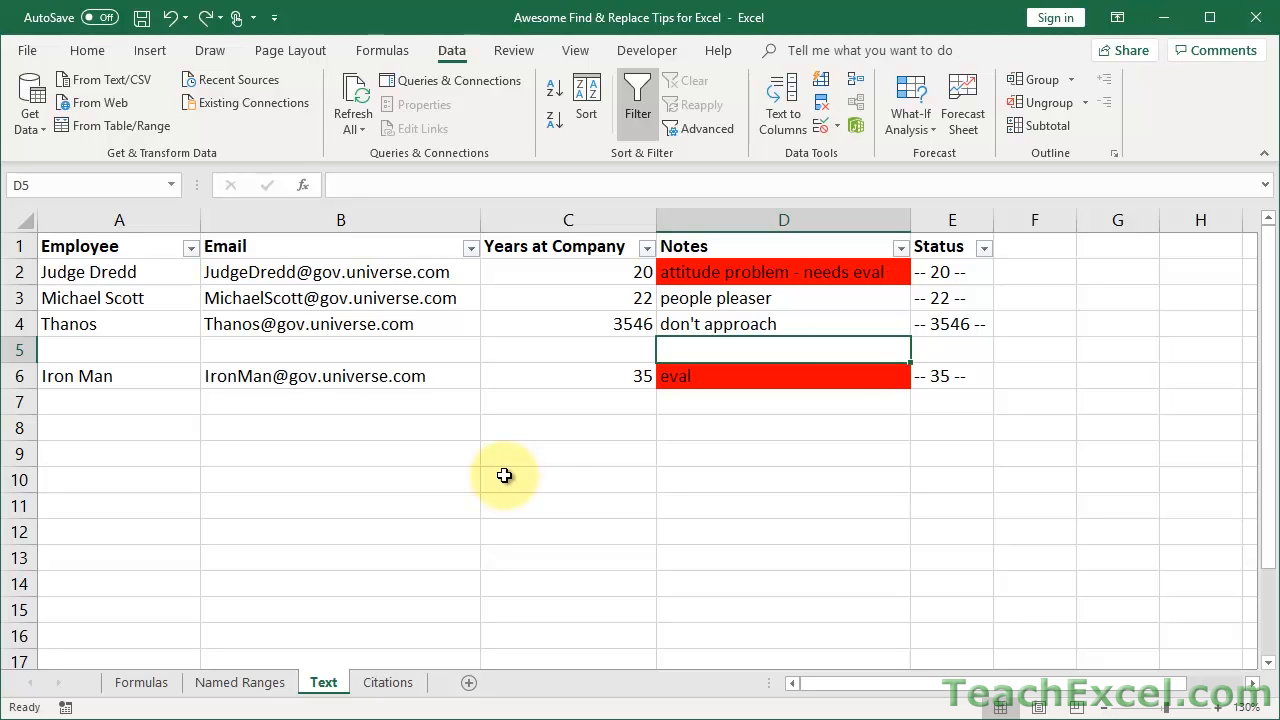
mouse_move(867, 404)
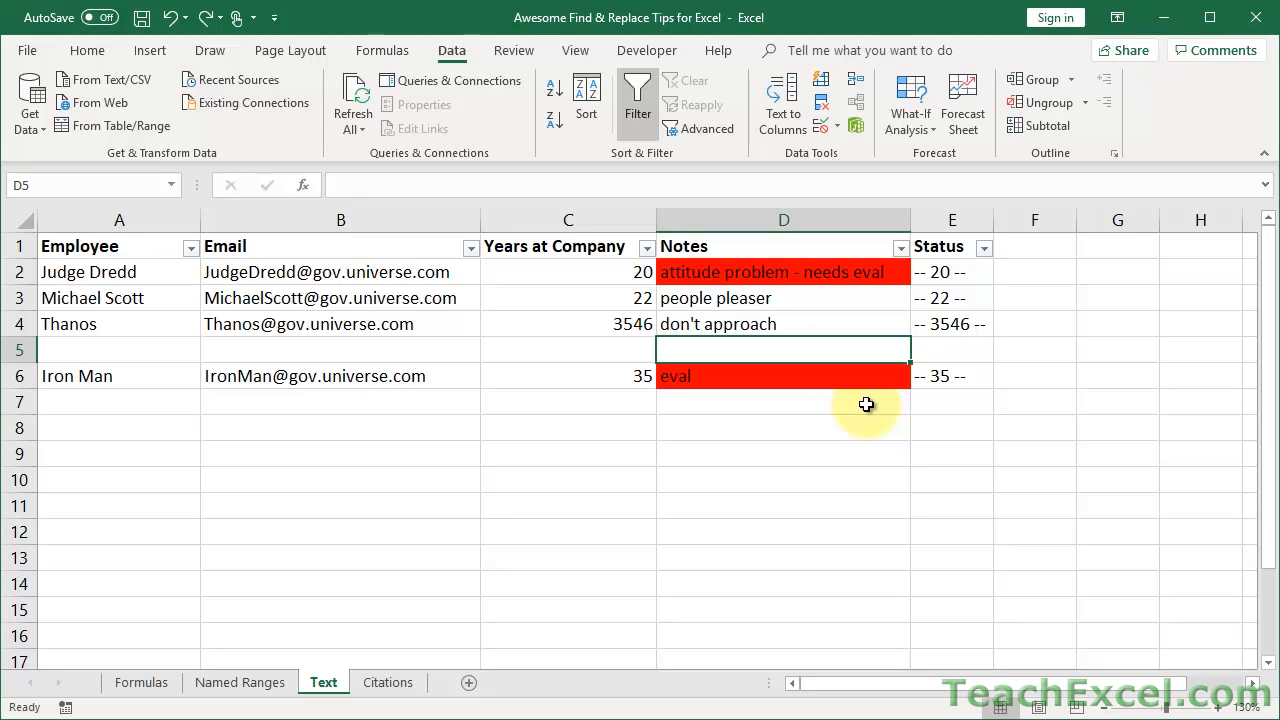
mouse_move(720, 416)
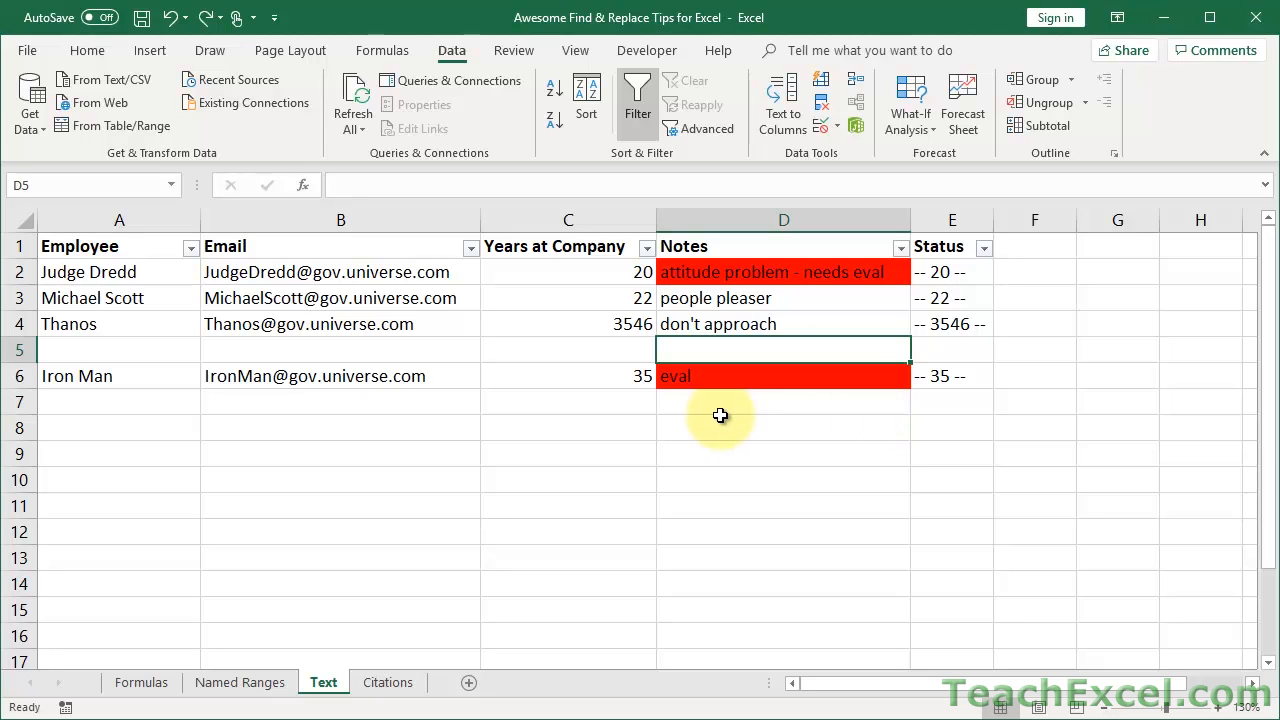
mouse_move(597, 424)
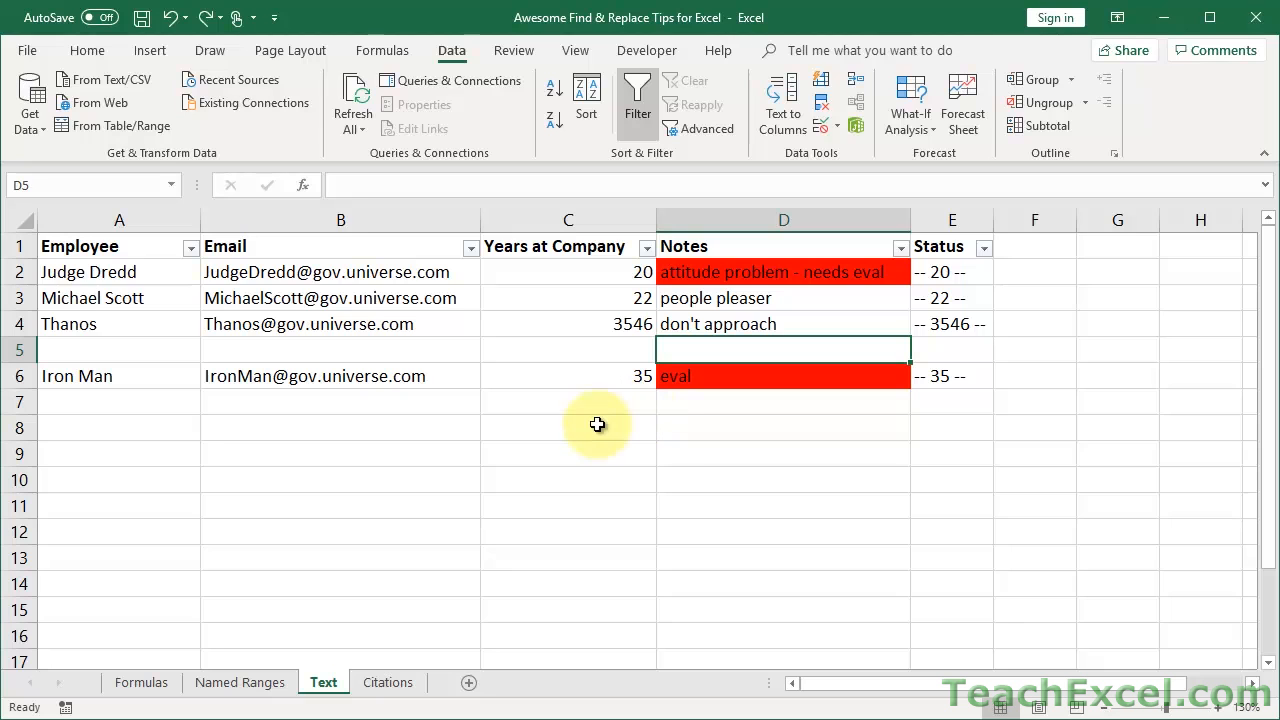
mouse_move(415, 652)
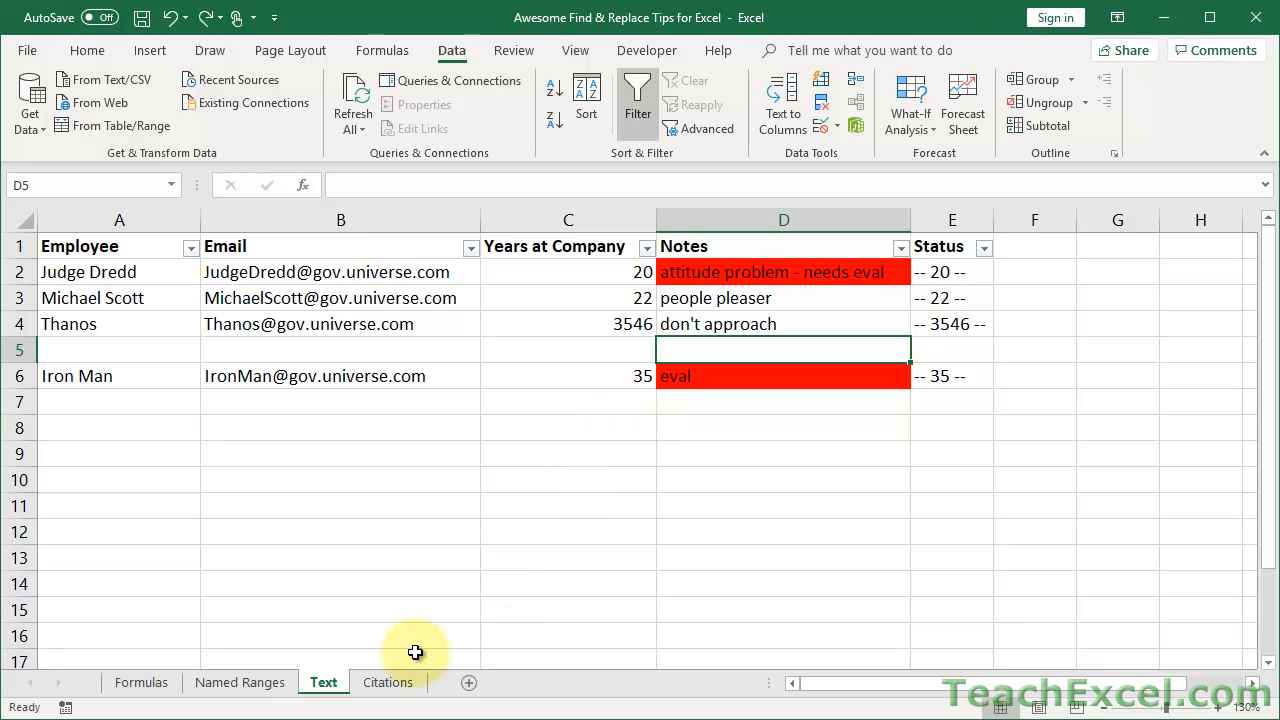
Switch to the Citations sheet and scroll across its country entries.
click(388, 682)
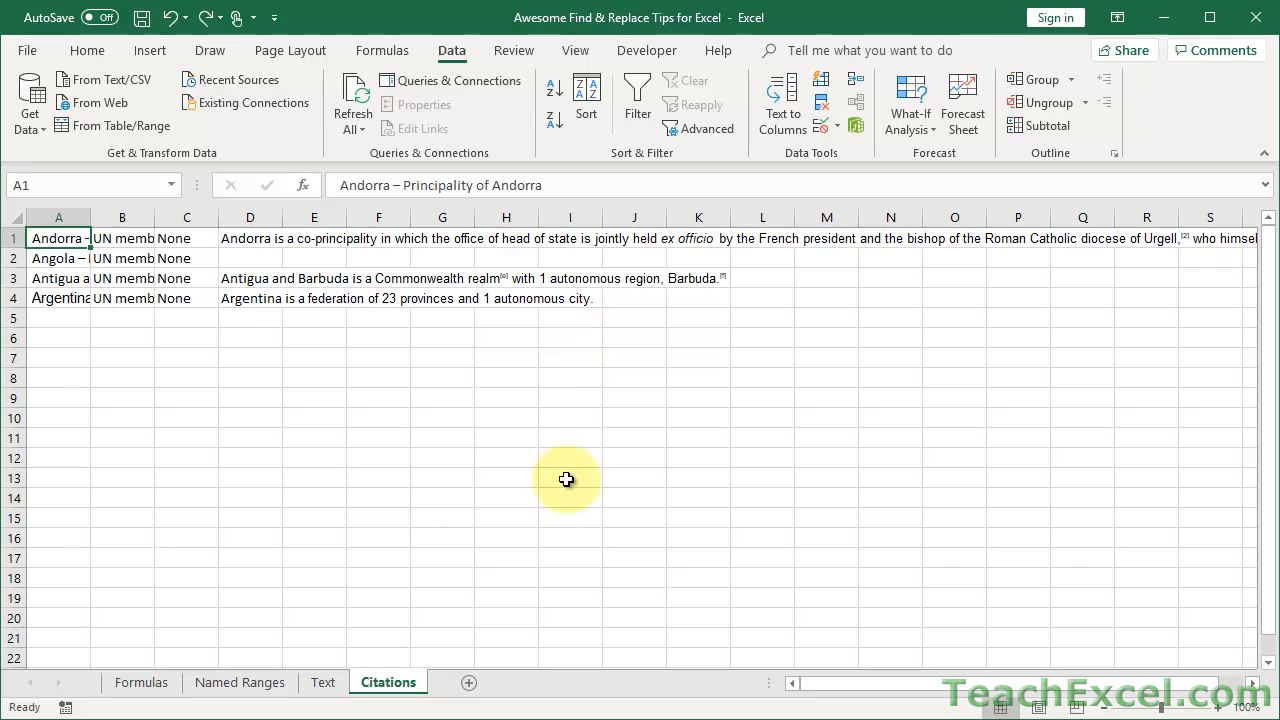
mouse_move(1213, 708)
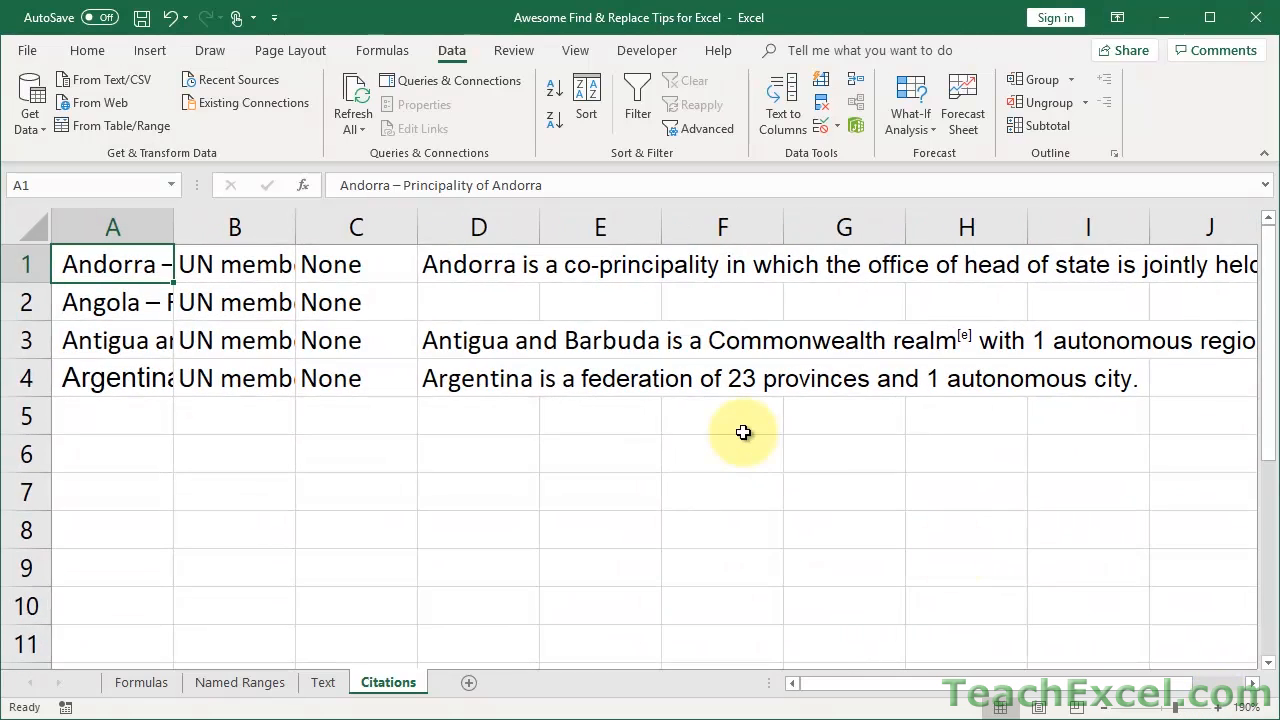
scroll(right, 3)
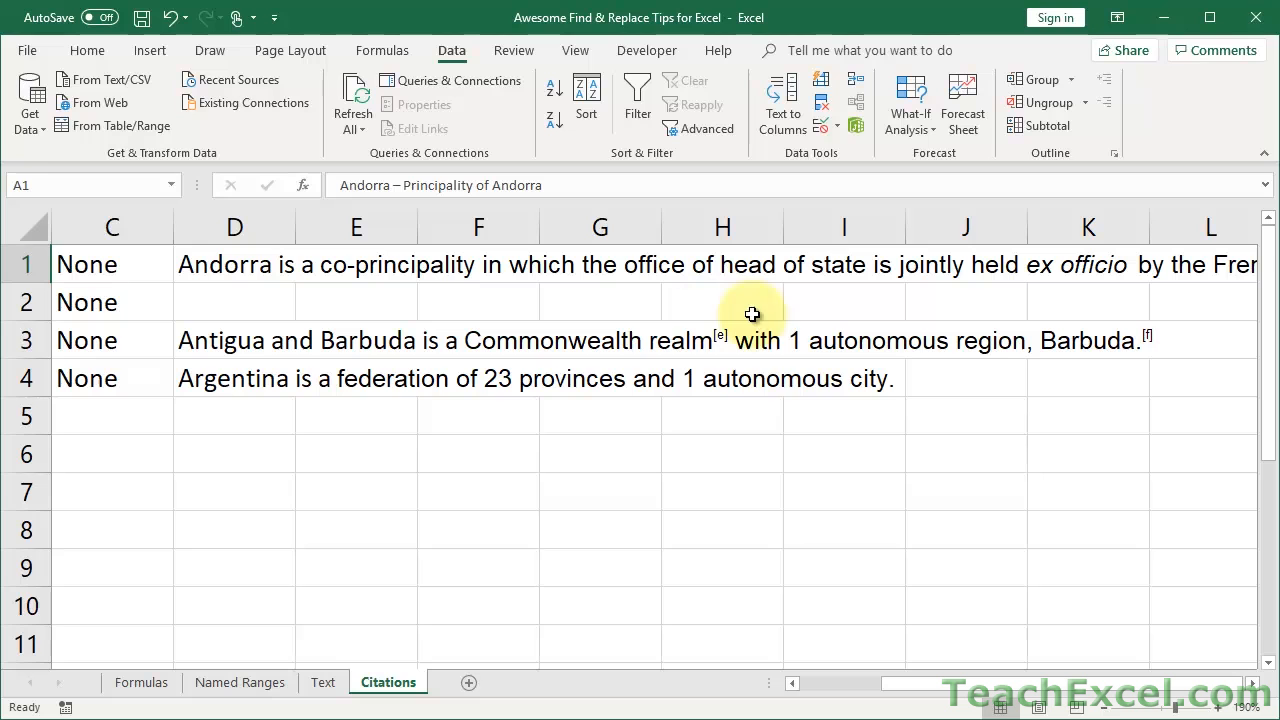
mouse_move(1080, 328)
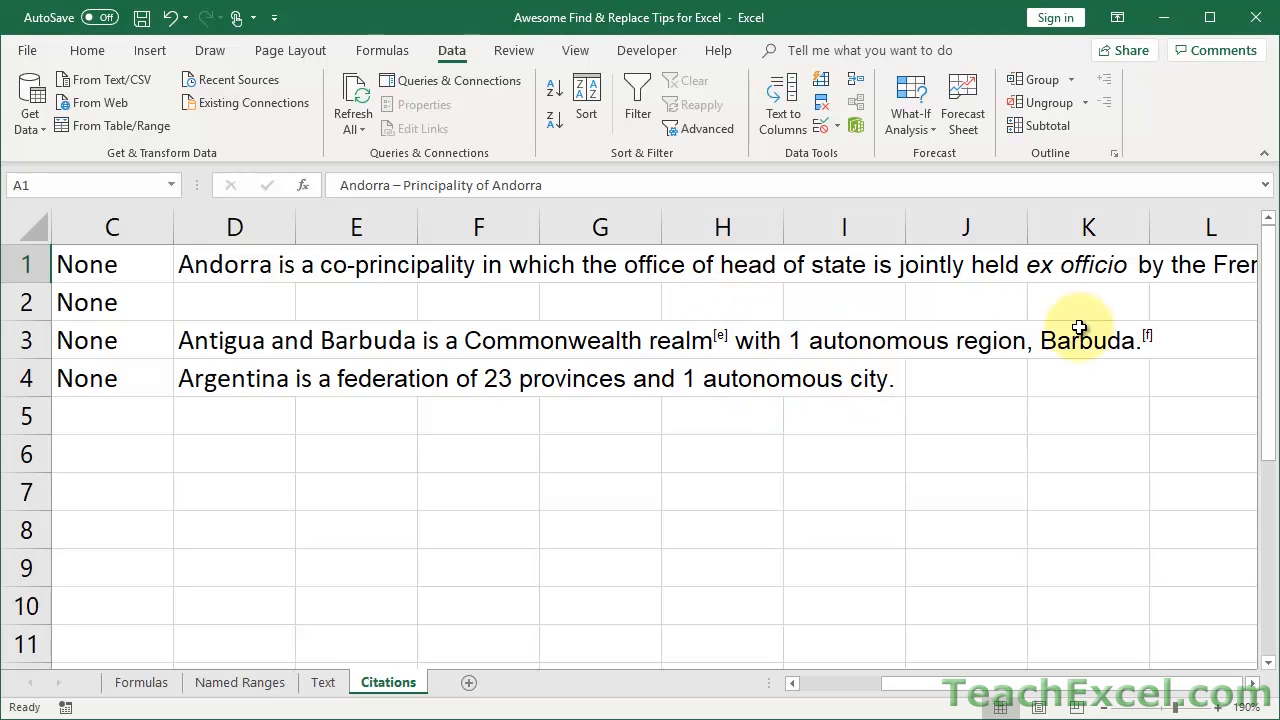
mouse_move(667, 271)
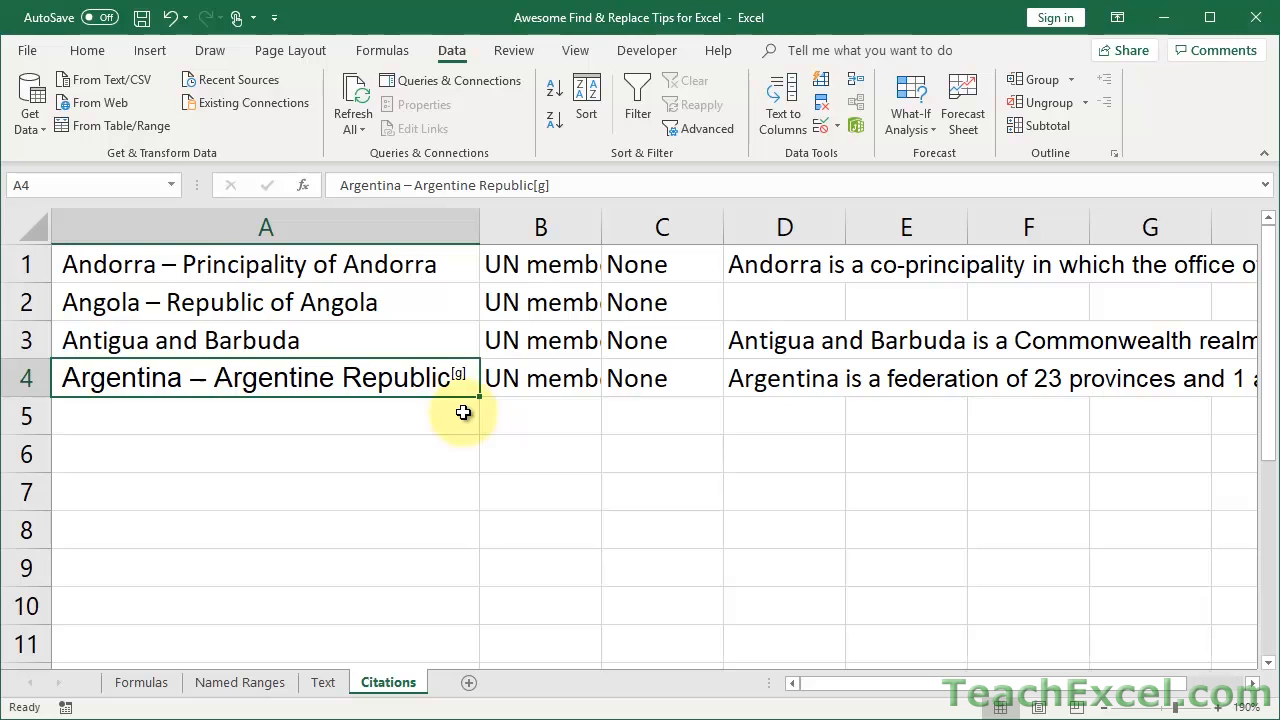
Reopen Find and Replace and clear the red fill replacement format.
key(ctrl+h)
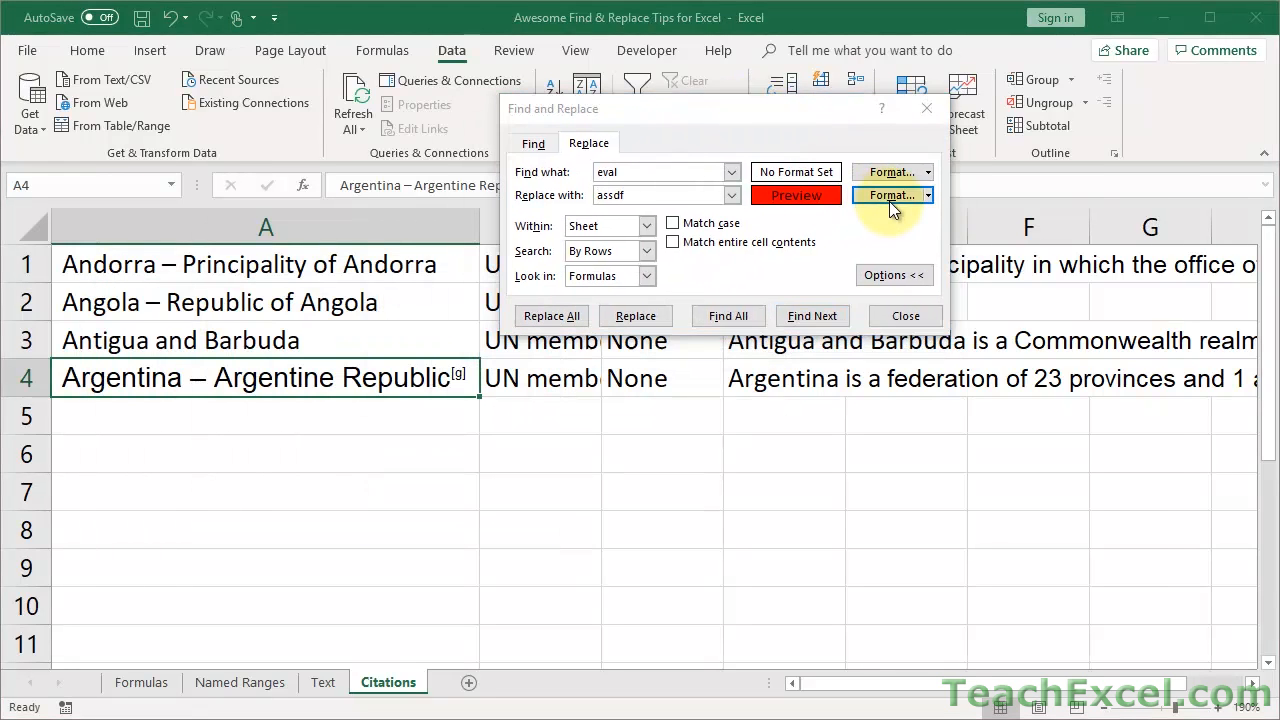
click(890, 195)
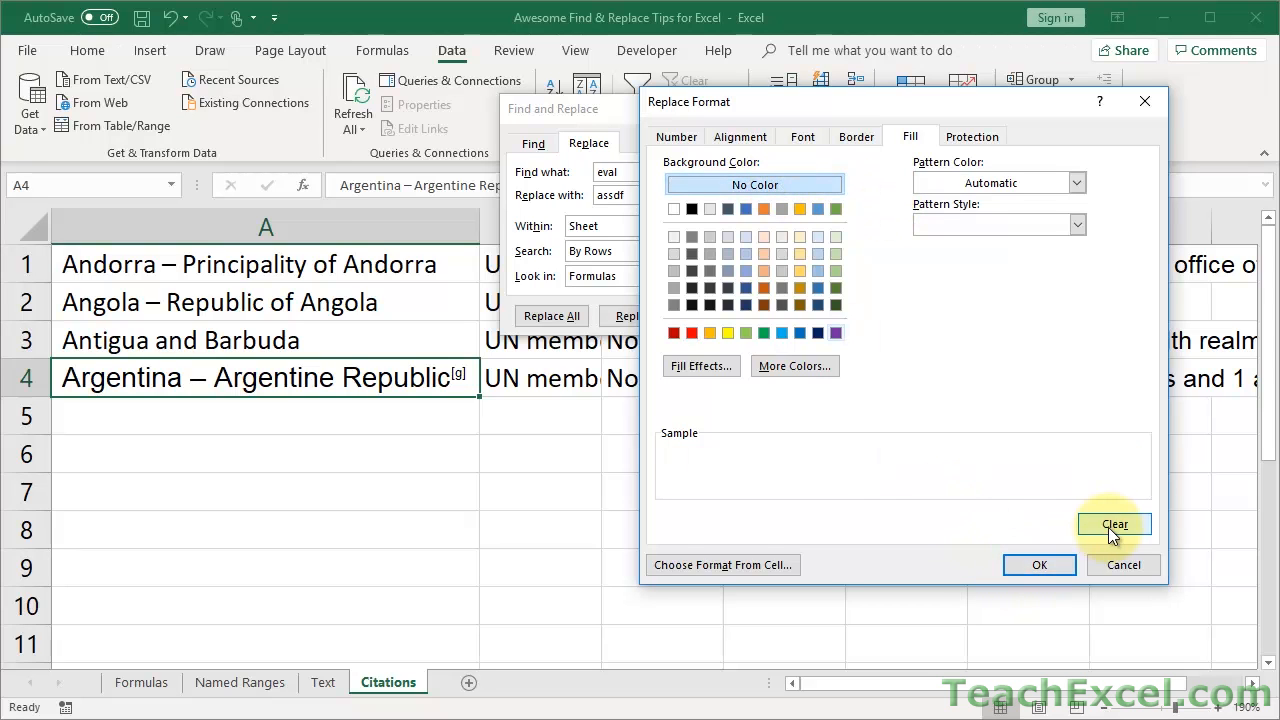
click(1114, 524)
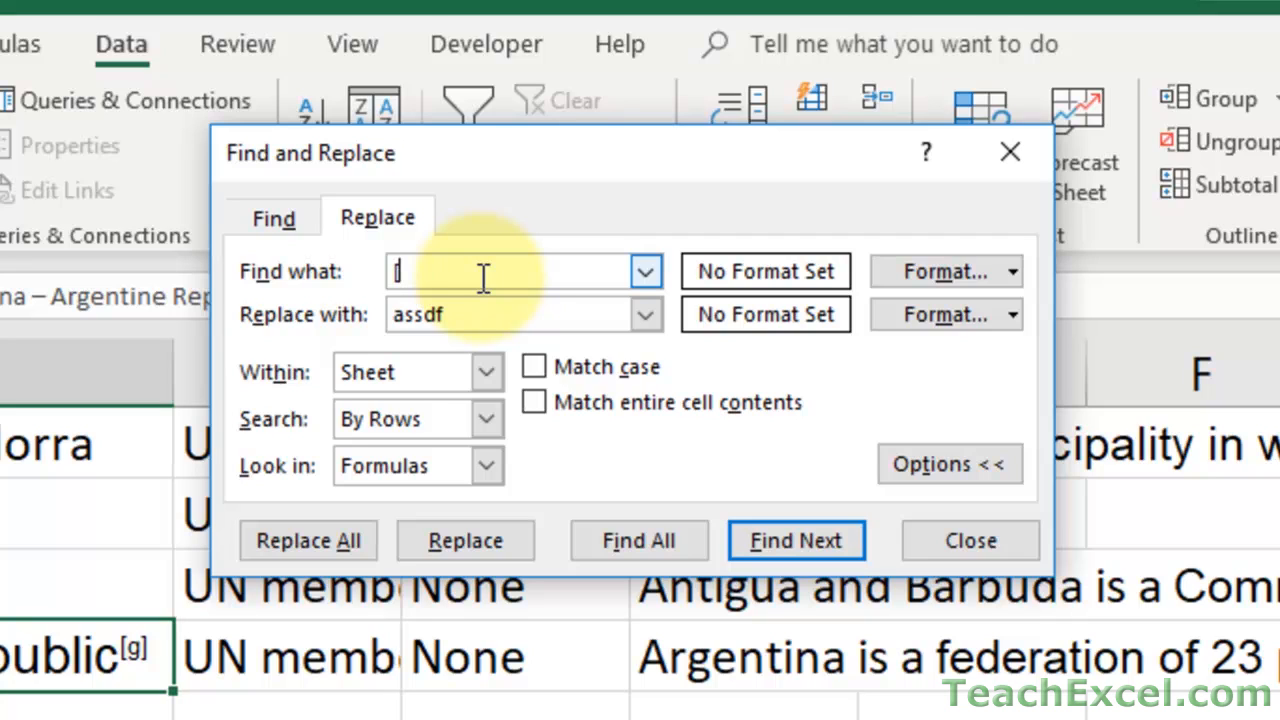
Enter the bracket wildcard pattern [*] as the search term.
text(asdf])
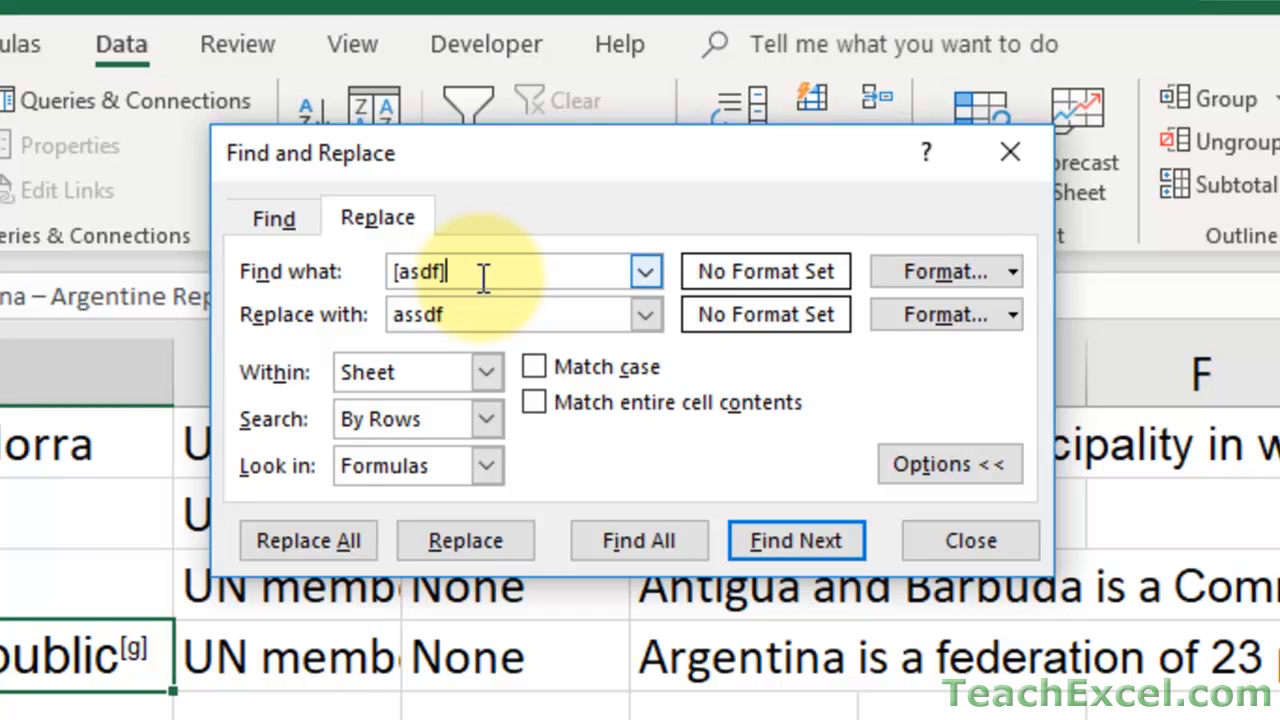
key(Backspace)
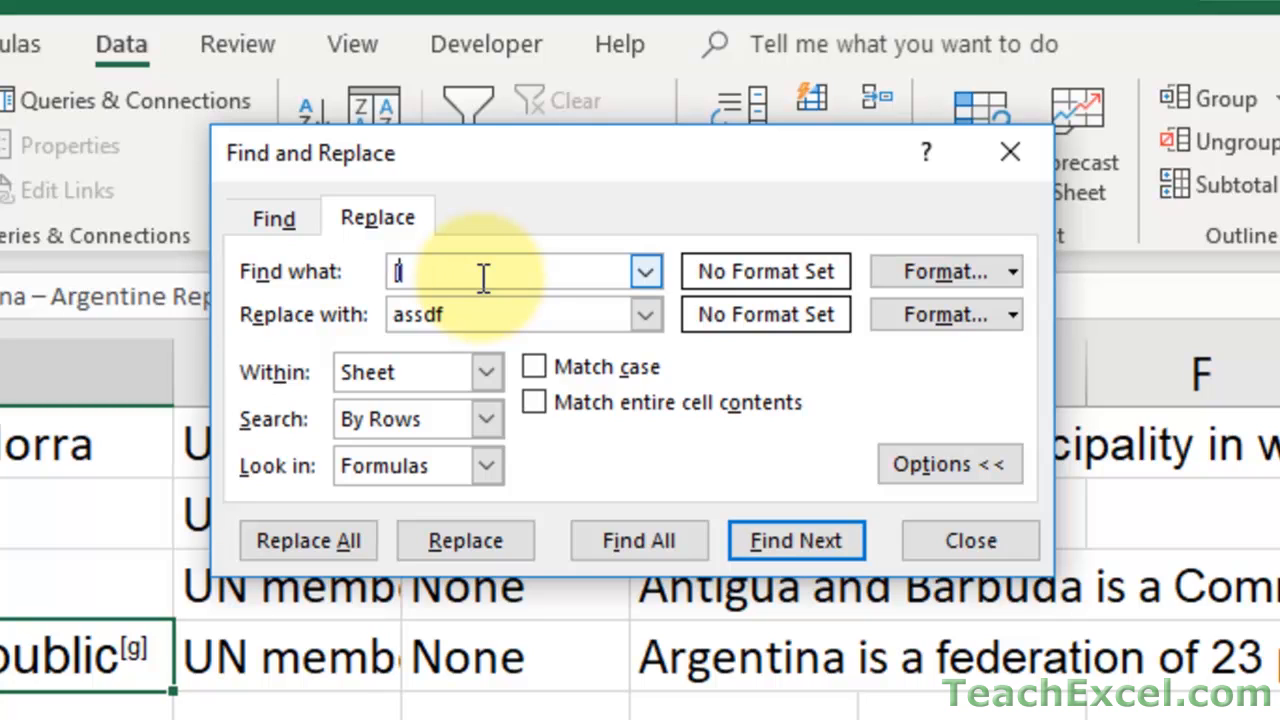
text([*)
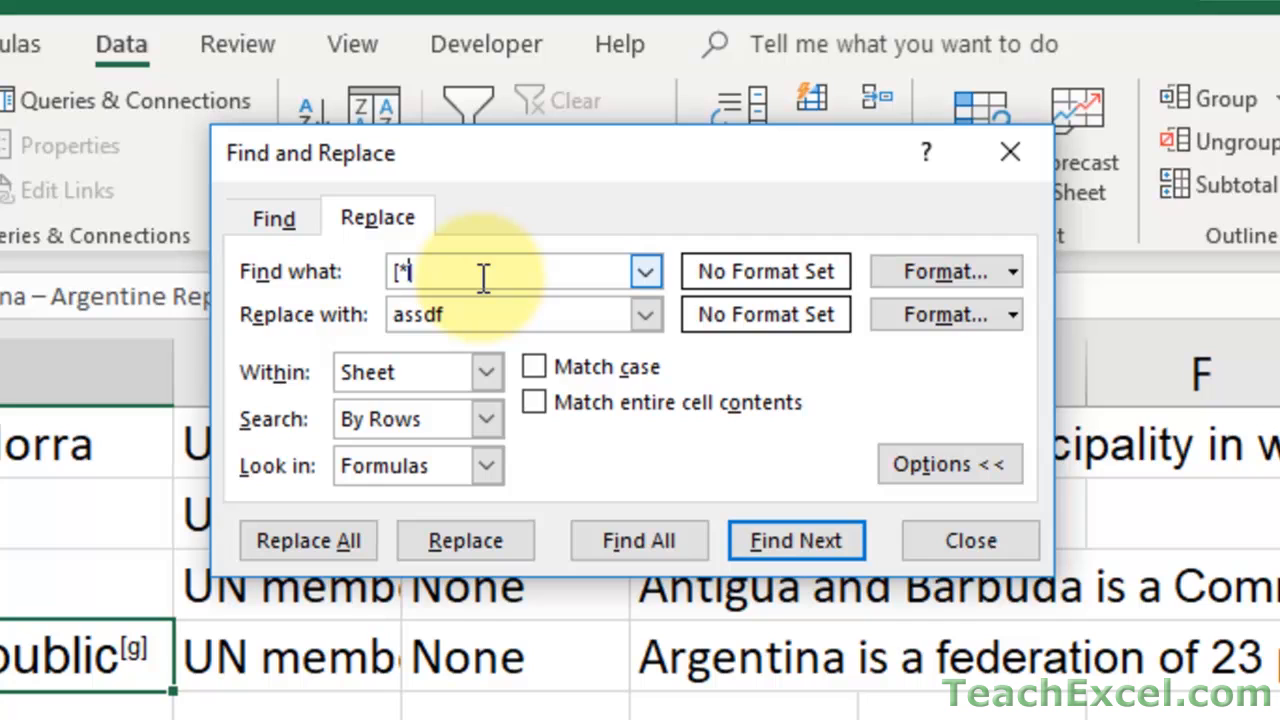
mouse_move(445, 428)
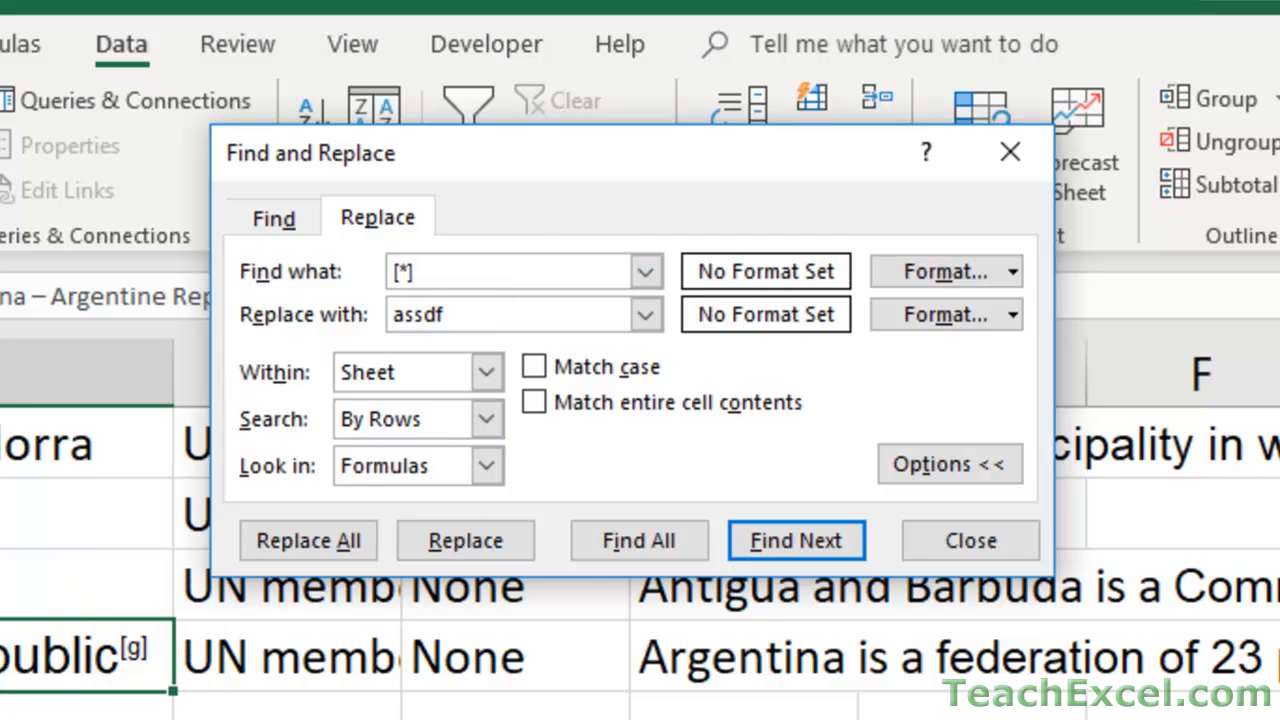
mouse_move(1045, 675)
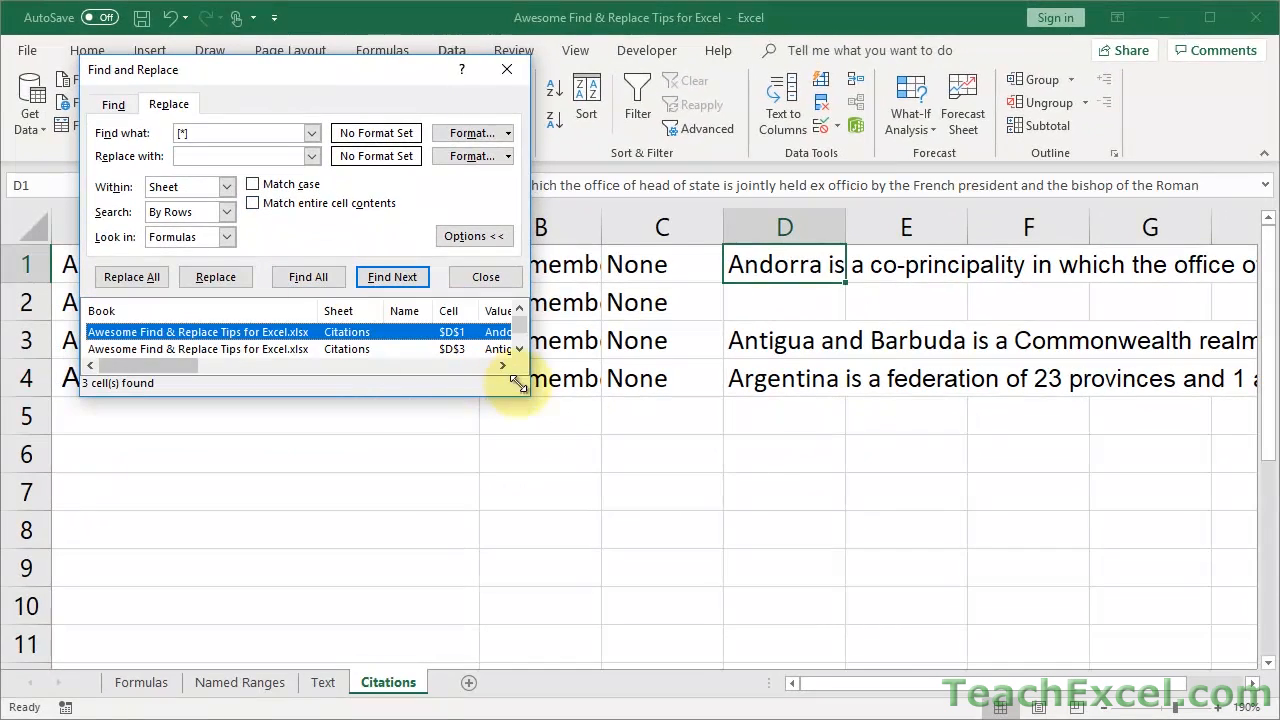
Enlarge the results list to read full values, shrink it, and move the dialog right off column A.
drag(518, 382, 845, 490)
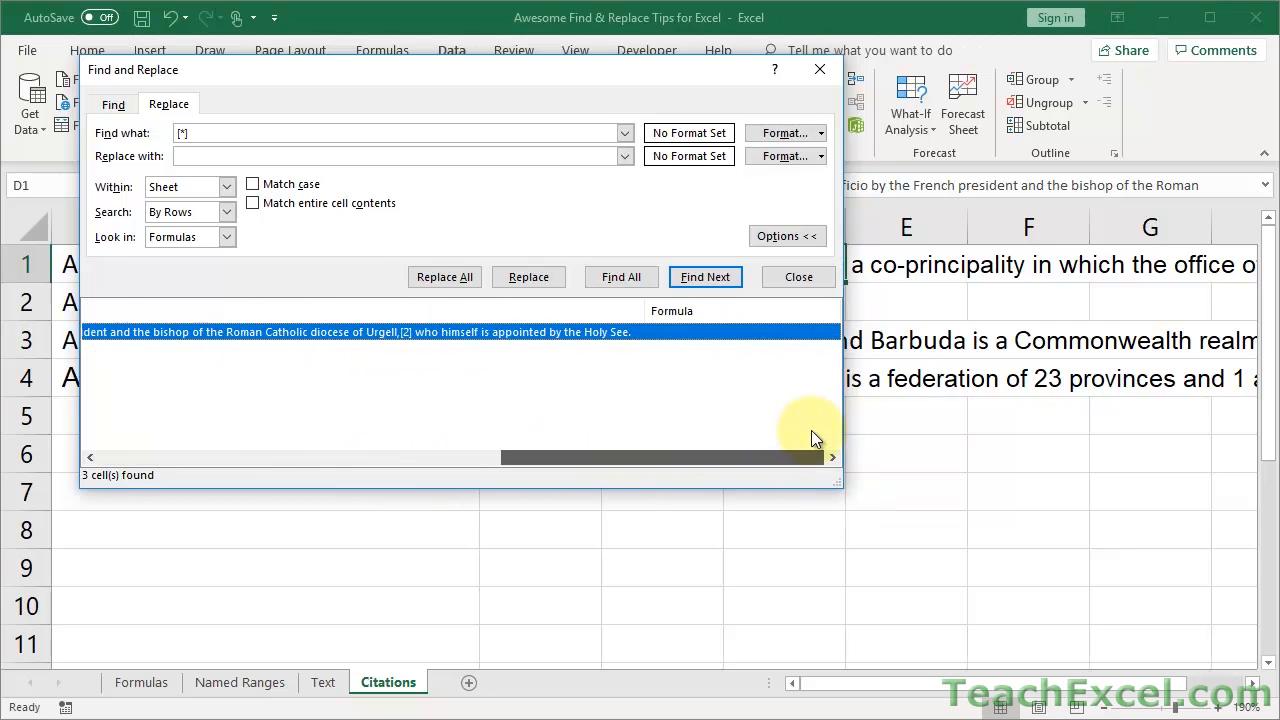
drag(660, 457, 420, 457)
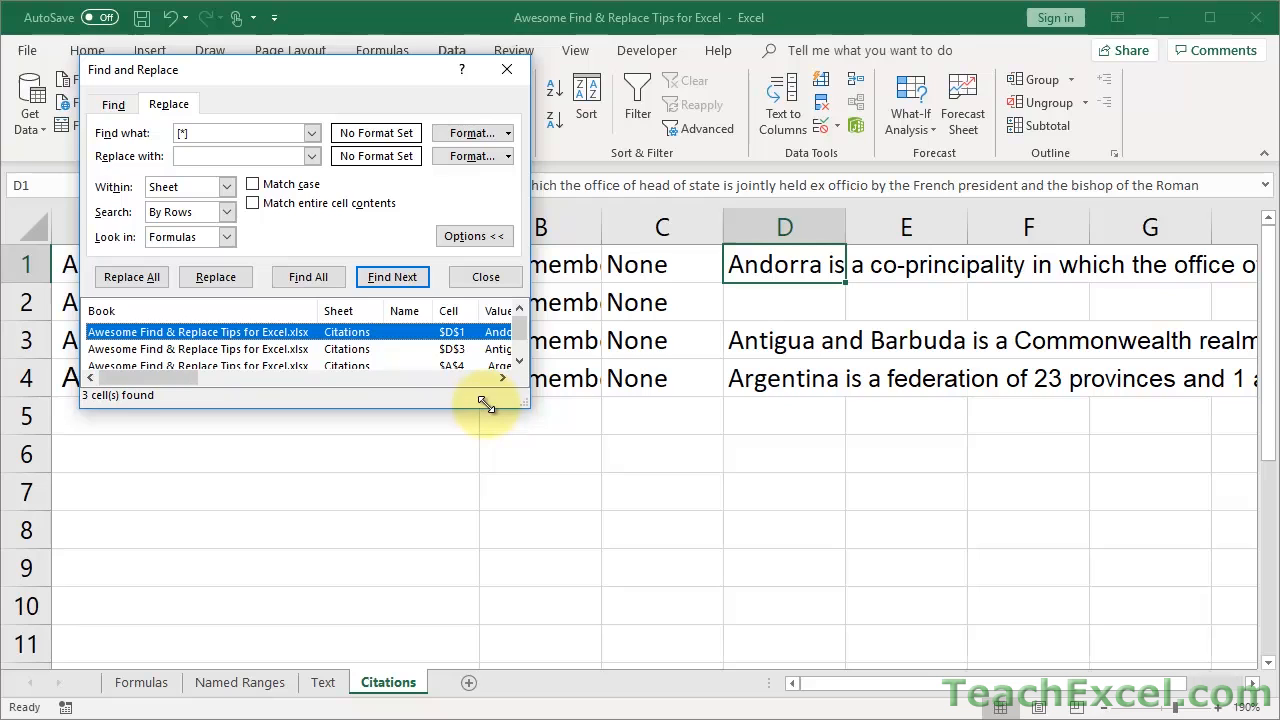
drag(300, 70, 716, 87)
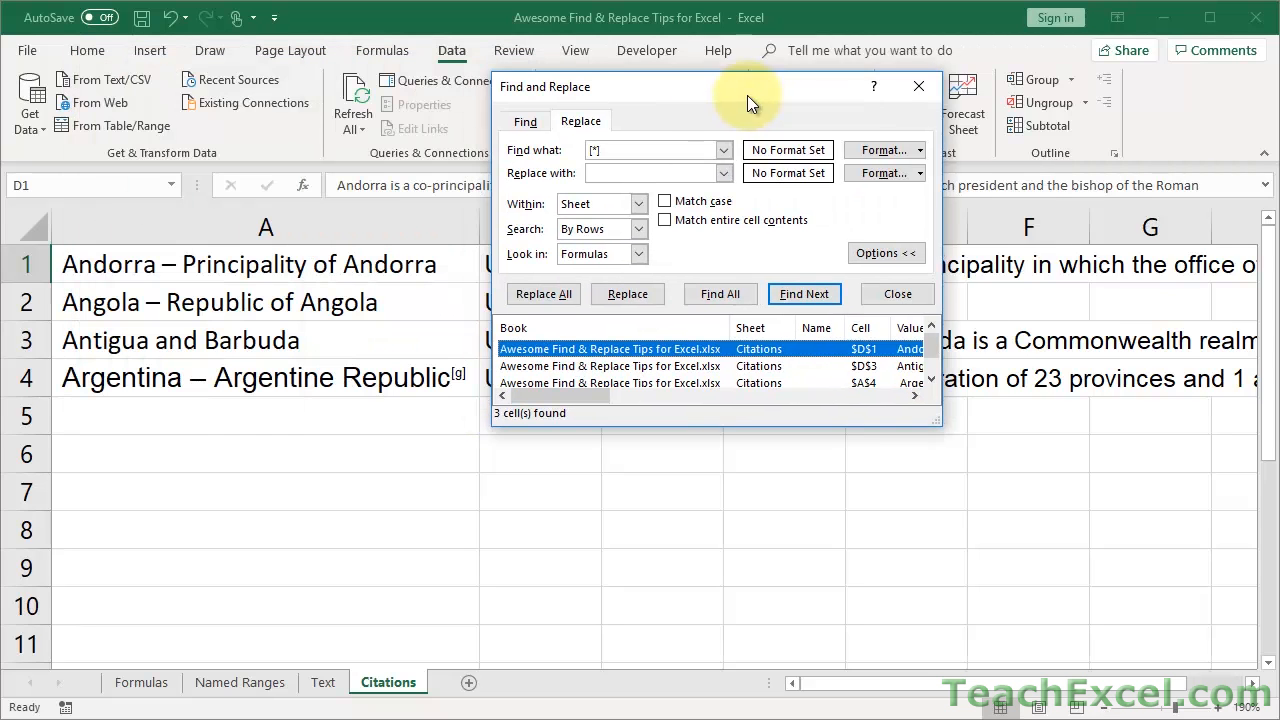
drag(745, 87, 830, 88)
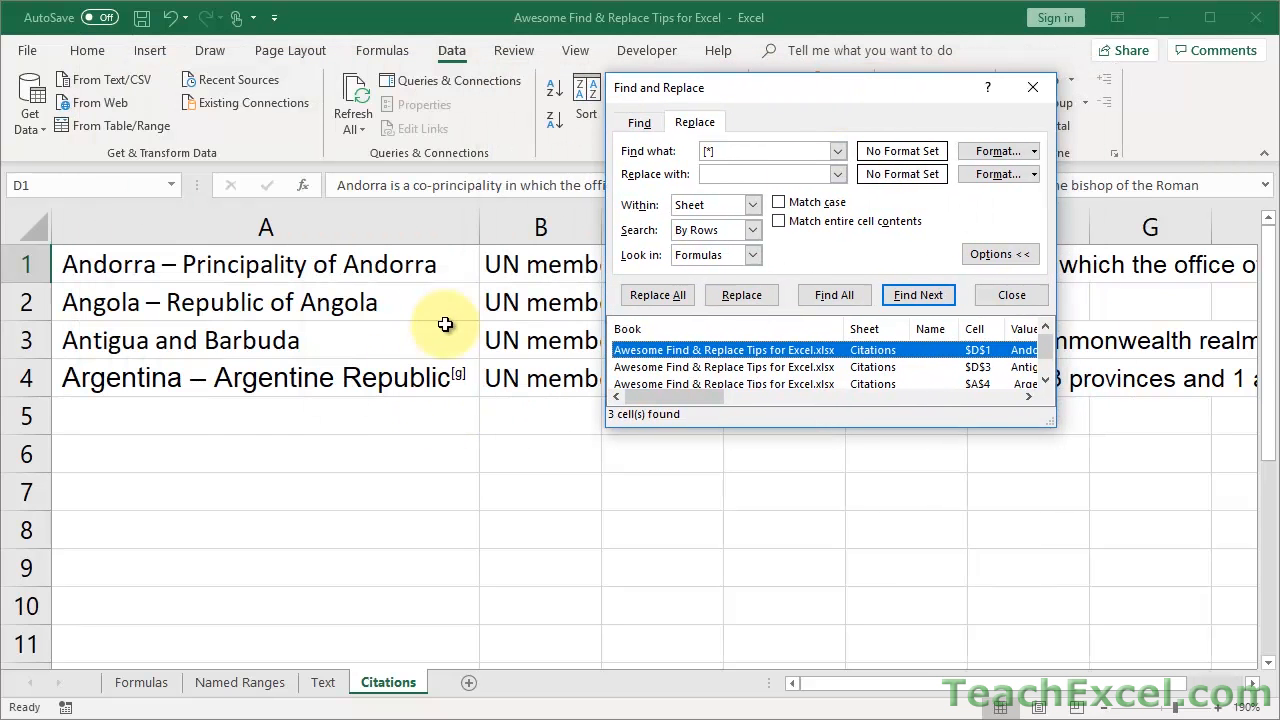
mouse_move(657, 294)
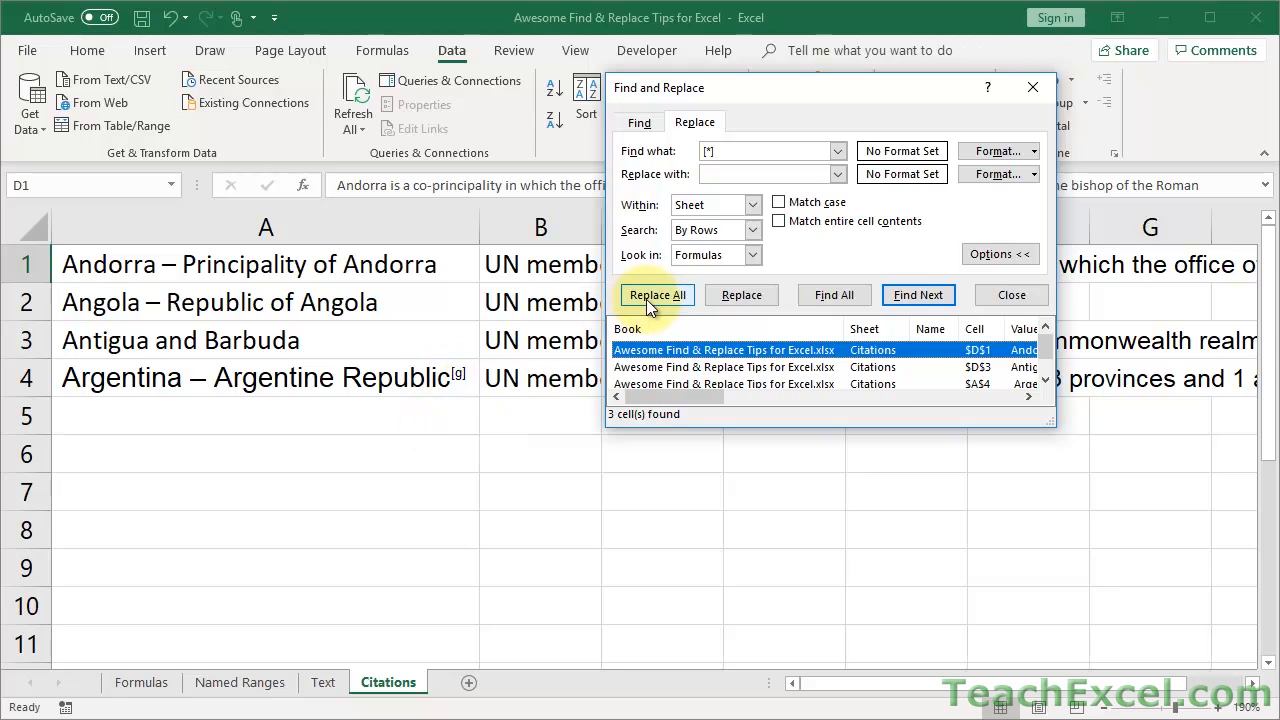
Replace all four bracketed citations with nothing and dismiss the 4-replacements message.
click(657, 295)
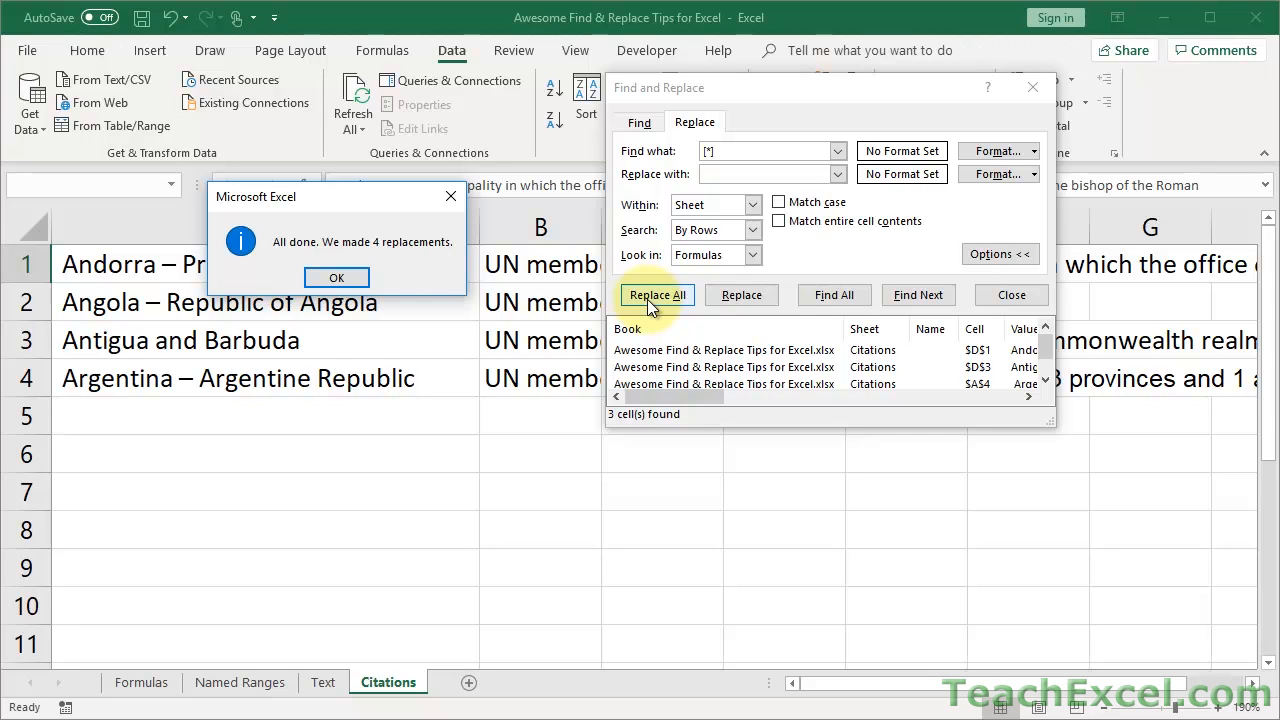
mouse_move(337, 277)
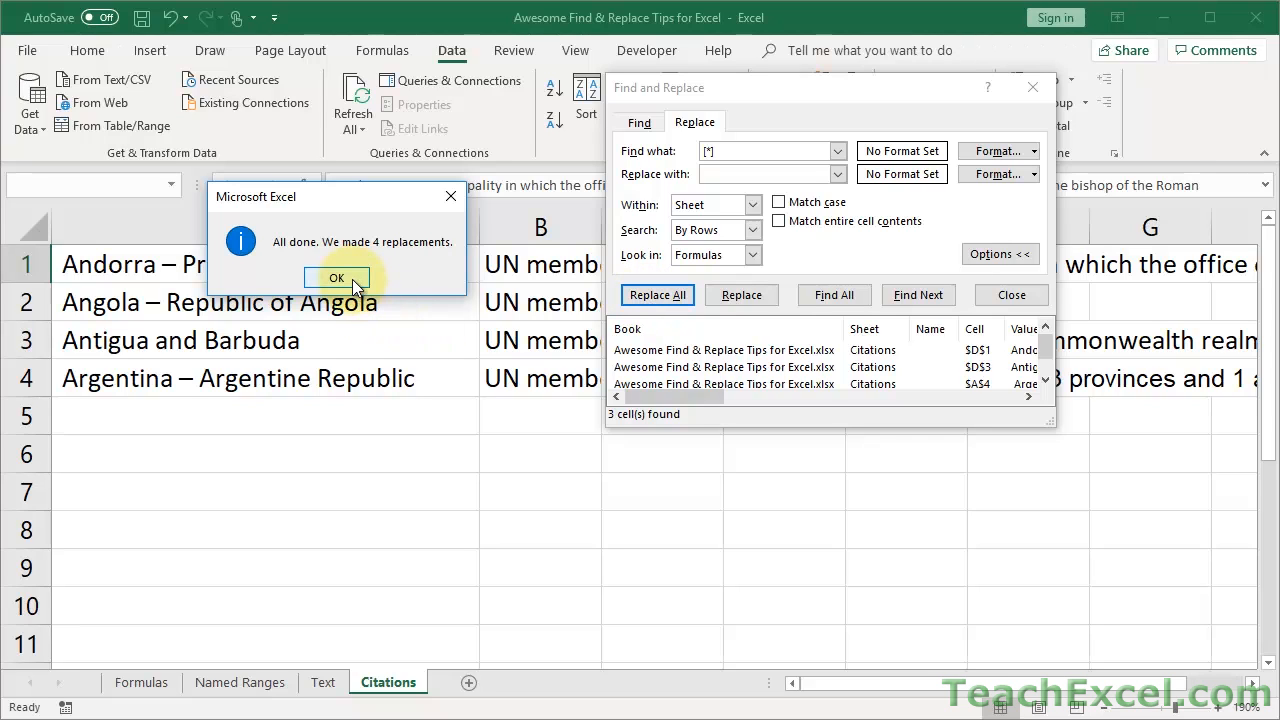
click(337, 277)
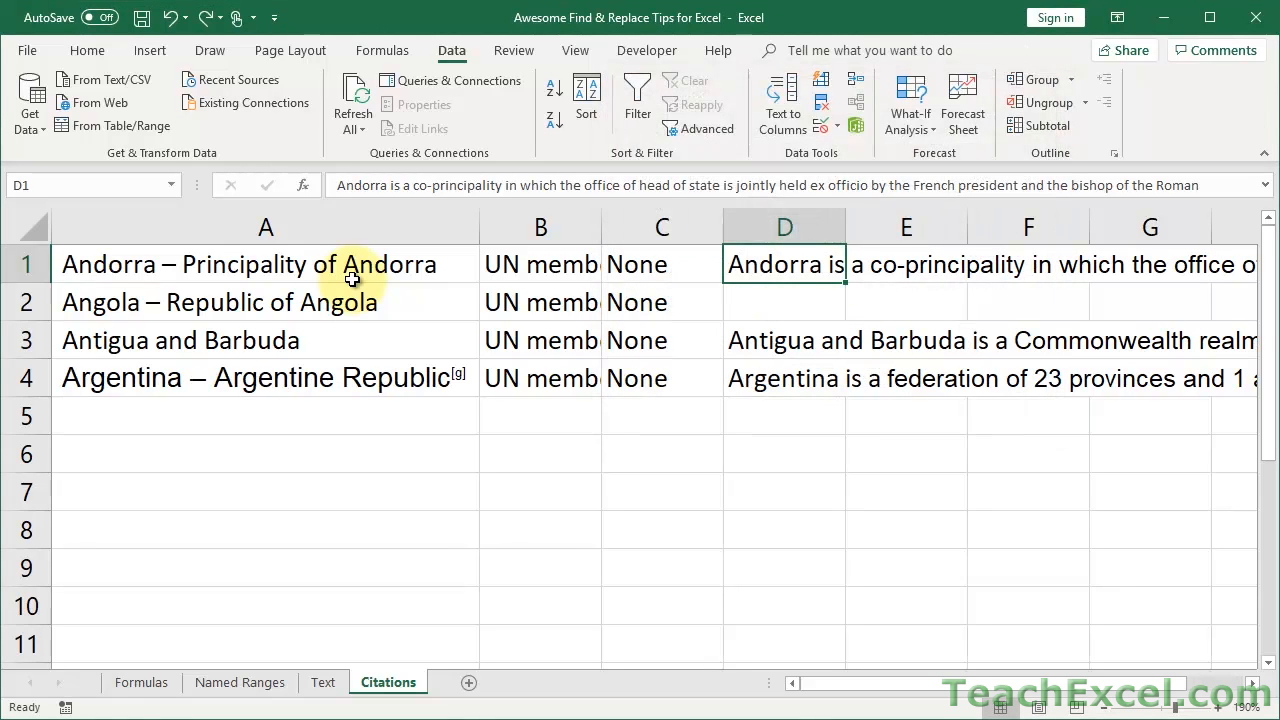
mouse_move(415, 366)
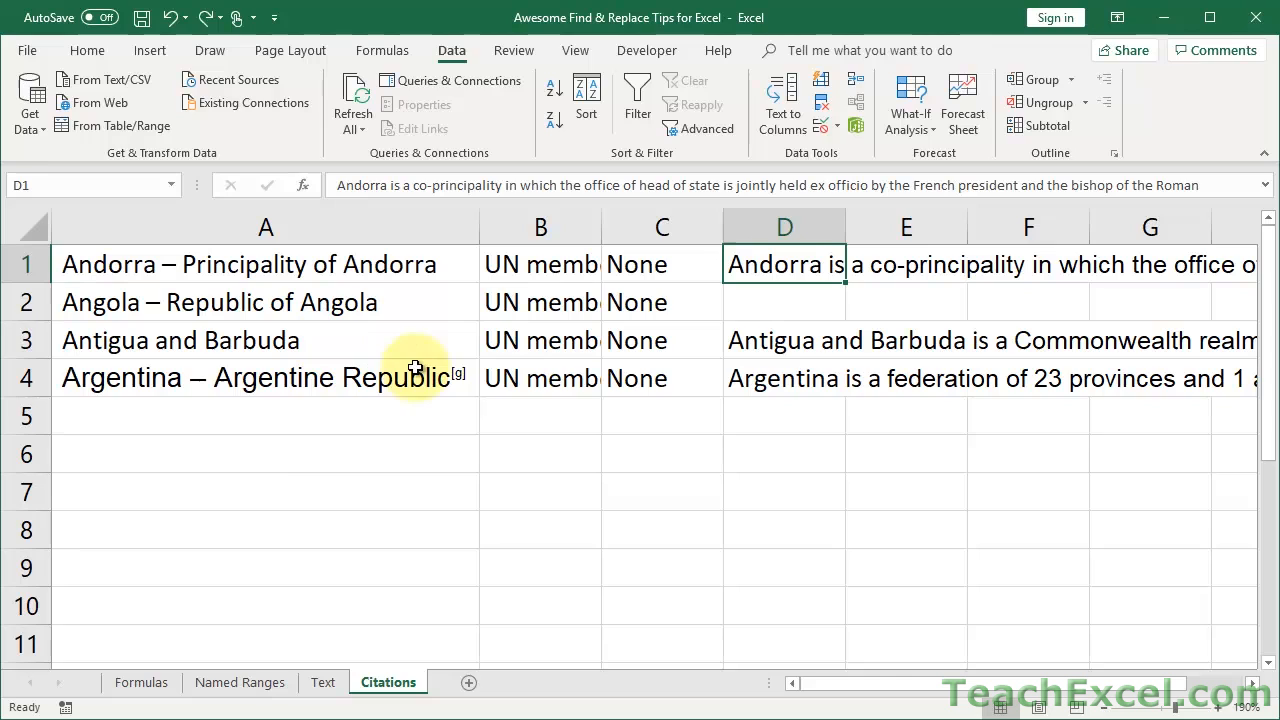
mouse_move(315, 388)
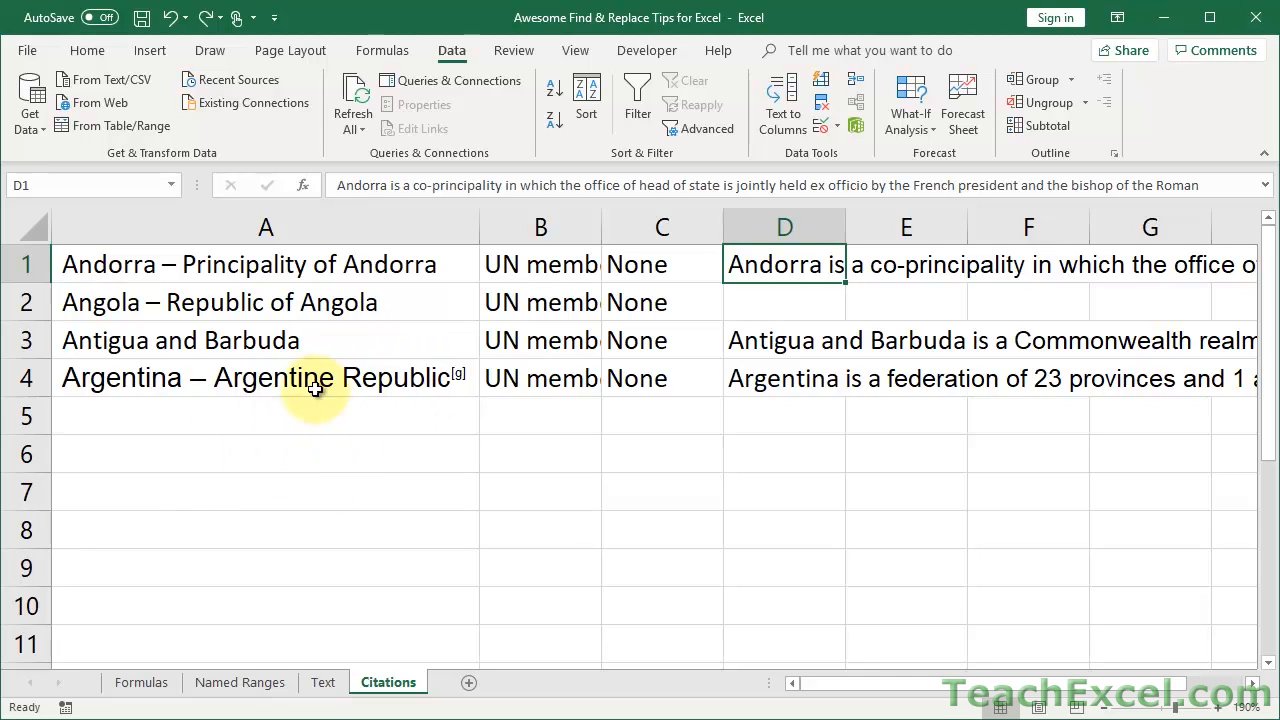
mouse_move(345, 403)
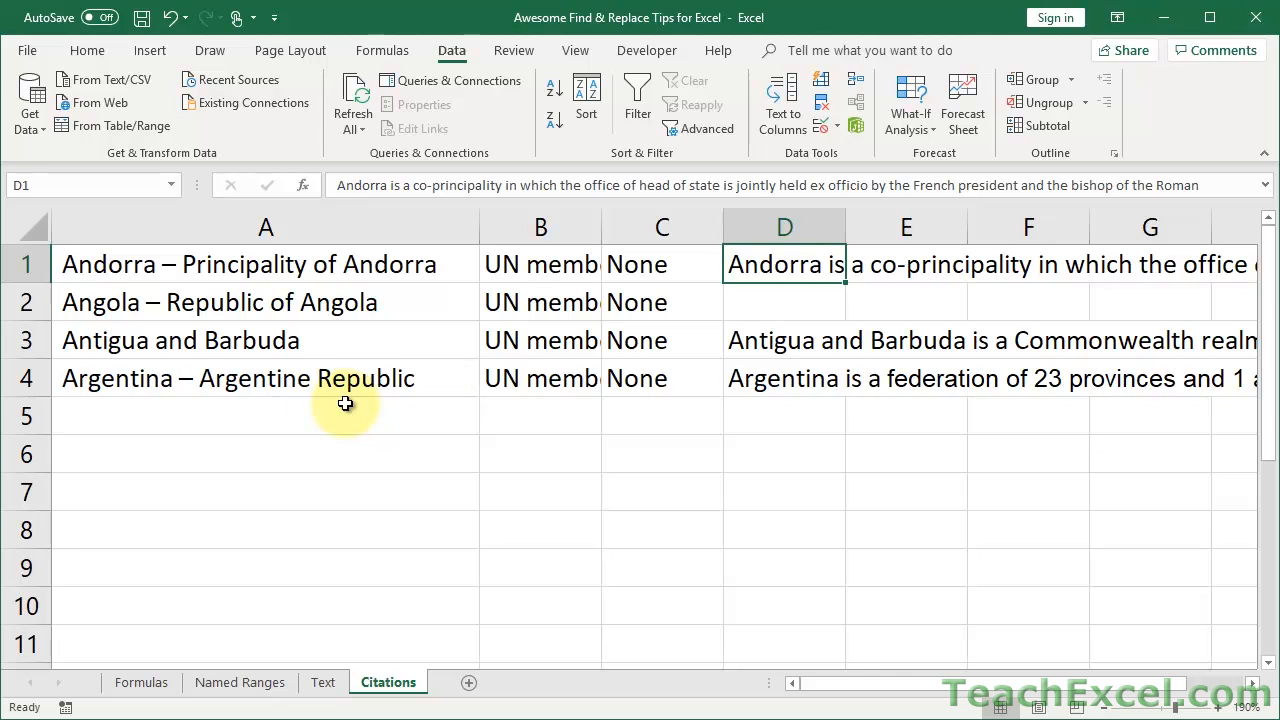
mouse_move(322, 400)
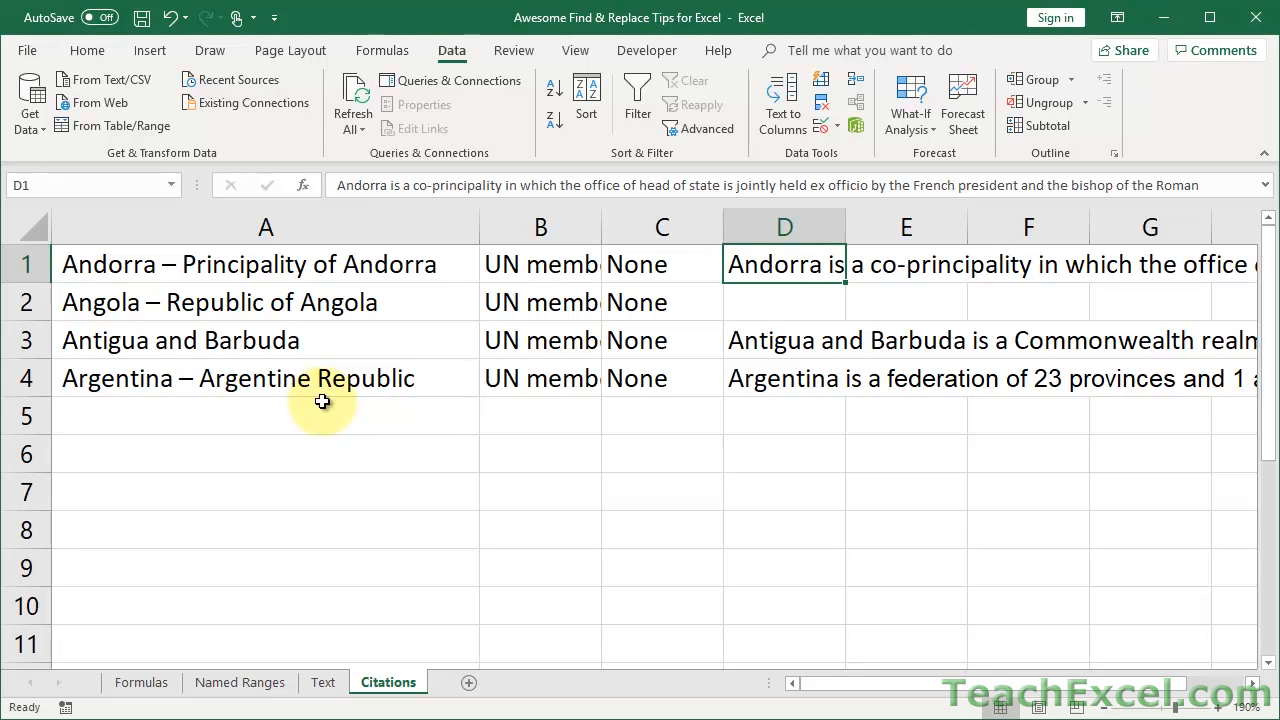
mouse_move(470, 377)
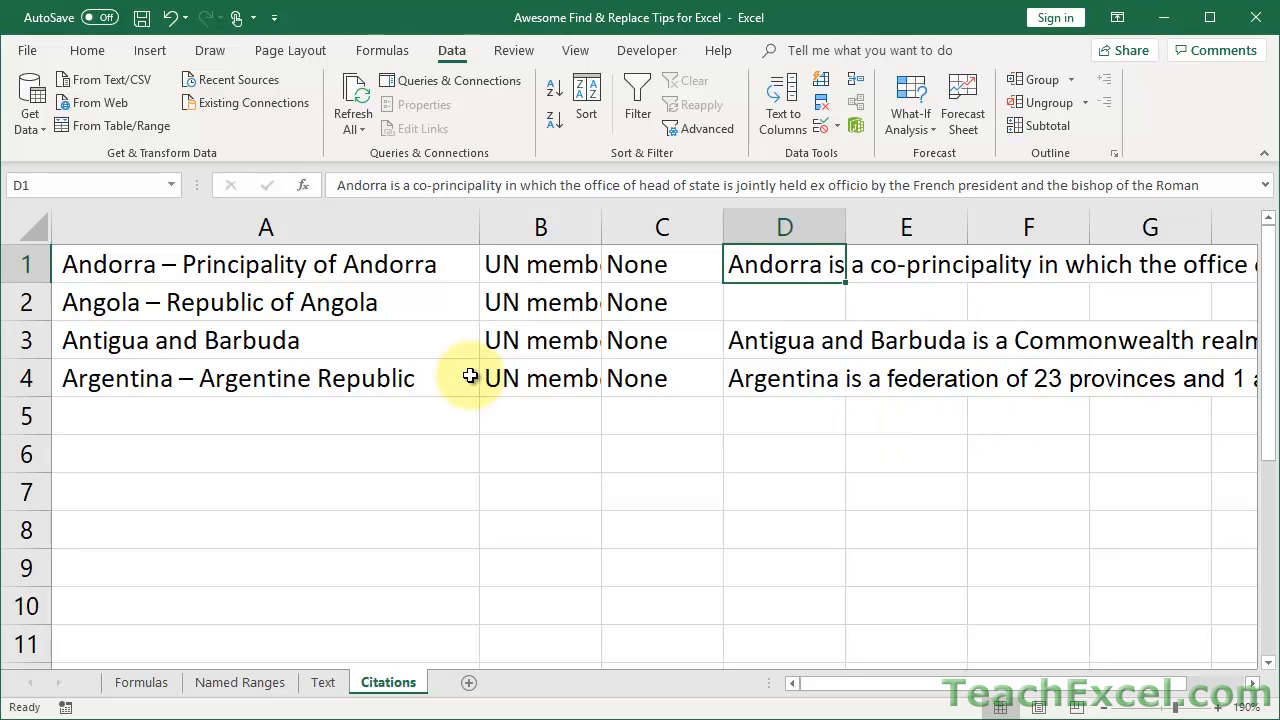
mouse_move(437, 375)
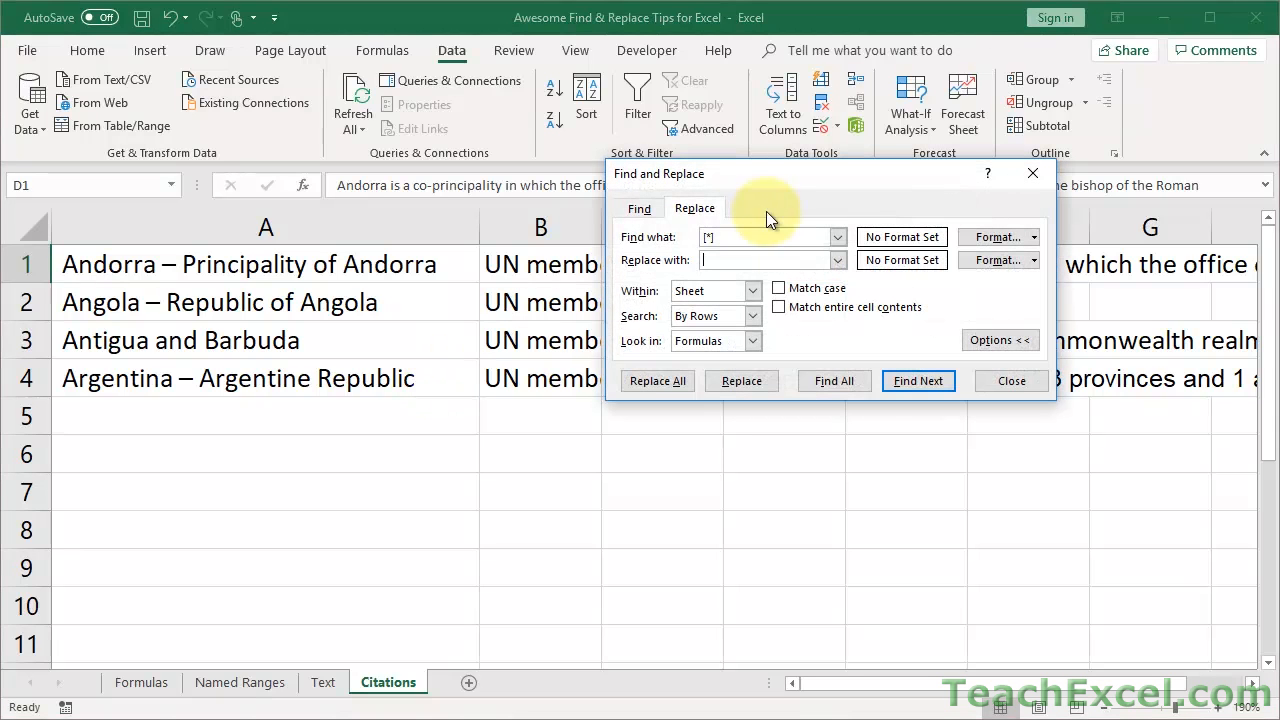
Retype [*] as the search term, then close the Find and Replace dialog.
click(770, 237)
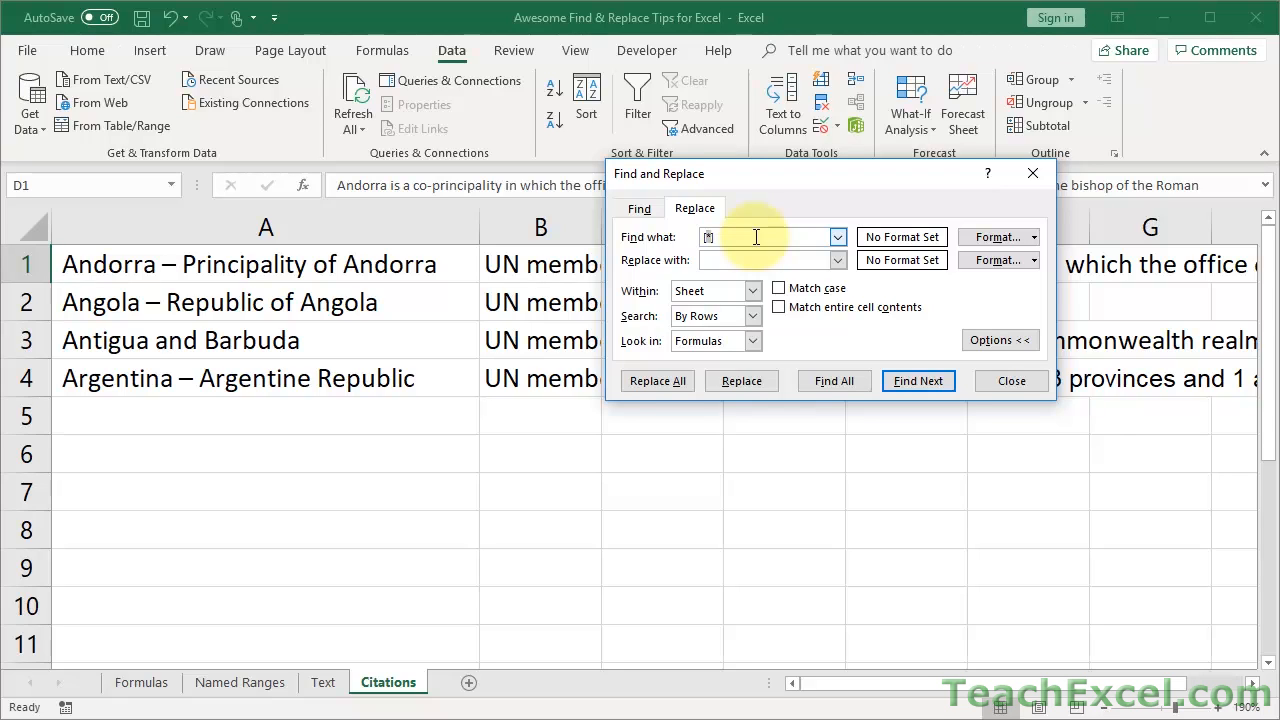
text([*])
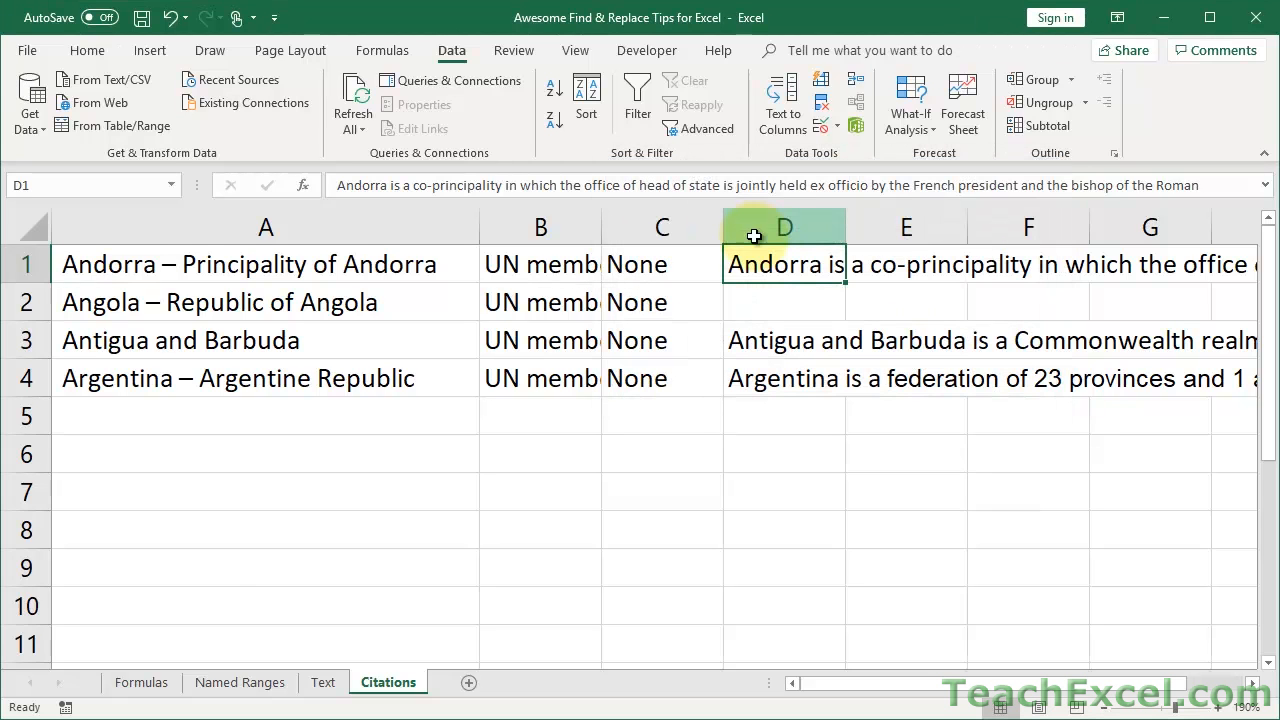
click(141, 682)
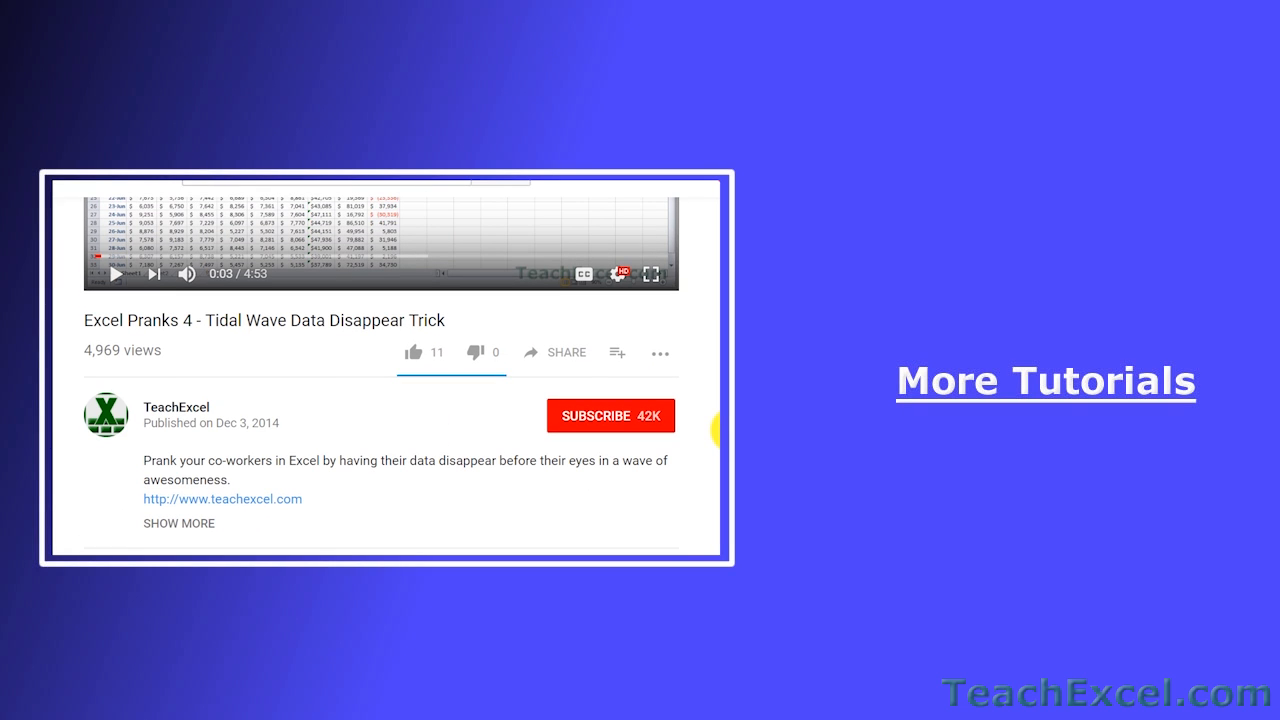
Like the Excel Pranks 4 video and subscribe to the TeachExcel channel.
click(414, 353)
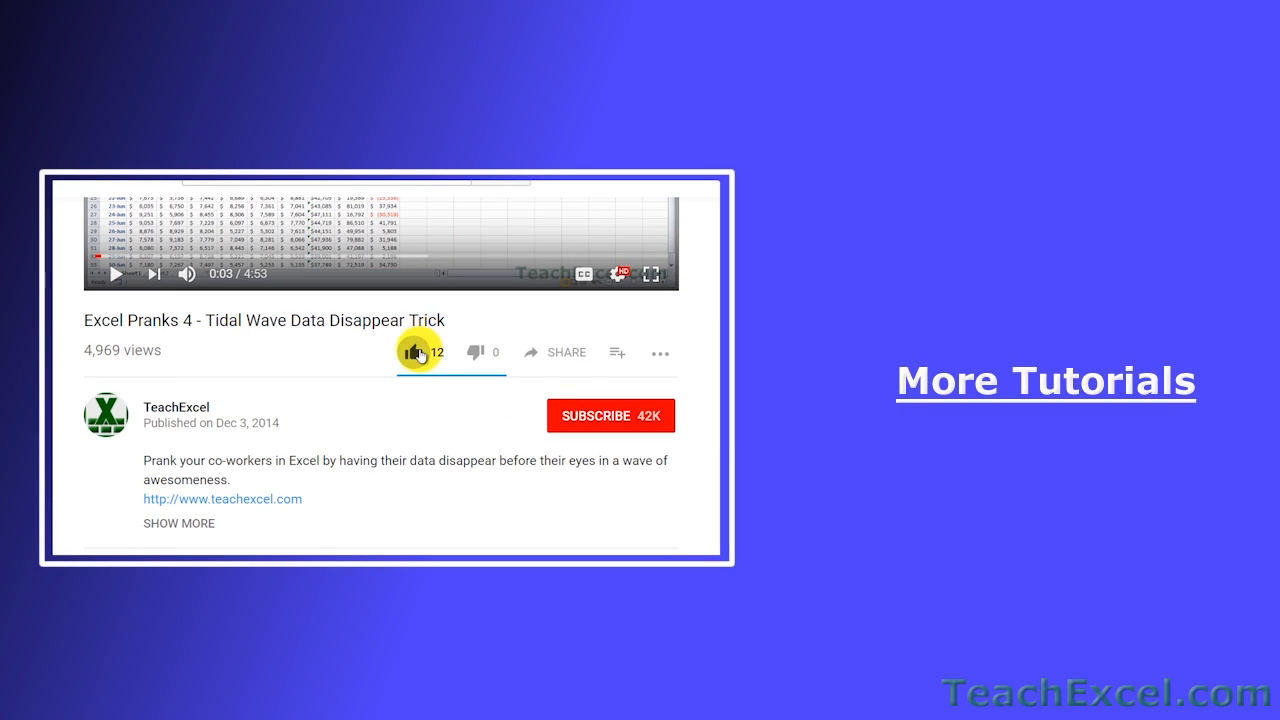
click(611, 415)
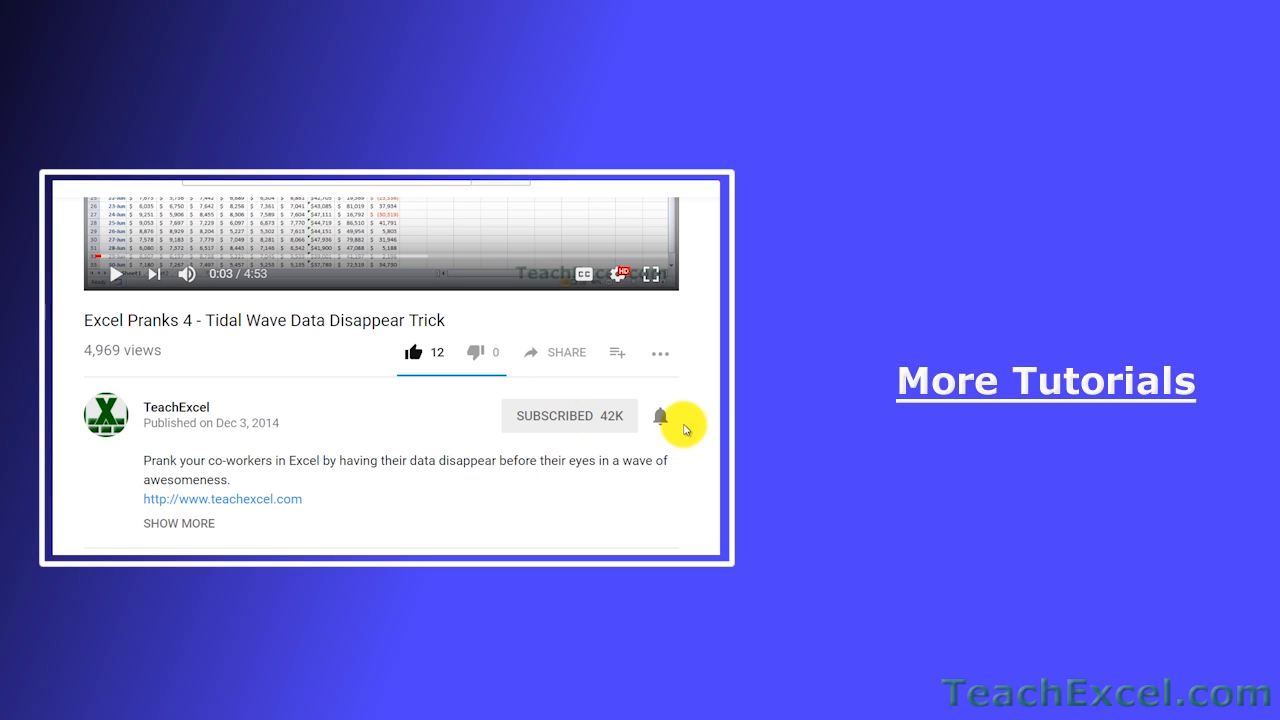